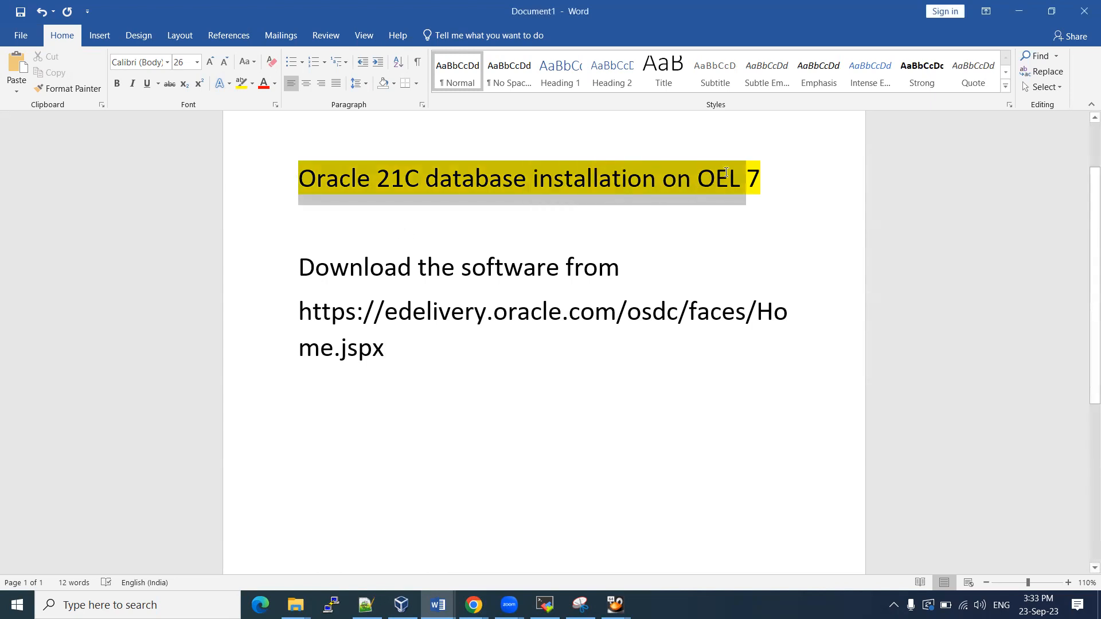
Review the heading and notes in the Word document, scrolling to the download link
{"action": "left_click", "coordinate": [737, 179]}
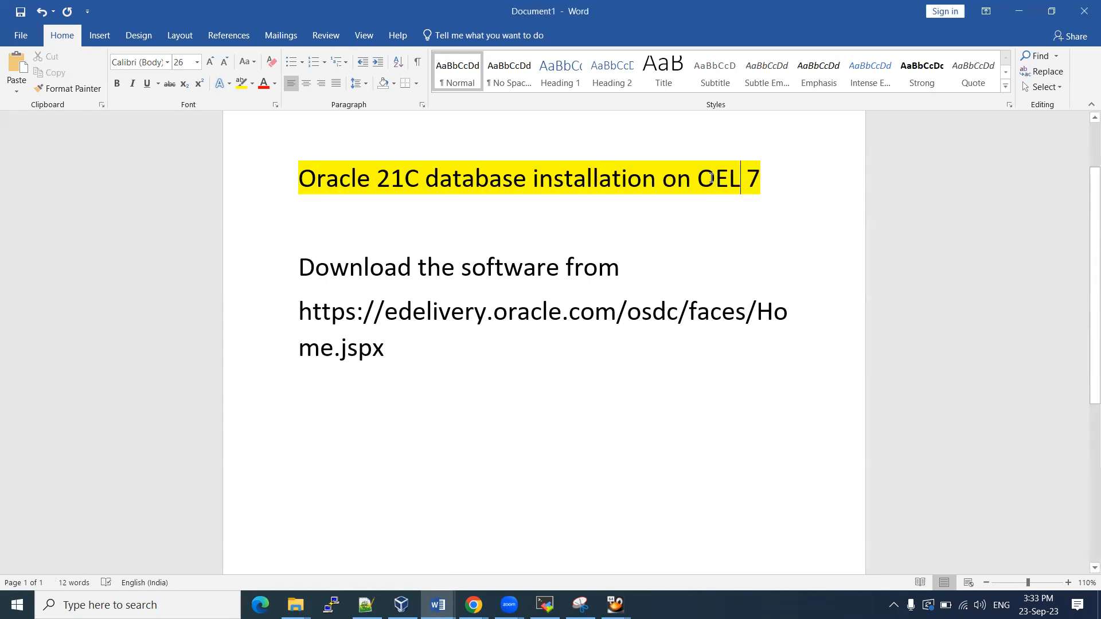
{"action": "double_click", "coordinate": [717, 178]}
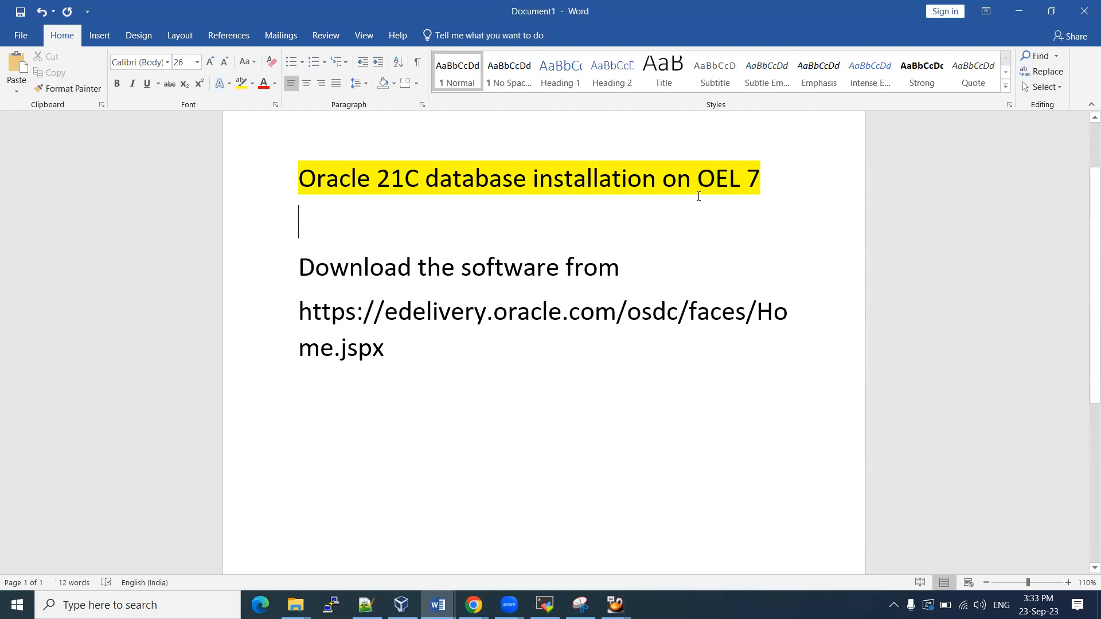
{"action": "double_click", "coordinate": [717, 178]}
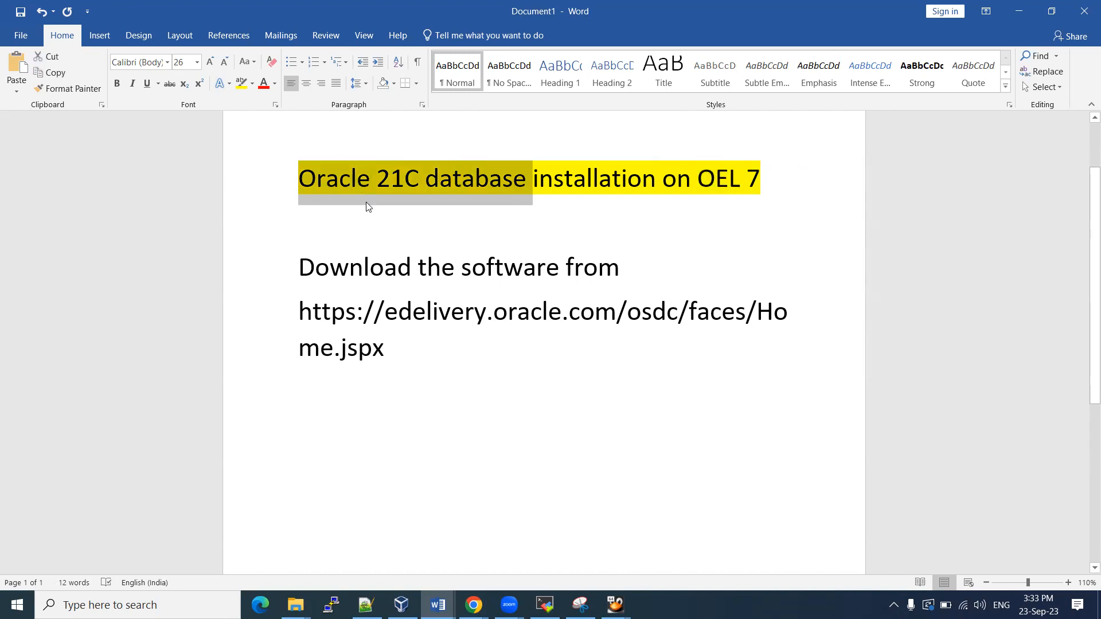
{"action": "left_click", "coordinate": [321, 223]}
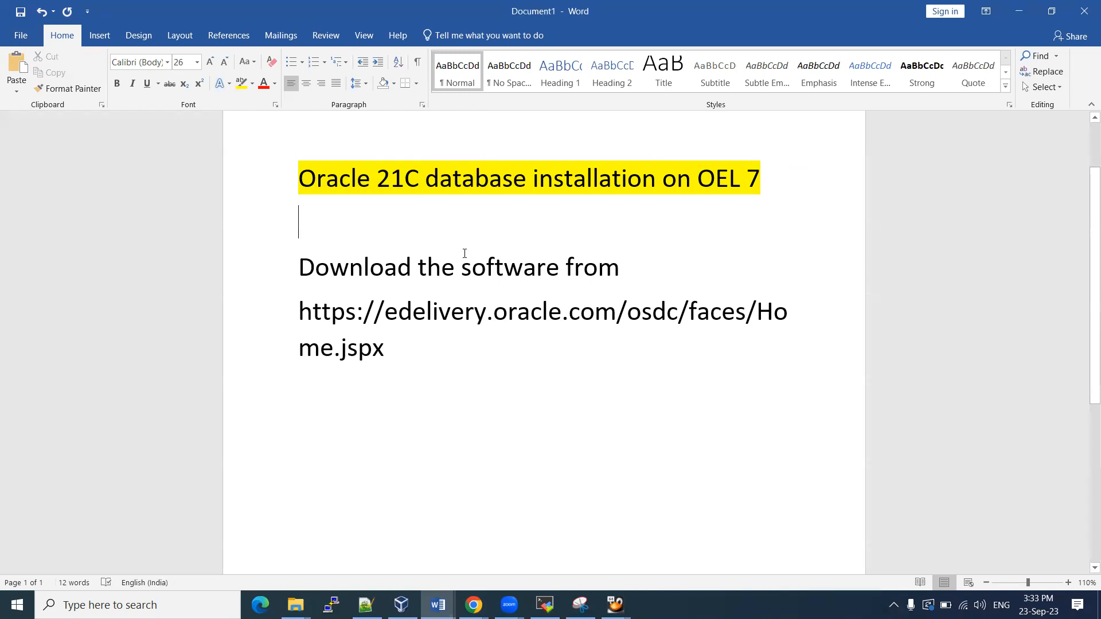
{"action": "scroll", "scroll_direction": "down", "scroll_amount": 3}
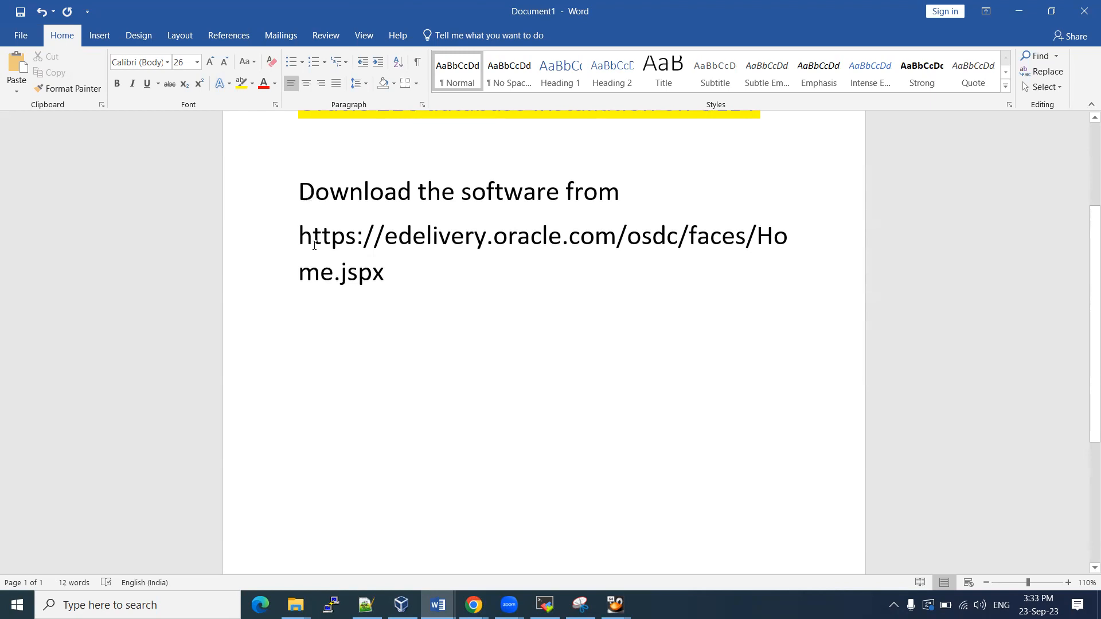
{"action": "left_click_drag", "start_coordinate": [298, 235], "coordinate": [384, 273]}
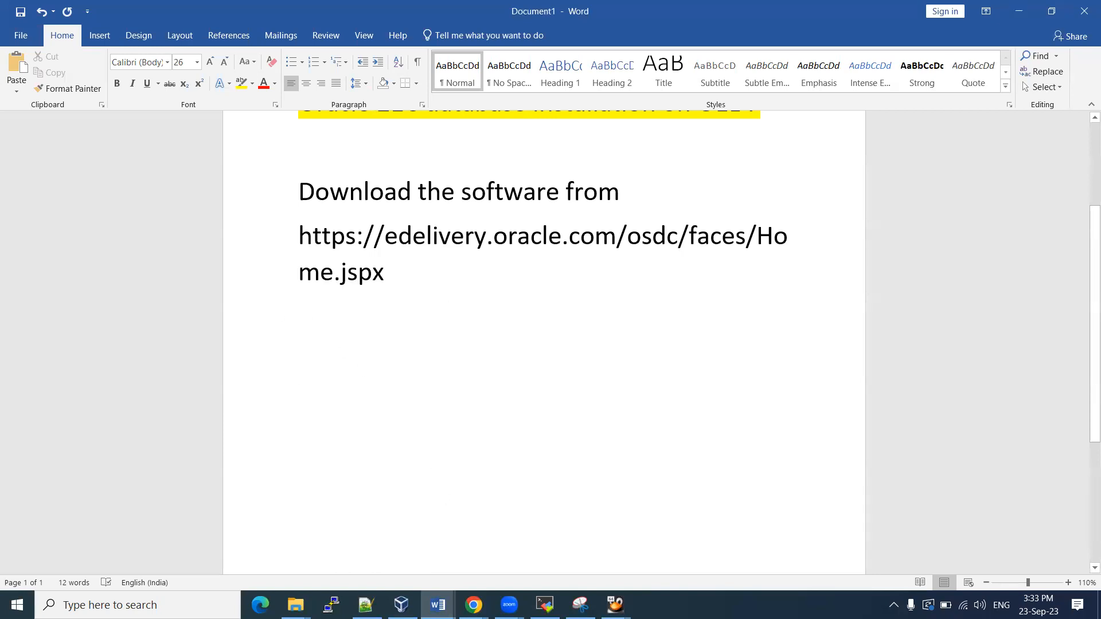
Follow the edelivery.oracle.com hyperlink to the Oracle Software Delivery Cloud welcome page
{"action": "left_click", "coordinate": [472, 604]}
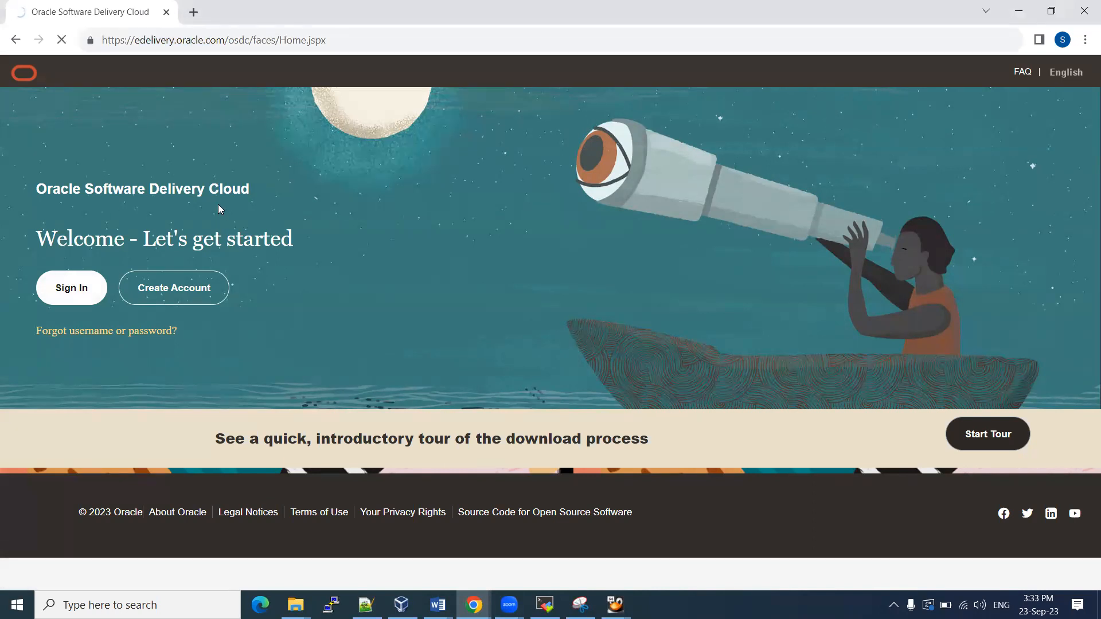
Sign in to the Oracle account on Oracle Software Delivery Cloud
{"action": "left_click", "coordinate": [71, 288]}
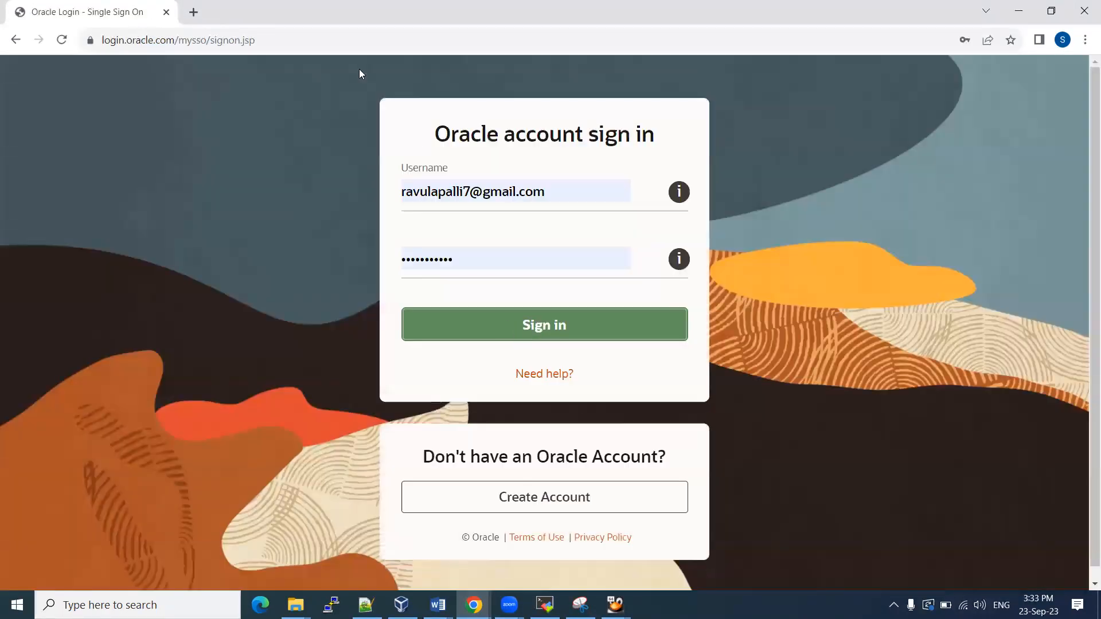
{"action": "left_click", "coordinate": [543, 325]}
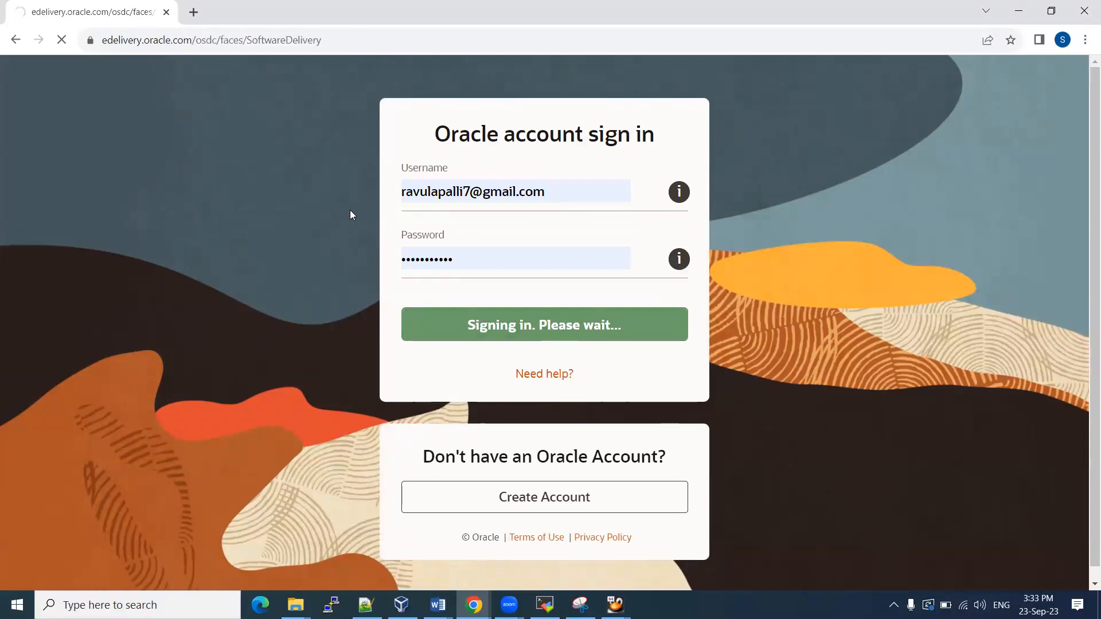
Add an Oracle Linux 7 release from the search suggestions to the download queue
{"action": "left_click", "coordinate": [544, 323]}
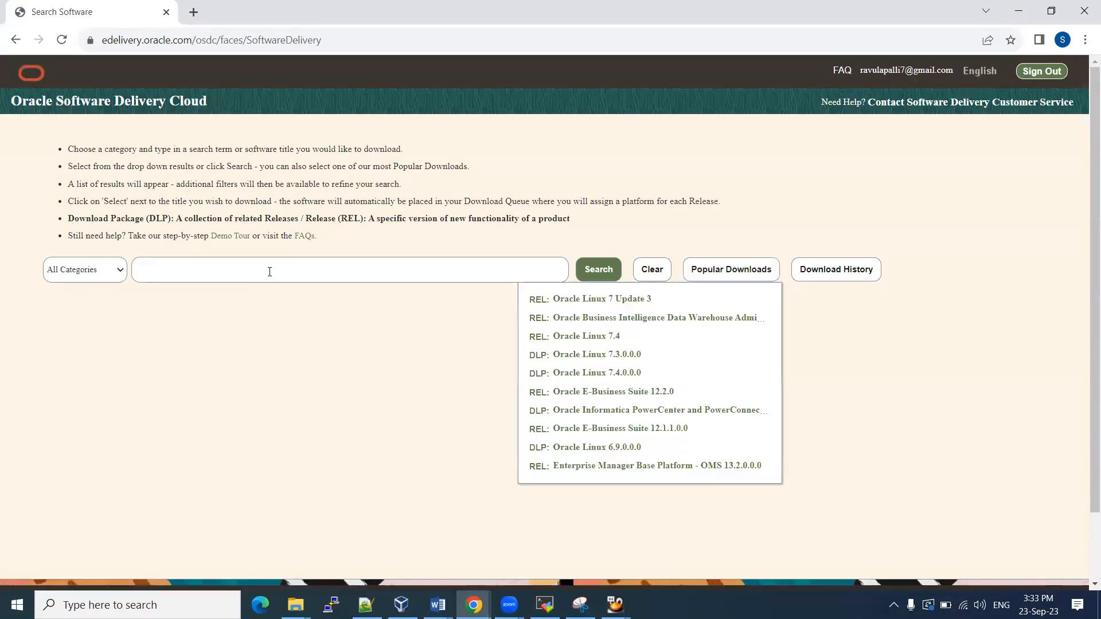
{"action": "scroll", "scroll_direction": "down", "scroll_amount": 3}
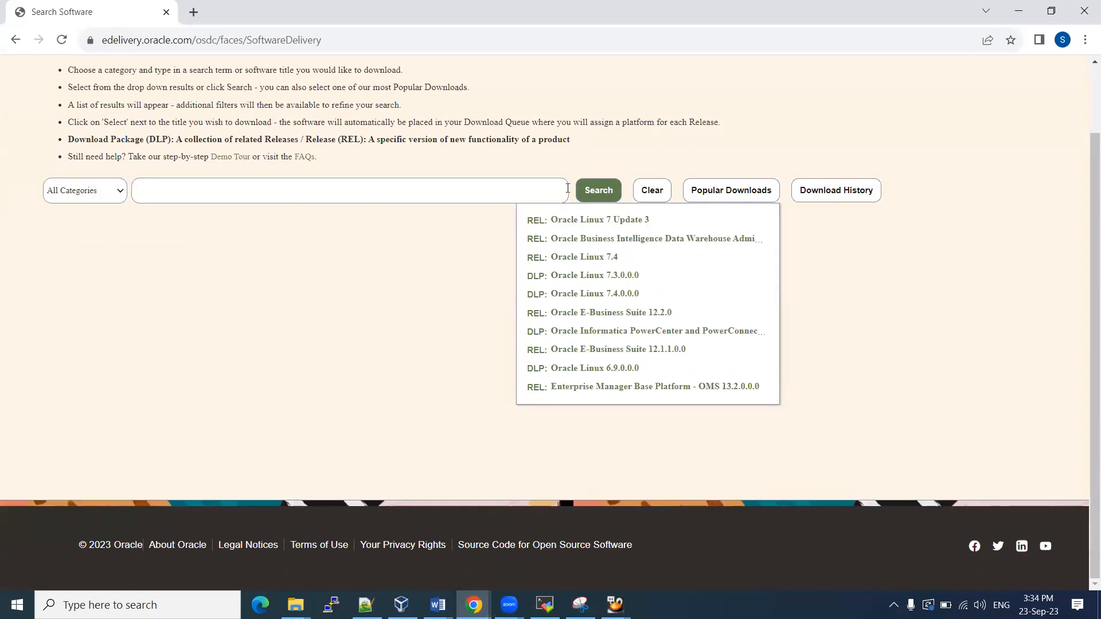
{"action": "mouse_move", "coordinate": [594, 262]}
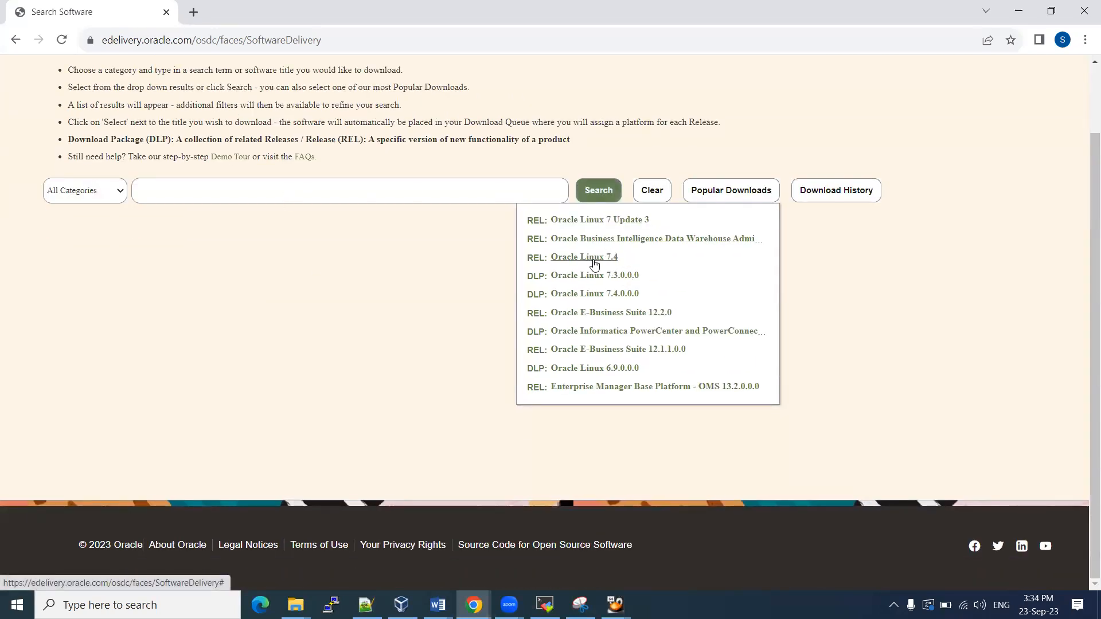
{"action": "left_click", "coordinate": [584, 256]}
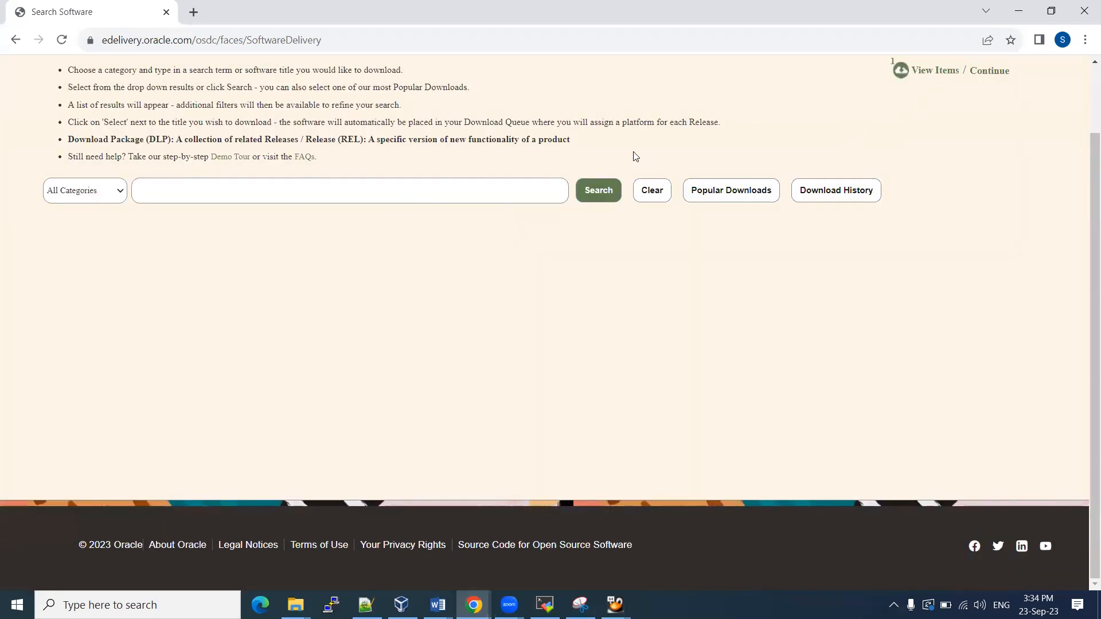
Search the catalogue for Oracle Linux 7, then enter Oracle database 21c as the next search
{"action": "type", "text": "Oracle Linux 7"}
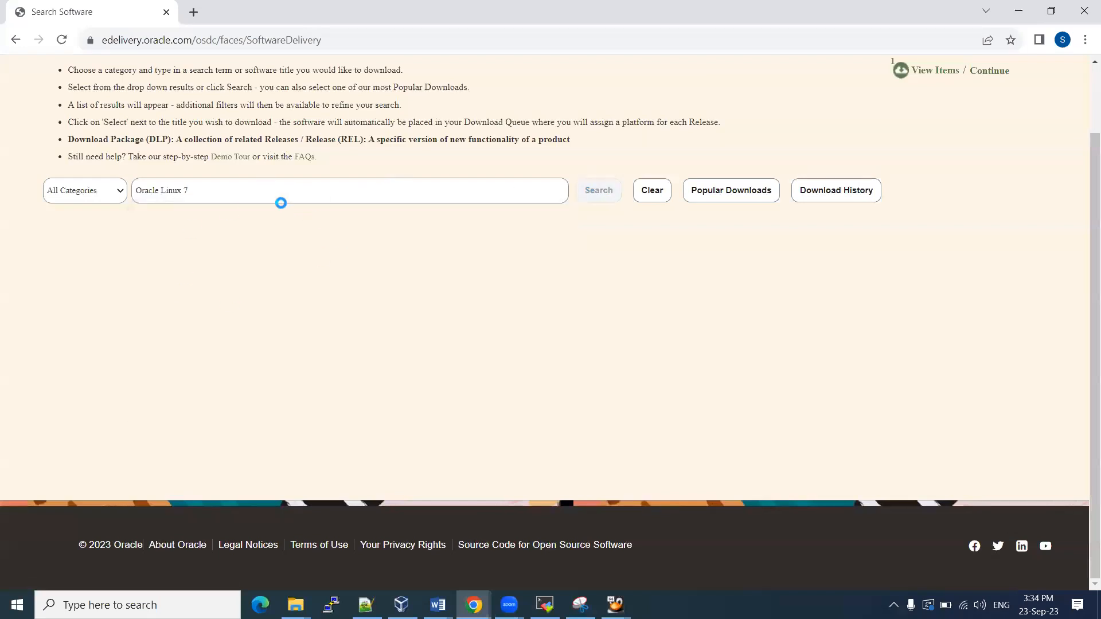
{"action": "left_click", "coordinate": [598, 190]}
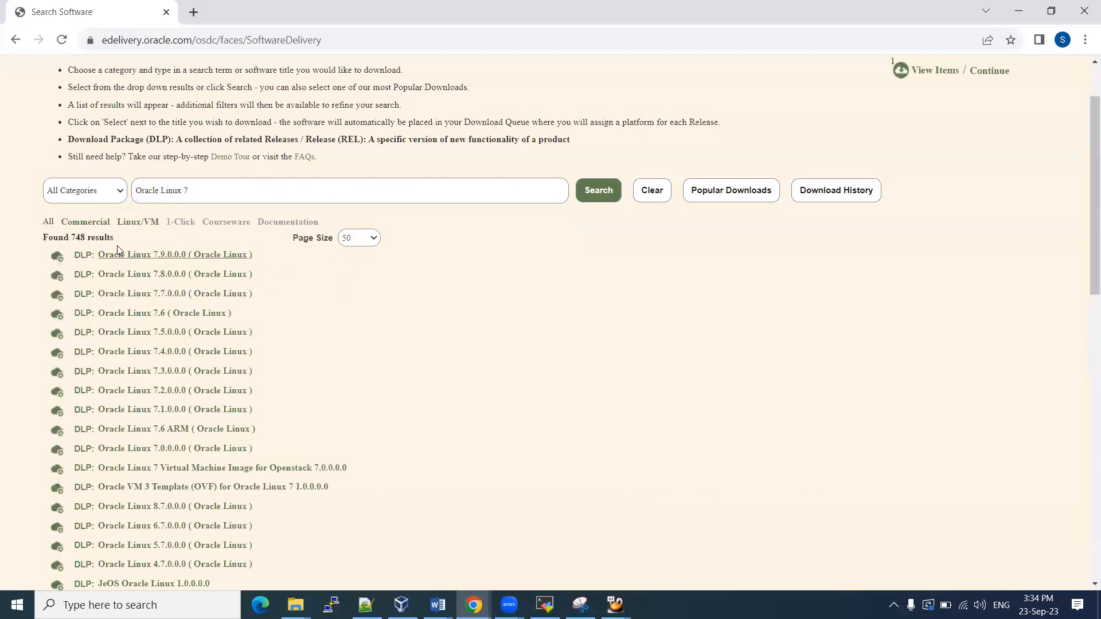
{"action": "mouse_move", "coordinate": [165, 280]}
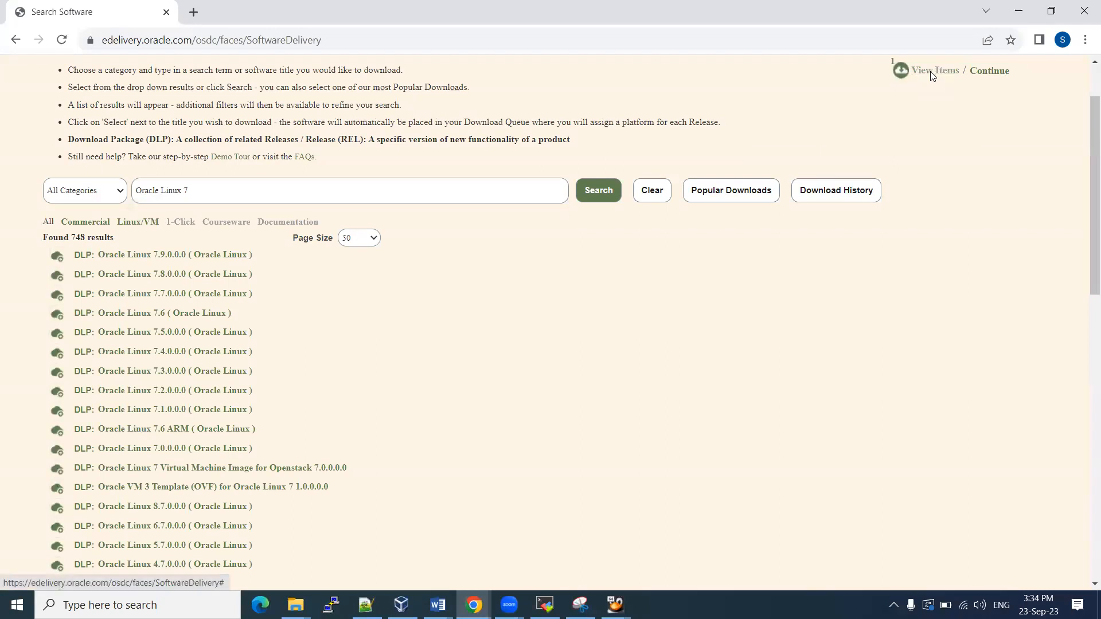
{"action": "left_click", "coordinate": [934, 70]}
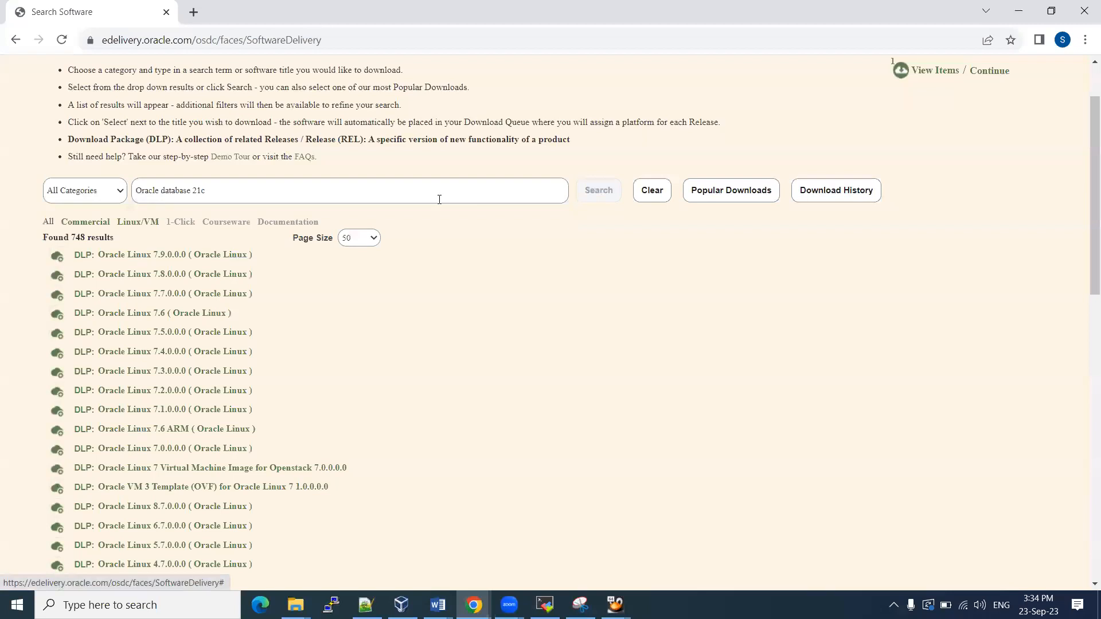
Add Oracle Database 21.3.0.0.0 from the 21c results to the queue and view the queued items
{"action": "left_click", "coordinate": [599, 190]}
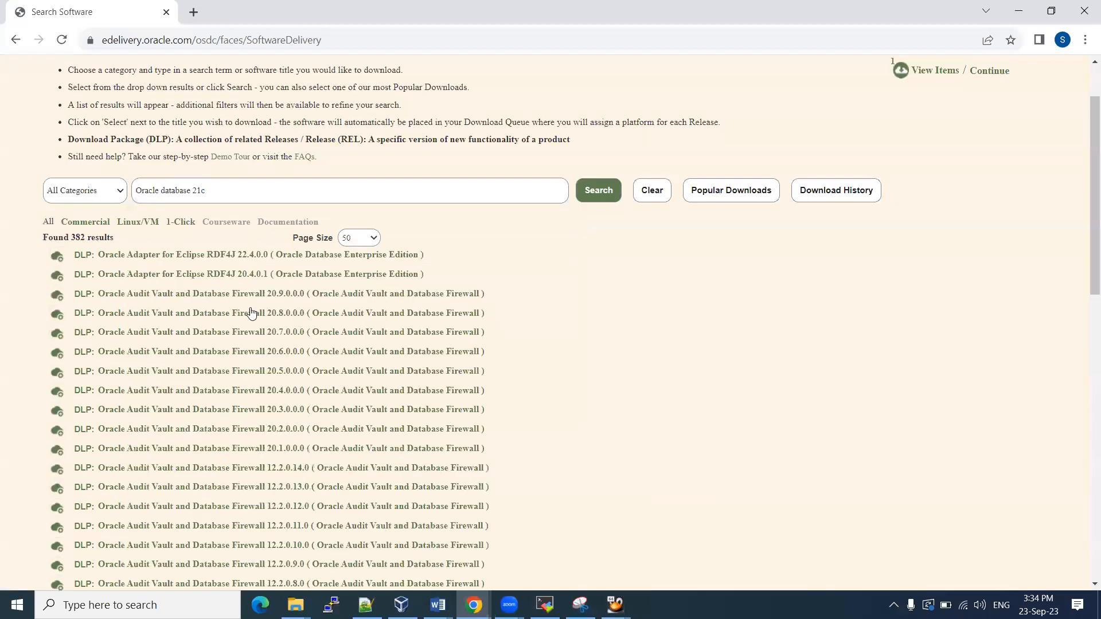
{"action": "mouse_move", "coordinate": [279, 457]}
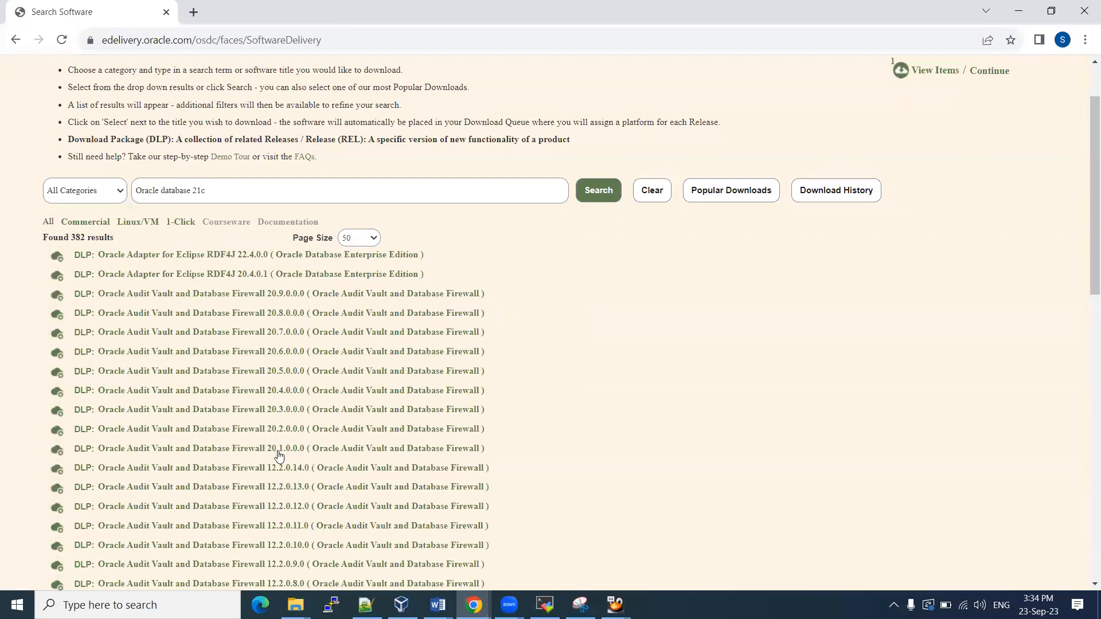
{"action": "mouse_move", "coordinate": [188, 262]}
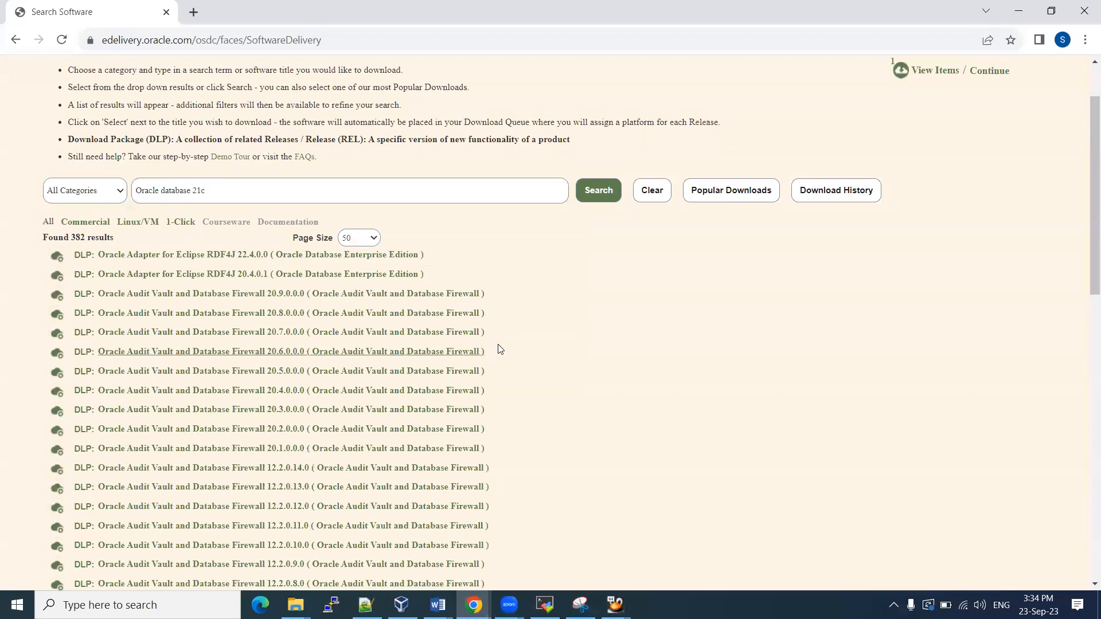
{"action": "scroll", "scroll_direction": "down", "scroll_amount": 3}
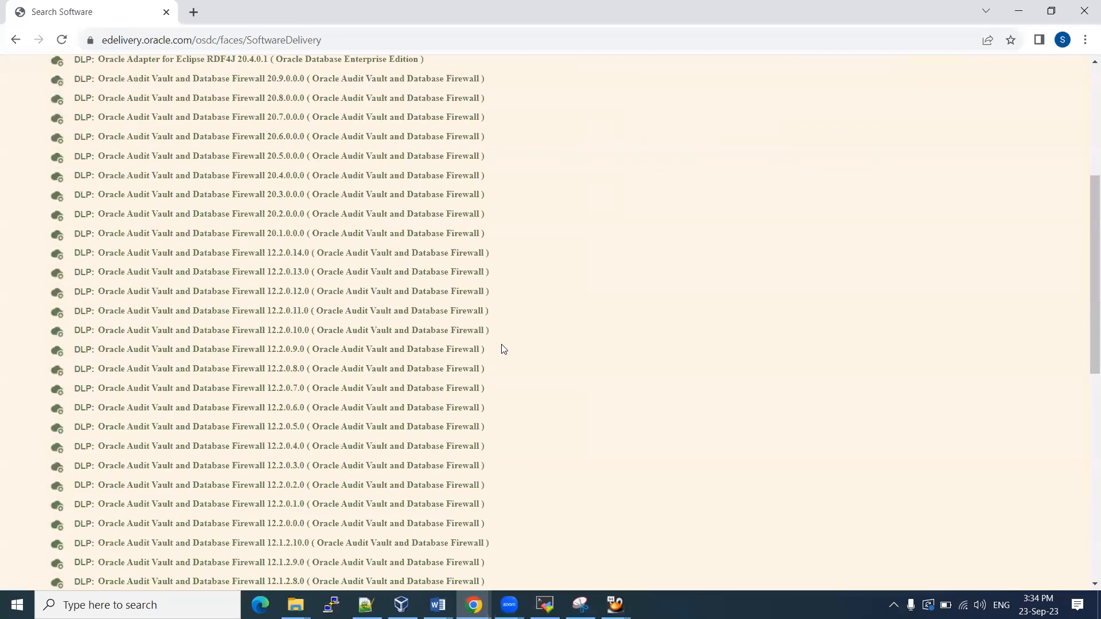
{"action": "scroll", "scroll_direction": "down", "scroll_amount": 3}
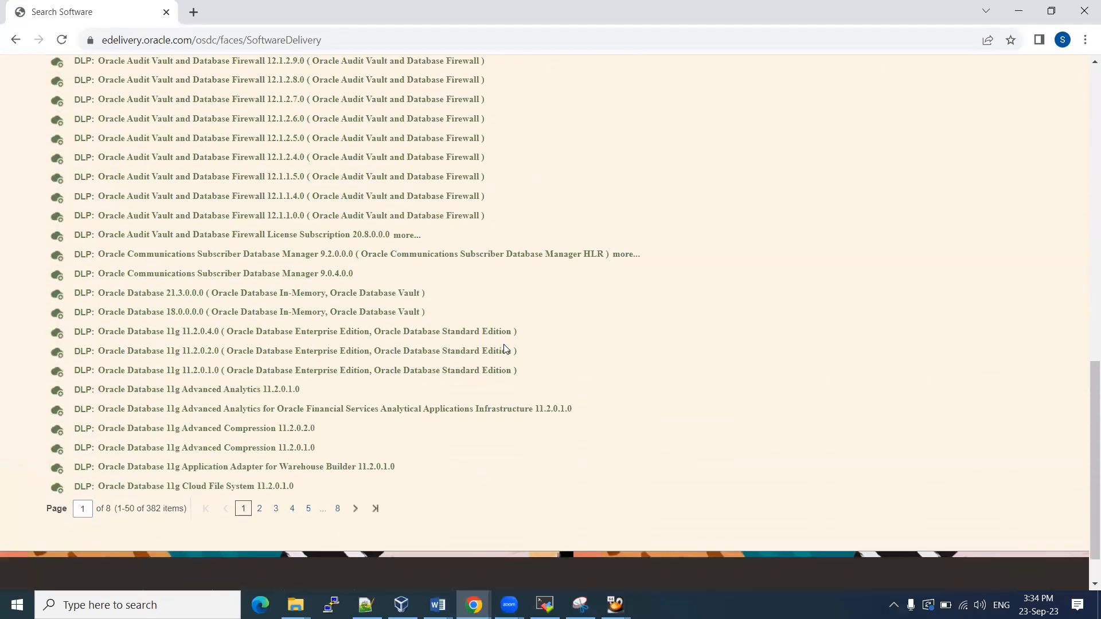
{"action": "mouse_move", "coordinate": [166, 300]}
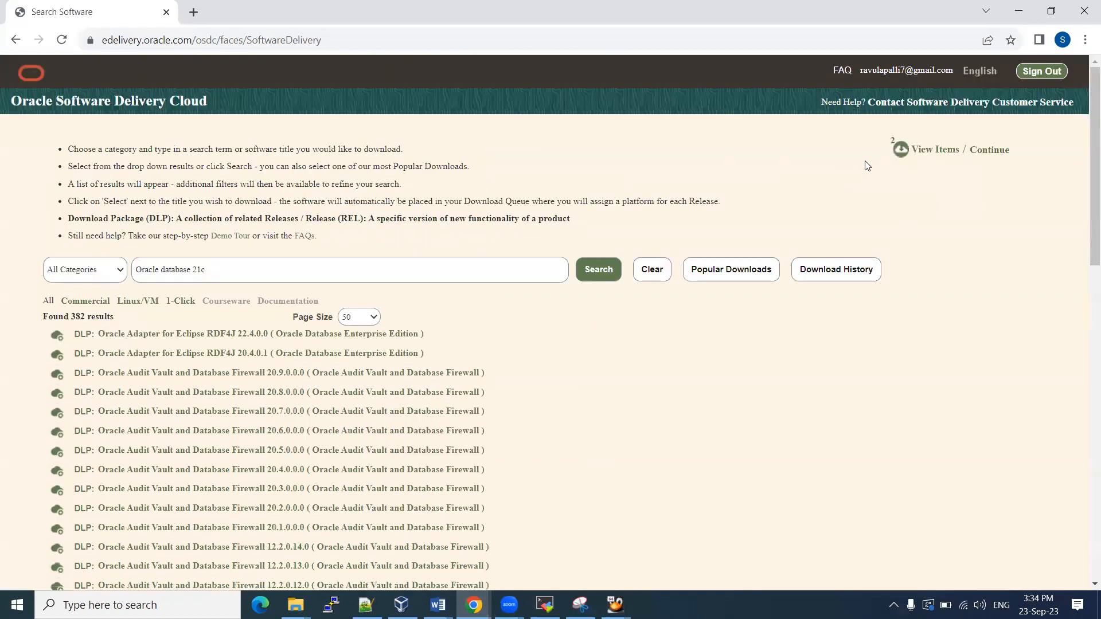
{"action": "left_click", "coordinate": [935, 149]}
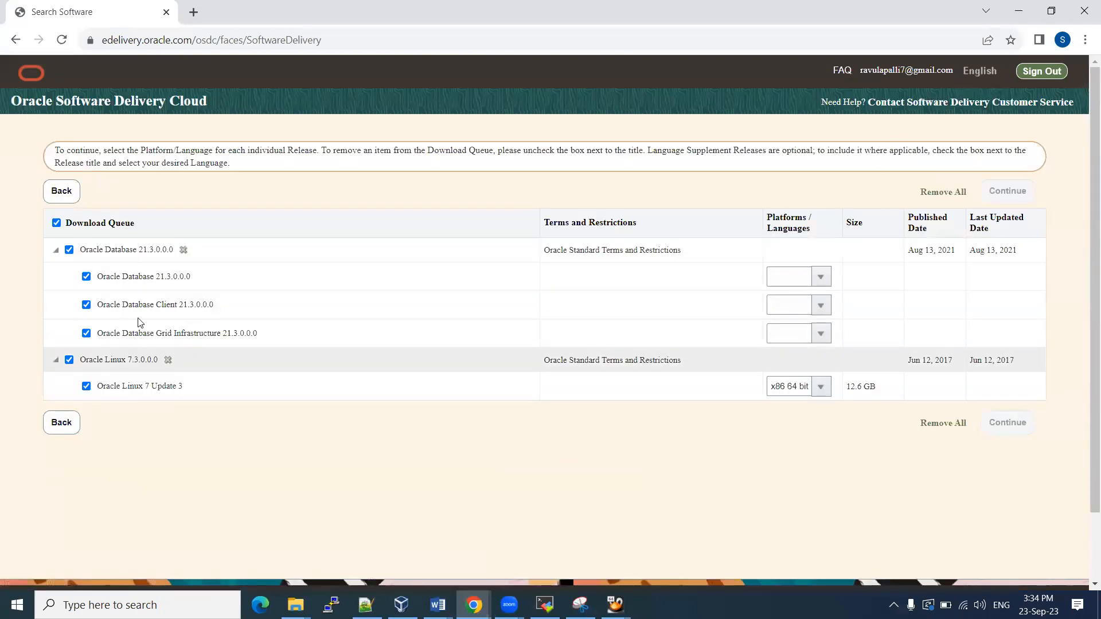
{"action": "mouse_move", "coordinate": [624, 231]}
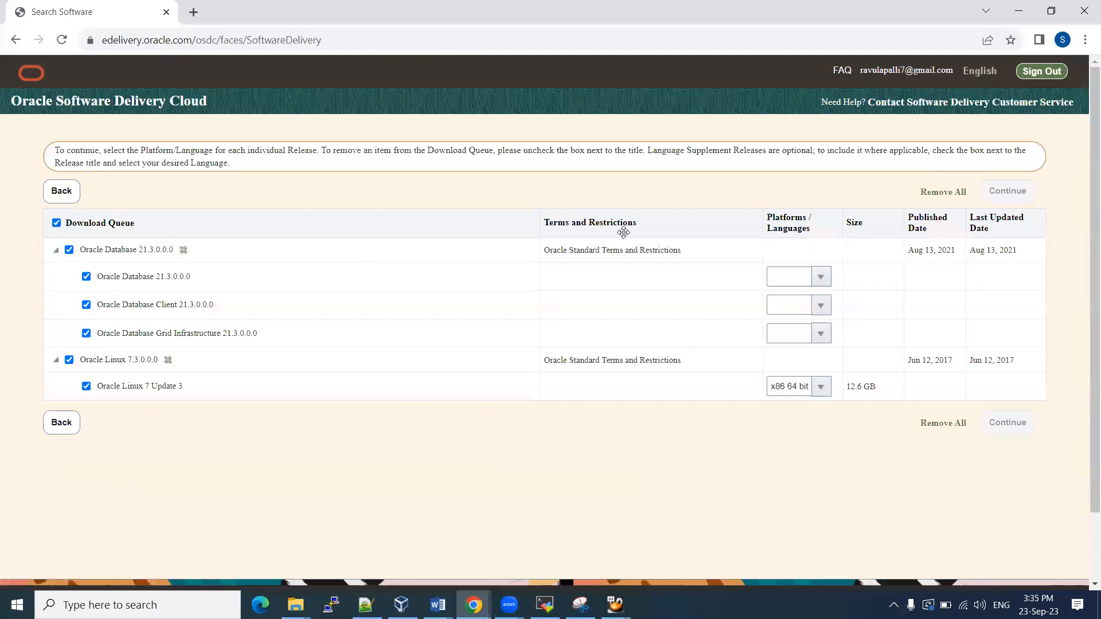
Set Database 21.3.0.0.0 to Linux x86-64 only and continue to the license terms and file list
{"action": "left_click", "coordinate": [820, 275]}
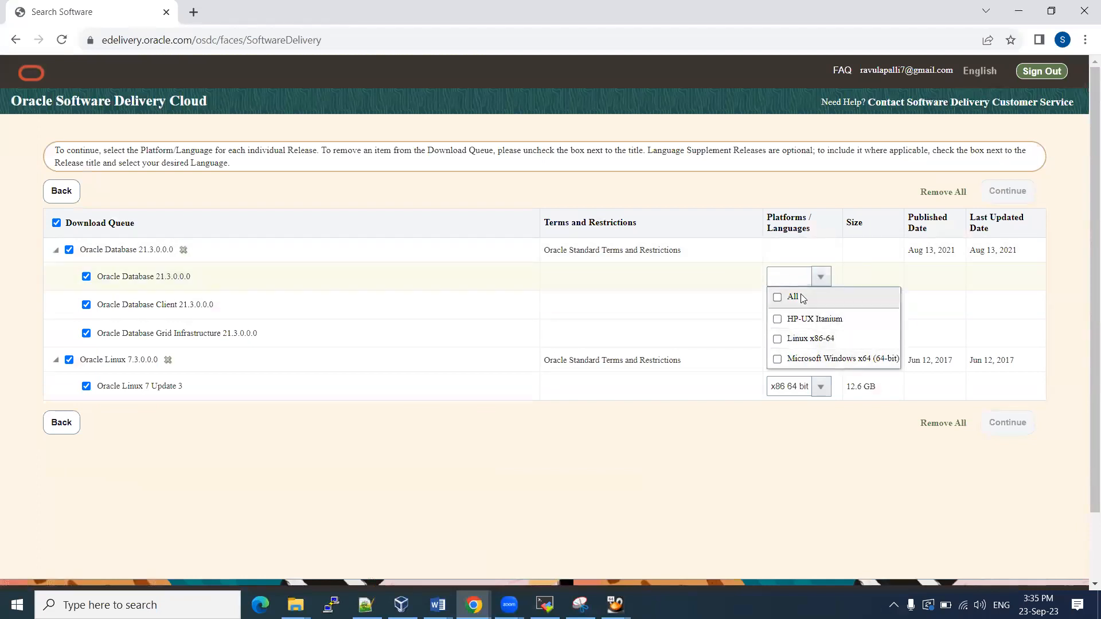
{"action": "left_click", "coordinate": [777, 338]}
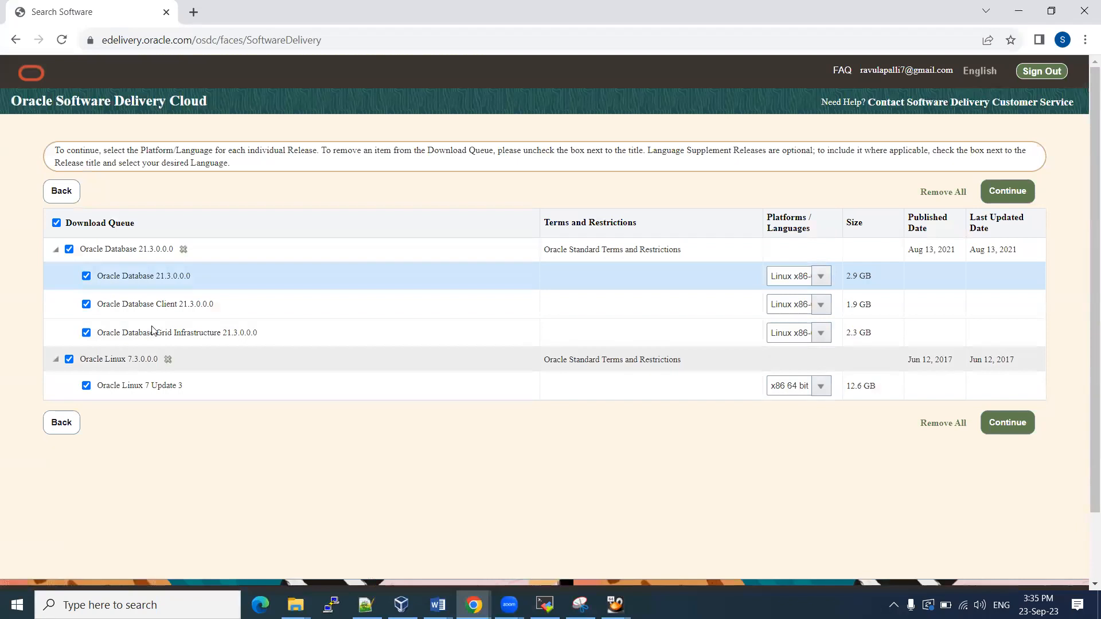
{"action": "mouse_move", "coordinate": [188, 362]}
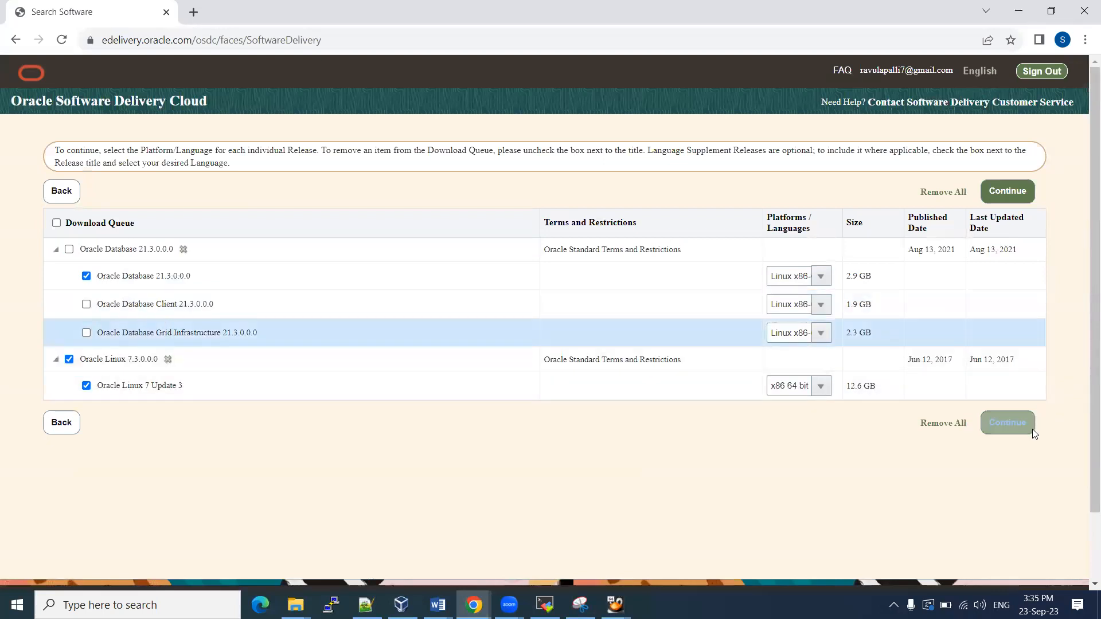
{"action": "left_click", "coordinate": [1007, 422]}
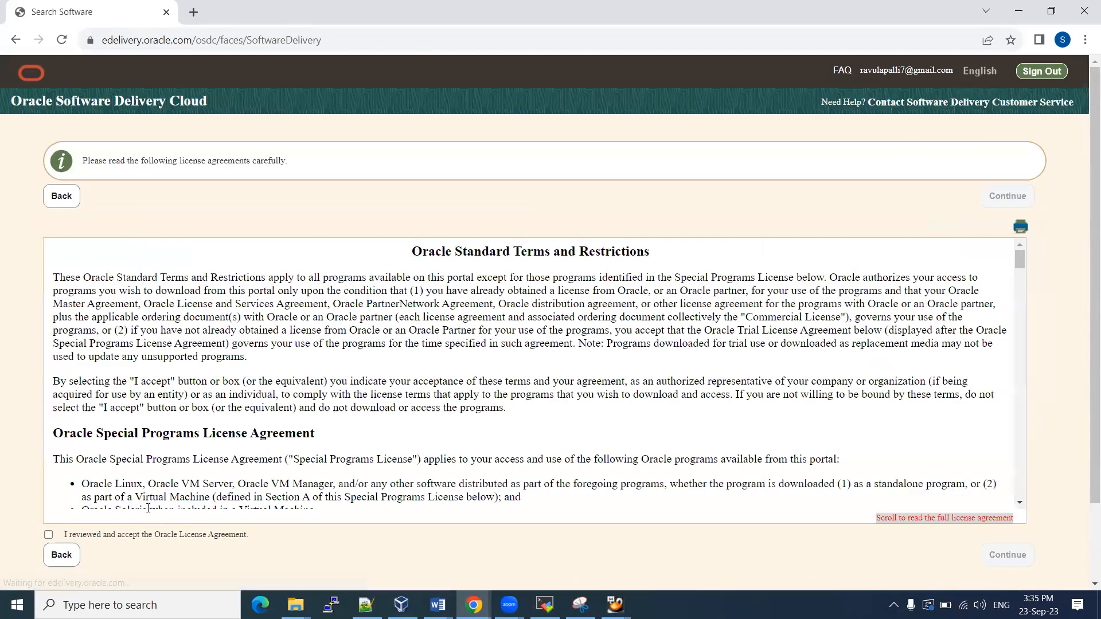
{"action": "left_click", "coordinate": [48, 534]}
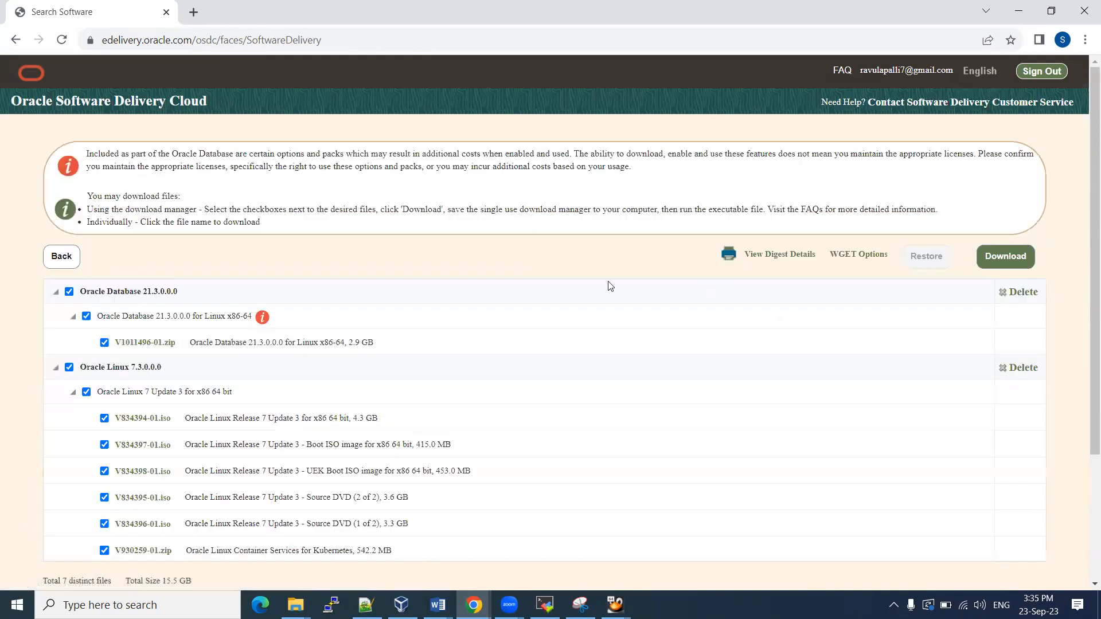
Deselect the extra Oracle Linux files, keeping V834394-01.iso and the Database 21.3 zip, then return to the terminal
{"action": "scroll", "scroll_direction": "down", "scroll_amount": 3}
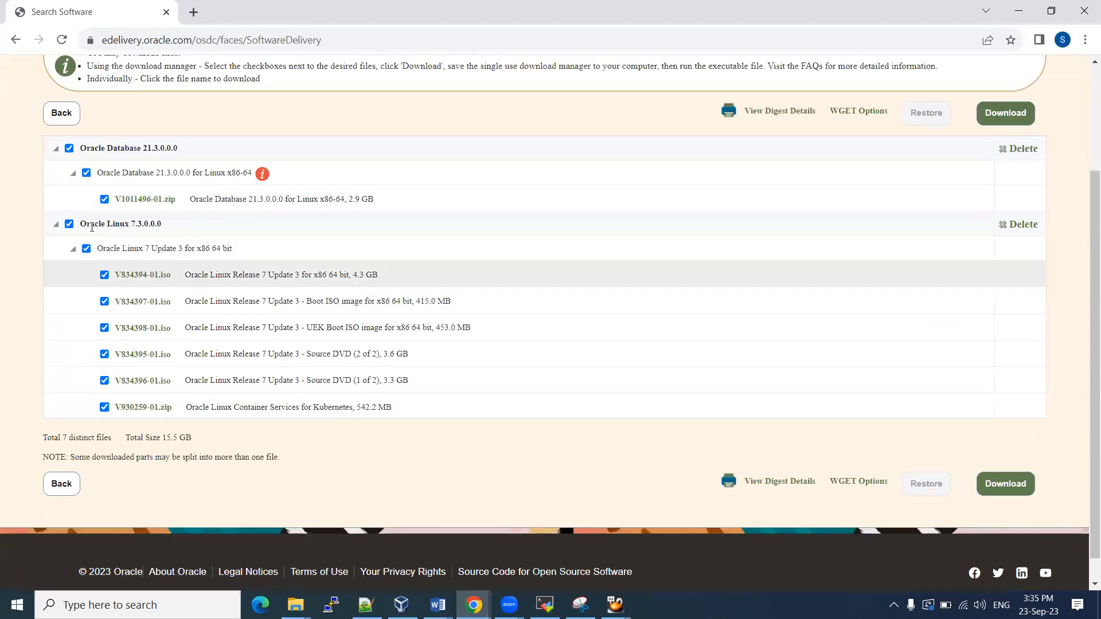
{"action": "mouse_move", "coordinate": [177, 284]}
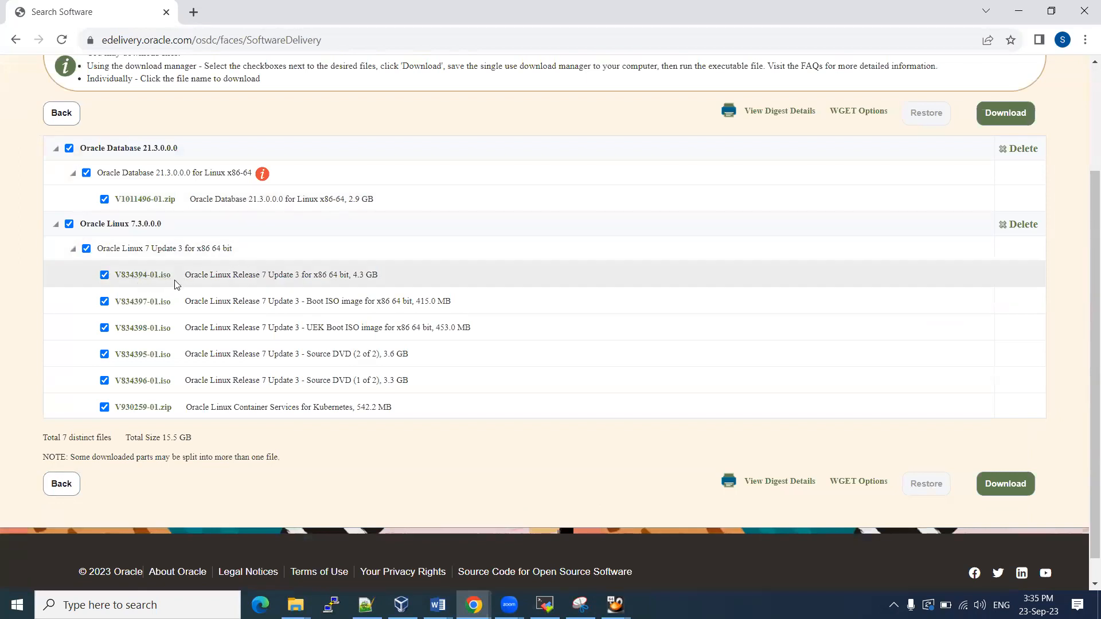
{"action": "mouse_move", "coordinate": [332, 275]}
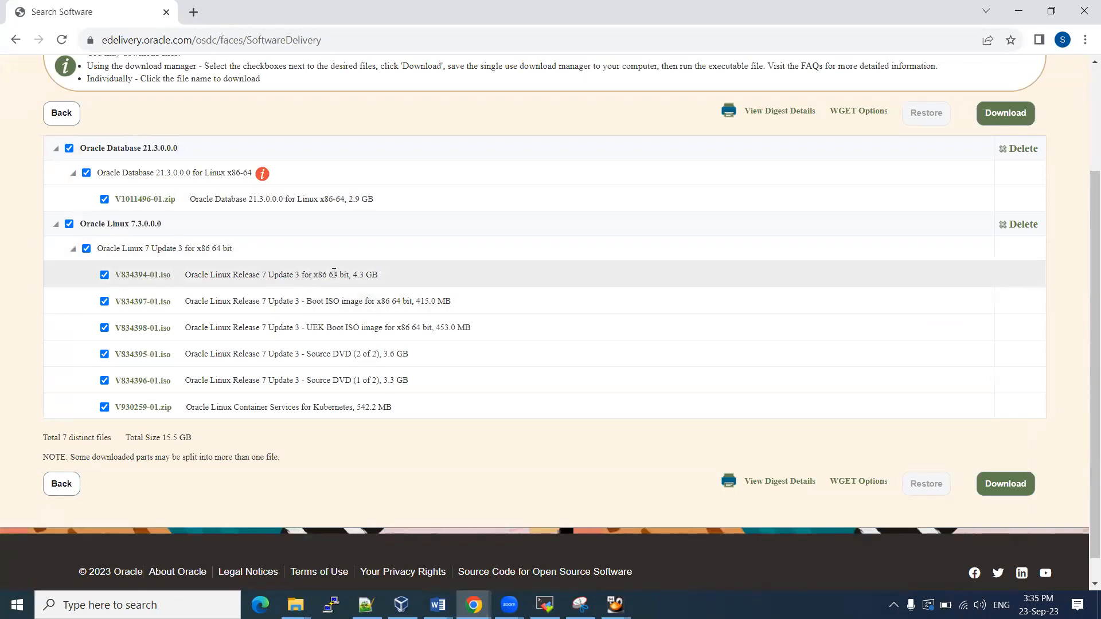
{"action": "mouse_move", "coordinate": [369, 344]}
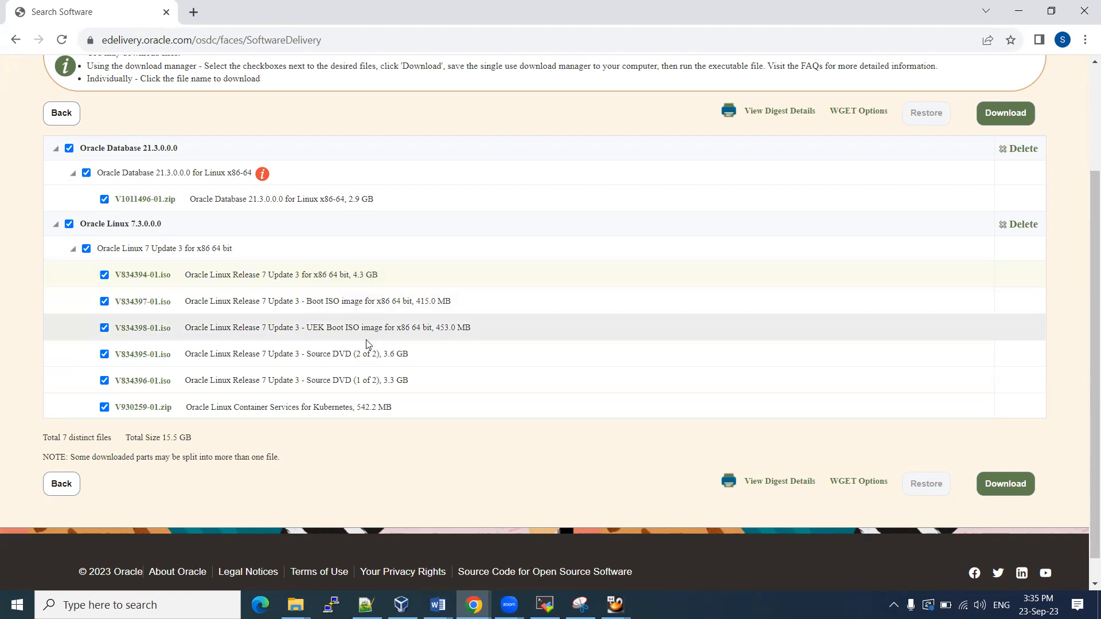
{"action": "left_click", "coordinate": [103, 300]}
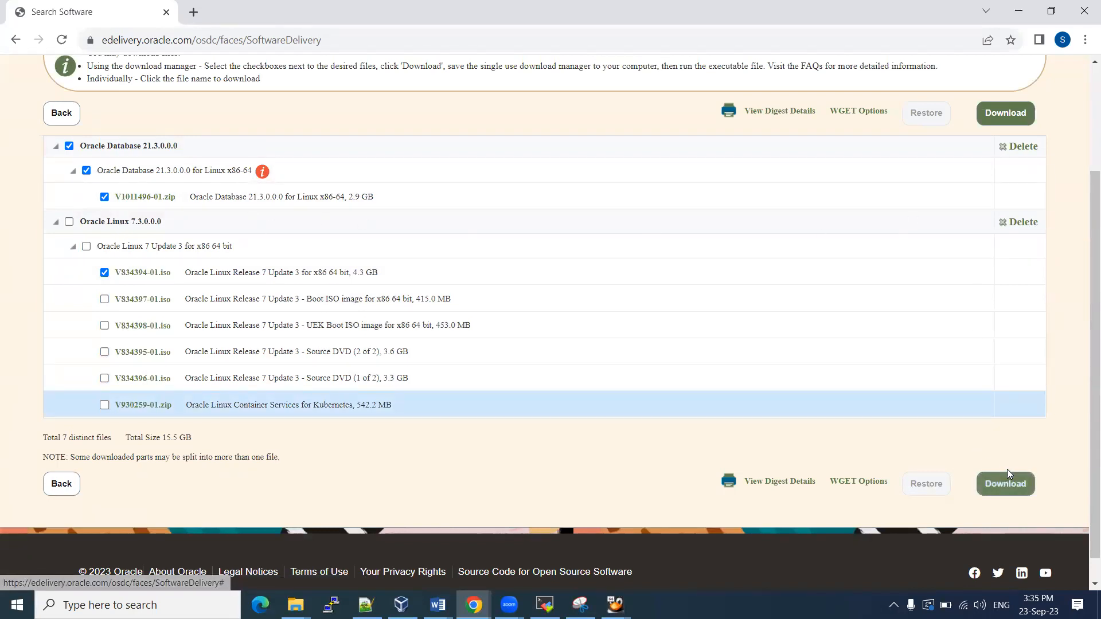
{"action": "mouse_move", "coordinate": [294, 241]}
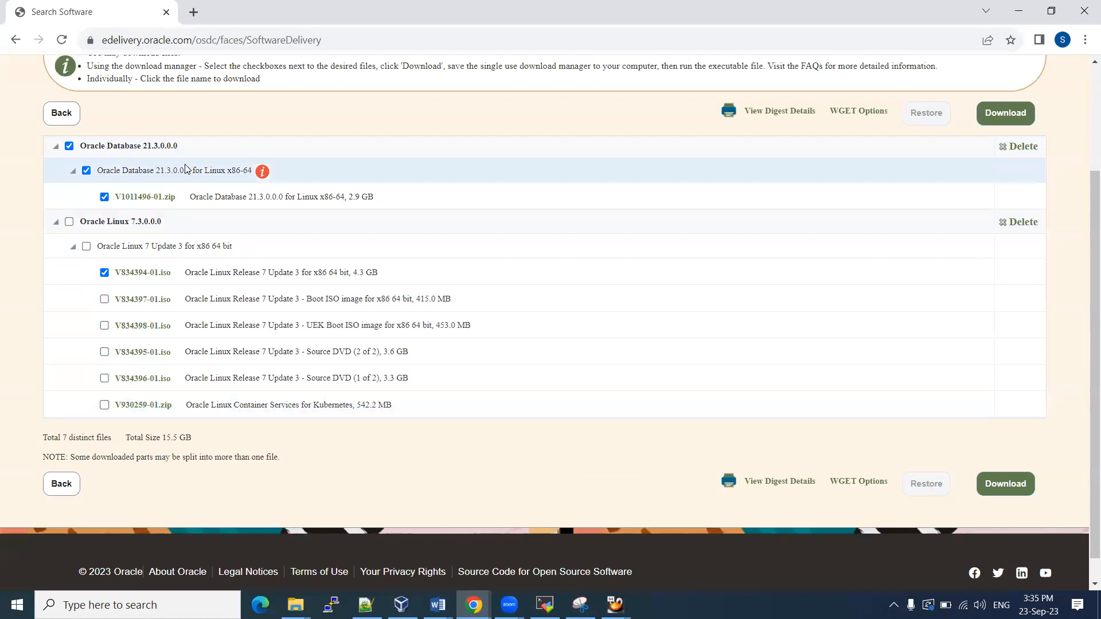
{"action": "mouse_move", "coordinate": [143, 208]}
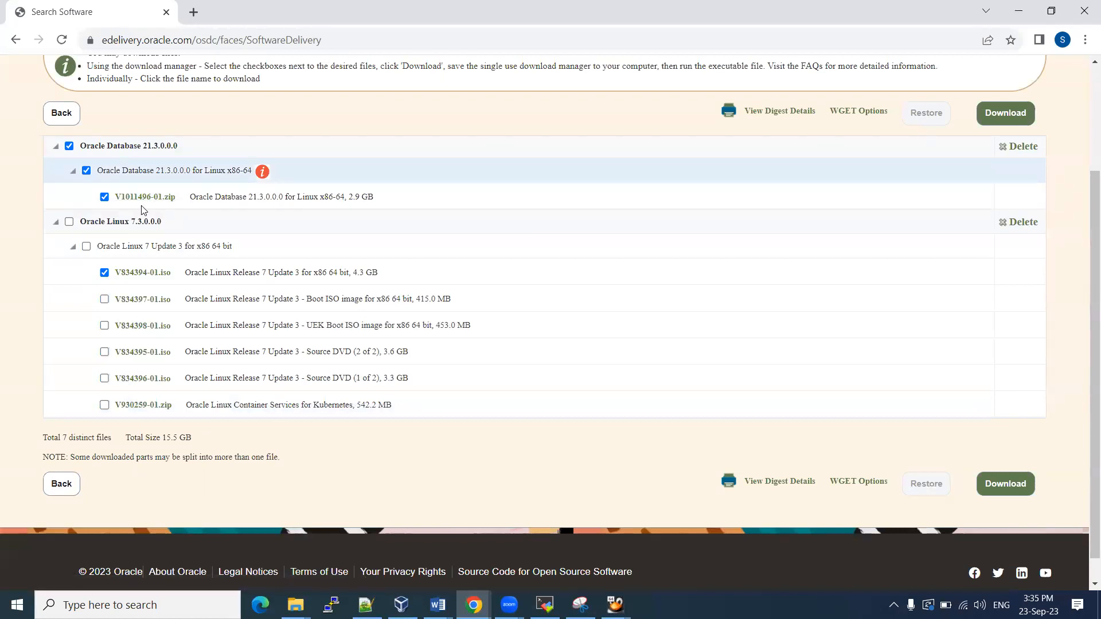
{"action": "mouse_move", "coordinate": [135, 204]}
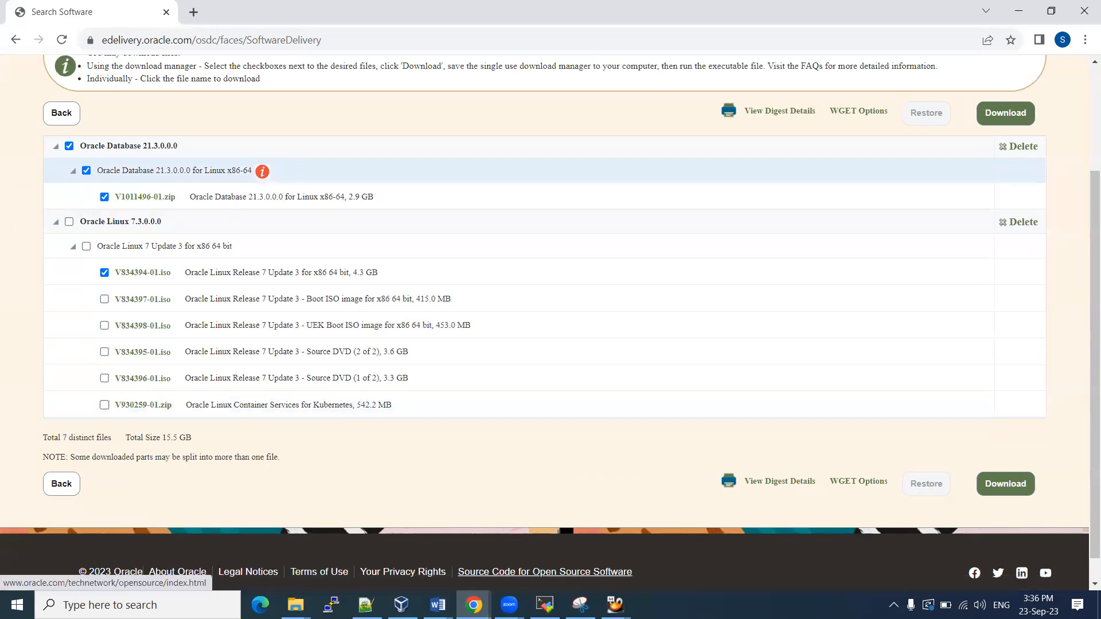
{"action": "left_click", "coordinate": [544, 604]}
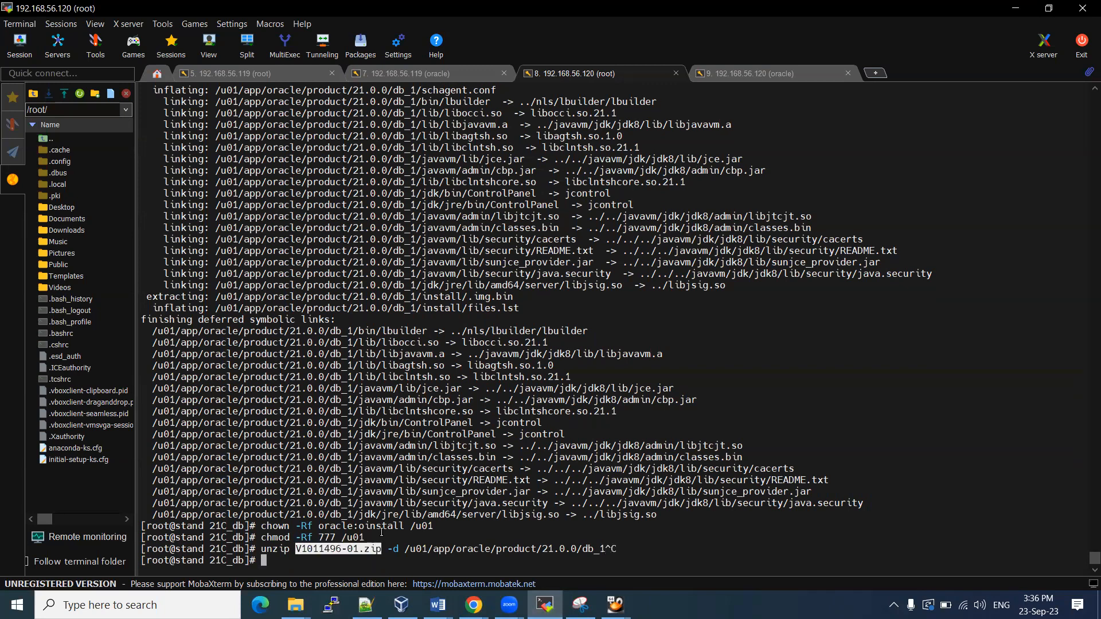
Run ls -ltr and pwd to confirm V1011496-01.zip in /media/sf_VM_Softwares/21C_db, then go to VirtualBox's shared folders
{"action": "type", "text": "ls -ltr"}
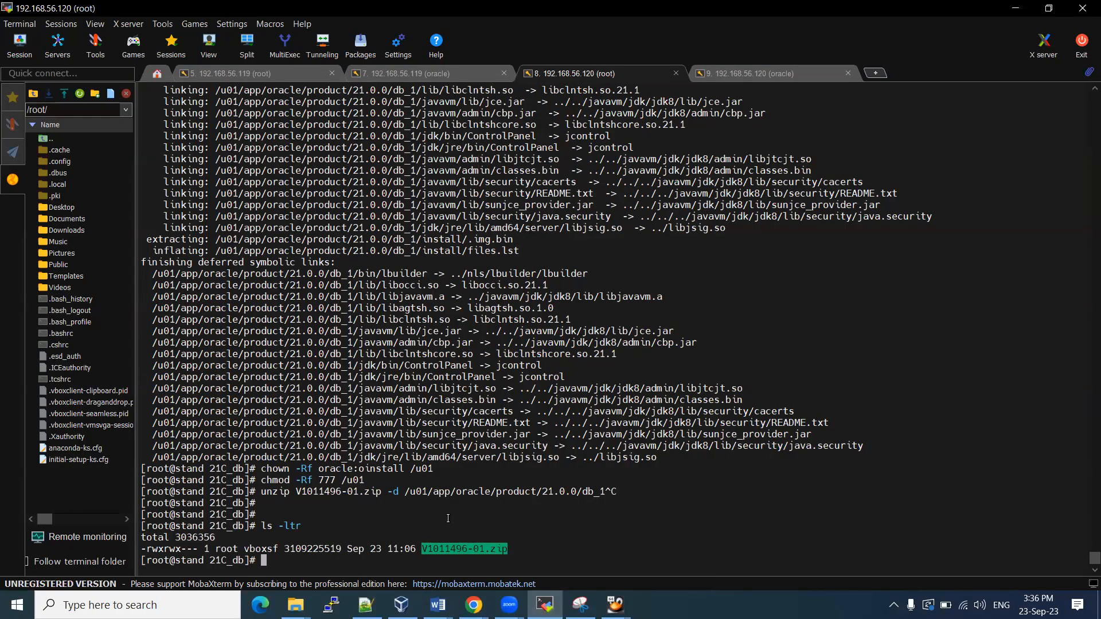
{"action": "type", "text": "pwd"}
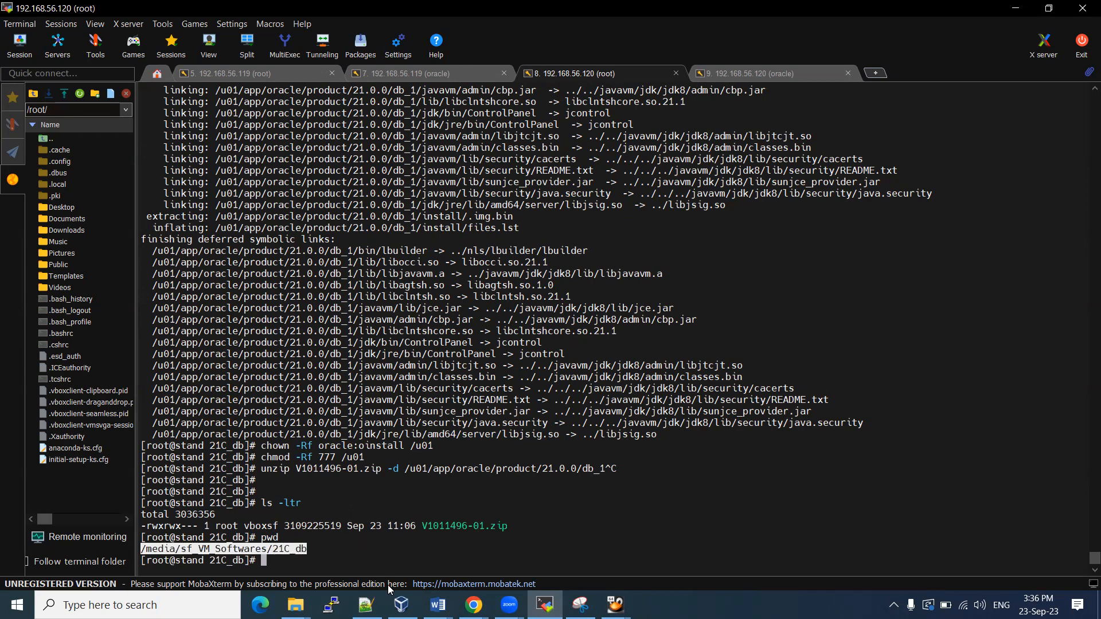
{"action": "left_click", "coordinate": [402, 604]}
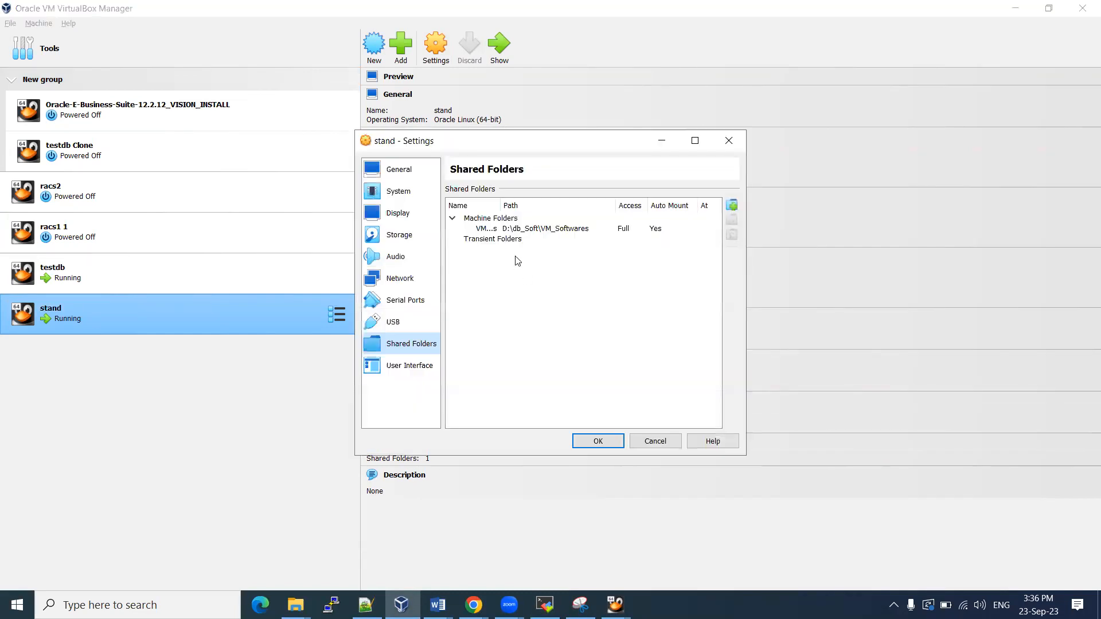
Close the stand VM's Settings dialog and return to the MobaXterm terminal session
{"action": "left_click", "coordinate": [493, 238]}
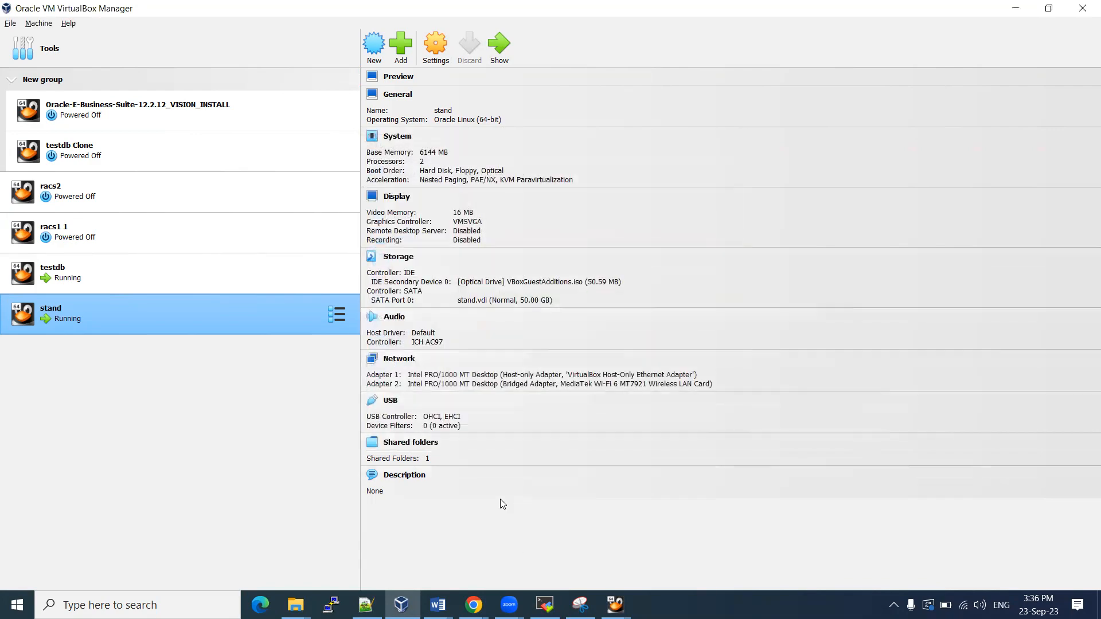
{"action": "left_click", "coordinate": [544, 605]}
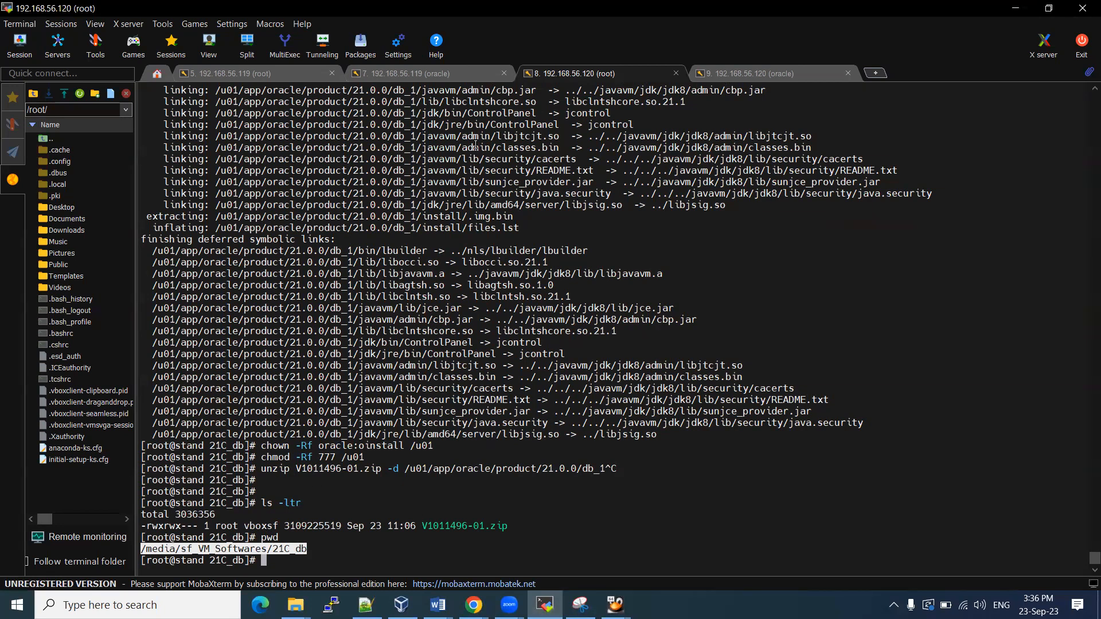
In the oracle session, run echo $ORACLE_HOME and cat .bash_profile to show the Oracle settings
{"action": "left_click", "coordinate": [759, 73]}
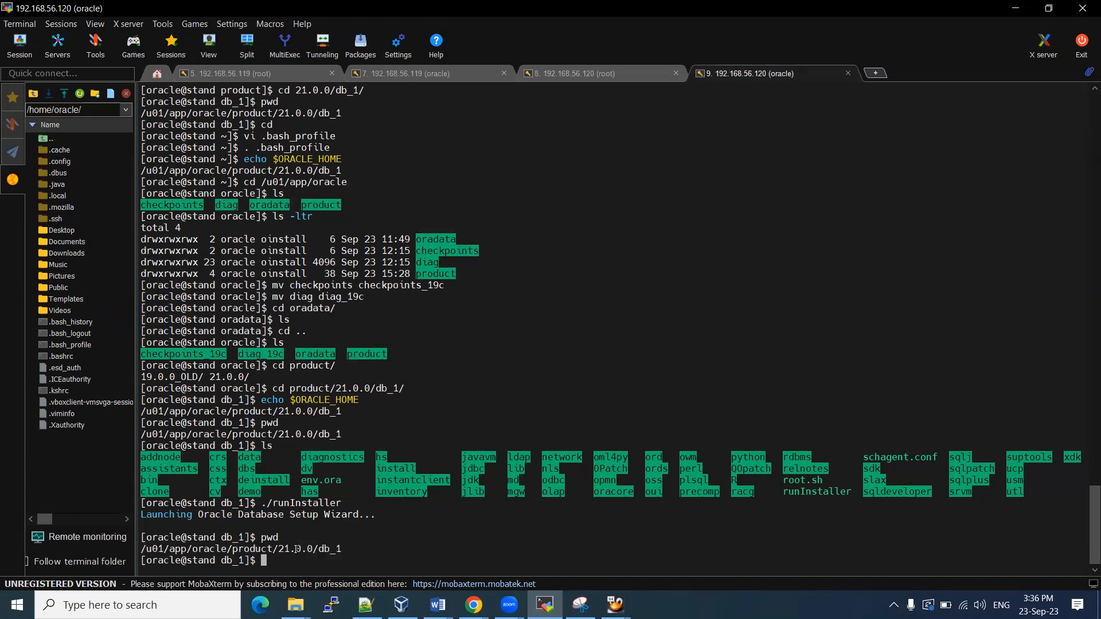
{"action": "type", "text": "e"}
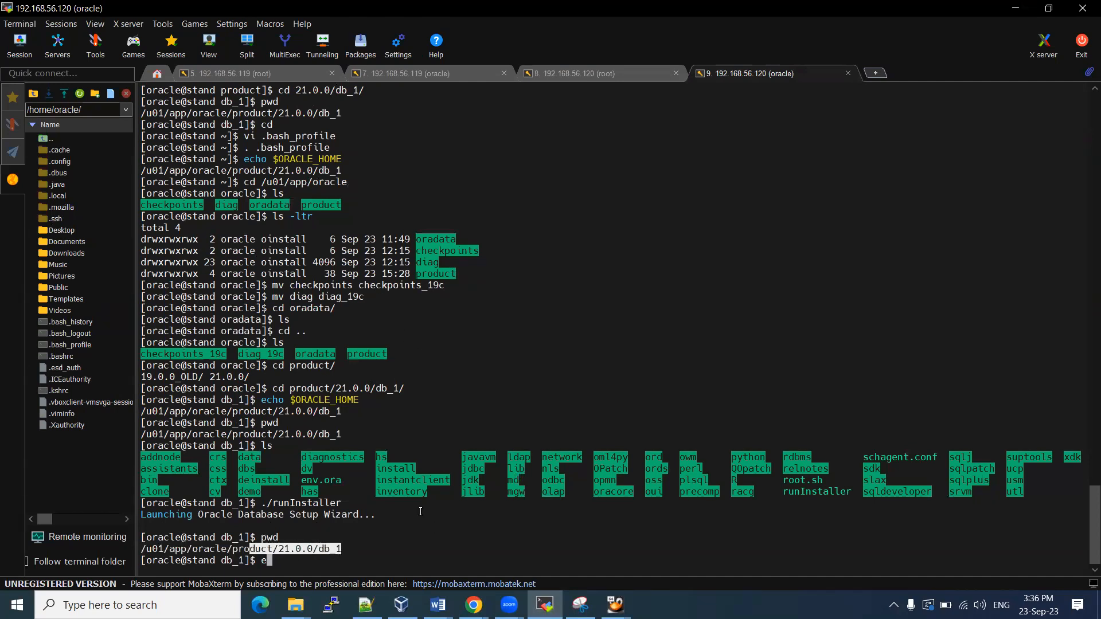
{"action": "type", "text": "cho $ORACLE_HOME"}
{"action": "type", "text": "cd"}
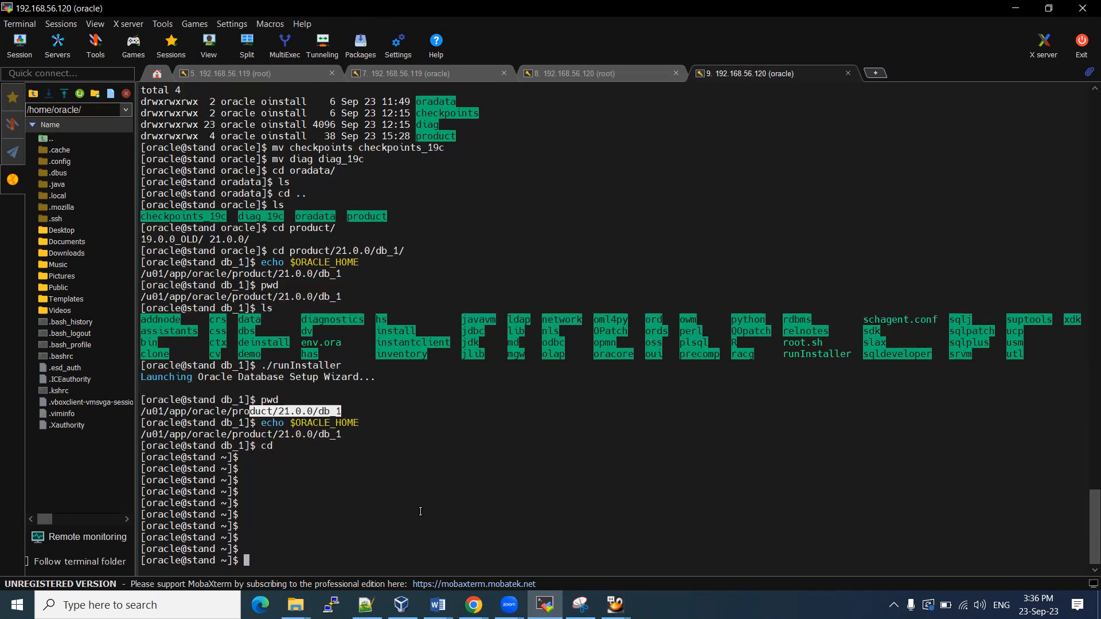
{"action": "type", "text": "ls 0"}
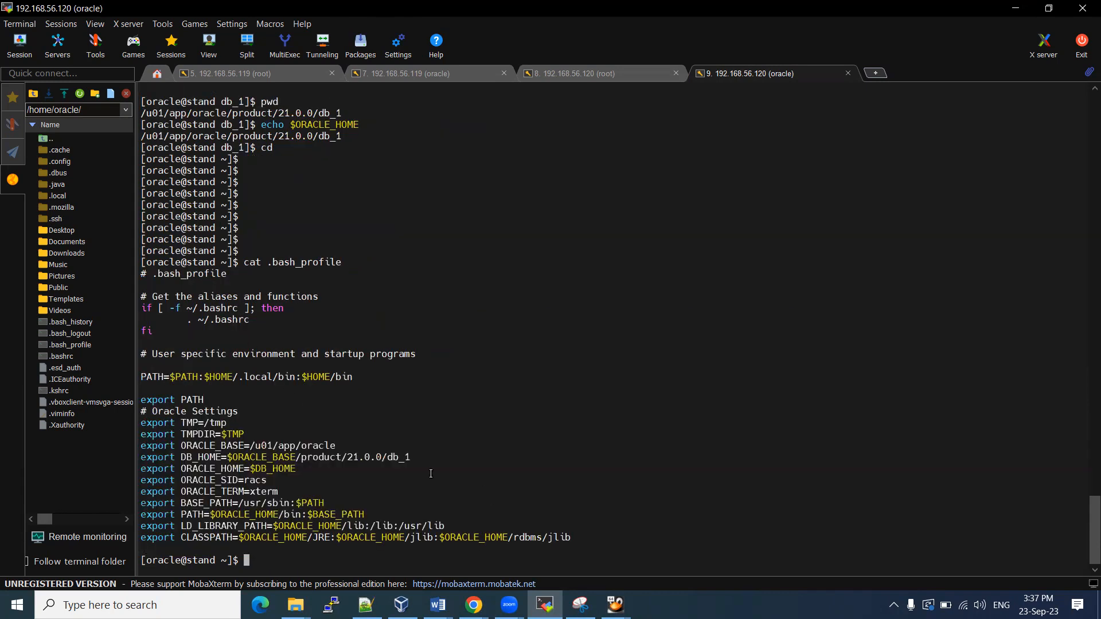
Select values such as ORACLE_SID racs from the .bash_profile output for comparison with the Word notes
{"action": "double_click", "coordinate": [269, 445]}
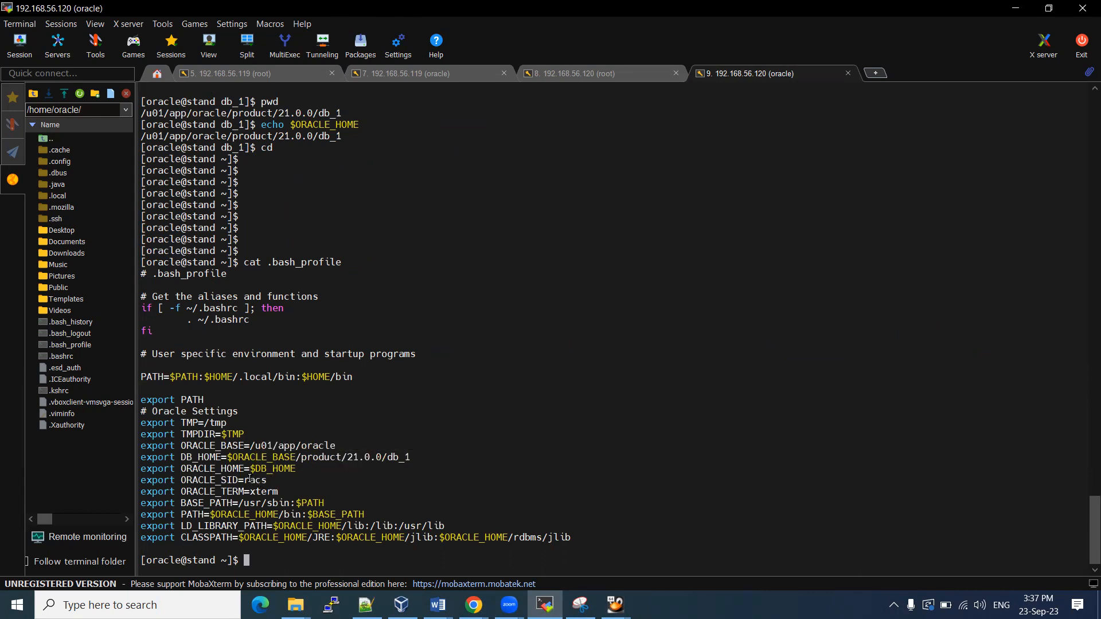
{"action": "double_click", "coordinate": [254, 480]}
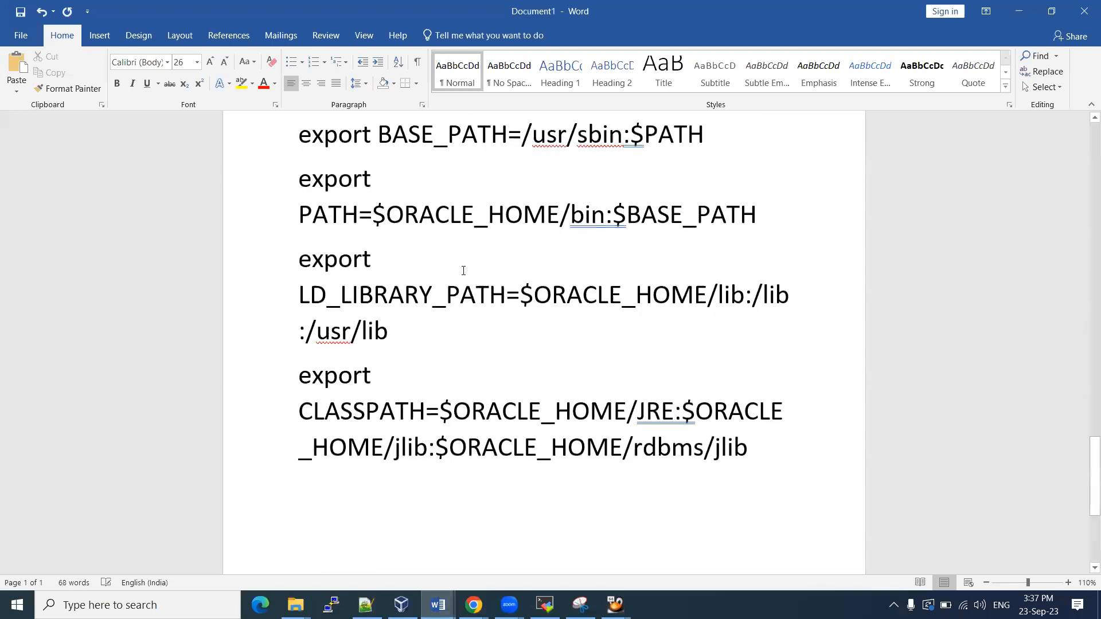
Read the final CLASSPATH export line in the Word notes and return to the oracle terminal
{"action": "scroll", "scroll_direction": "down", "scroll_amount": 3}
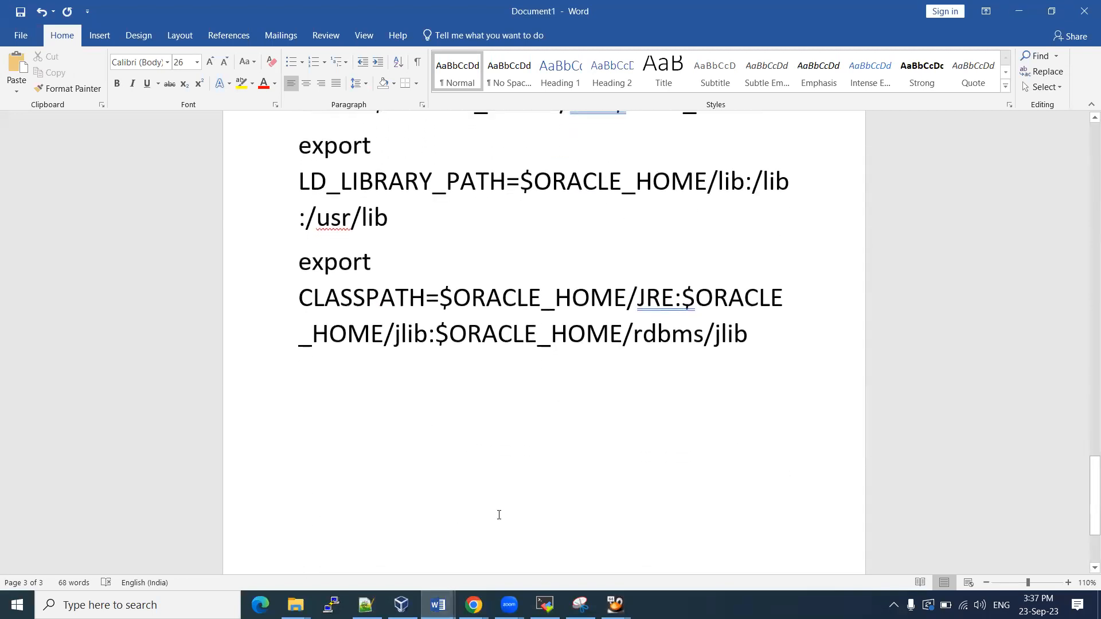
{"action": "left_click", "coordinate": [544, 605]}
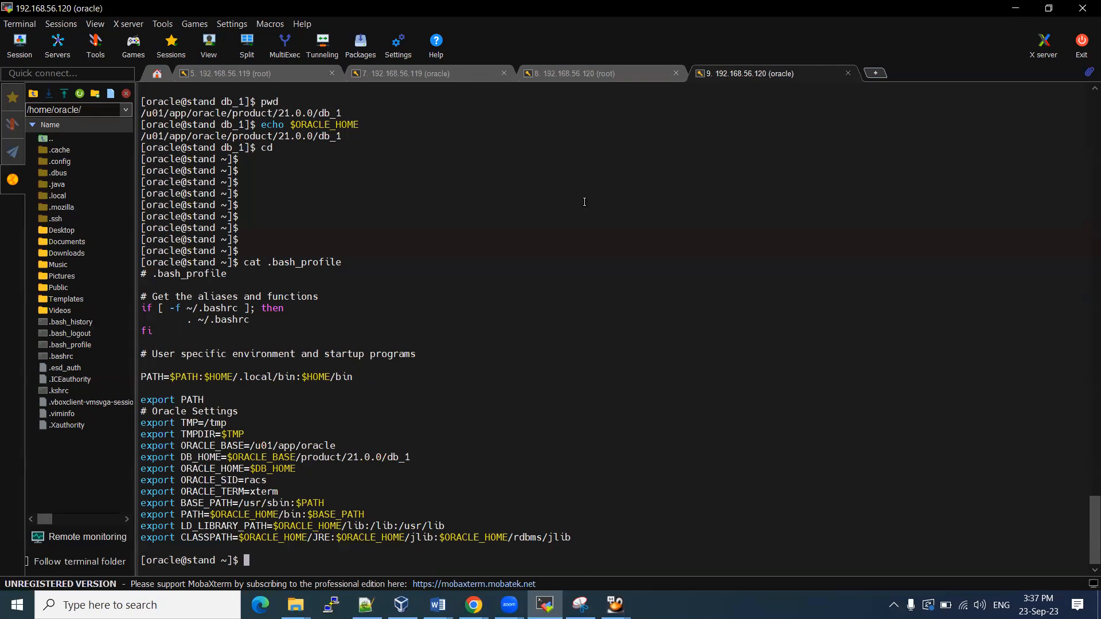
Clear and echo ORACLE_HOME in the oracle session, then list files in the root session
{"action": "type", "text": "clea"}
{"action": "type", "text": "cd $"}
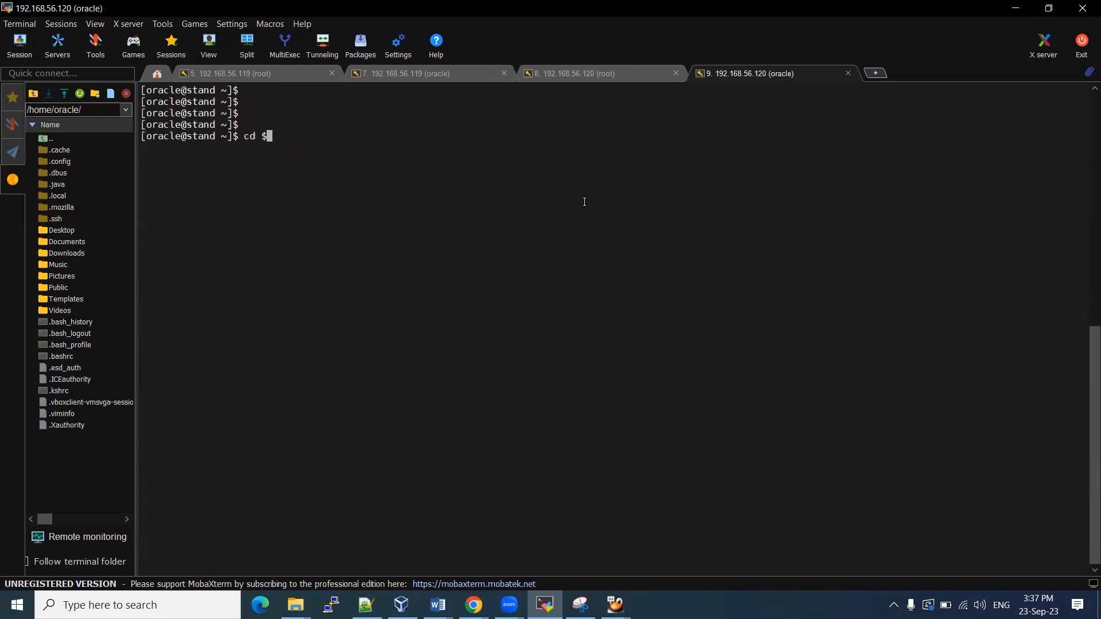
{"action": "type", "text": "ORACLE_HOME"}
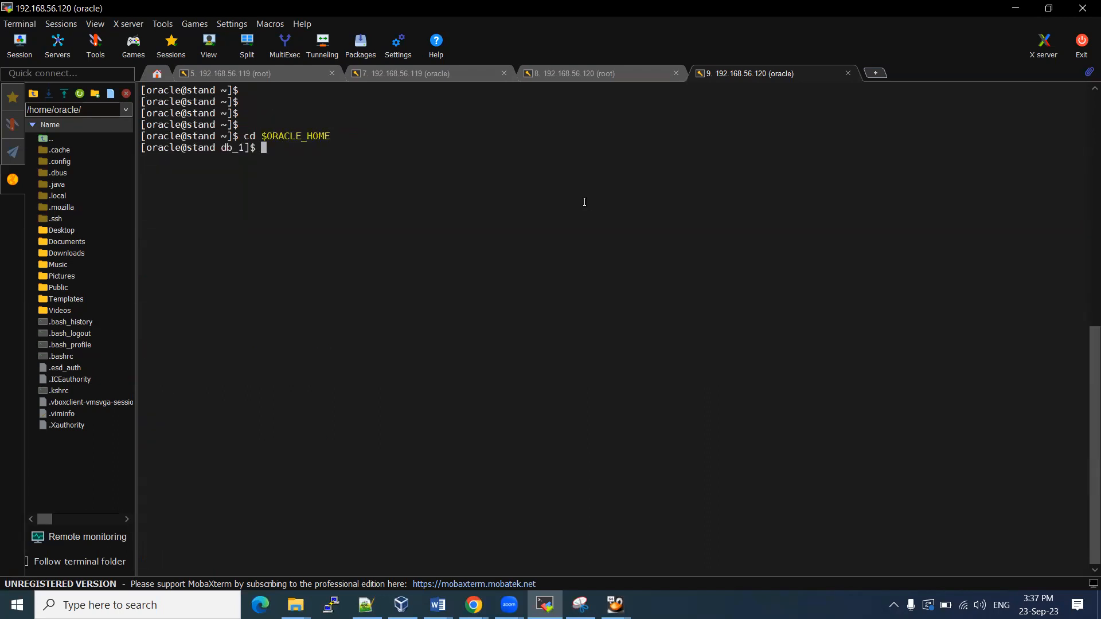
{"action": "left_click", "coordinate": [587, 73]}
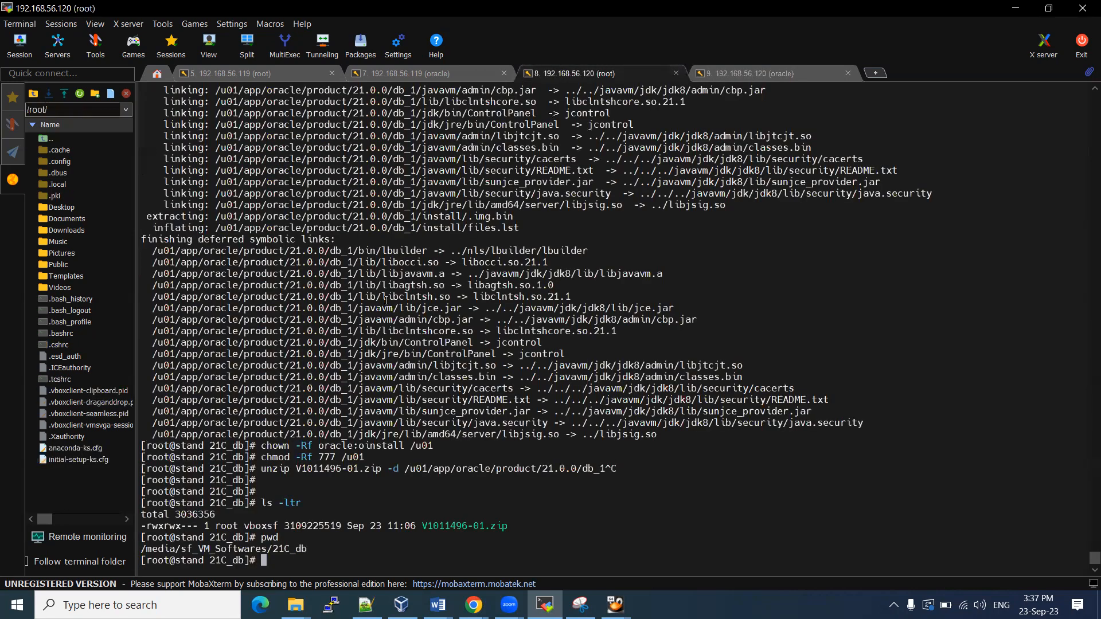
{"action": "type", "text": "ls -ltr"}
{"action": "type", "text": "unzip"}
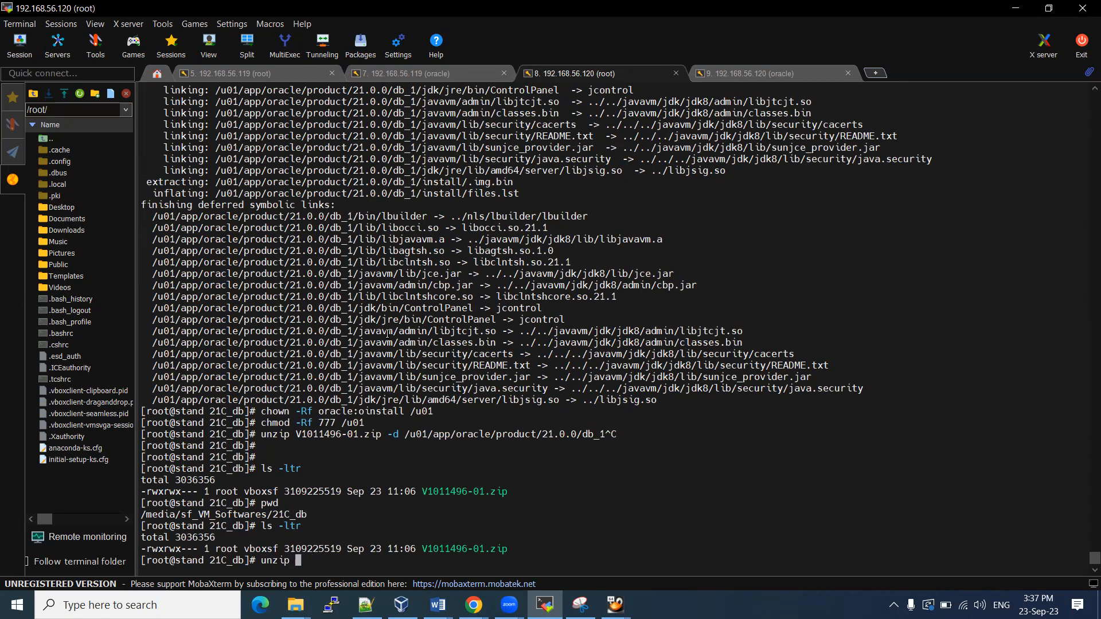
Type and abandon the unzip of V1011496-01.zip into db_1, then check the kernel with uname -r
{"action": "type", "text": "V1011496-01.zip -d"}
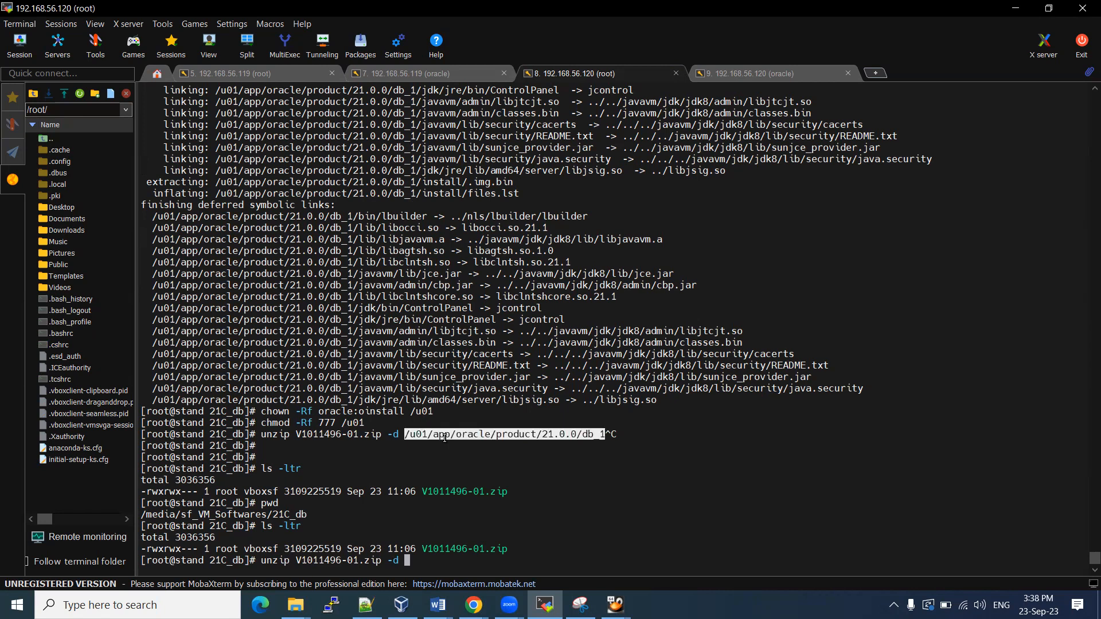
{"action": "type", "text": "/u01/app/oracle/product/21.0.0/db_1"}
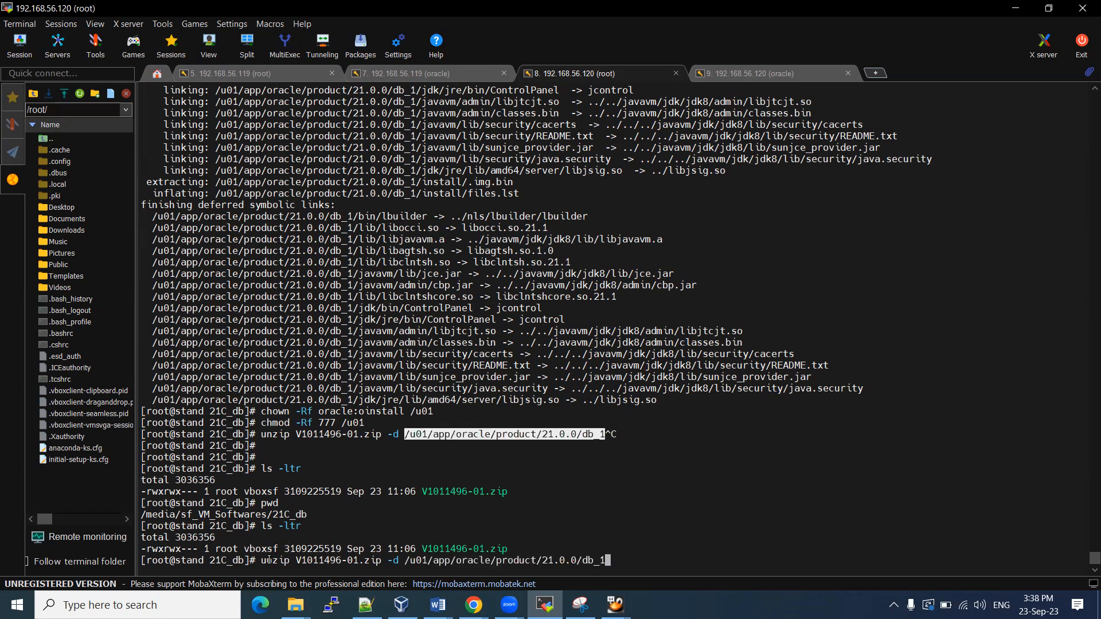
{"action": "key", "text": "Enter"}
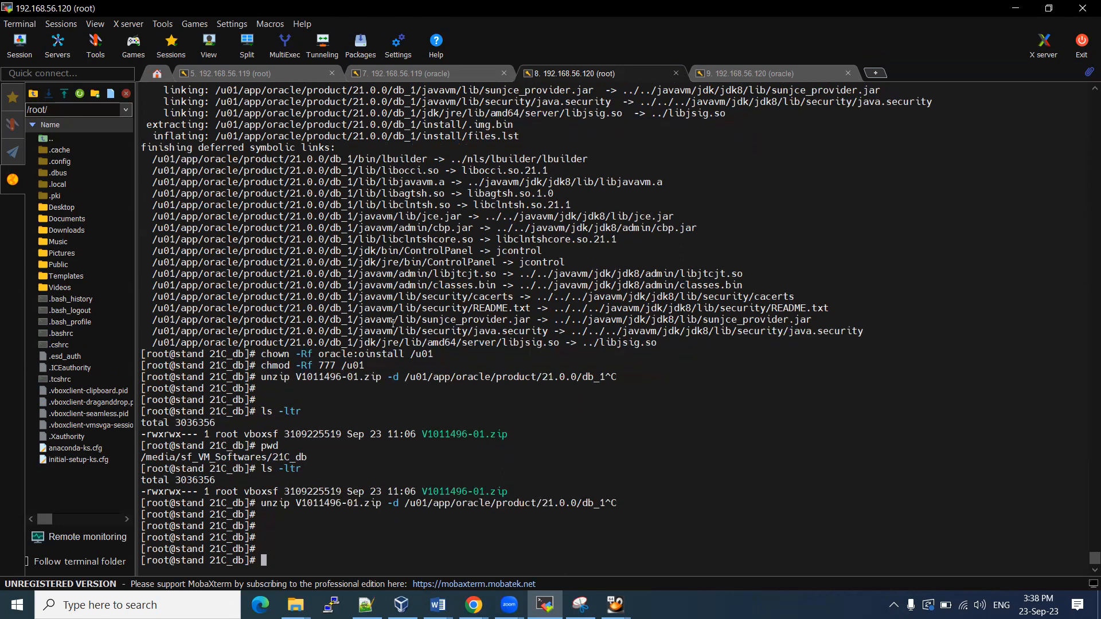
{"action": "type", "text": "uname -r"}
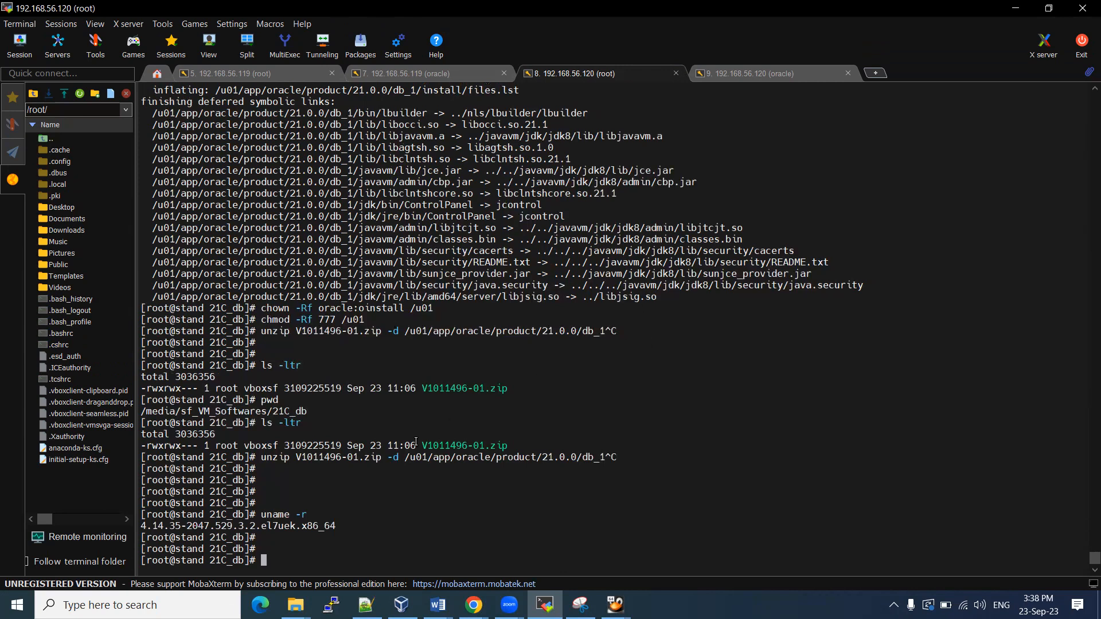
Reverse-search the root history for yum and run history |grep yum to list the yum installs
{"action": "double_click", "coordinate": [328, 457]}
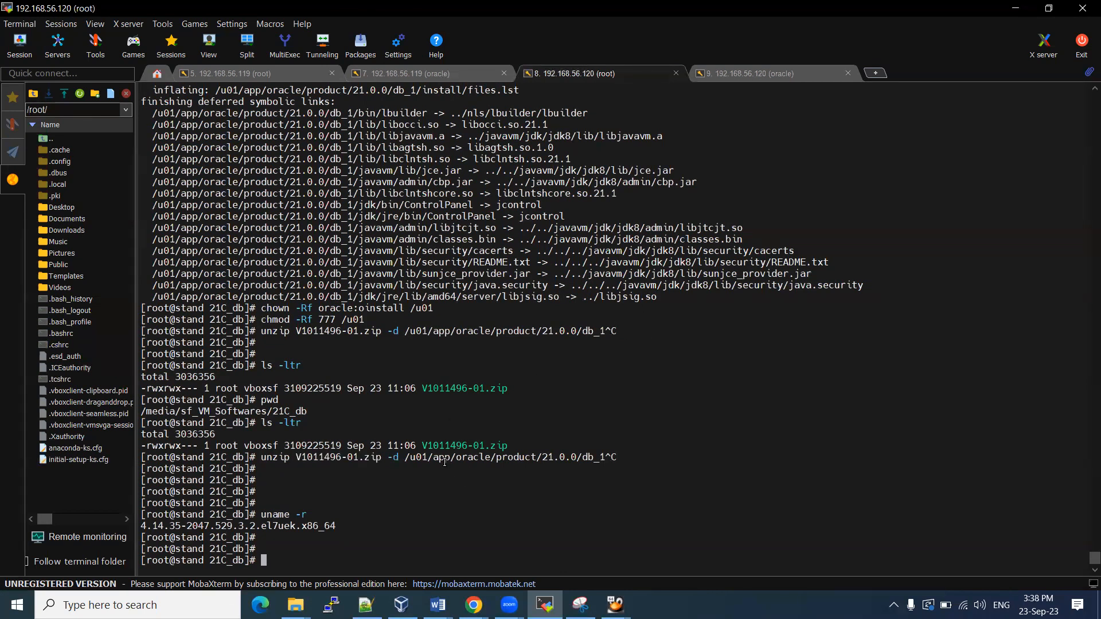
{"action": "key", "text": "Ctrl+r"}
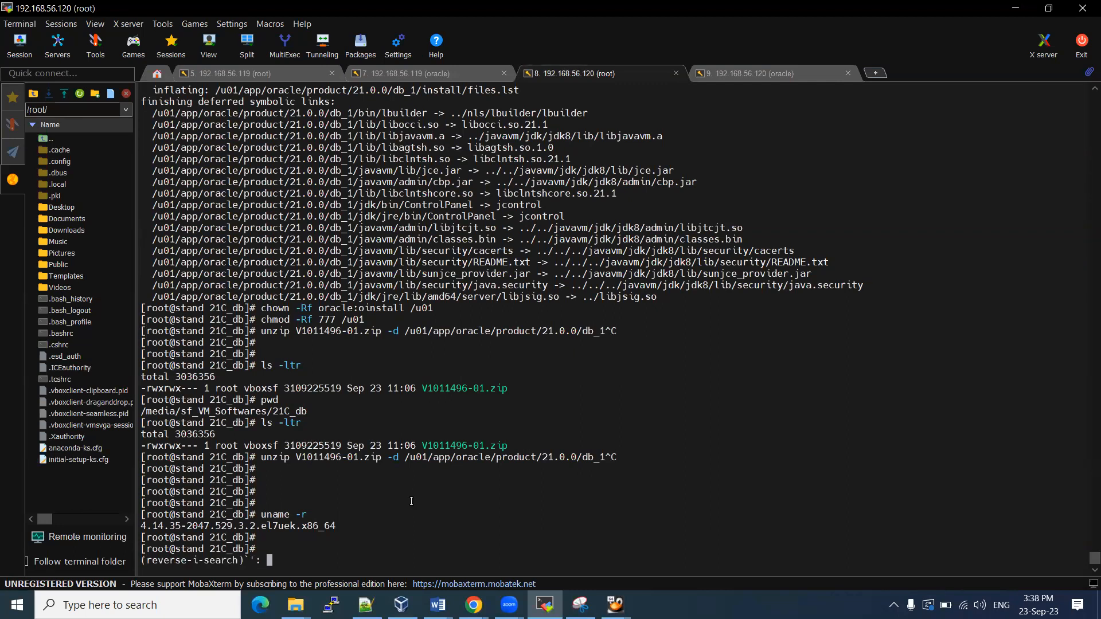
{"action": "type", "text": "yum"}
{"action": "type", "text": "id oracle"}
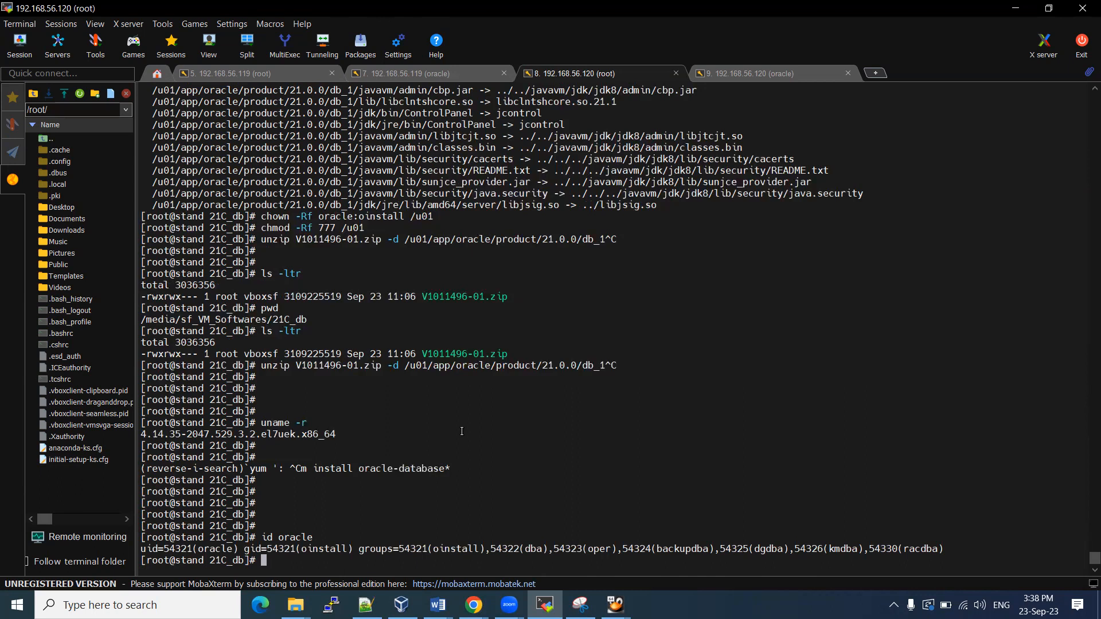
{"action": "type", "text": "history"}
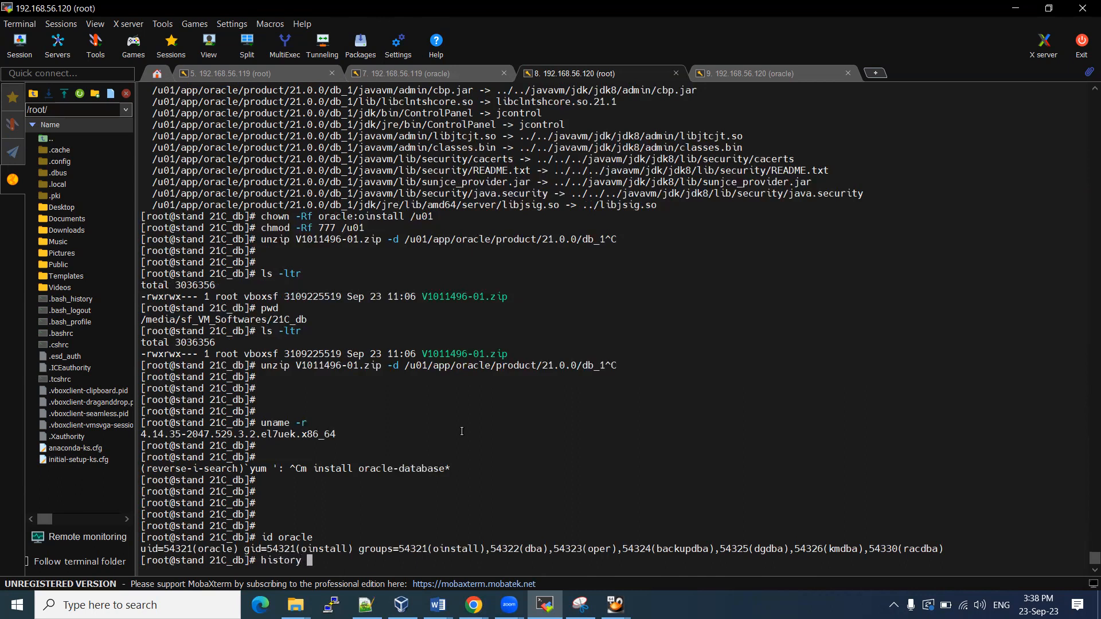
{"action": "type", "text": "|grep yum"}
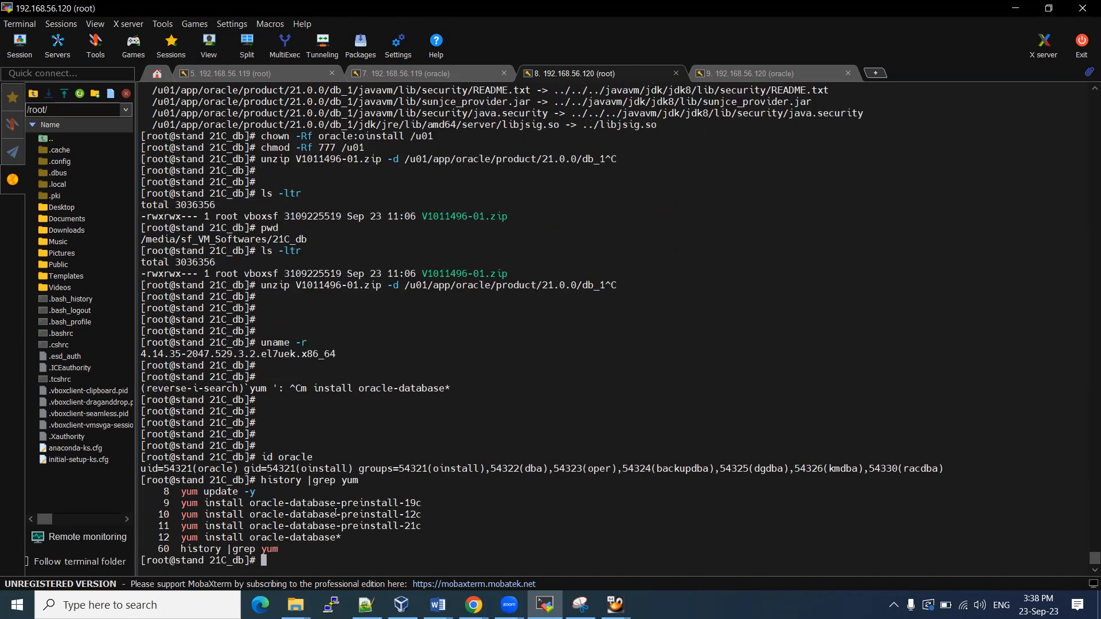
Highlight the oracle user name and its group memberships in the id output for review
{"action": "double_click", "coordinate": [386, 514]}
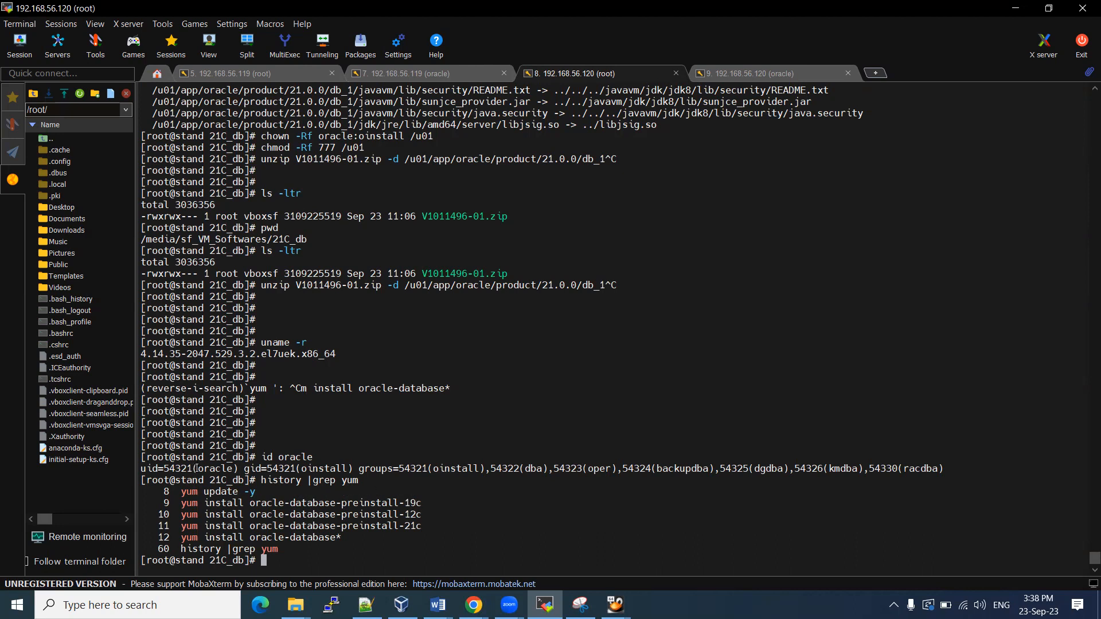
{"action": "double_click", "coordinate": [213, 468]}
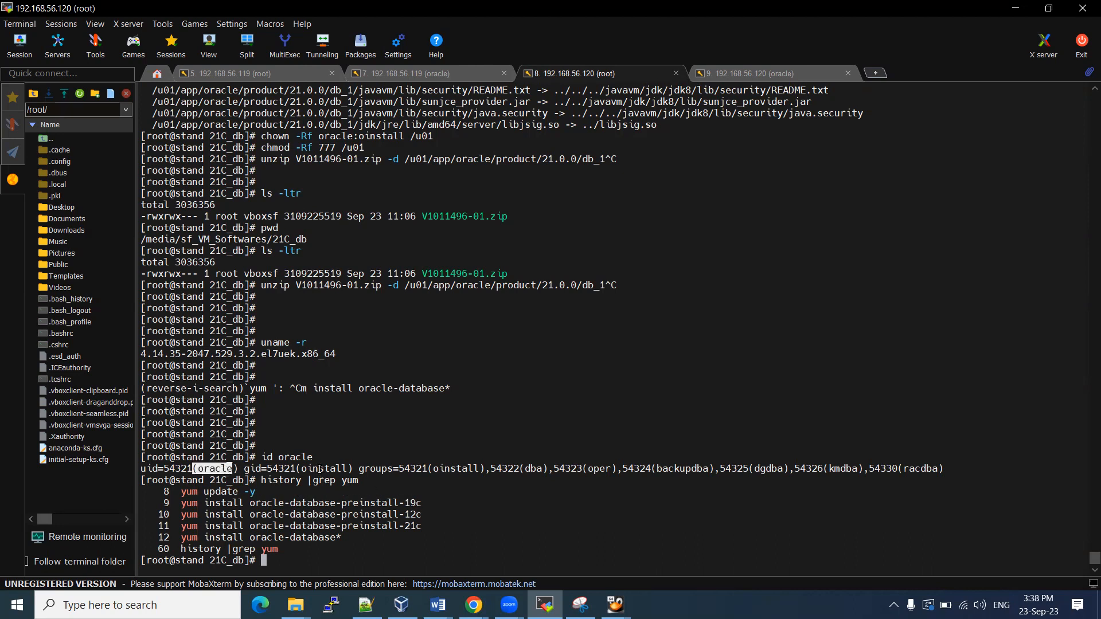
{"action": "double_click", "coordinate": [325, 468]}
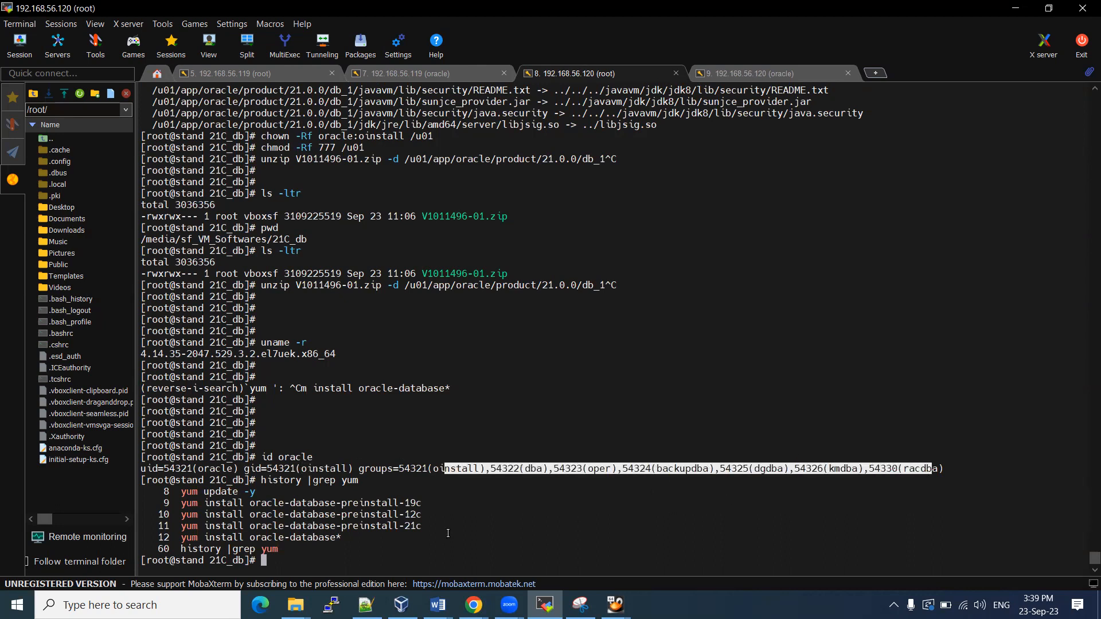
{"action": "mouse_move", "coordinate": [268, 436]}
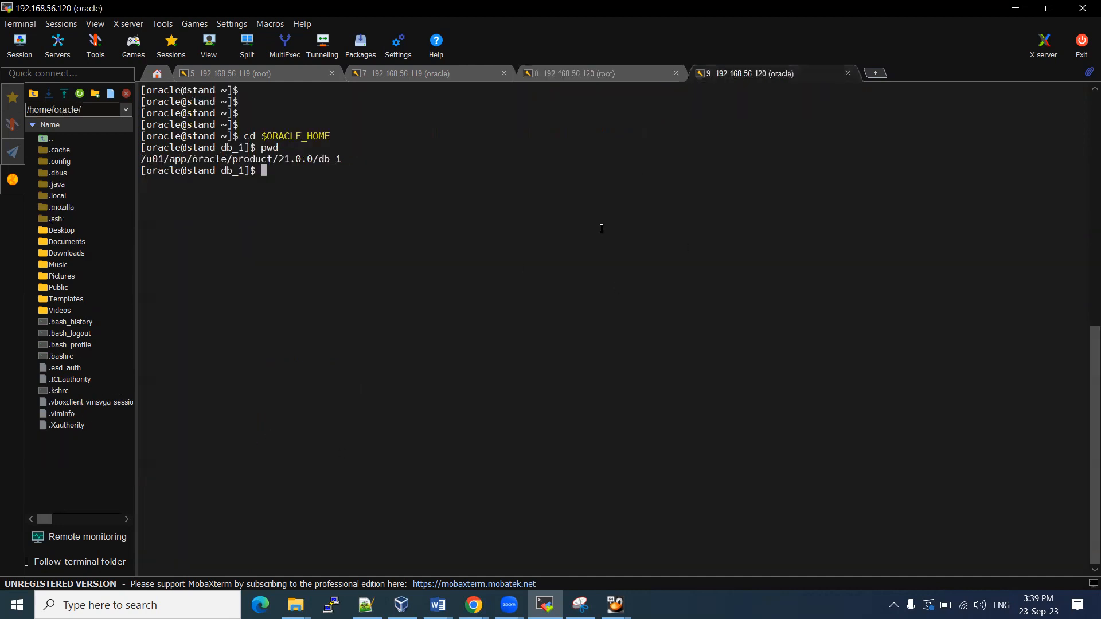
List the Oracle home with ls -ltr, confirm pwd, and launch ./runInstaller
{"action": "type", "text": "ls -ltr"}
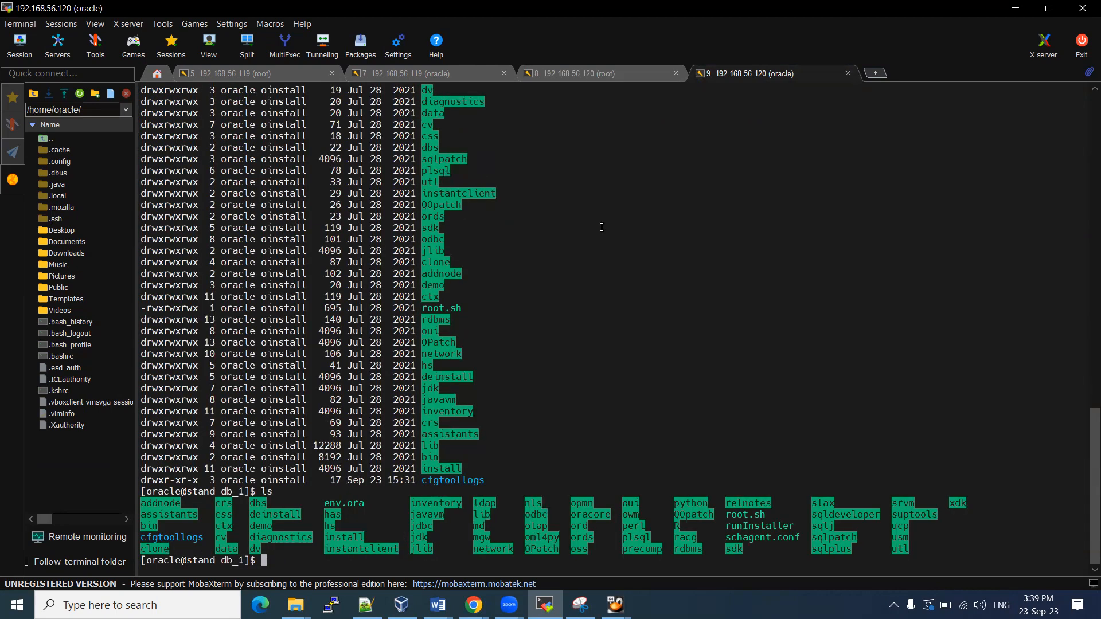
{"action": "type", "text": "pwd"}
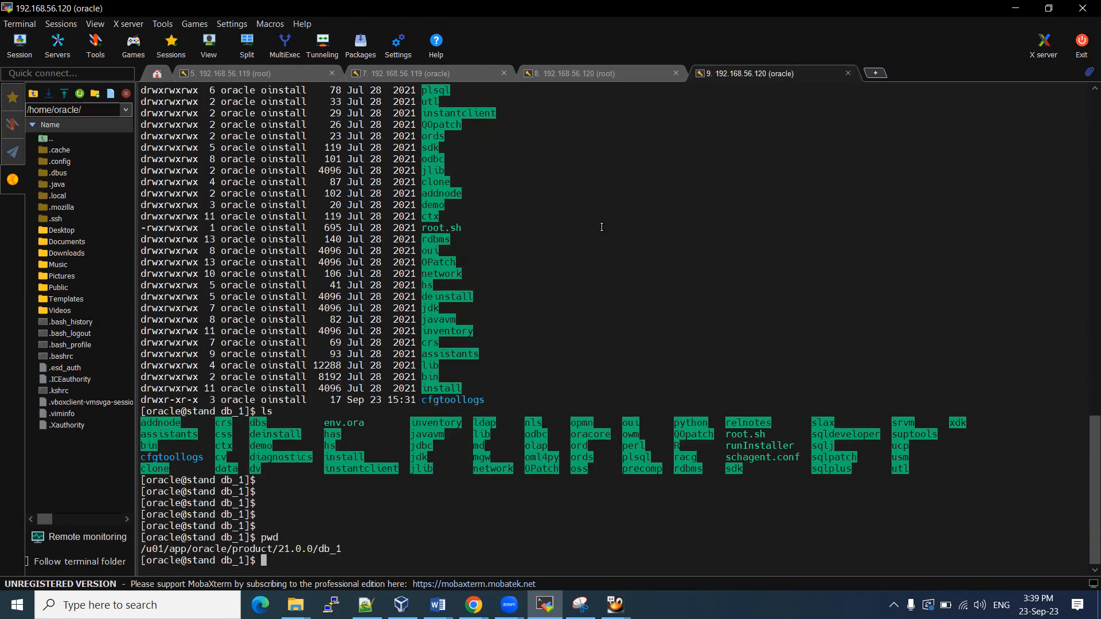
{"action": "mouse_move", "coordinate": [803, 434]}
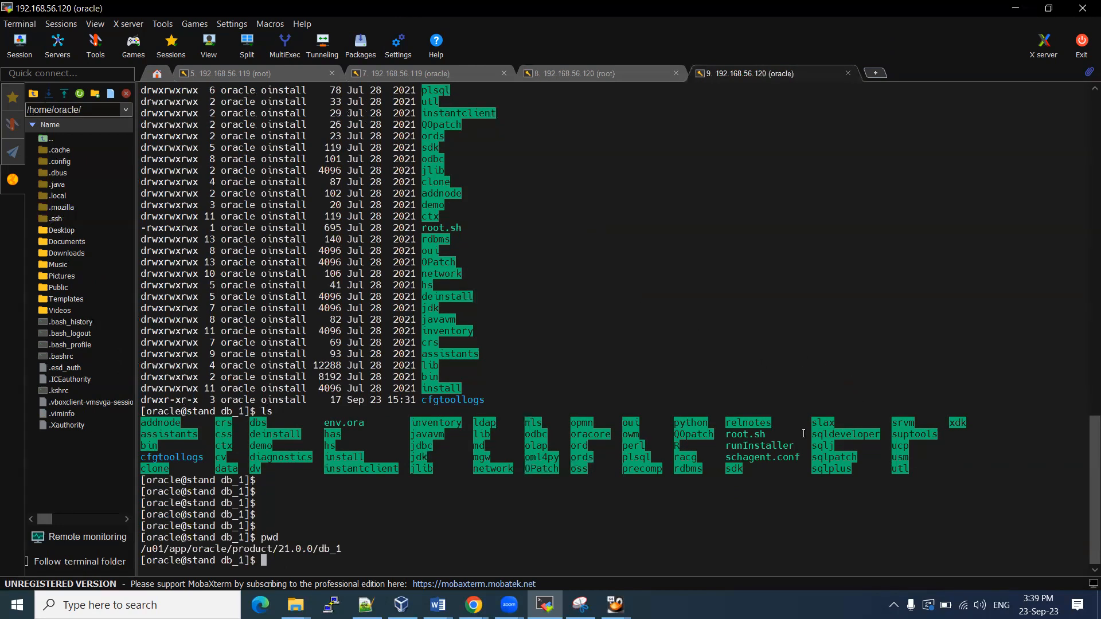
{"action": "mouse_move", "coordinate": [713, 449]}
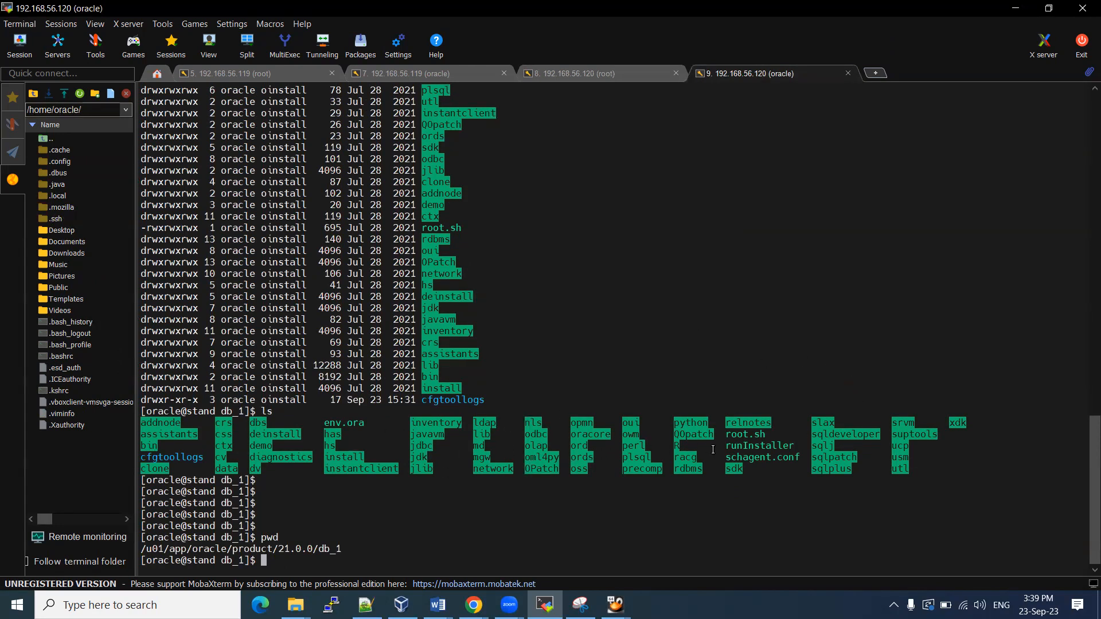
{"action": "mouse_move", "coordinate": [759, 446]}
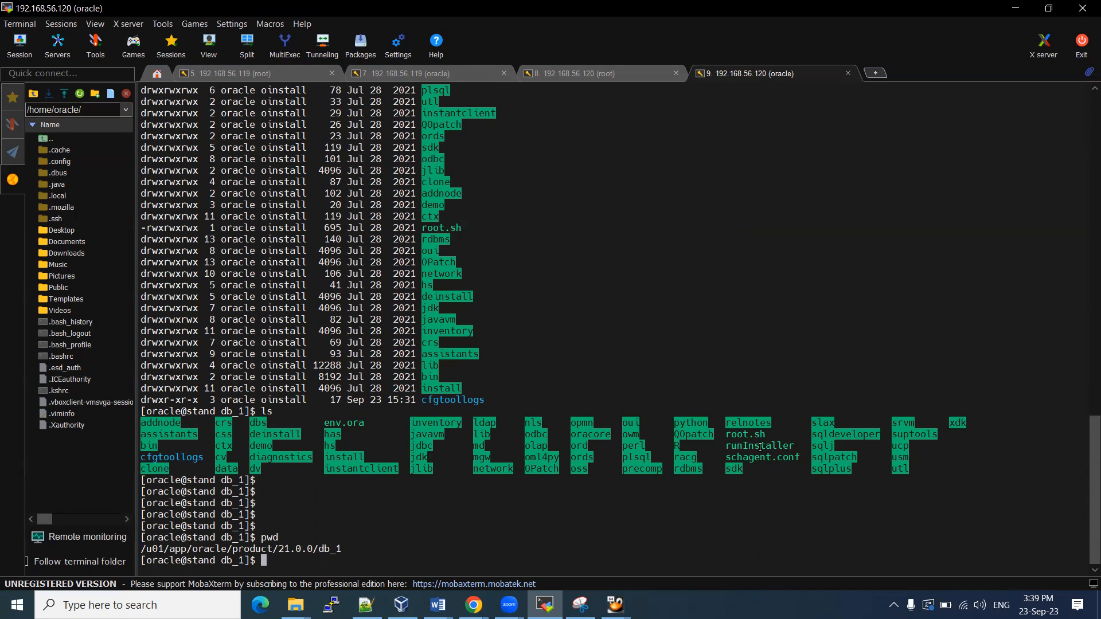
{"action": "type", "text": "./"}
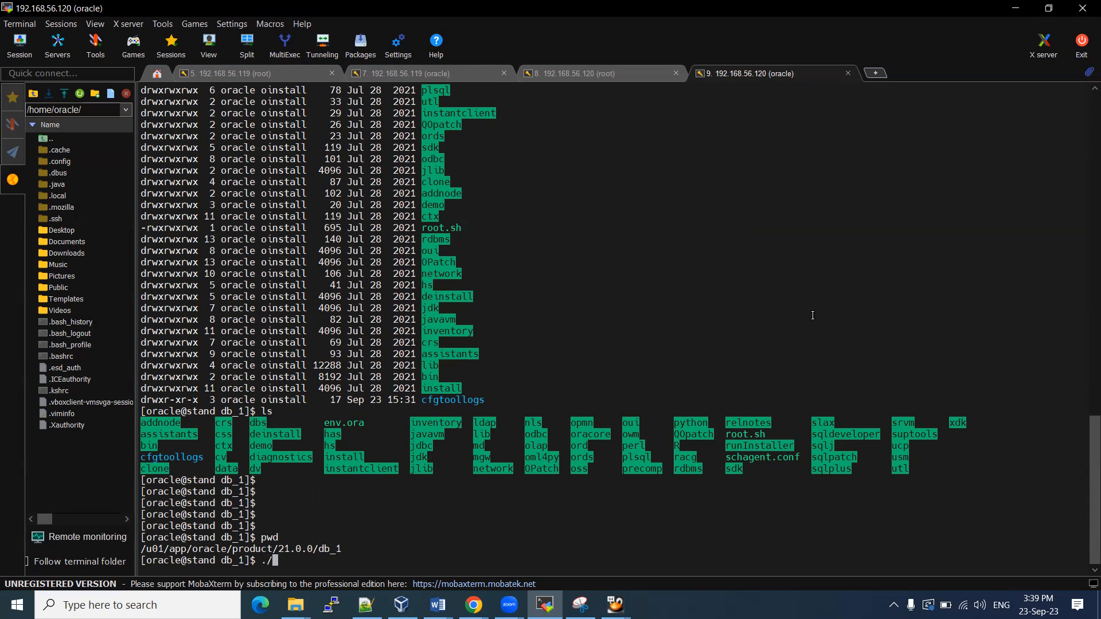
{"action": "type", "text": "runInstaller"}
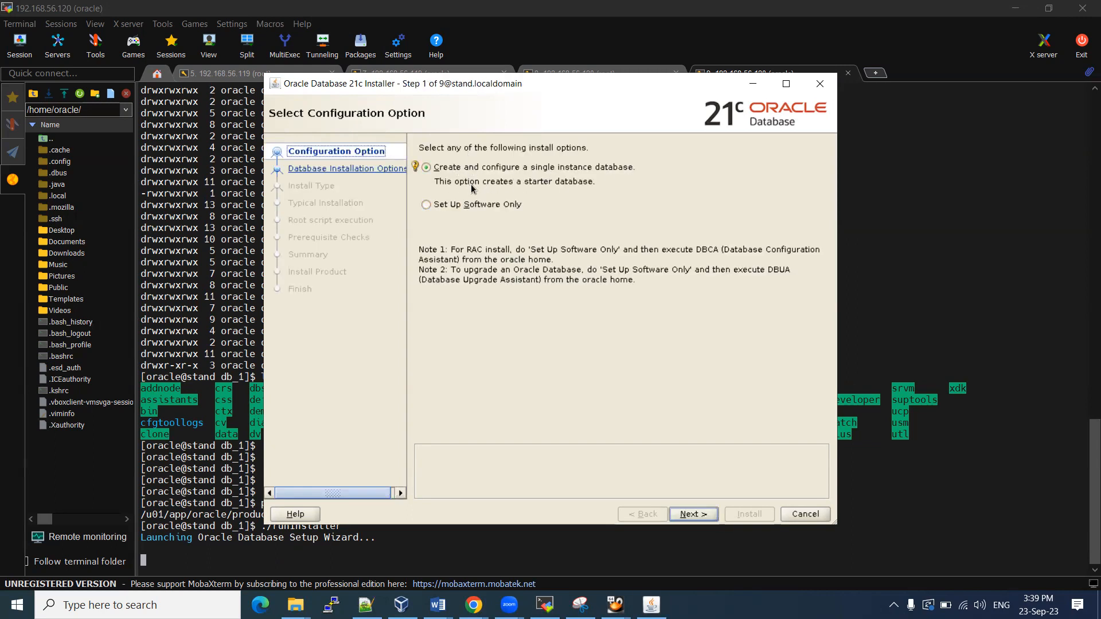
{"action": "mouse_move", "coordinate": [564, 190]}
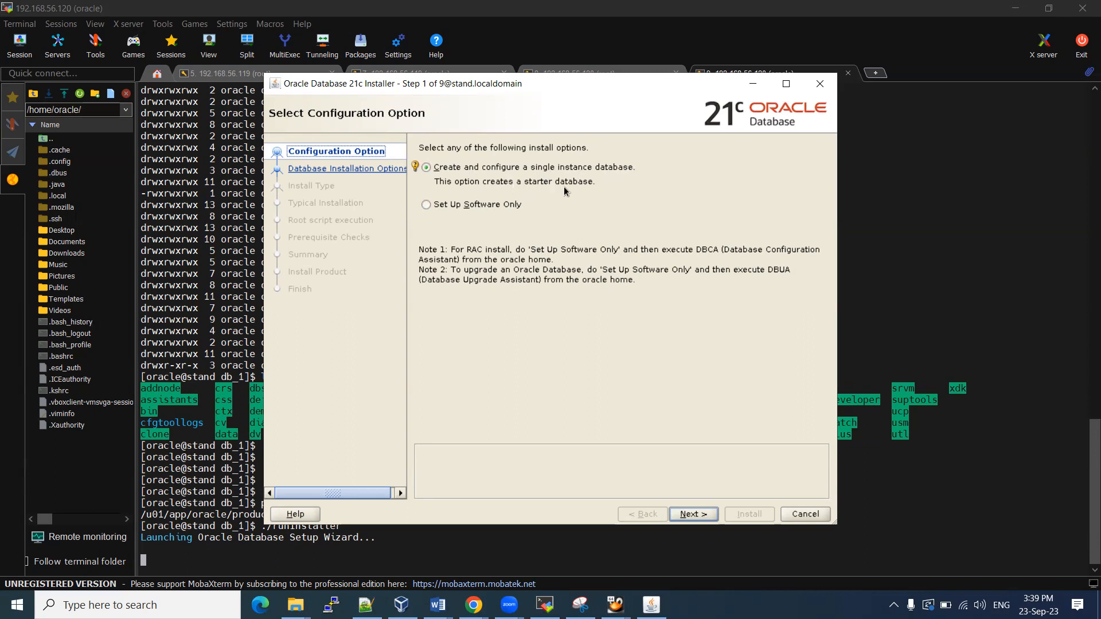
{"action": "mouse_move", "coordinate": [547, 179]}
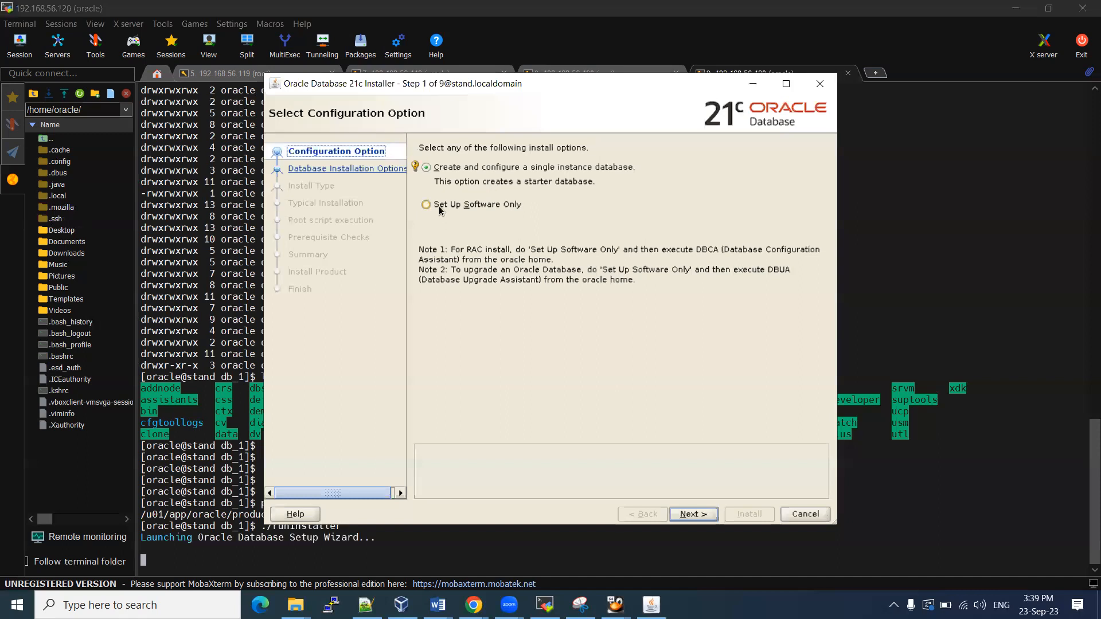
Try Set Up Software Only, keep Create and configure a single instance database, and continue to Next
{"action": "left_click", "coordinate": [425, 204]}
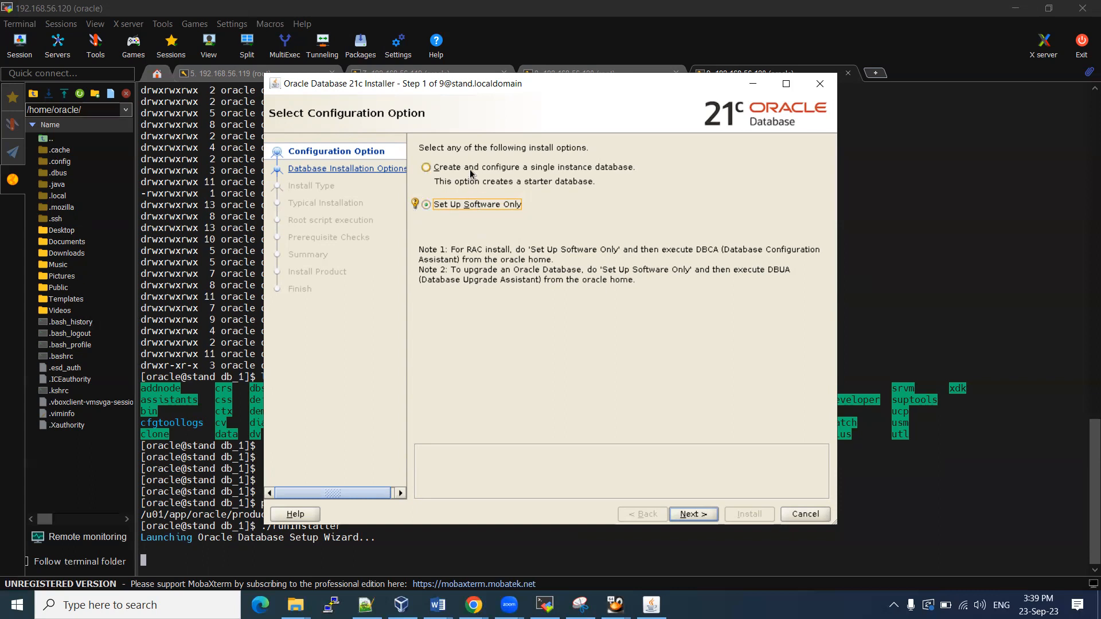
{"action": "left_click", "coordinate": [427, 168]}
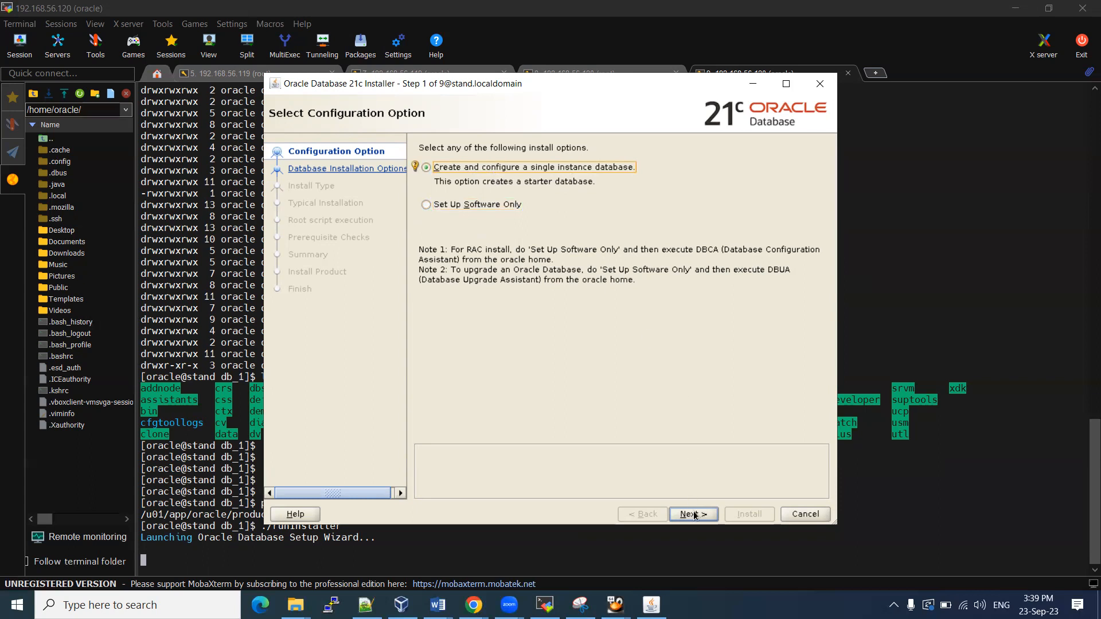
{"action": "left_click", "coordinate": [693, 514]}
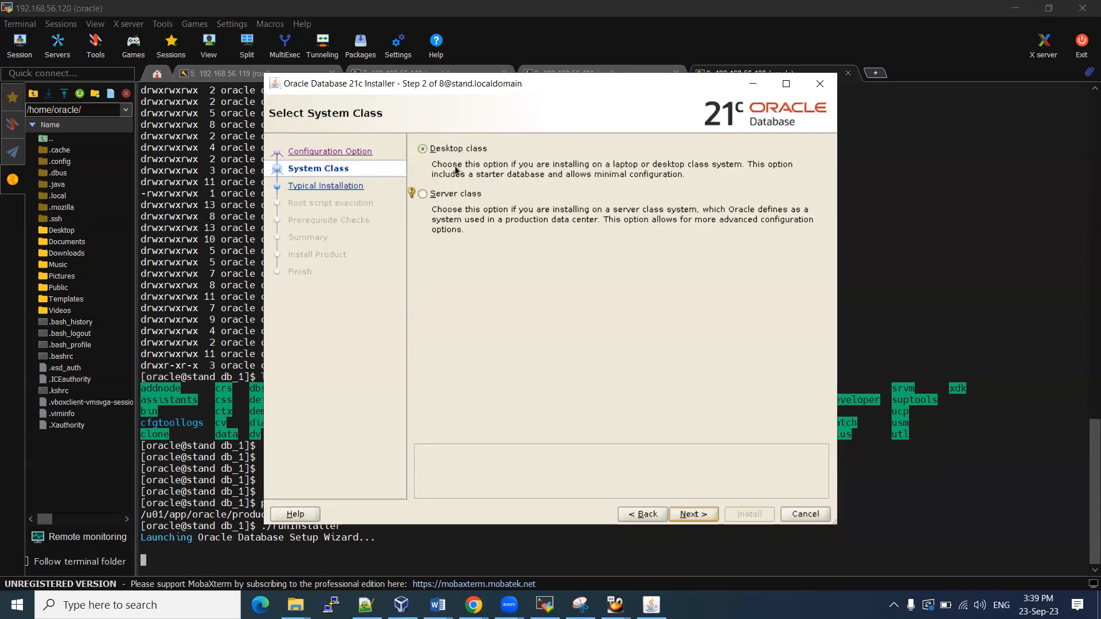
{"action": "mouse_move", "coordinate": [511, 166]}
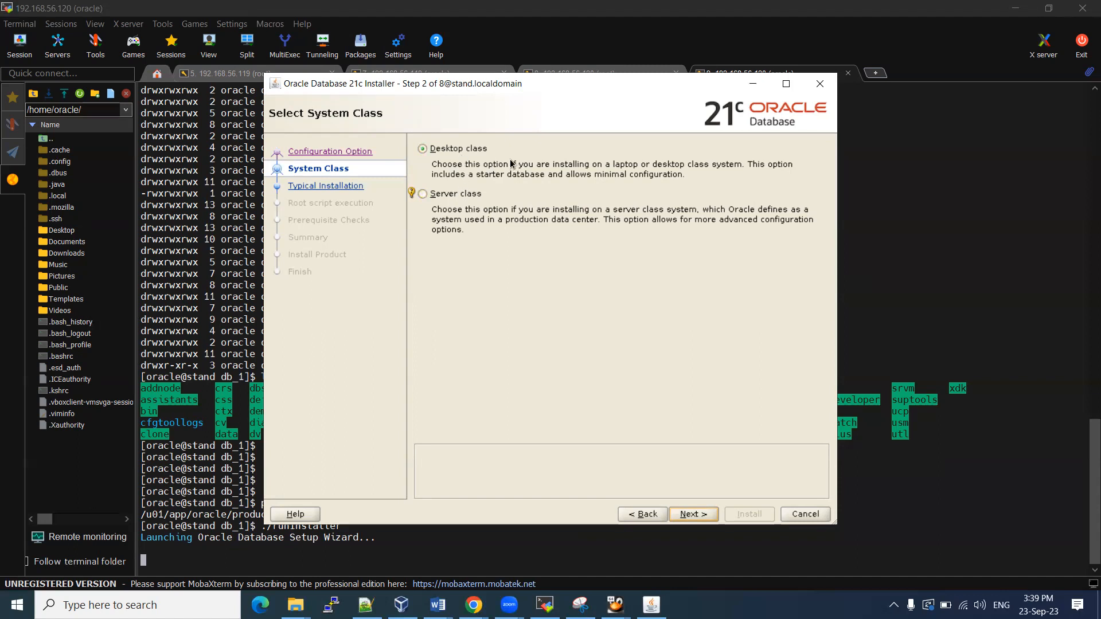
{"action": "mouse_move", "coordinate": [498, 178]}
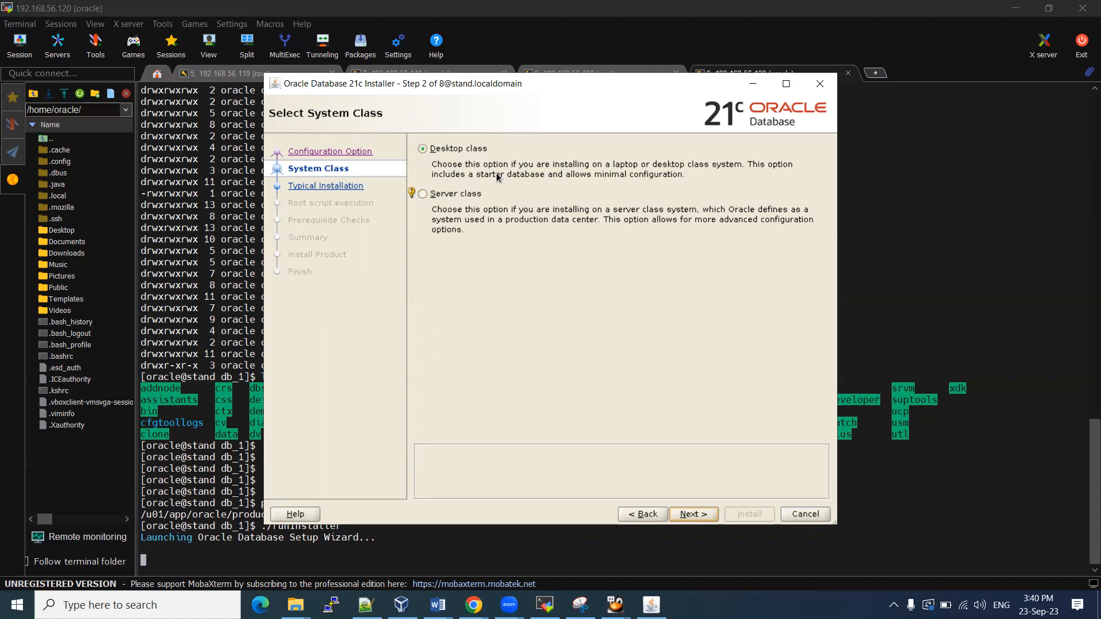
Choose Server class and continue to Select Database Edition with Enterprise Edition selected
{"action": "left_click", "coordinate": [422, 193]}
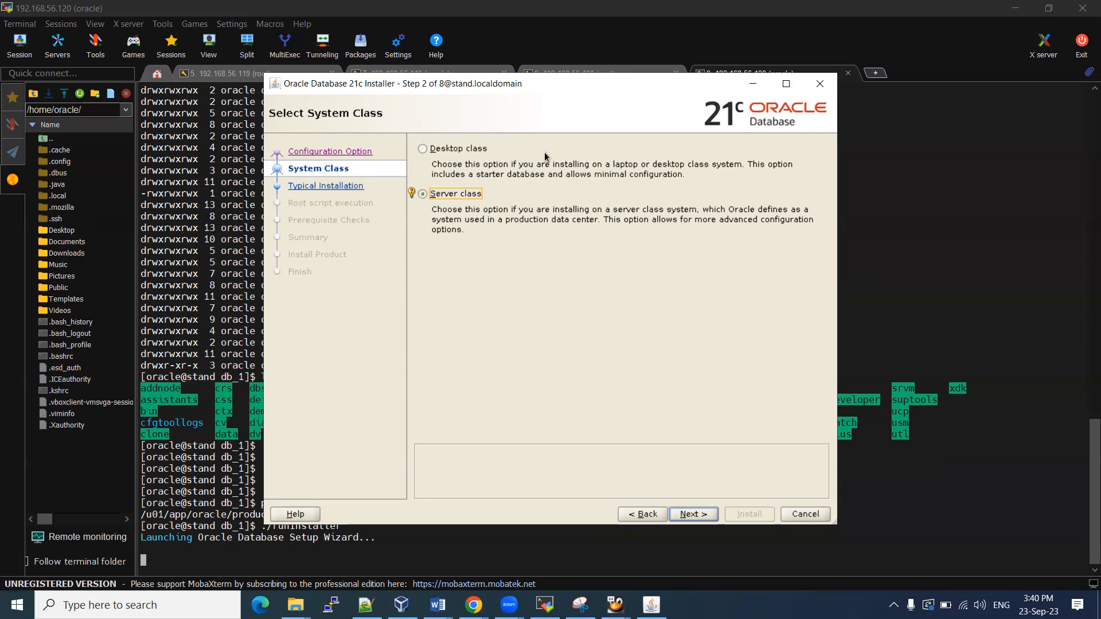
{"action": "mouse_move", "coordinate": [629, 415]}
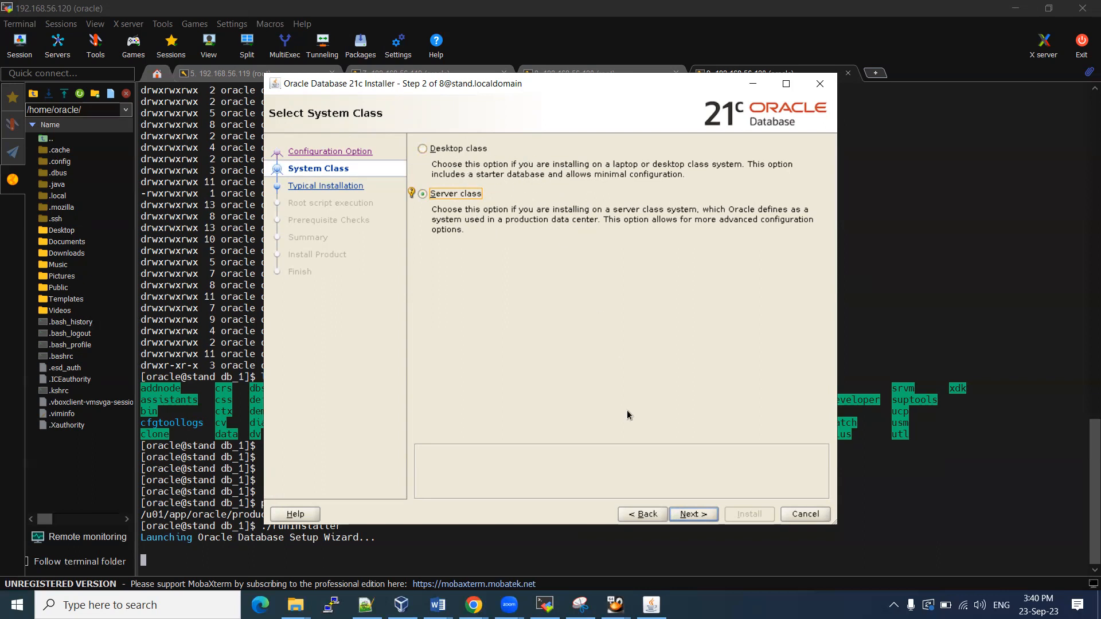
{"action": "left_click", "coordinate": [694, 514]}
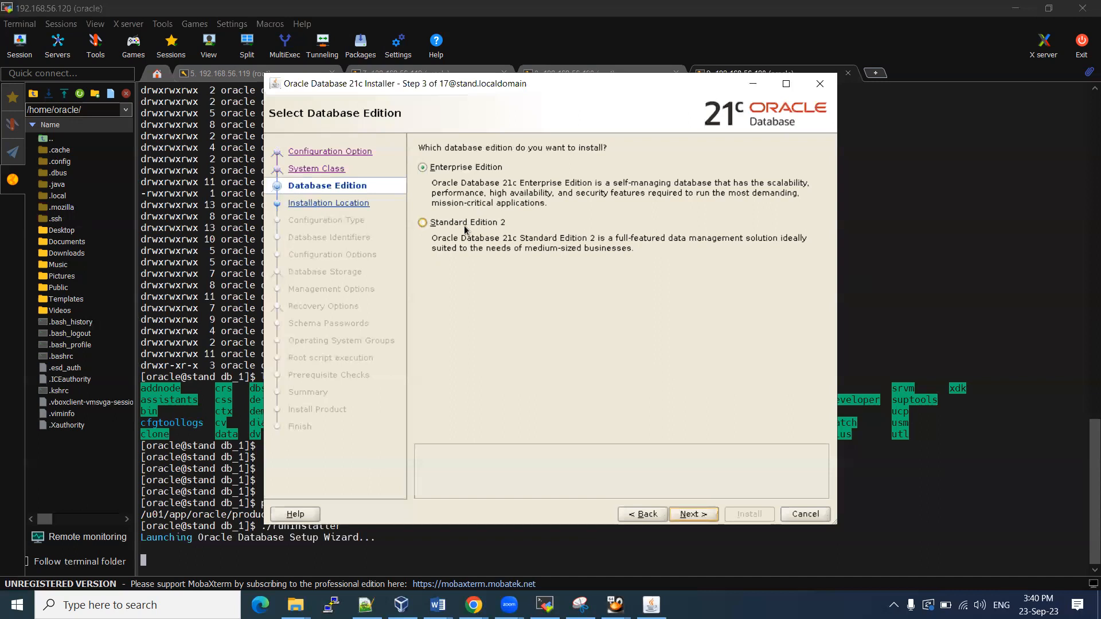
{"action": "mouse_move", "coordinate": [514, 239]}
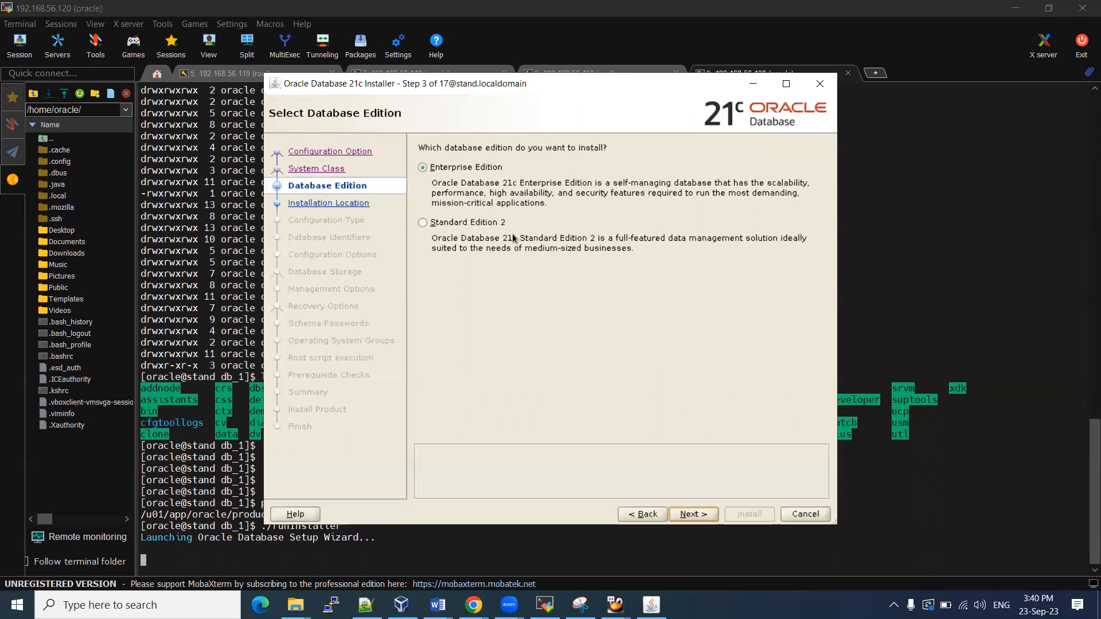
{"action": "mouse_move", "coordinate": [527, 254]}
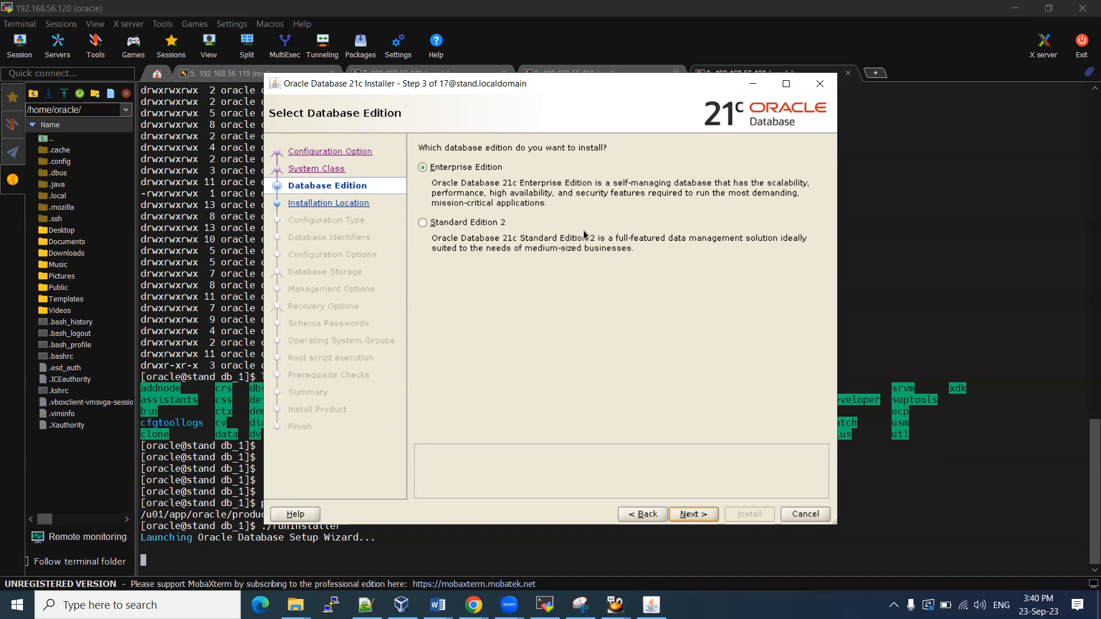
{"action": "mouse_move", "coordinate": [477, 181]}
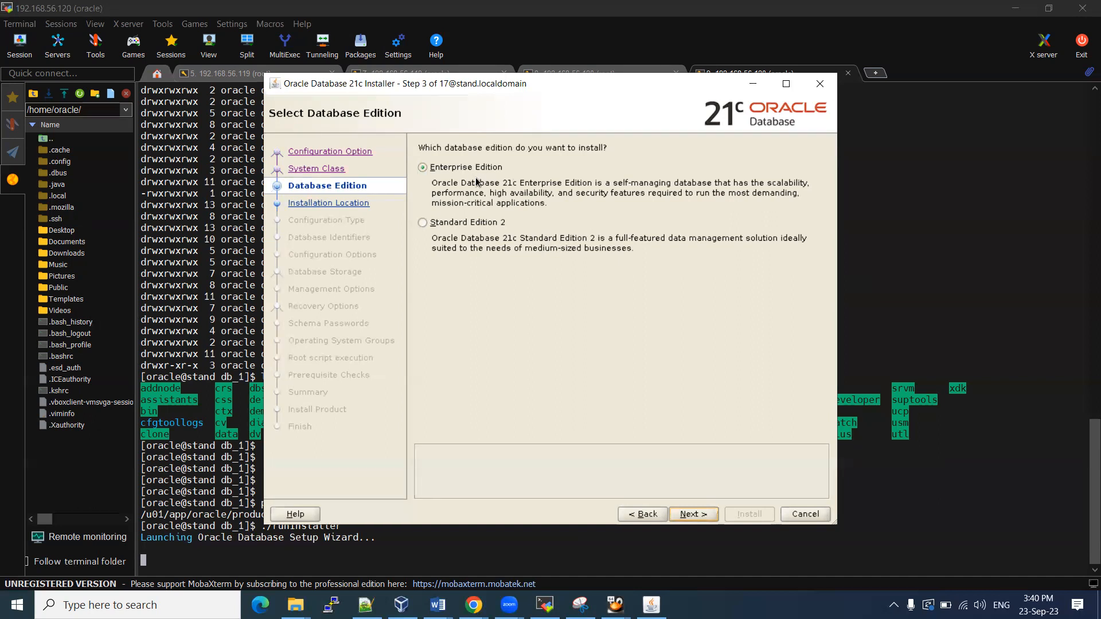
{"action": "mouse_move", "coordinate": [536, 206]}
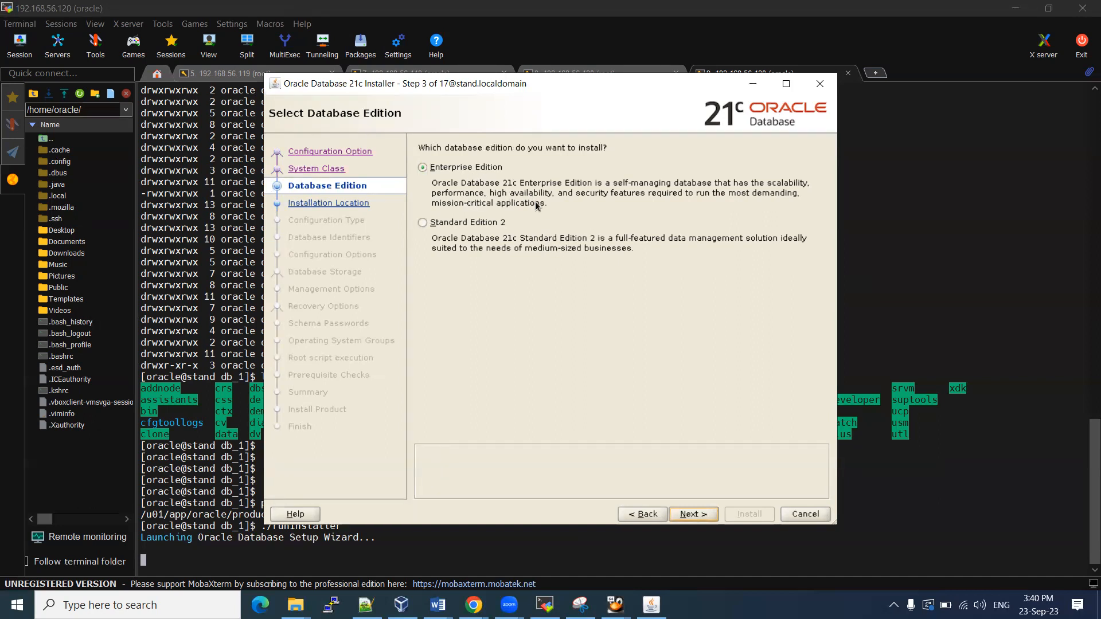
{"action": "mouse_move", "coordinate": [492, 197]}
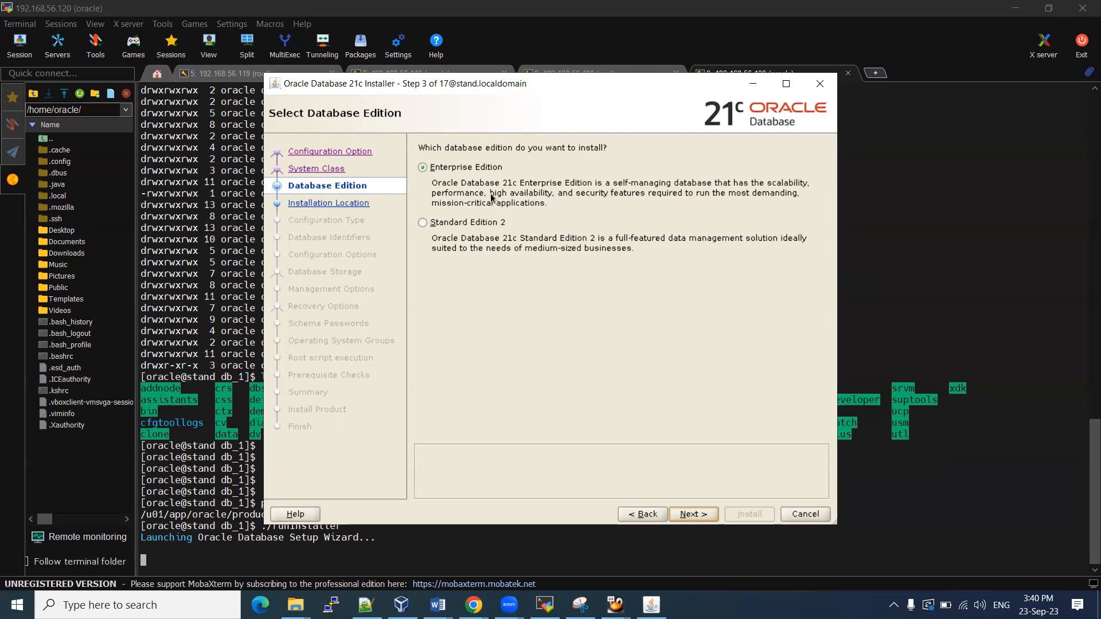
{"action": "mouse_move", "coordinate": [514, 189]}
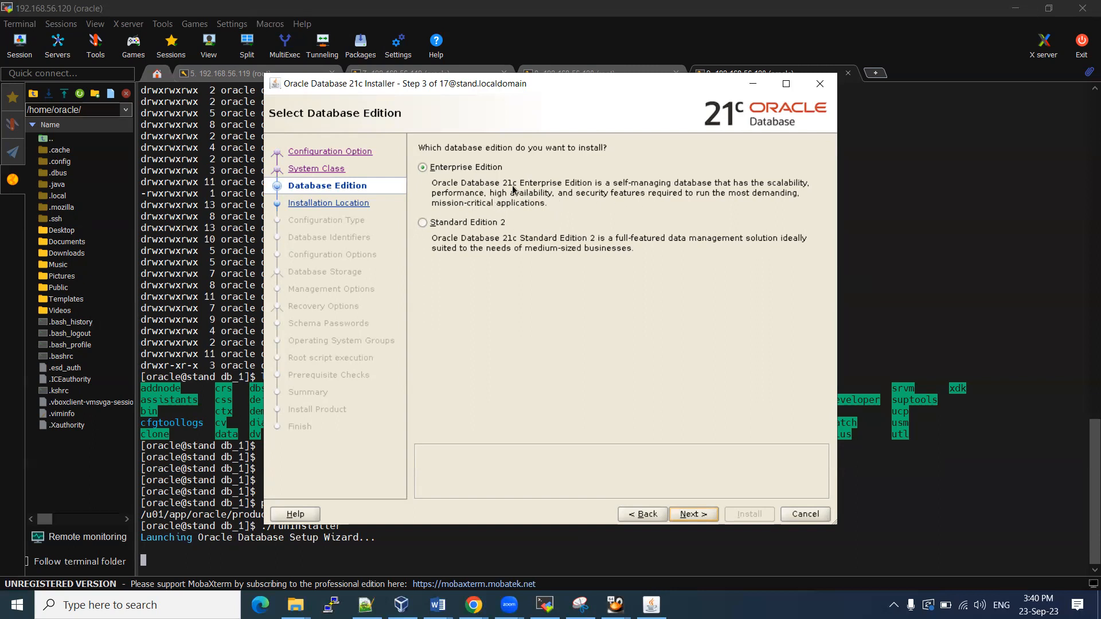
Keep Enterprise Edition, reach Installation Location, select the Oracle base /u01/app/oracle and switch to the Word notes
{"action": "left_click", "coordinate": [694, 514]}
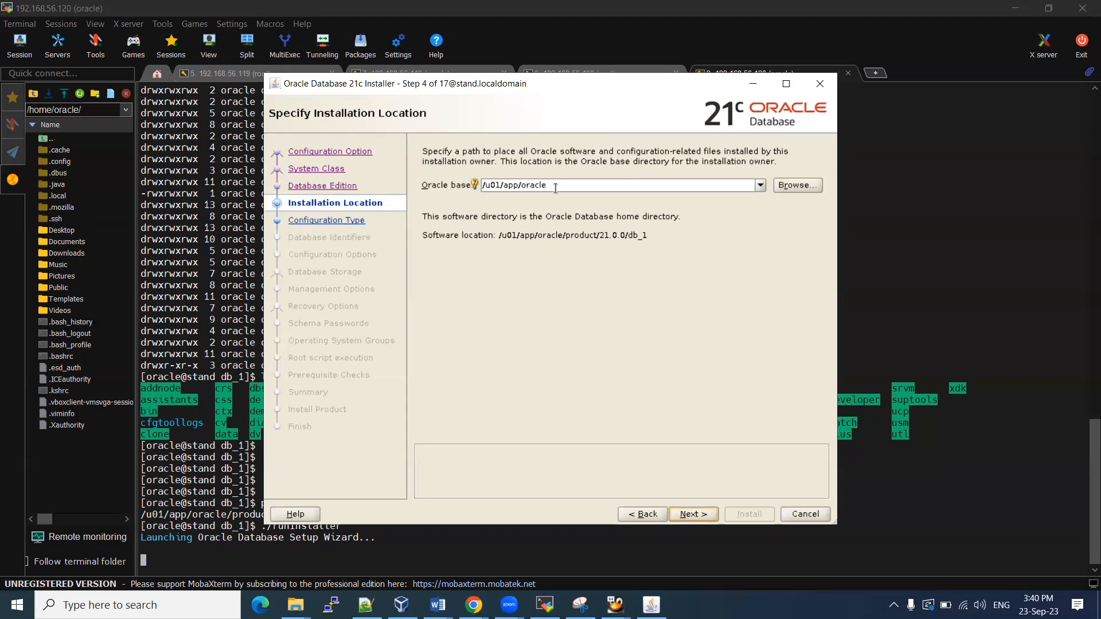
{"action": "triple_click", "coordinate": [513, 185]}
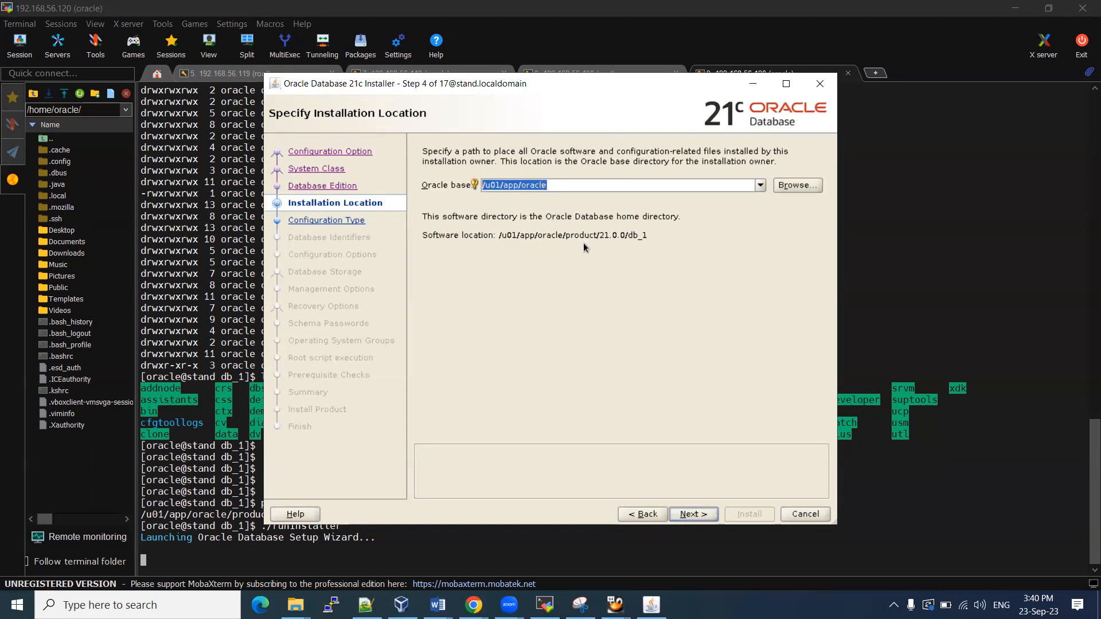
{"action": "mouse_move", "coordinate": [559, 276]}
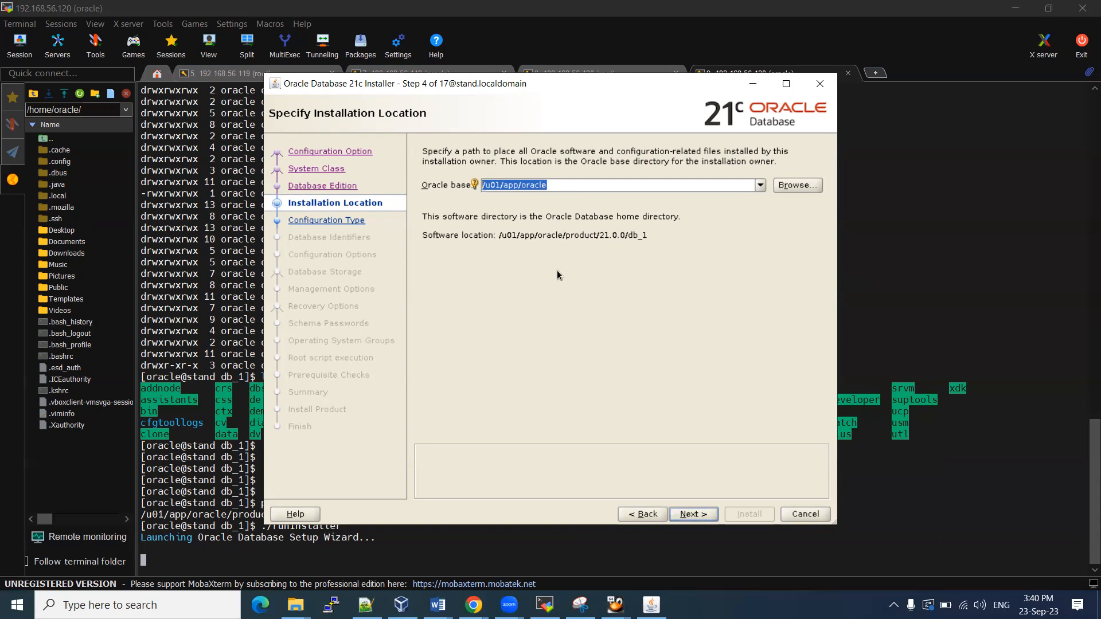
{"action": "left_click", "coordinate": [437, 605]}
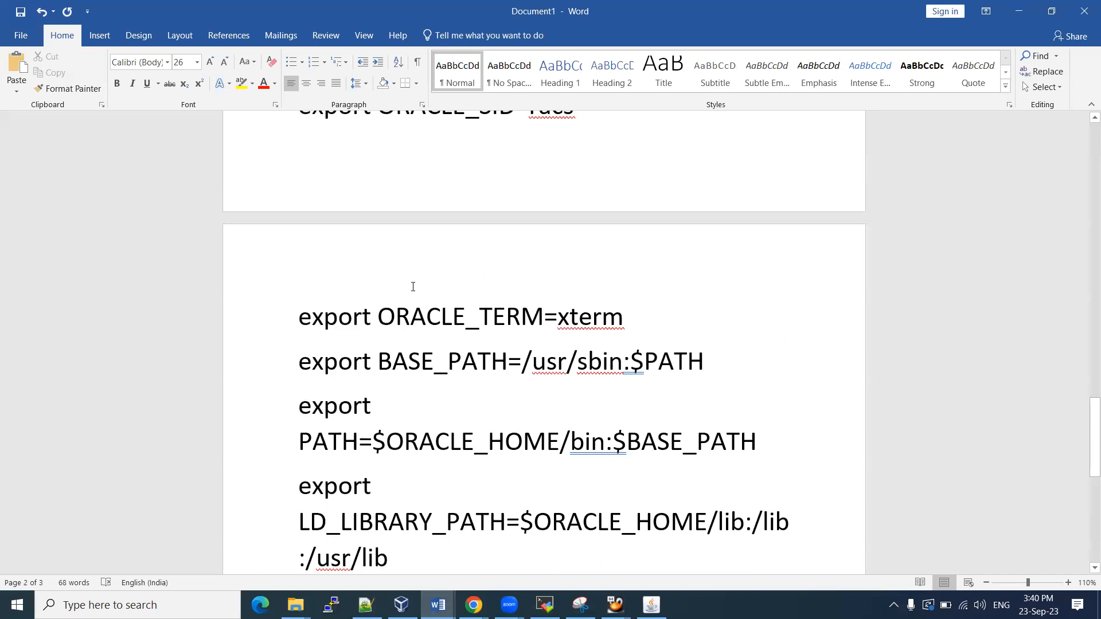
Scroll to the ORACLE_BASE=/u01/app/oracle export line in the notes and highlight its path
{"action": "scroll", "scroll_direction": "up", "scroll_amount": 3}
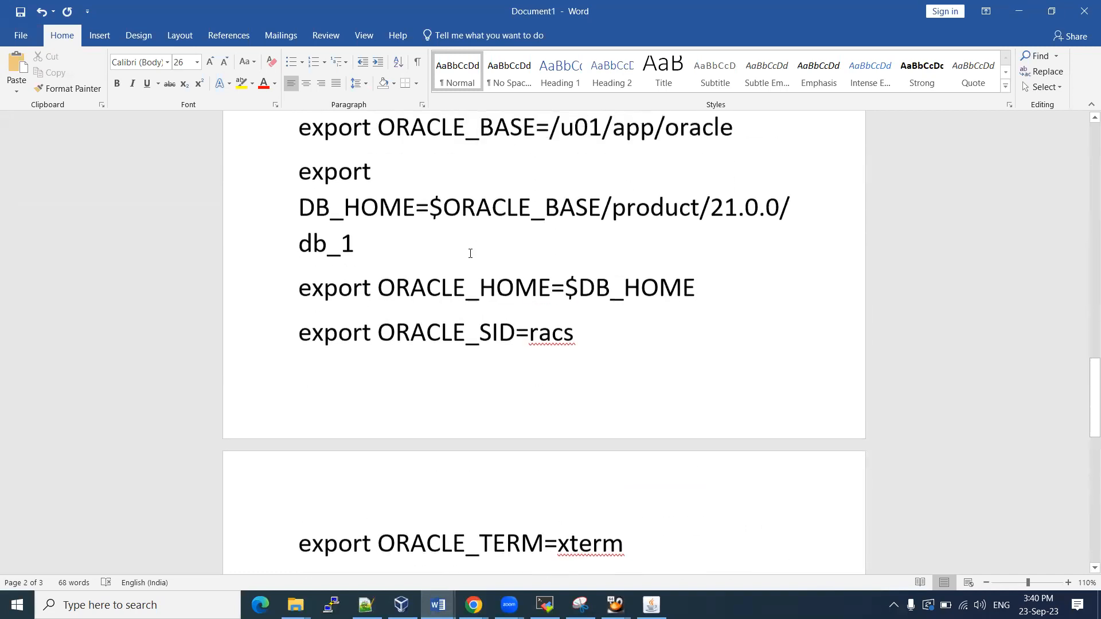
{"action": "scroll", "scroll_direction": "up", "scroll_amount": 3}
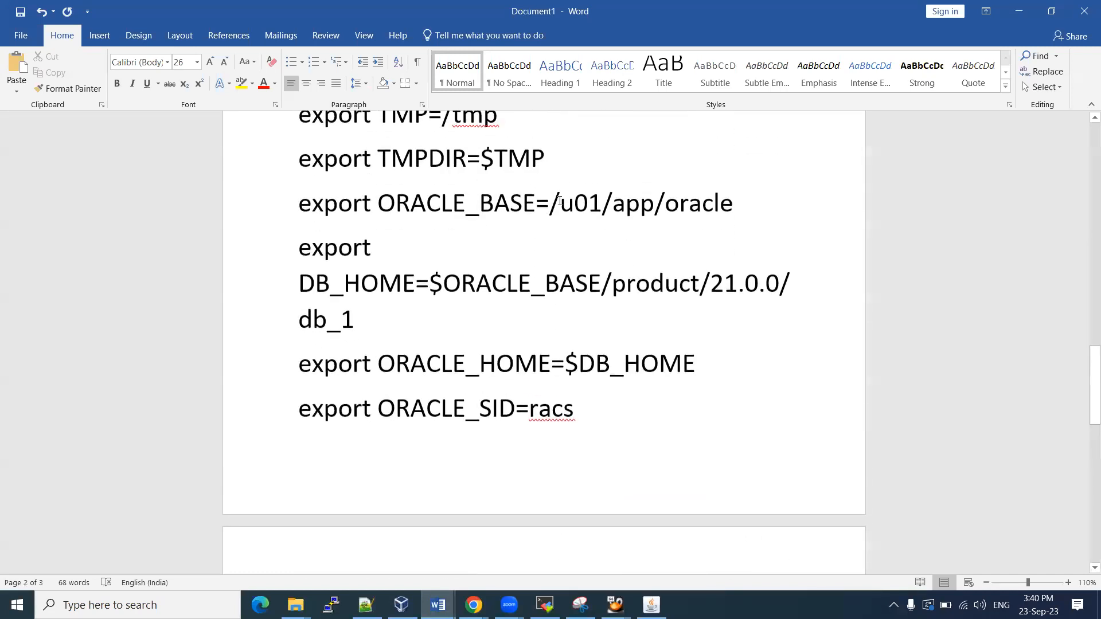
{"action": "left_click_drag", "start_coordinate": [559, 203], "coordinate": [733, 203]}
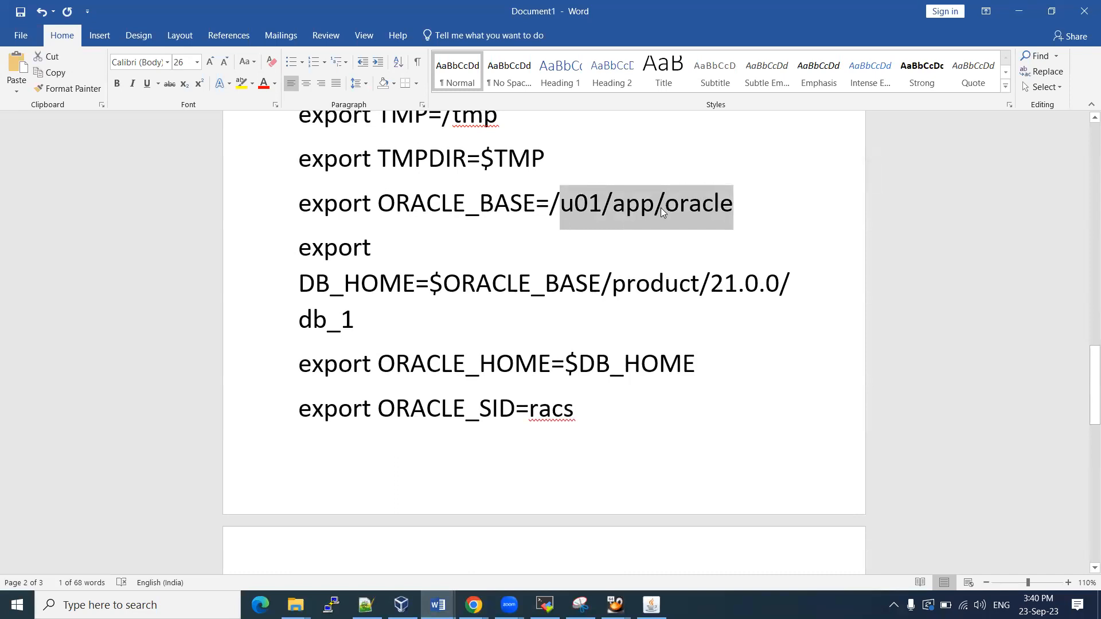
{"action": "left_click", "coordinate": [665, 204]}
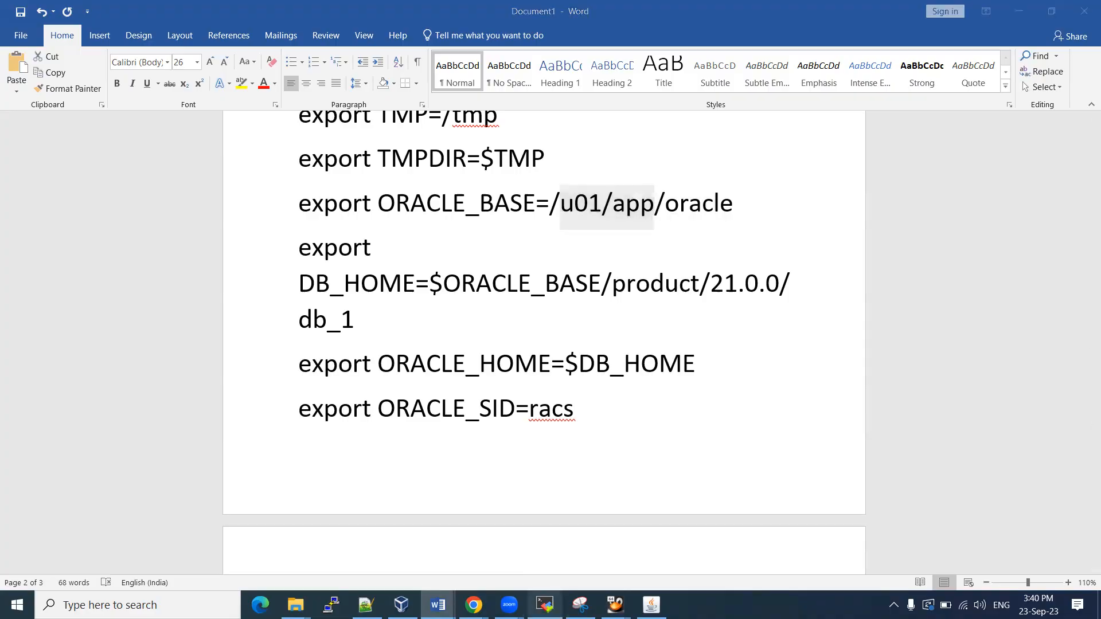
In the root terminal, cd through /u01/app, oracle, product and 21.0.0 toward db_1, listing contents along the way
{"action": "left_click", "coordinate": [543, 605]}
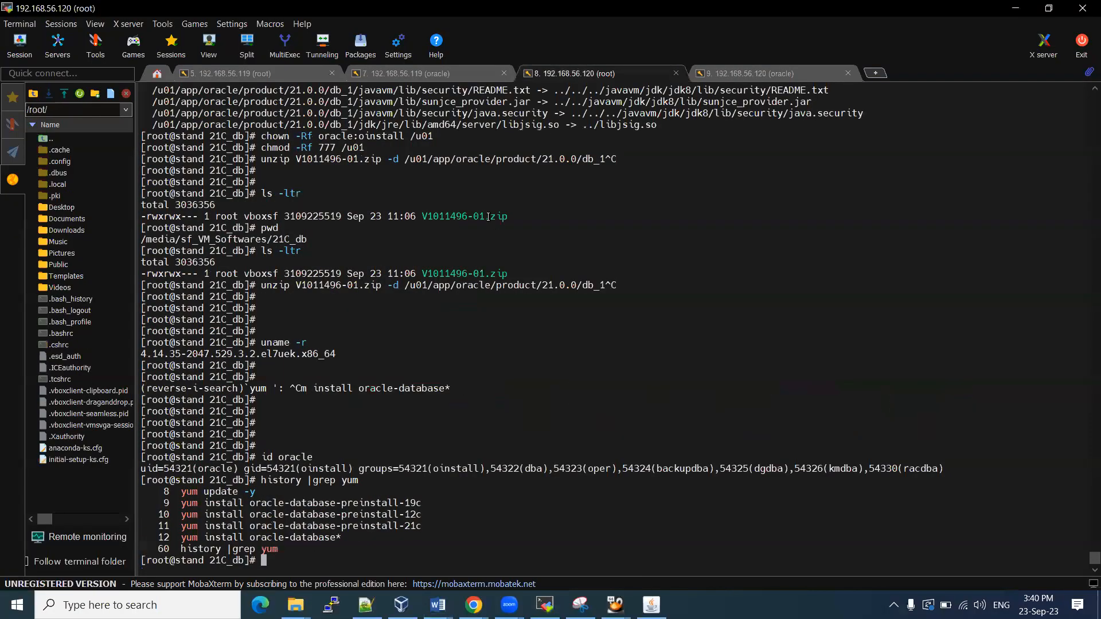
{"action": "type", "text": "cd /u01/app/ora"}
{"action": "type", "text": "ls -ltr"}
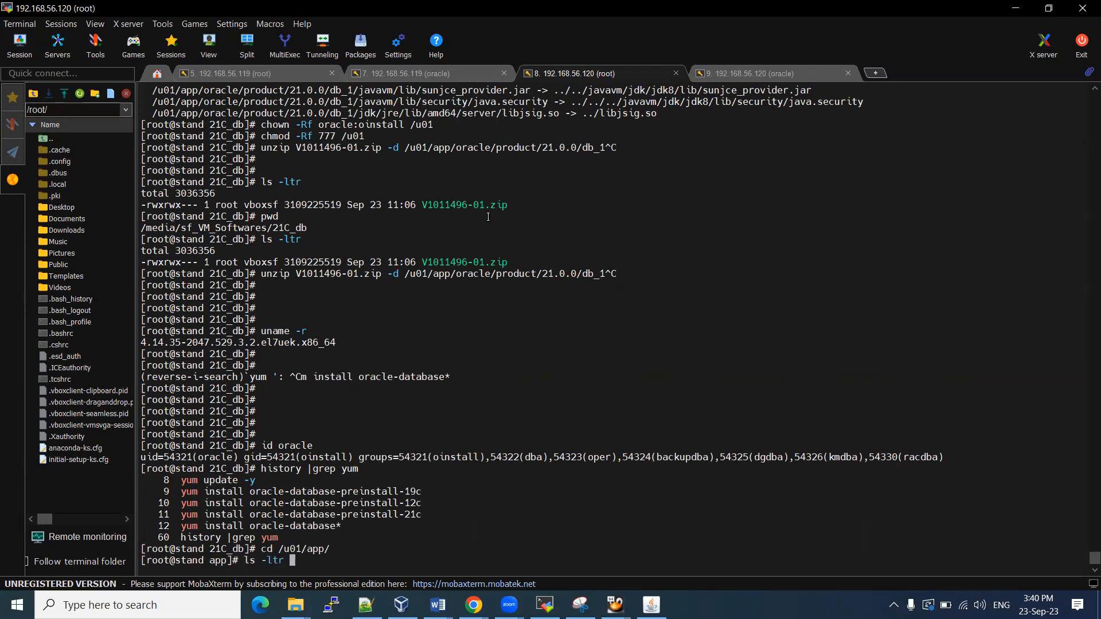
{"action": "key", "text": "Return"}
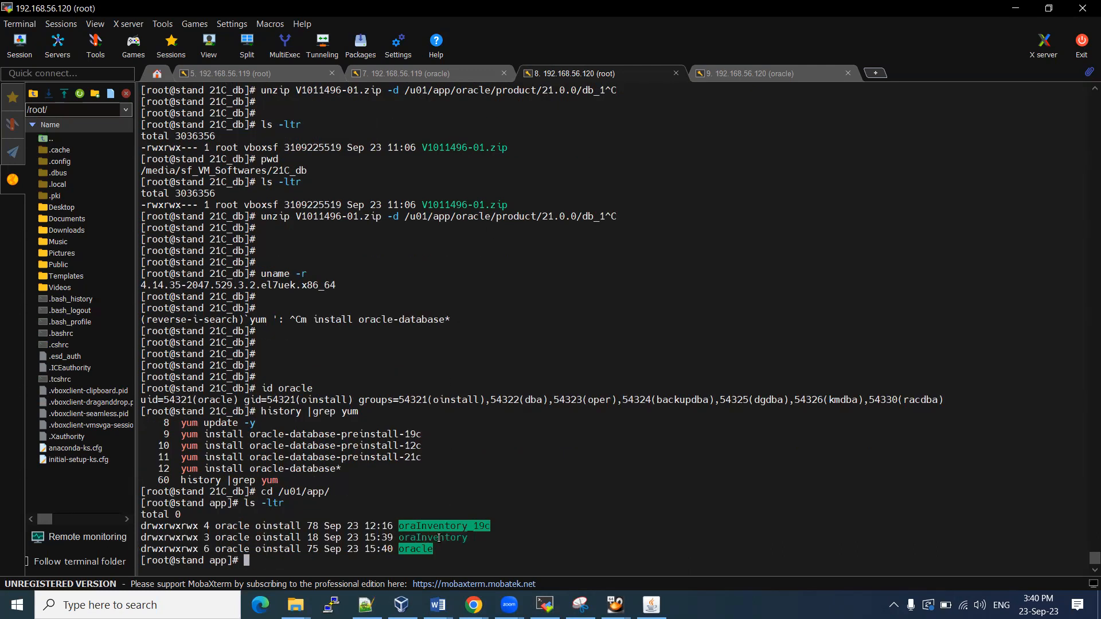
{"action": "mouse_move", "coordinate": [458, 537]}
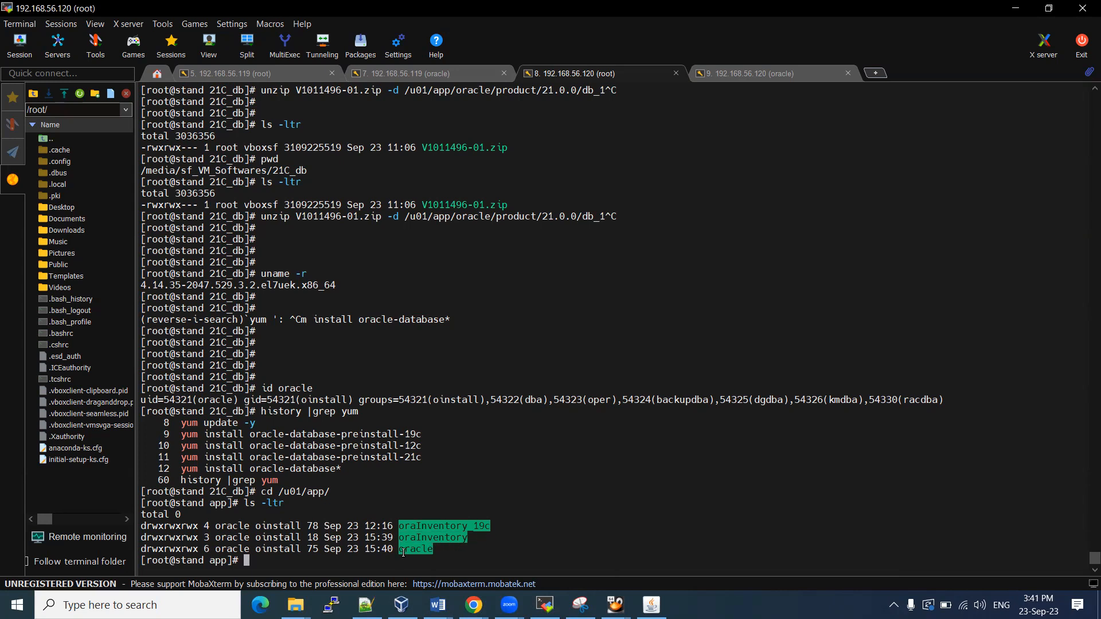
{"action": "type", "text": "cd oracle"}
{"action": "type", "text": "ls"}
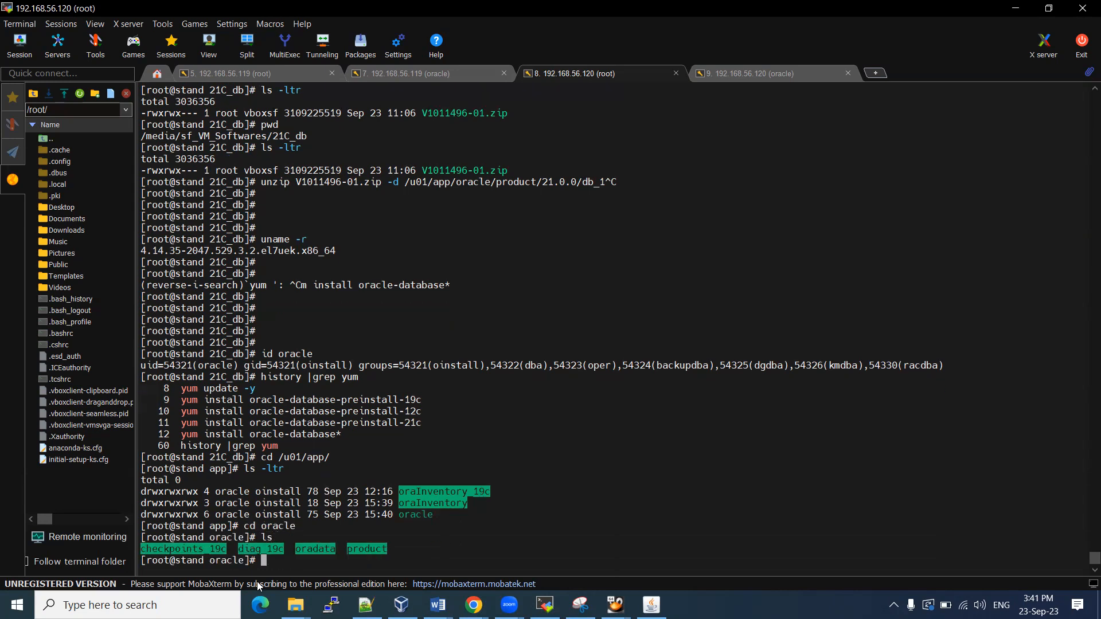
{"action": "mouse_move", "coordinate": [369, 549]}
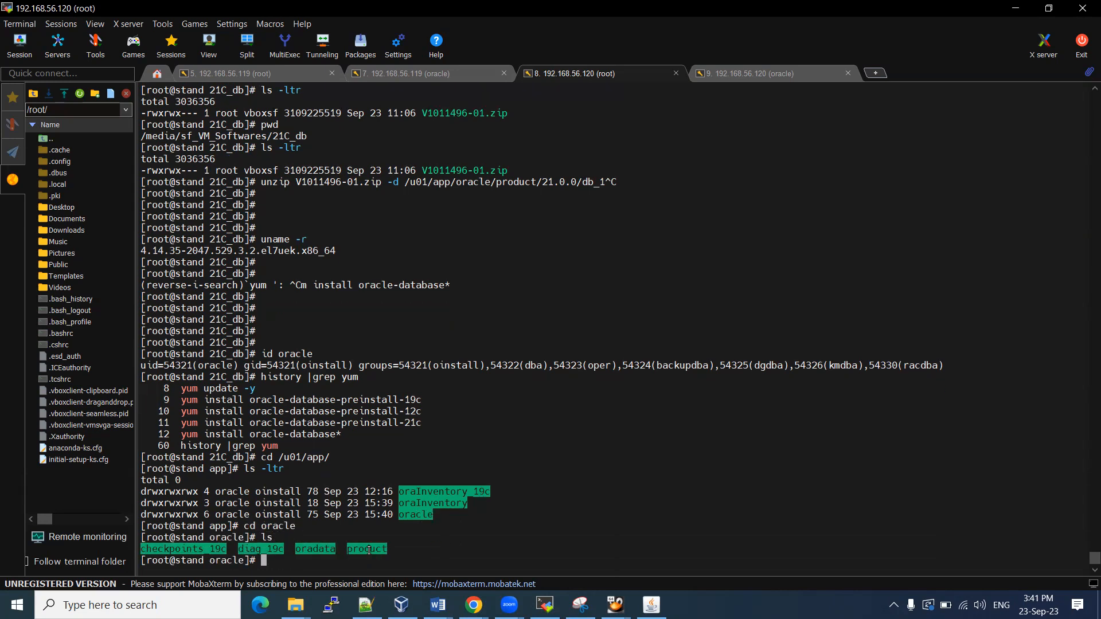
{"action": "type", "text": "cd product"}
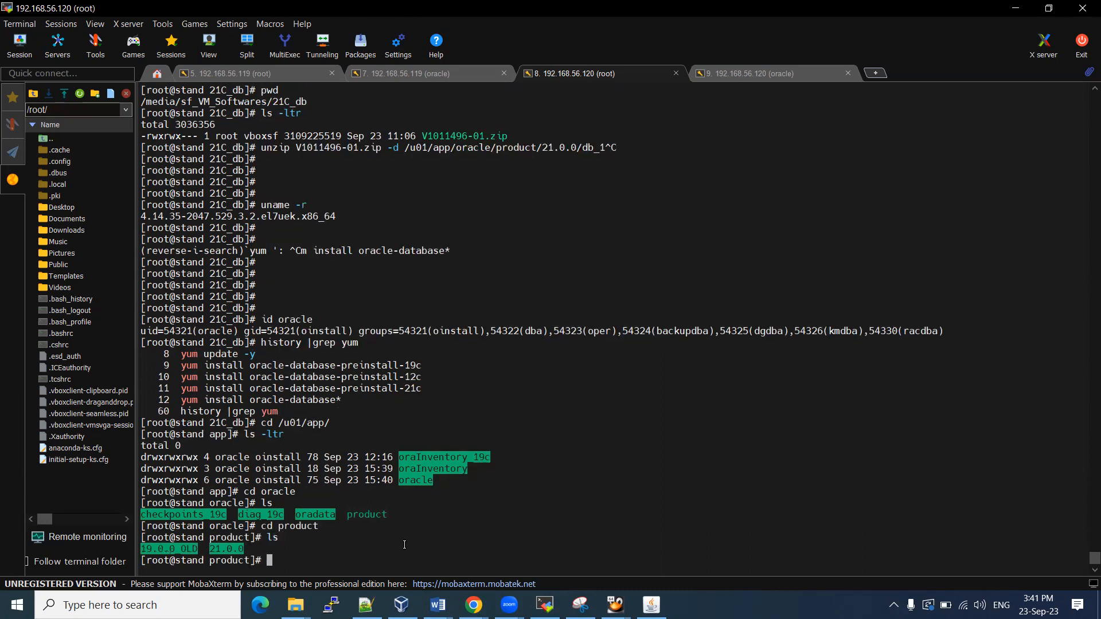
{"action": "type", "text": "cd =21"}
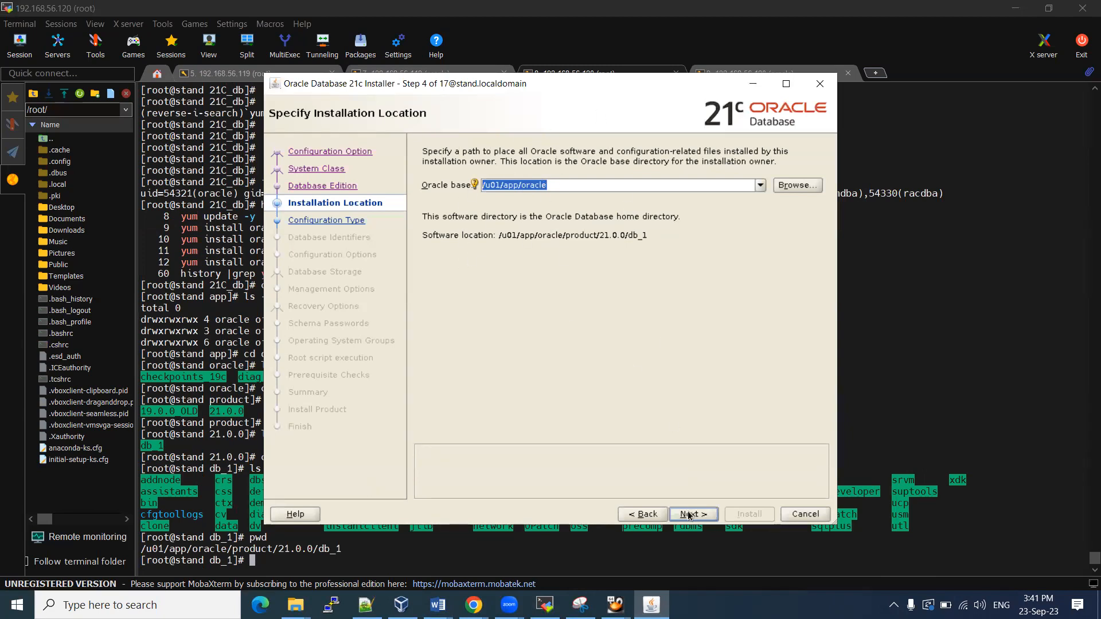
Try Data Warehousing, revert to General Purpose / Transaction Processing and continue to database identifiers
{"action": "left_click", "coordinate": [694, 514]}
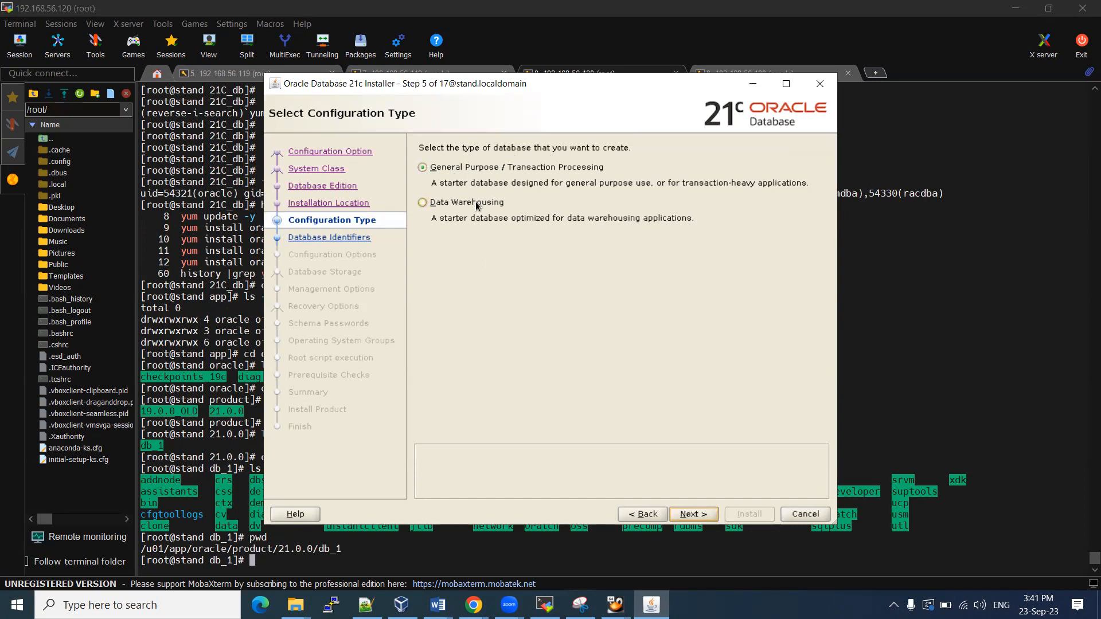
{"action": "left_click", "coordinate": [422, 202]}
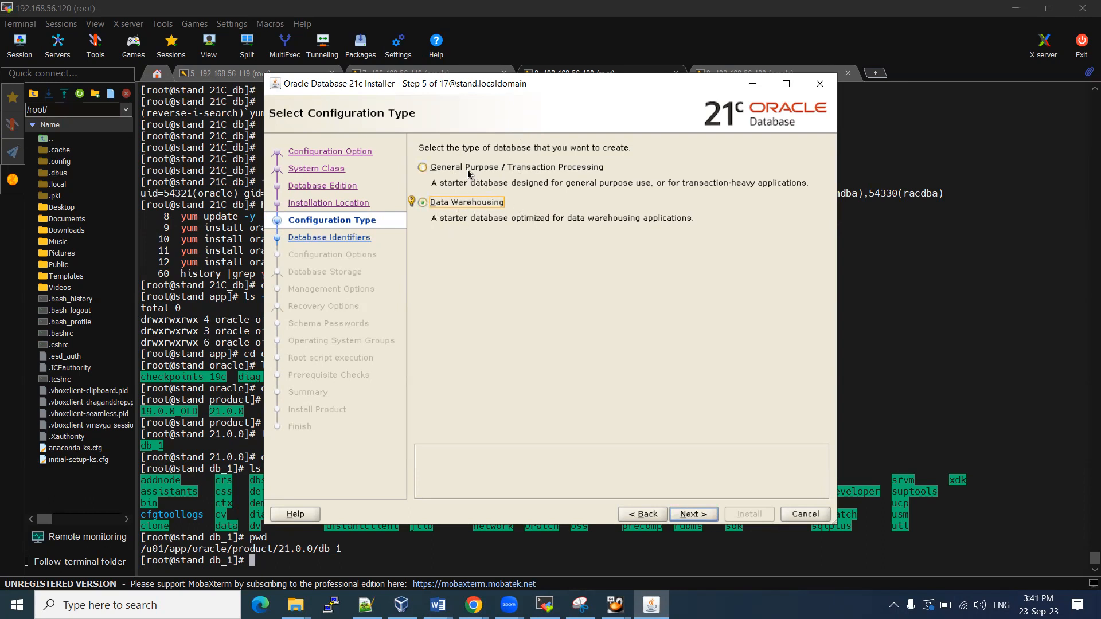
{"action": "left_click", "coordinate": [422, 168]}
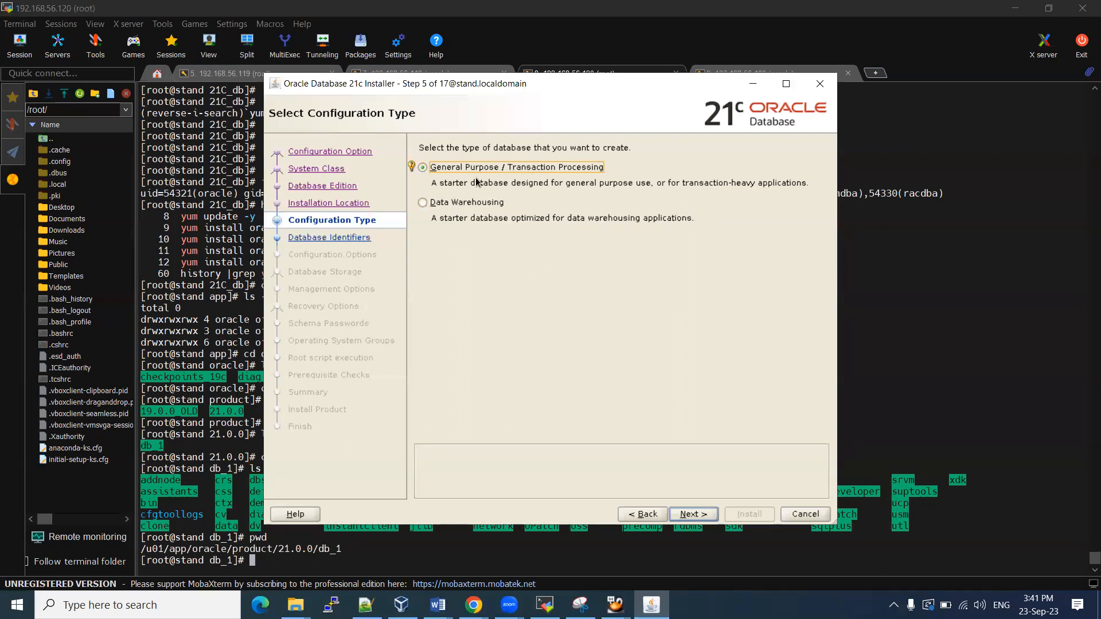
{"action": "mouse_move", "coordinate": [491, 243]}
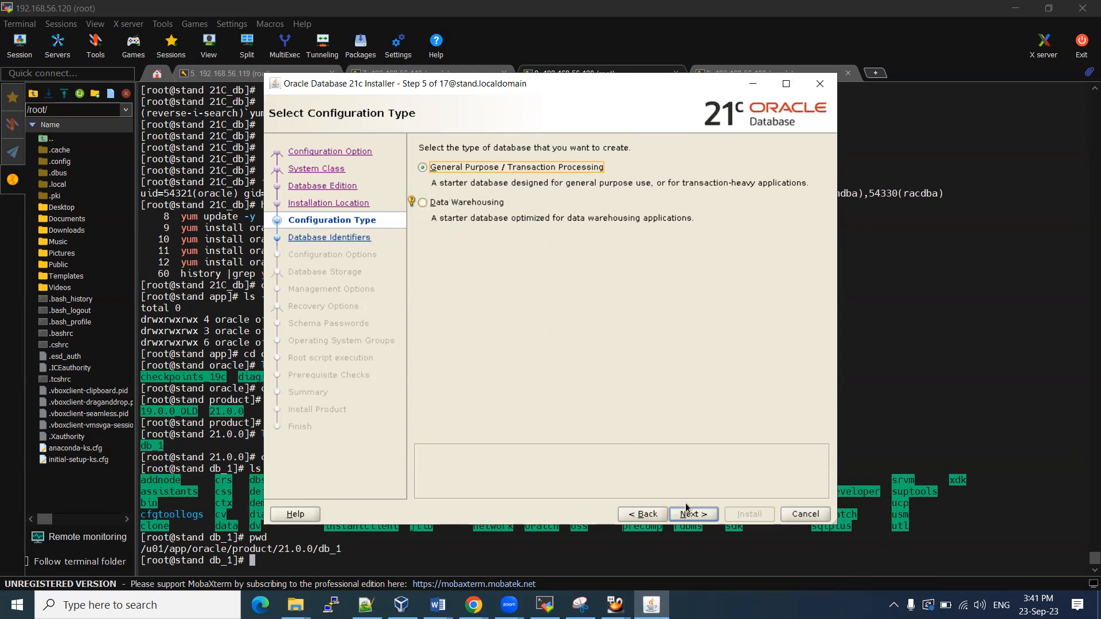
{"action": "left_click", "coordinate": [694, 514]}
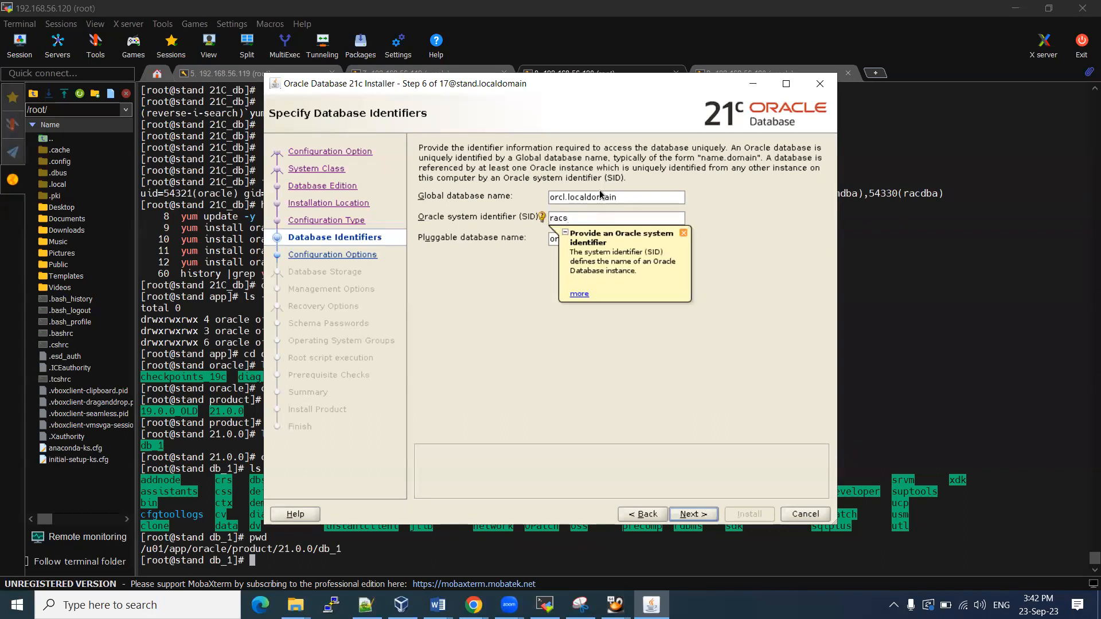
Change the global name to racs.localdomain, name the pluggable database pdb and continue to configuration options
{"action": "left_click", "coordinate": [616, 197]}
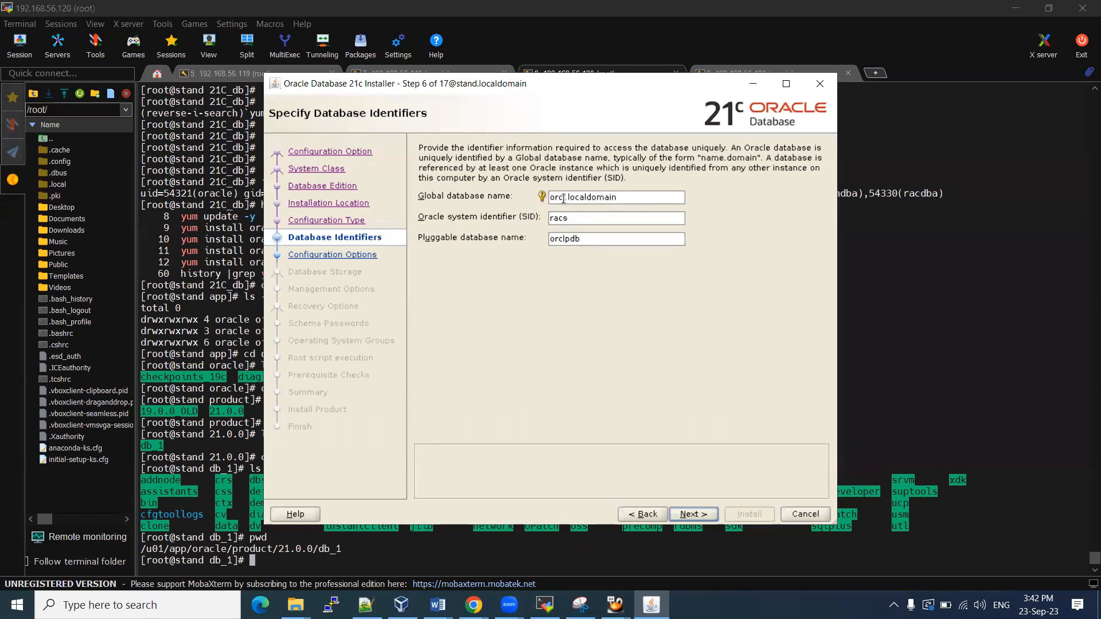
{"action": "left_click", "coordinate": [619, 218]}
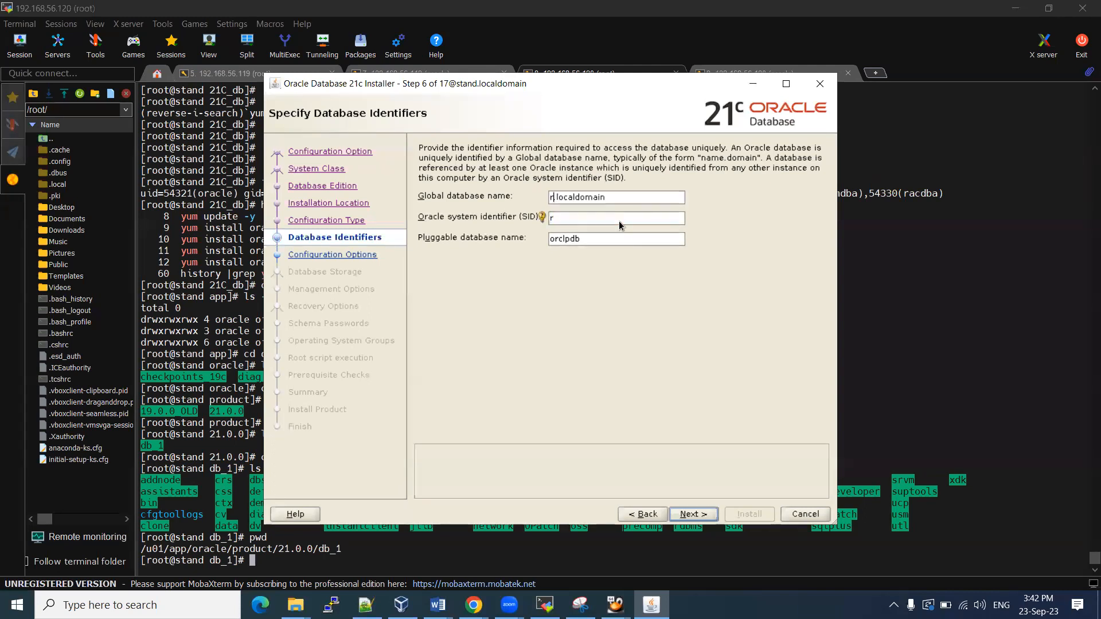
{"action": "type", "text": "acs"}
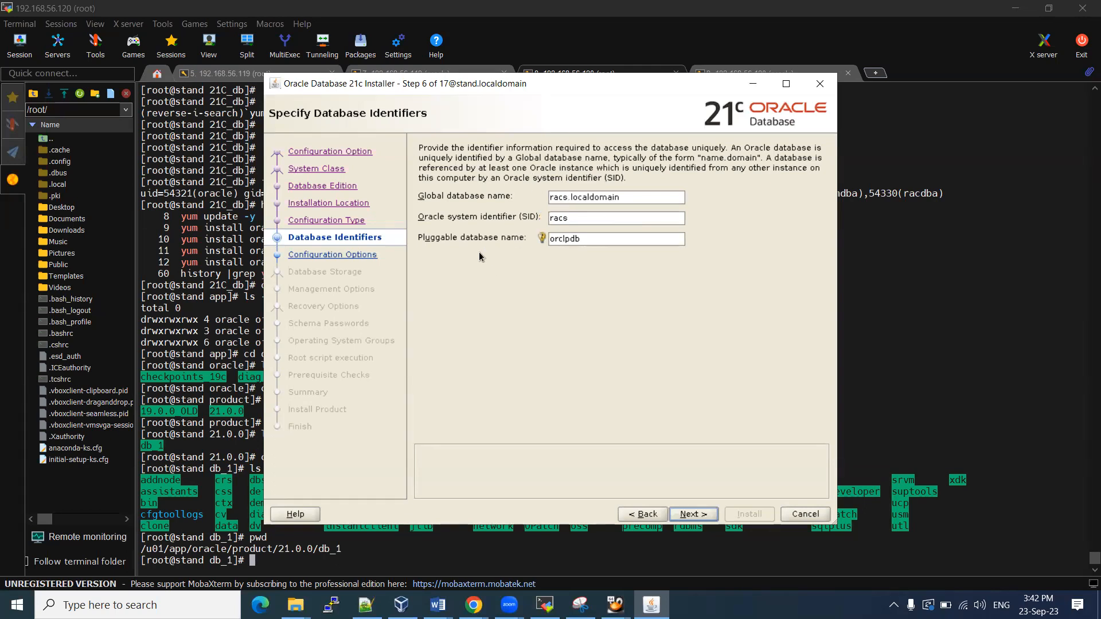
{"action": "mouse_move", "coordinate": [487, 269]}
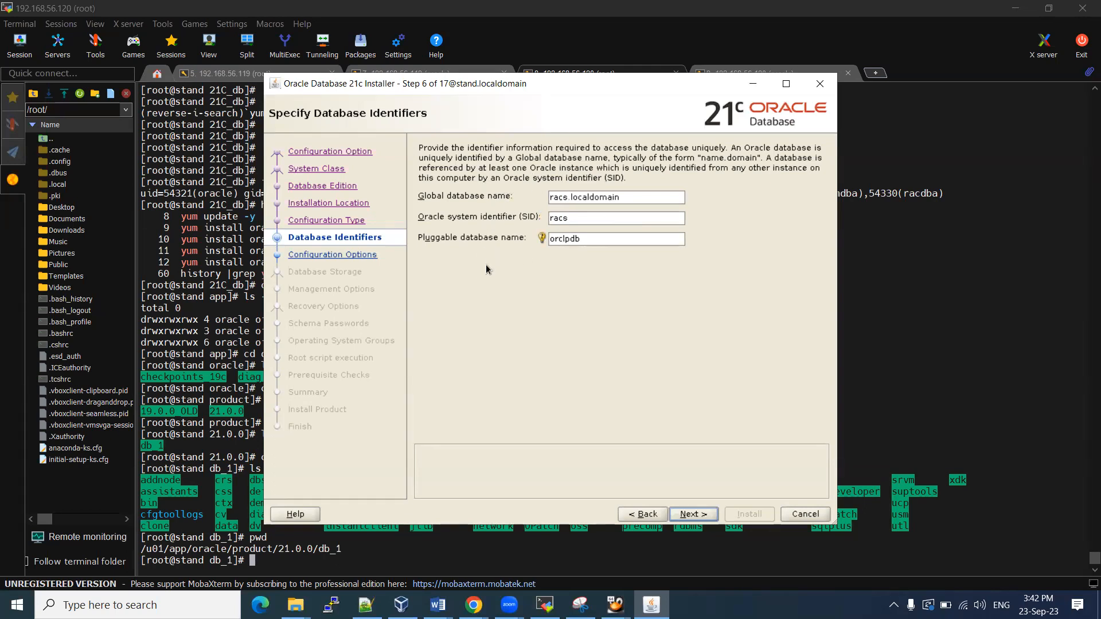
{"action": "mouse_move", "coordinate": [552, 291]}
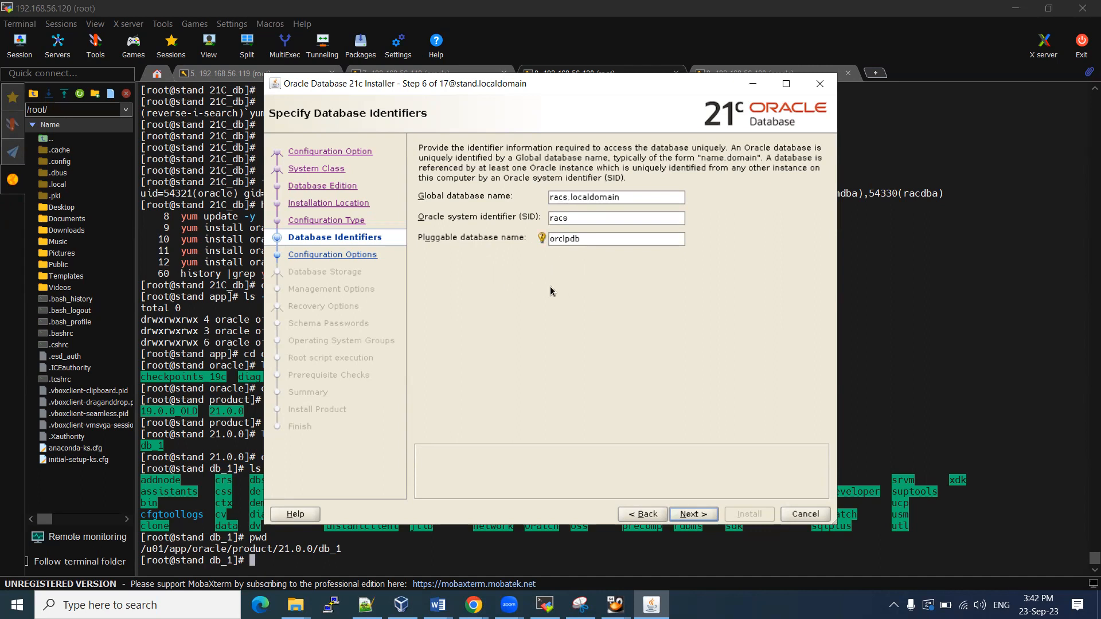
{"action": "mouse_move", "coordinate": [589, 273]}
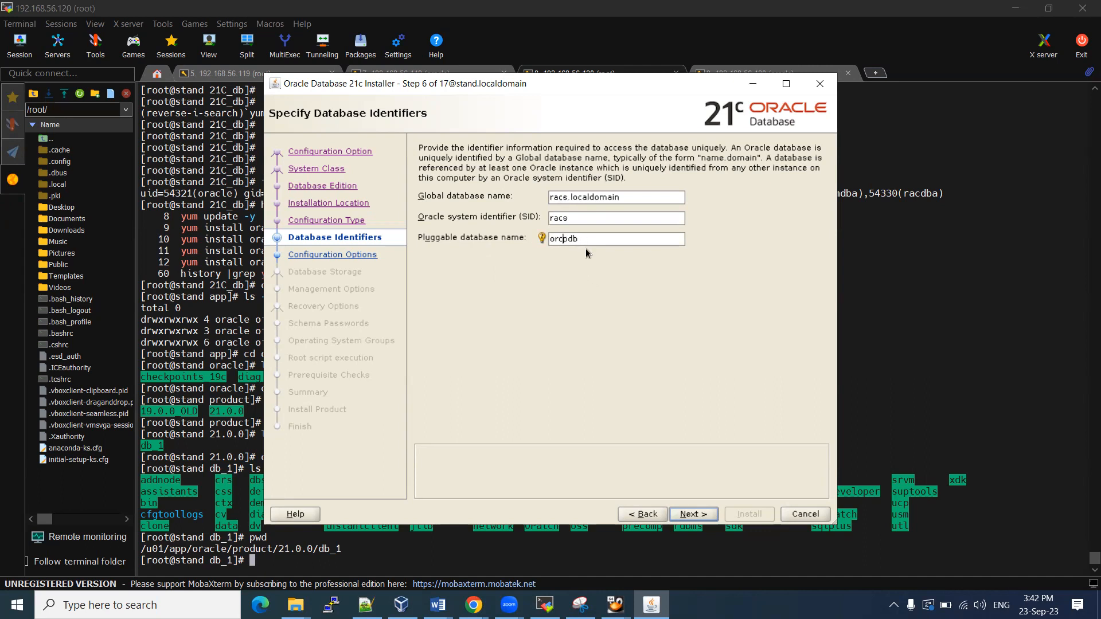
{"action": "type", "text": "pdb"}
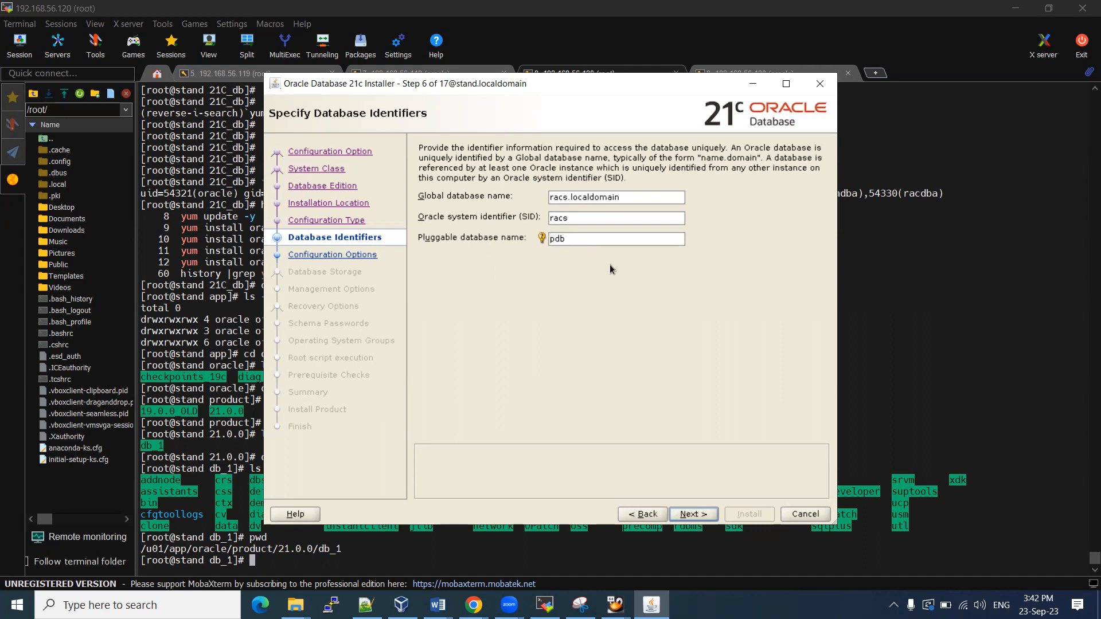
{"action": "mouse_move", "coordinate": [576, 294]}
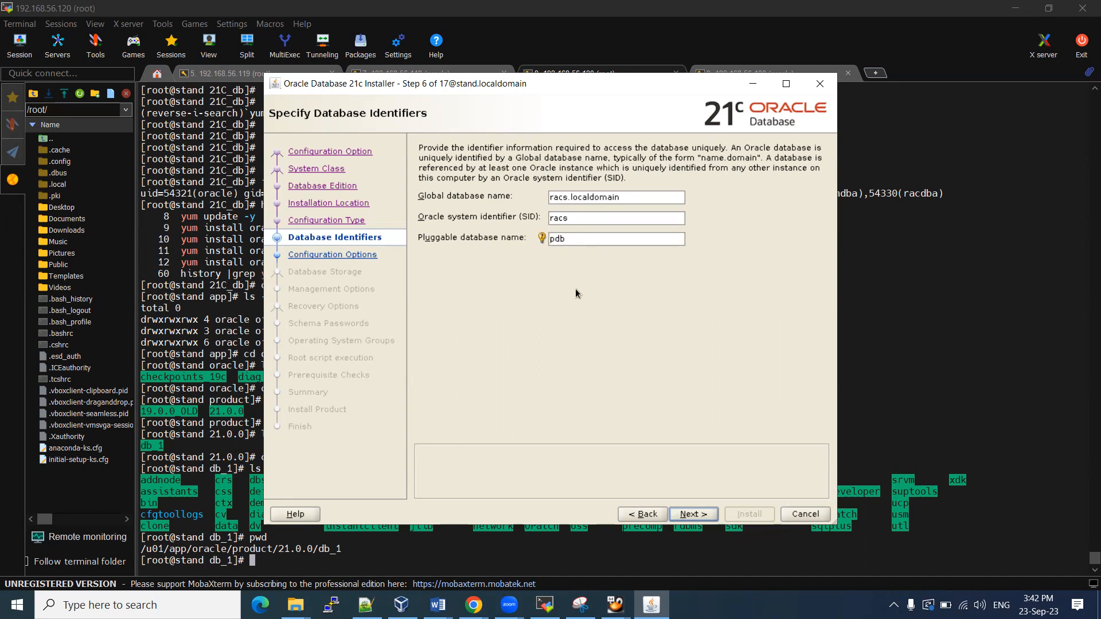
{"action": "mouse_move", "coordinate": [522, 278]}
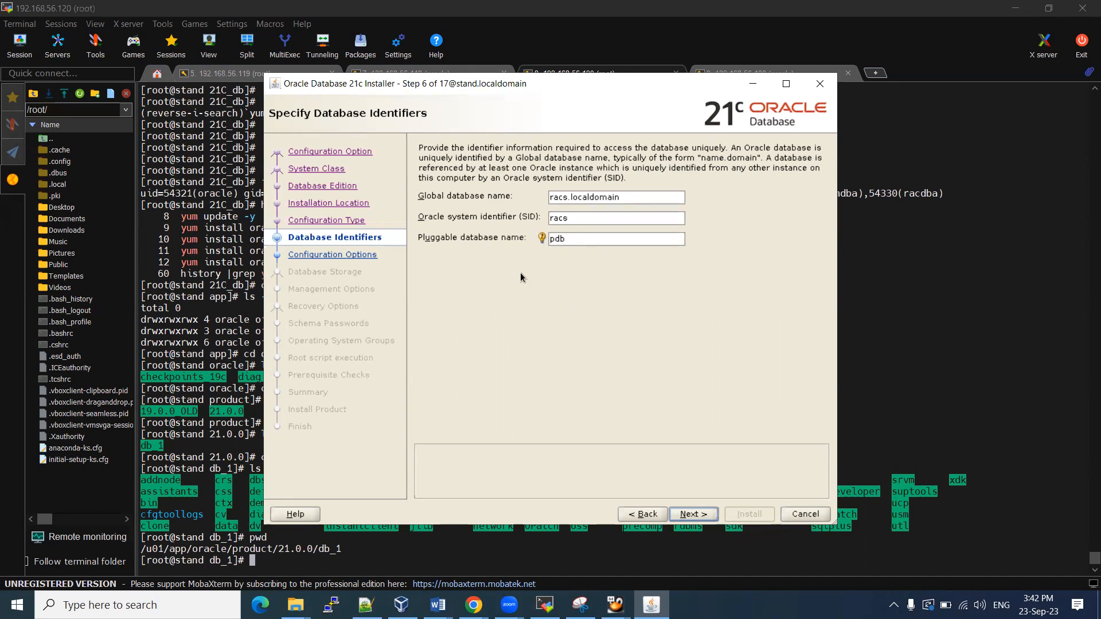
{"action": "mouse_move", "coordinate": [714, 133]}
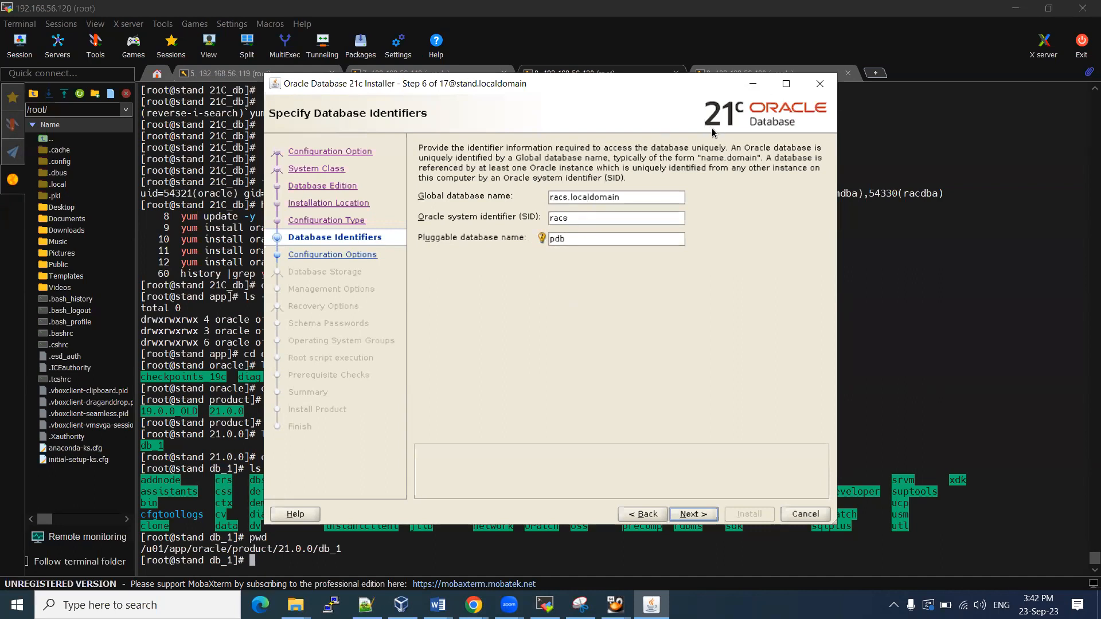
{"action": "mouse_move", "coordinate": [510, 232]}
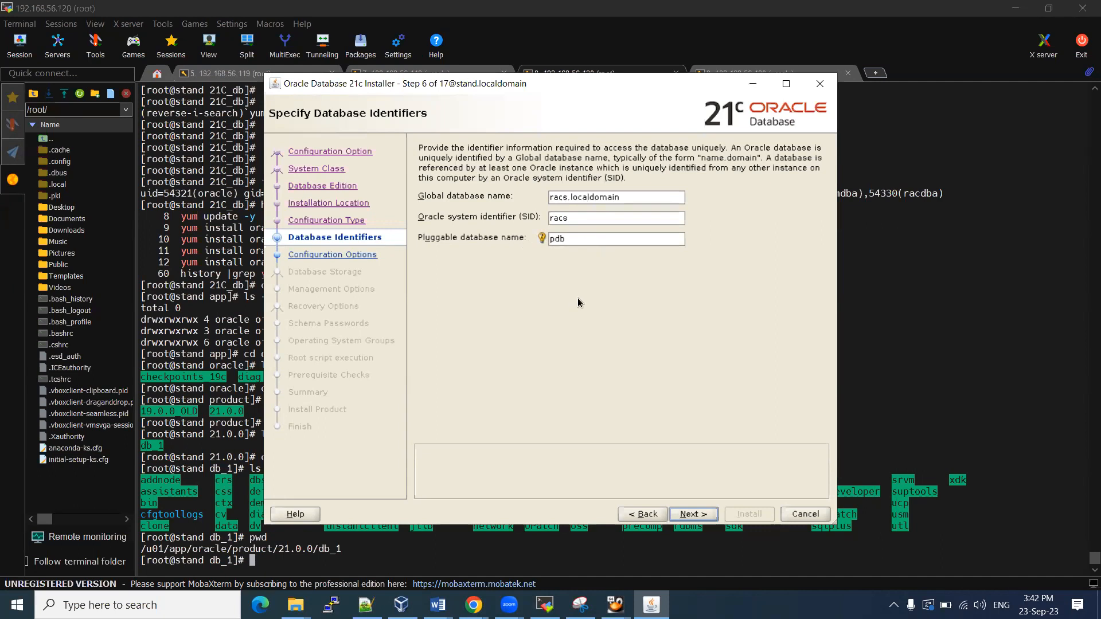
{"action": "mouse_move", "coordinate": [669, 475]}
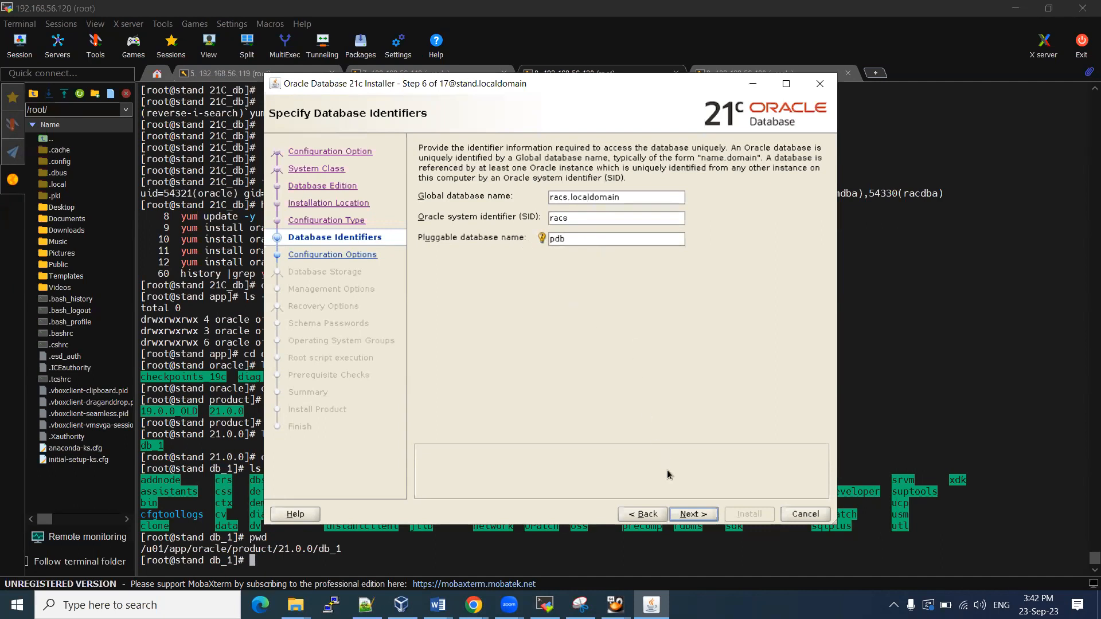
{"action": "left_click", "coordinate": [694, 514]}
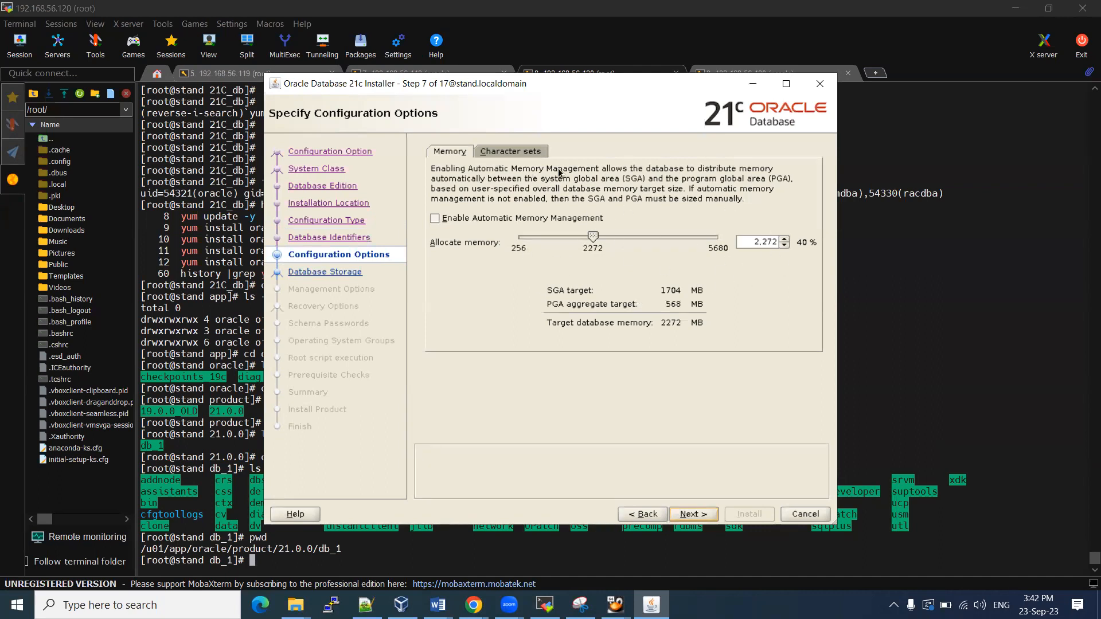
Review the AL32UTF8 character set, keep 2272 MB memory and continue to storage options
{"action": "left_click", "coordinate": [510, 152]}
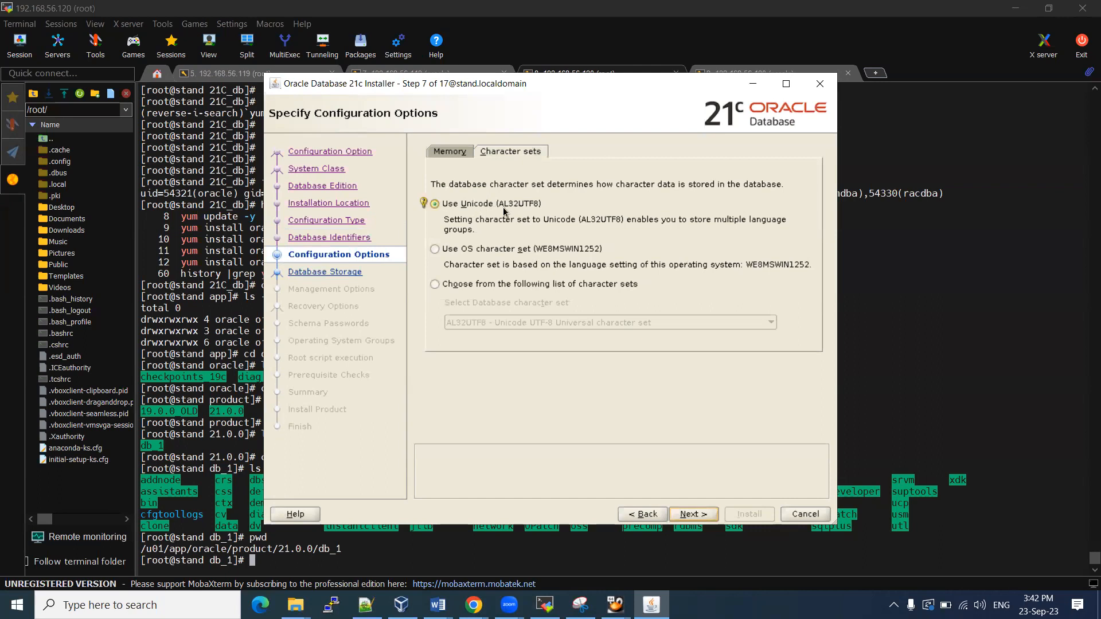
{"action": "mouse_move", "coordinate": [468, 178]}
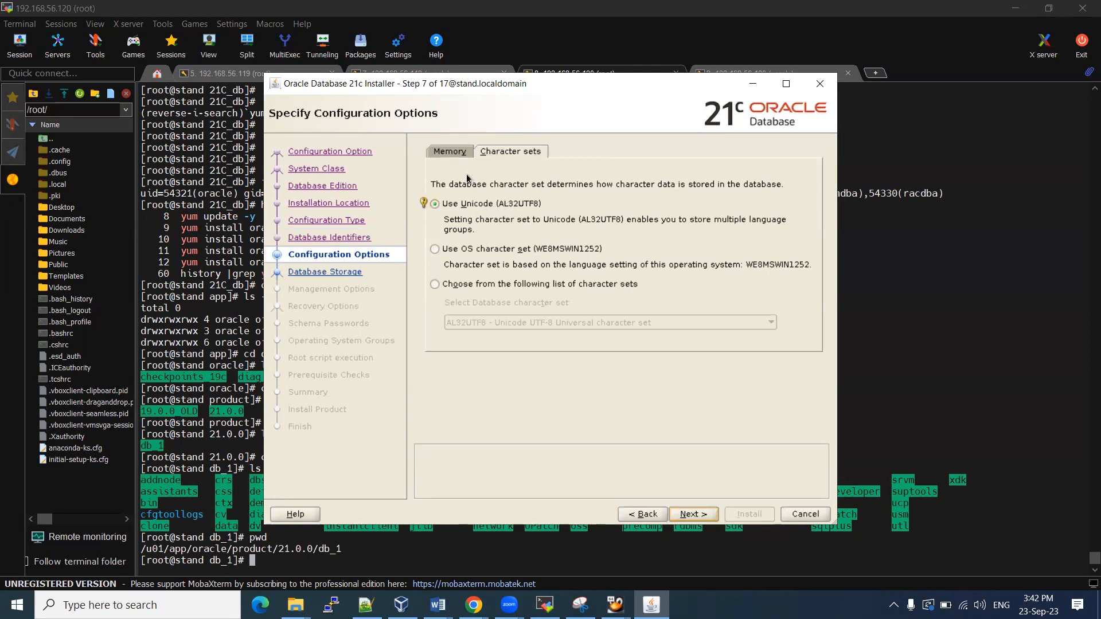
{"action": "left_click", "coordinate": [449, 151]}
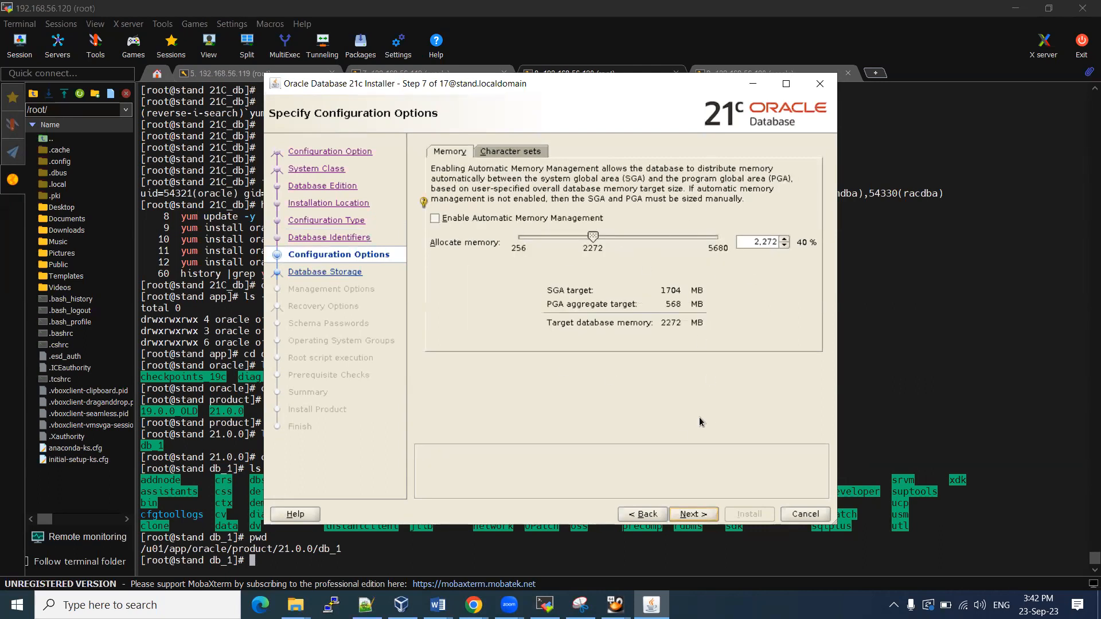
{"action": "left_click", "coordinate": [694, 514]}
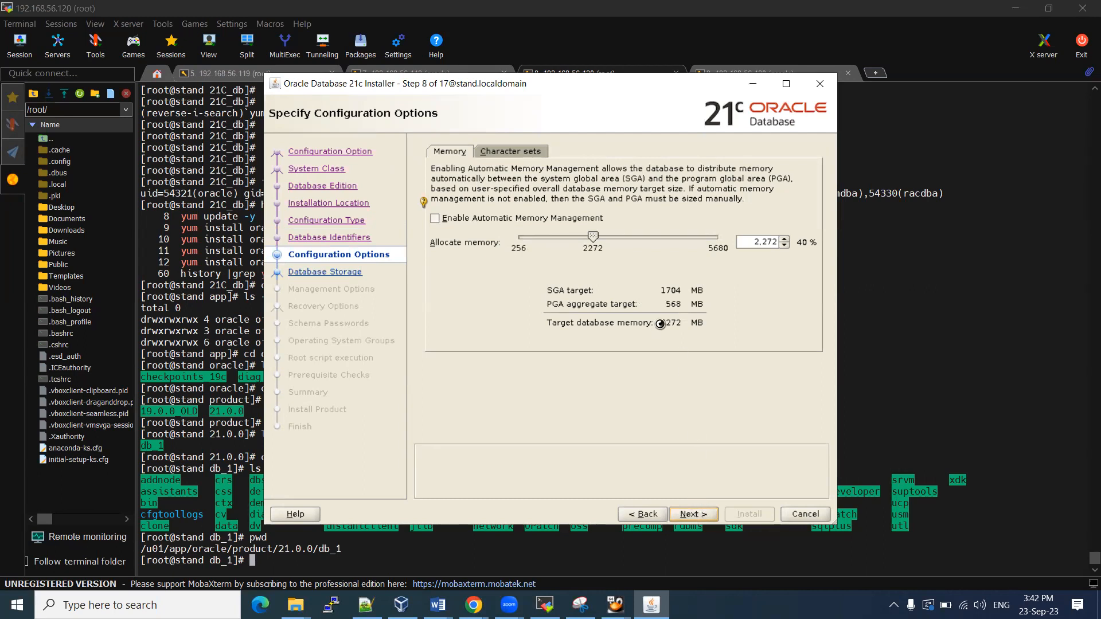
{"action": "left_click", "coordinate": [694, 513]}
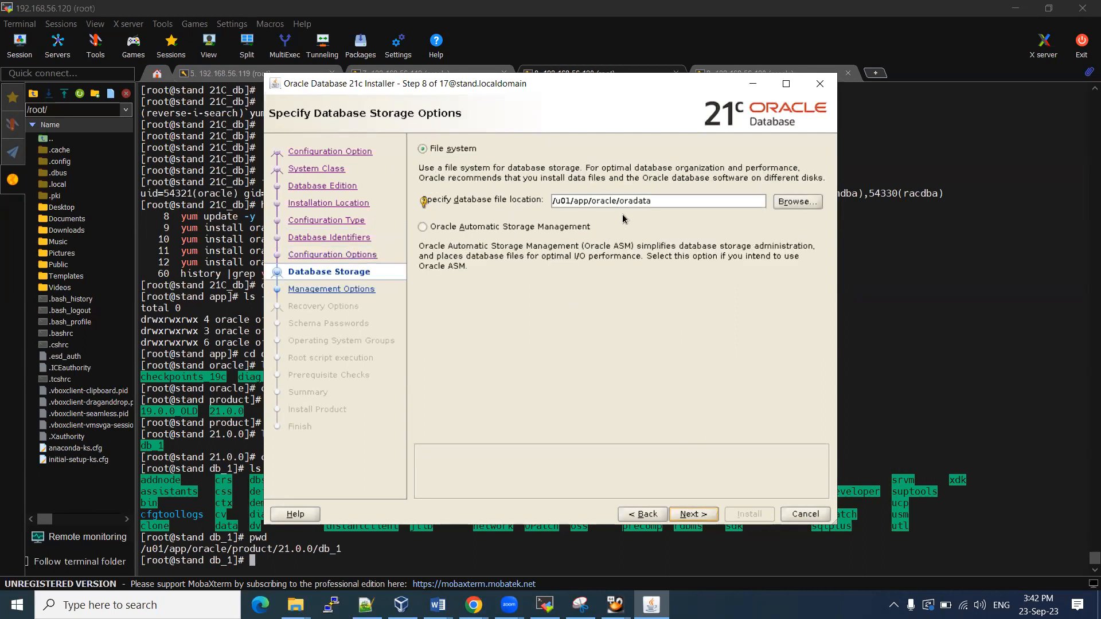
Keep file system storage at /u01/app/oracle/oradata and continue to management options
{"action": "left_click", "coordinate": [654, 200]}
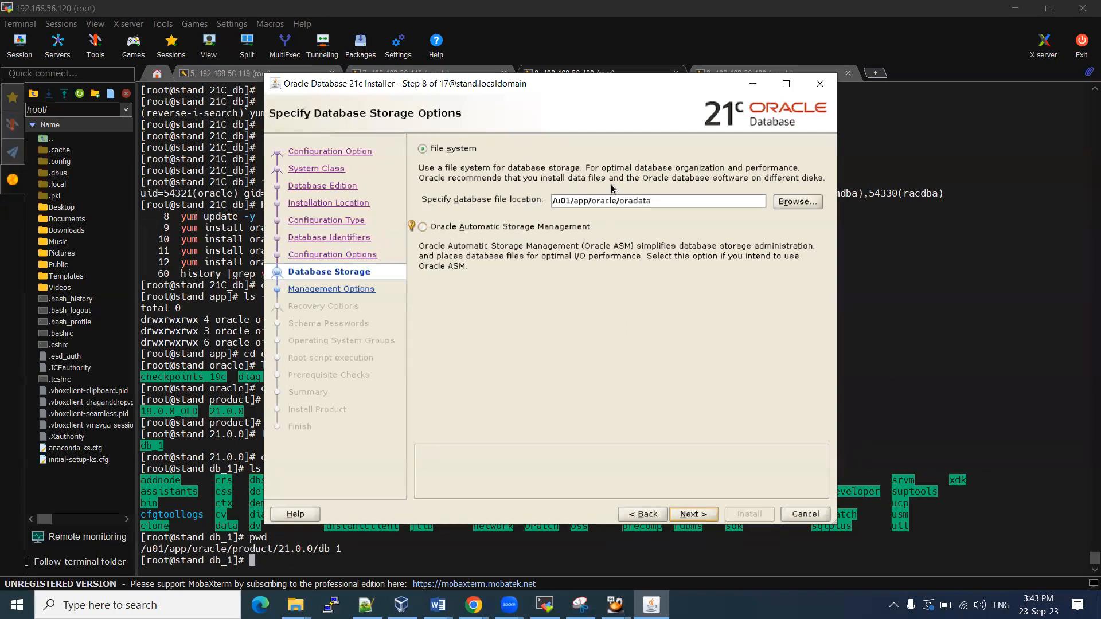
{"action": "left_click", "coordinate": [694, 514]}
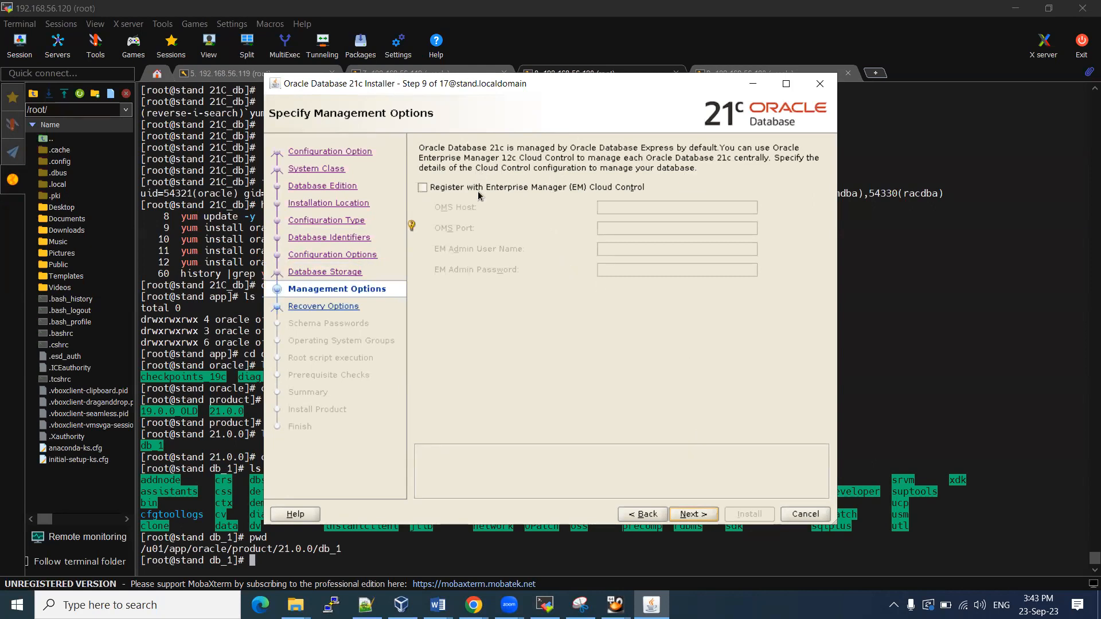
{"action": "mouse_move", "coordinate": [541, 236]}
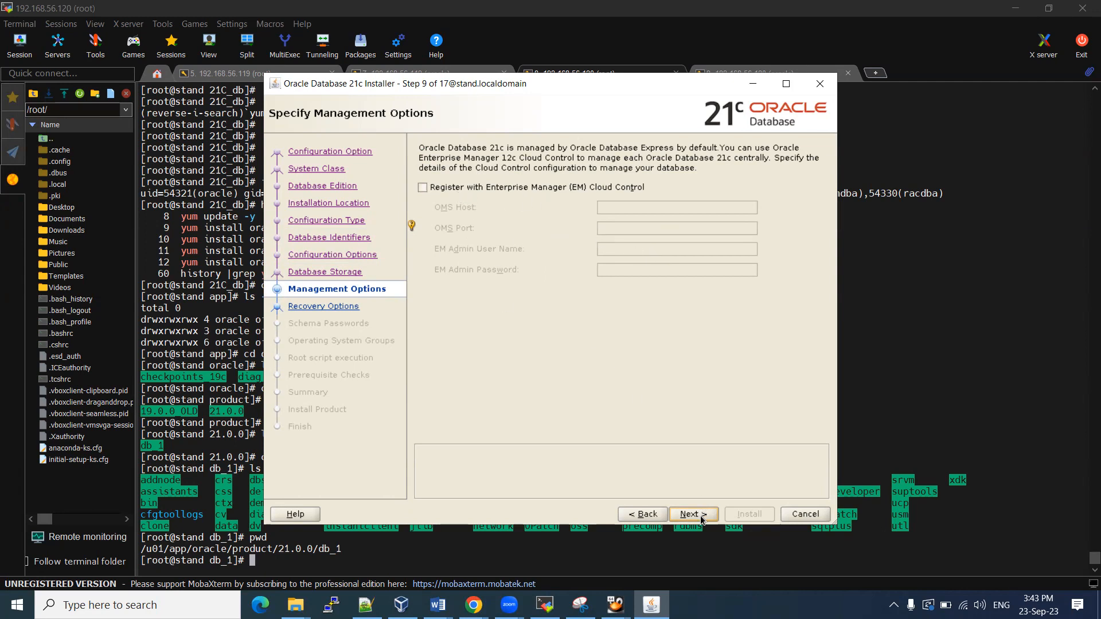
Leave EM Cloud Control registration and recovery both disabled and continue to schema passwords
{"action": "left_click", "coordinate": [693, 514]}
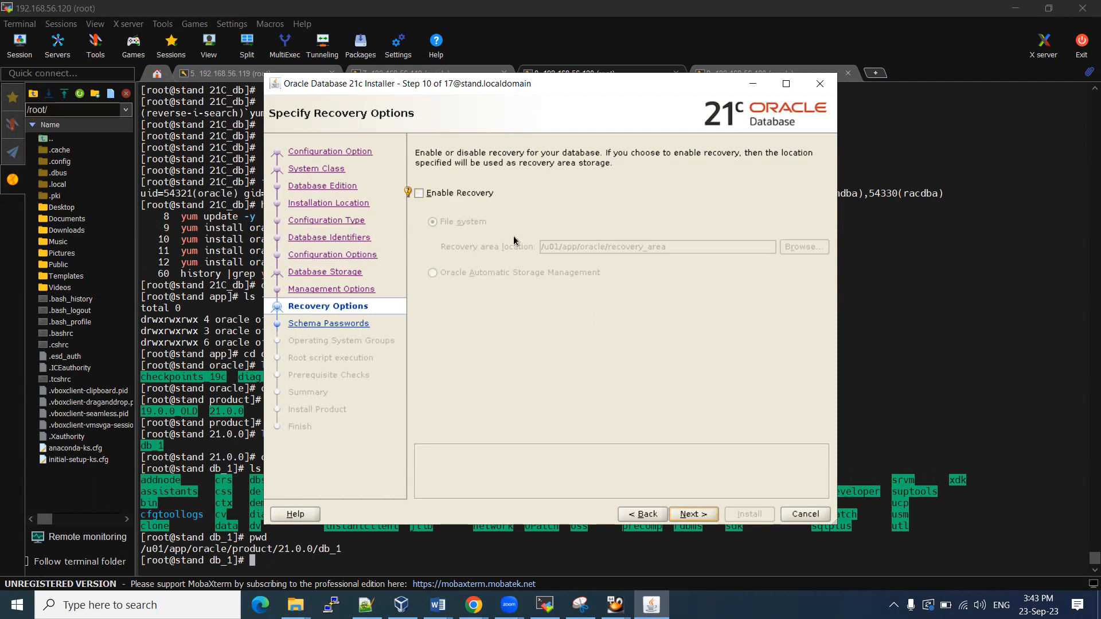
{"action": "mouse_move", "coordinate": [723, 399]}
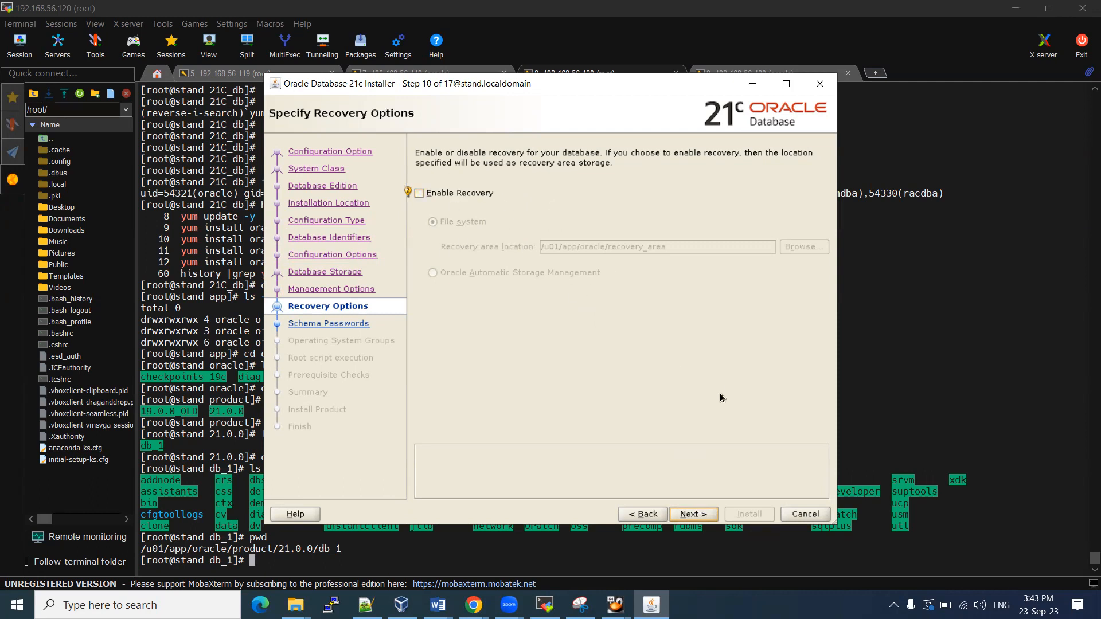
{"action": "left_click", "coordinate": [692, 514]}
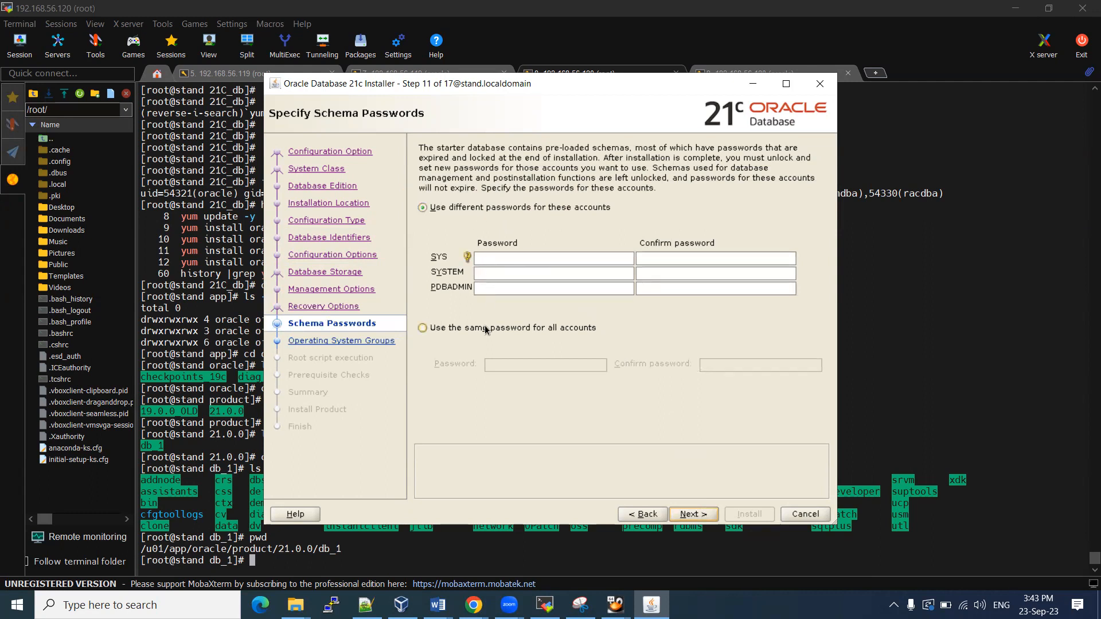
Use one shared password for SYS, SYSTEM and PDBADMIN, confirm it and continue to OS groups
{"action": "left_click", "coordinate": [551, 273]}
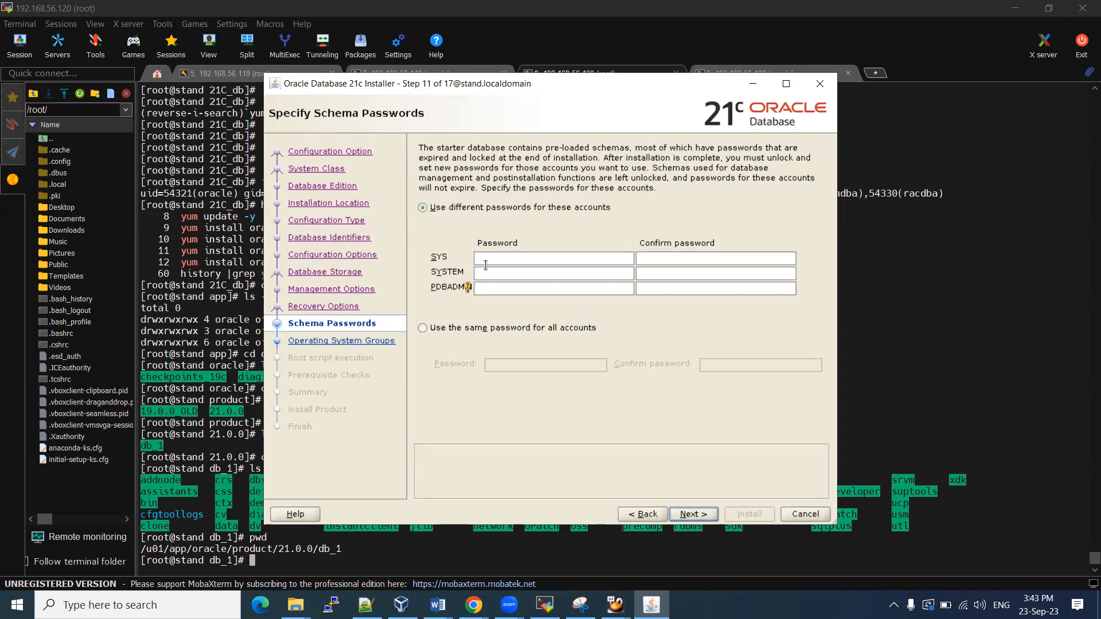
{"action": "left_click", "coordinate": [554, 287]}
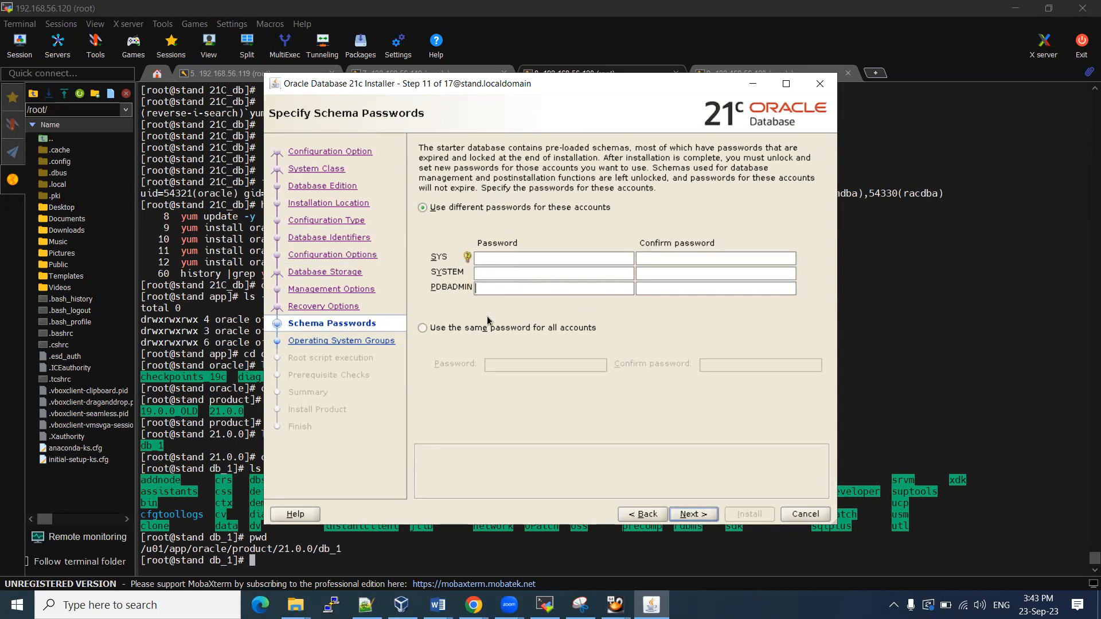
{"action": "left_click", "coordinate": [422, 328]}
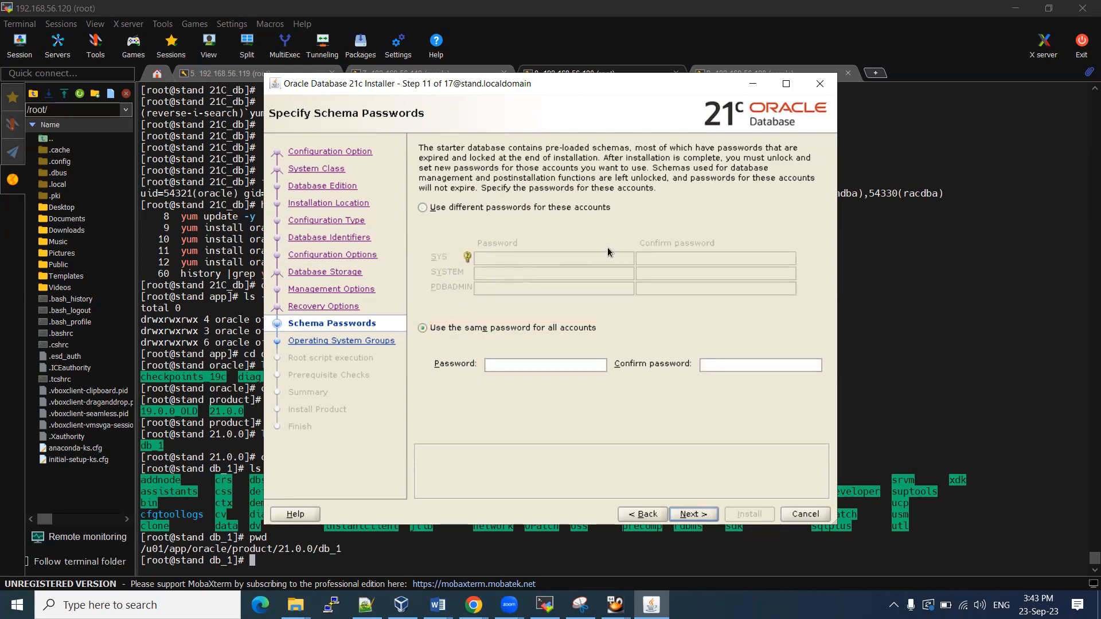
{"action": "type", "text": "*"}
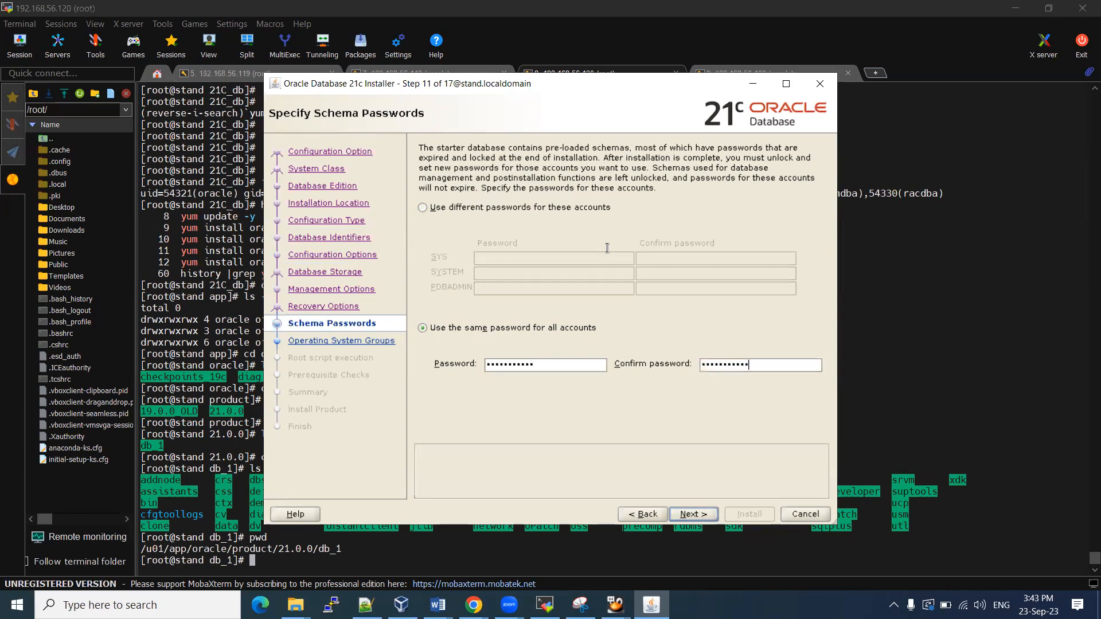
{"action": "left_click", "coordinate": [694, 514]}
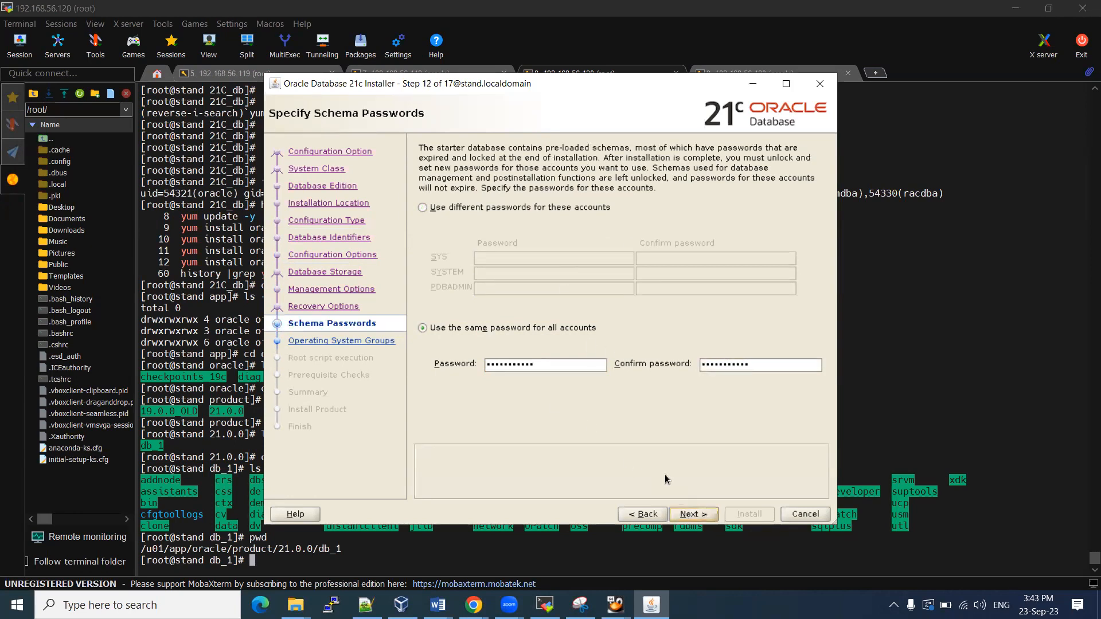
{"action": "left_click", "coordinate": [694, 514]}
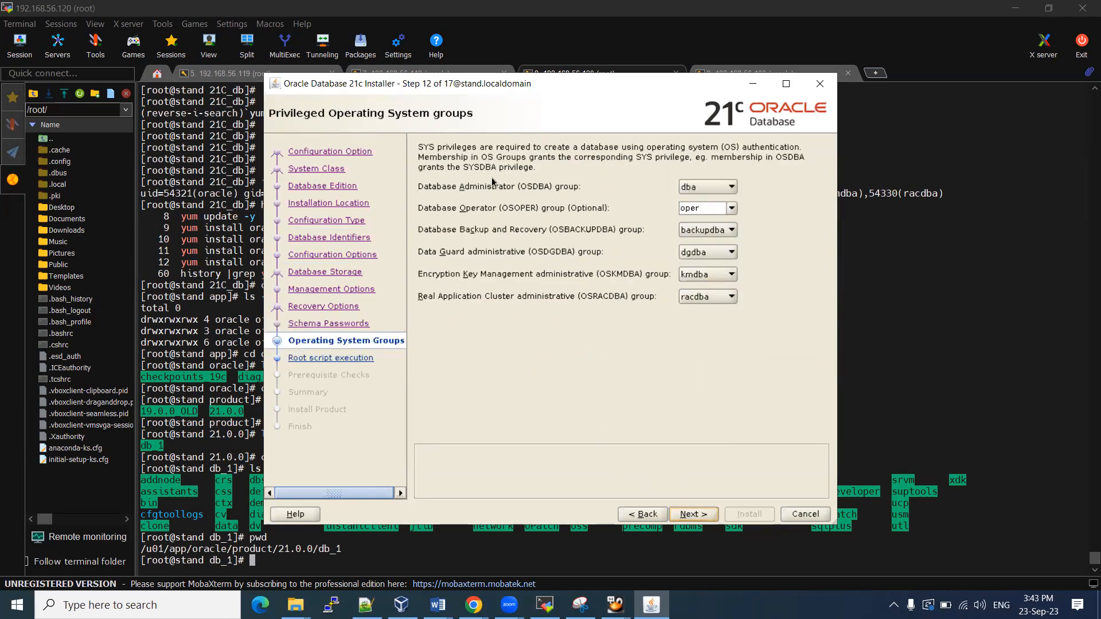
{"action": "mouse_move", "coordinate": [730, 187]}
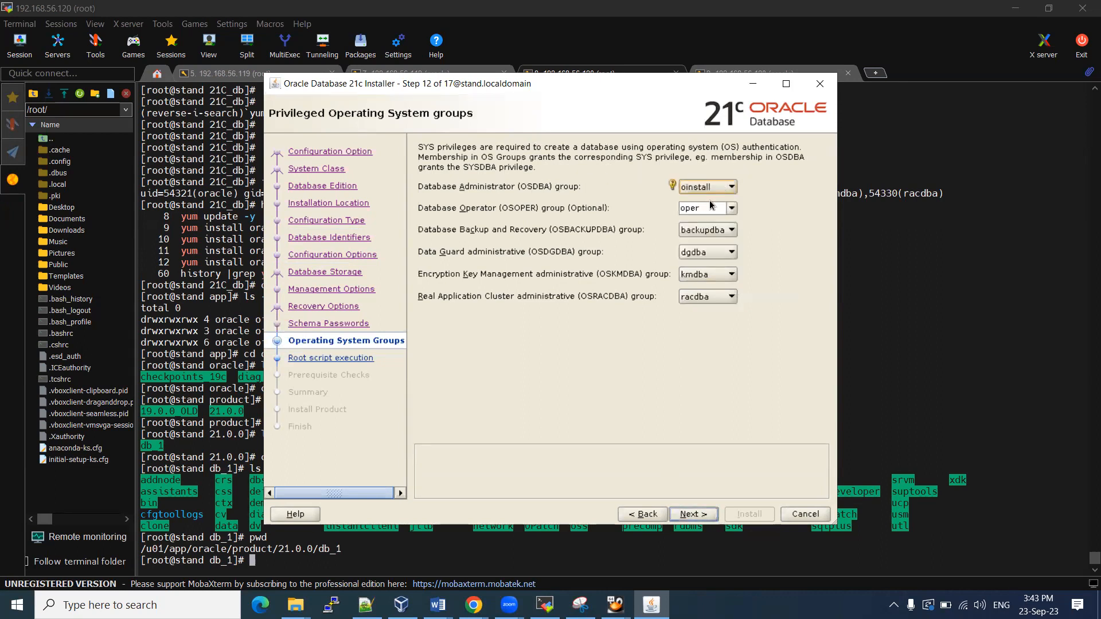
{"action": "mouse_move", "coordinate": [736, 243]}
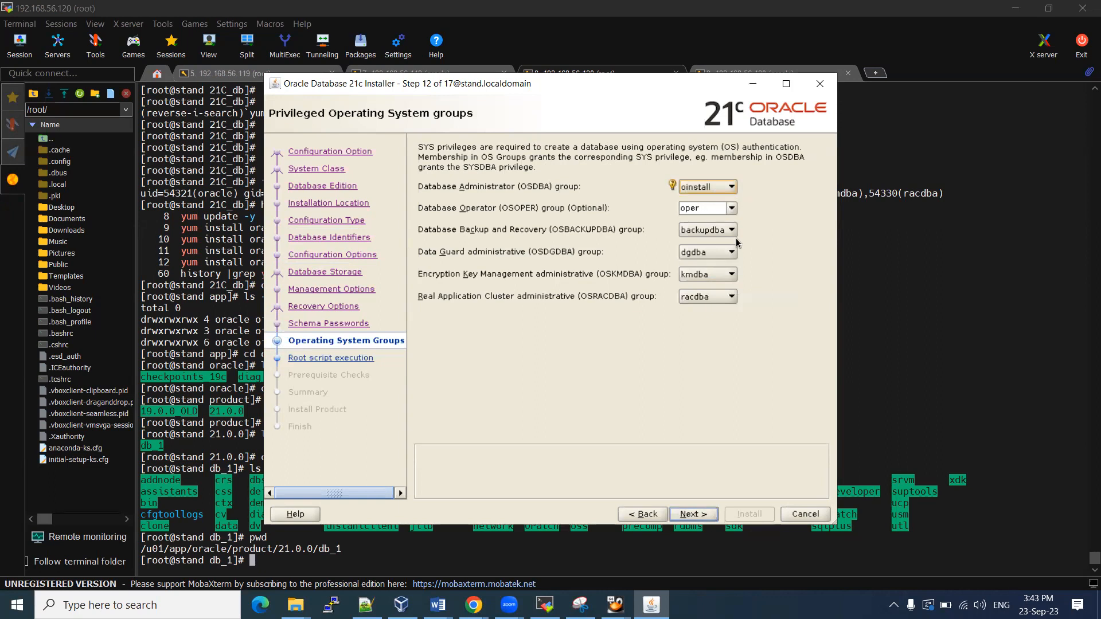
{"action": "mouse_move", "coordinate": [632, 310]}
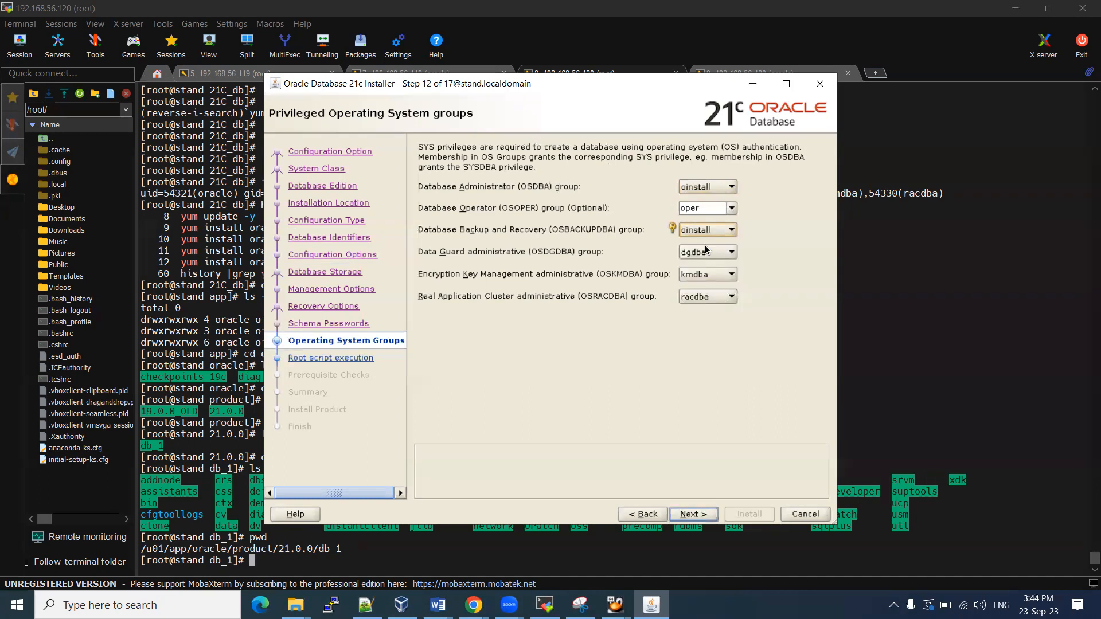
{"action": "mouse_move", "coordinate": [727, 259]}
{"action": "type", "text": "id oracle"}
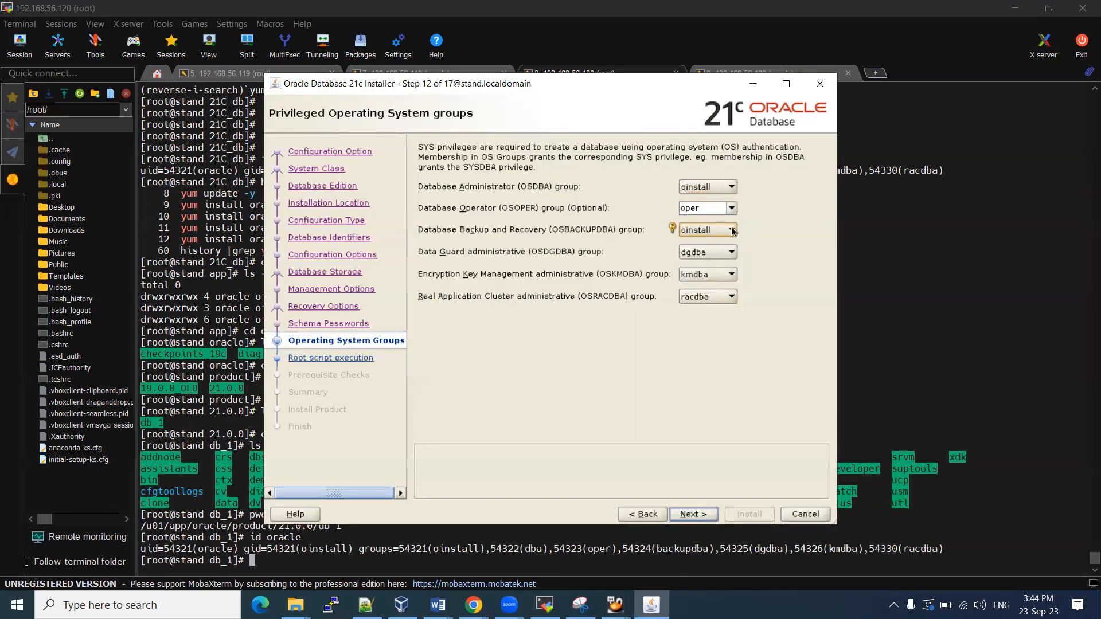
Keep oinstall, oper, backupdba, dgdba, kmdba and racdba groups and continue to root script execution
{"action": "left_click", "coordinate": [730, 229]}
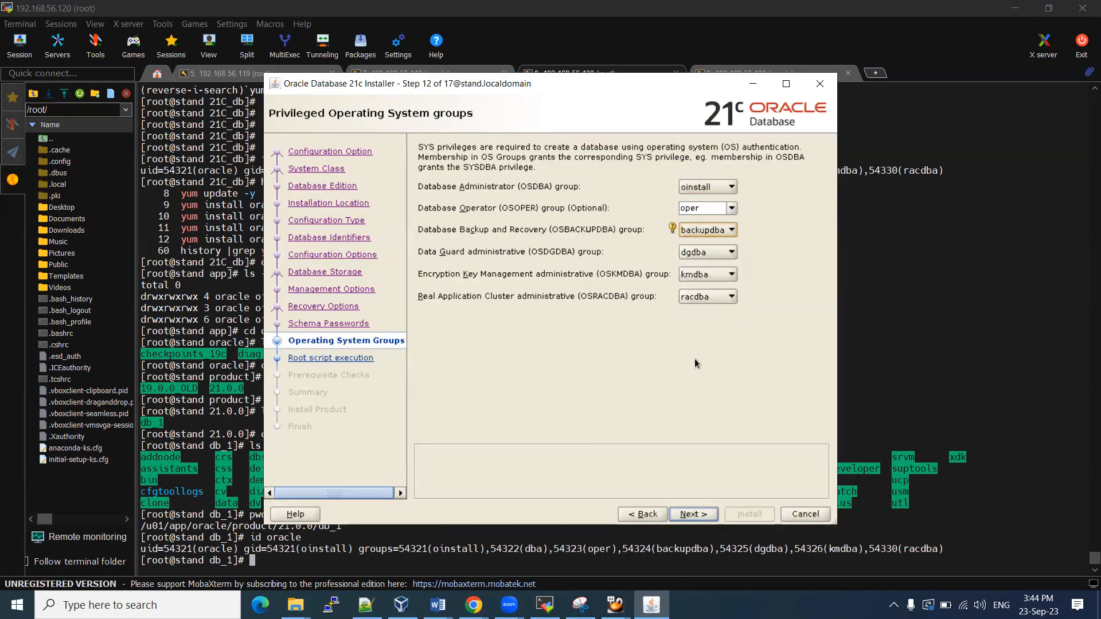
{"action": "left_click", "coordinate": [819, 84]}
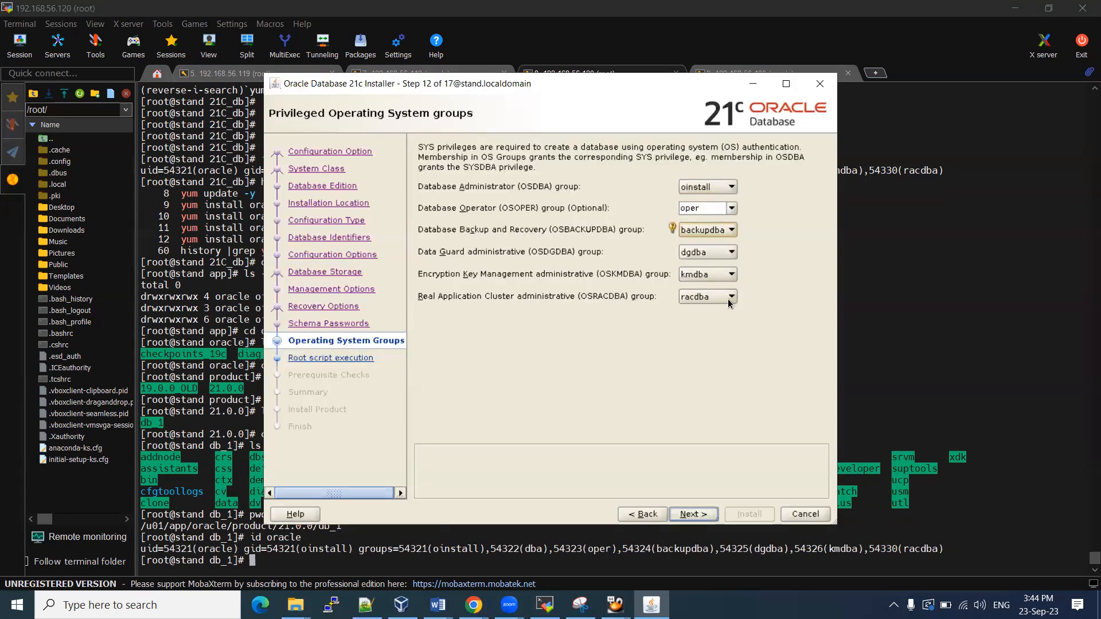
{"action": "mouse_move", "coordinate": [672, 493]}
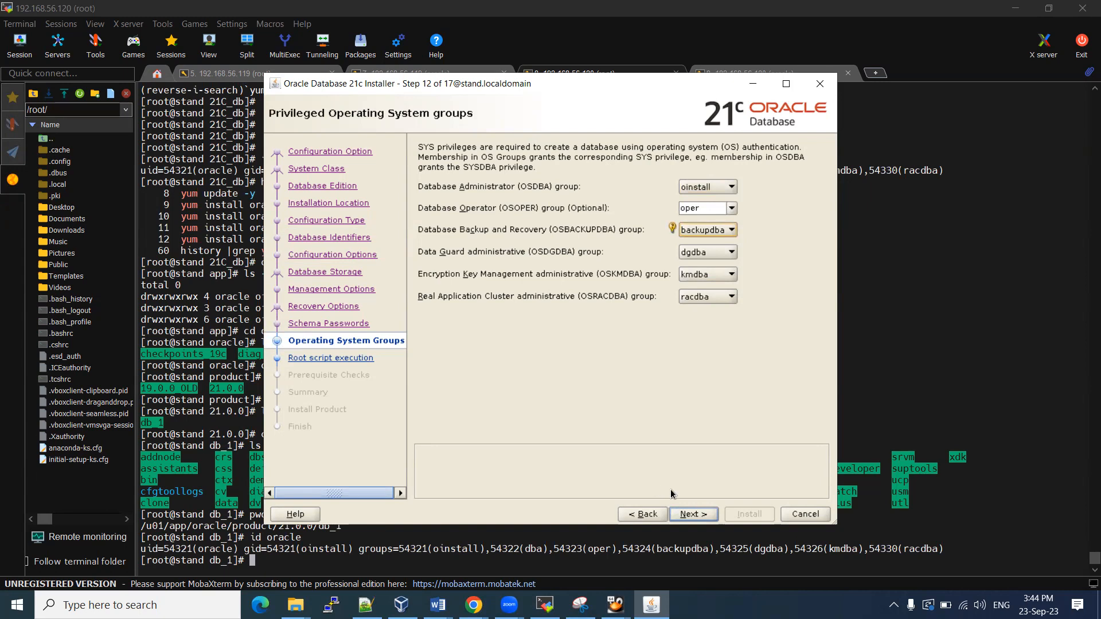
{"action": "left_click", "coordinate": [694, 513]}
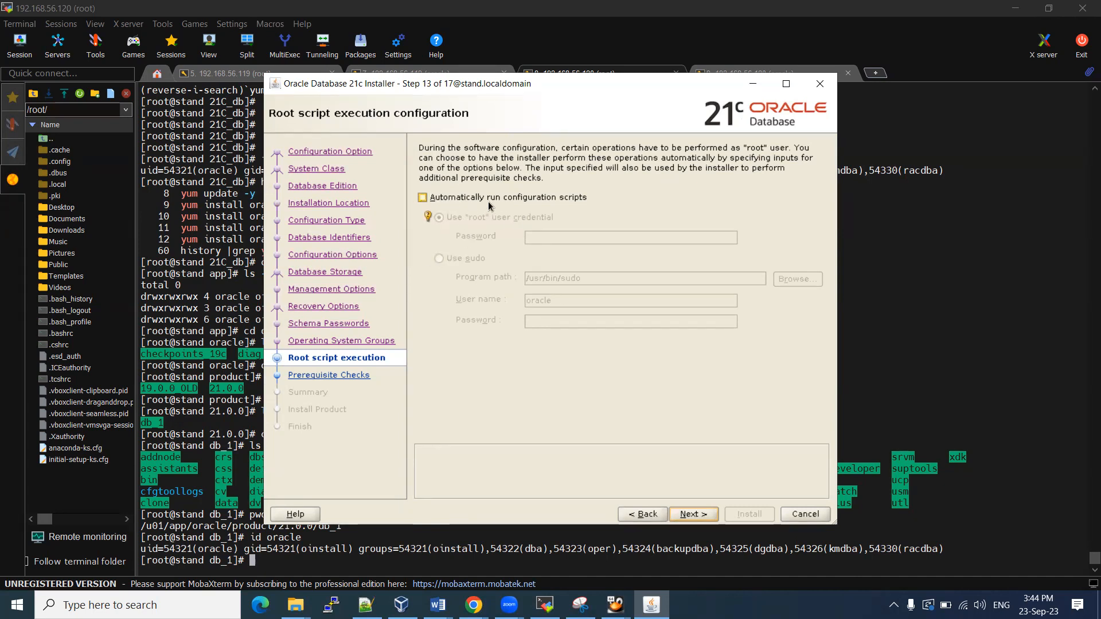
Leave automatic root configuration scripts unchecked and run the prerequisite checks
{"action": "left_click", "coordinate": [422, 198]}
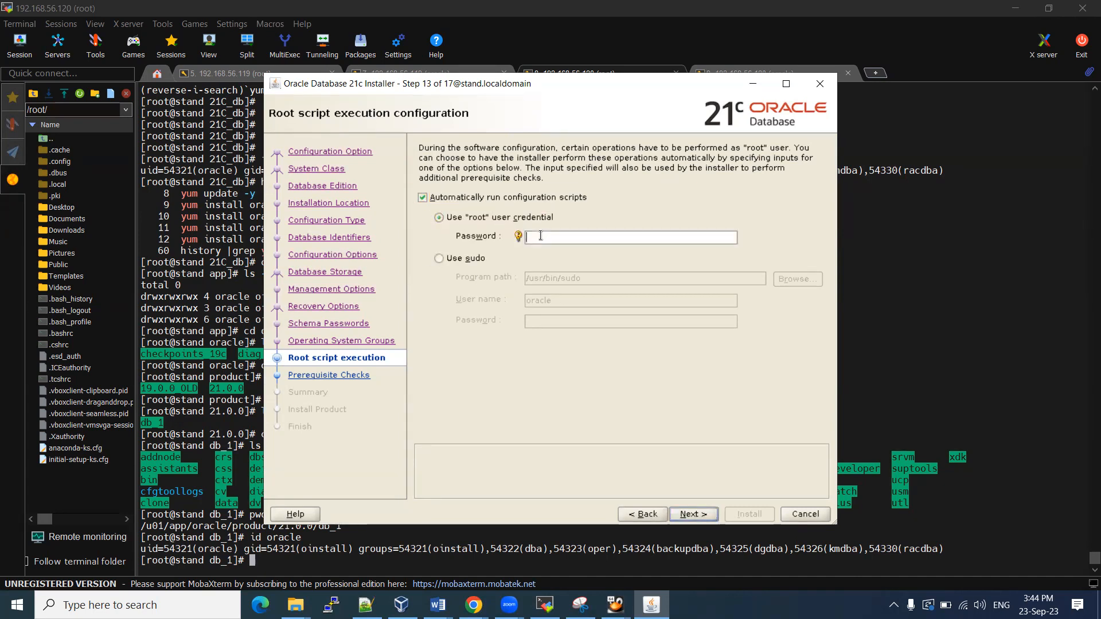
{"action": "left_click", "coordinate": [422, 198]}
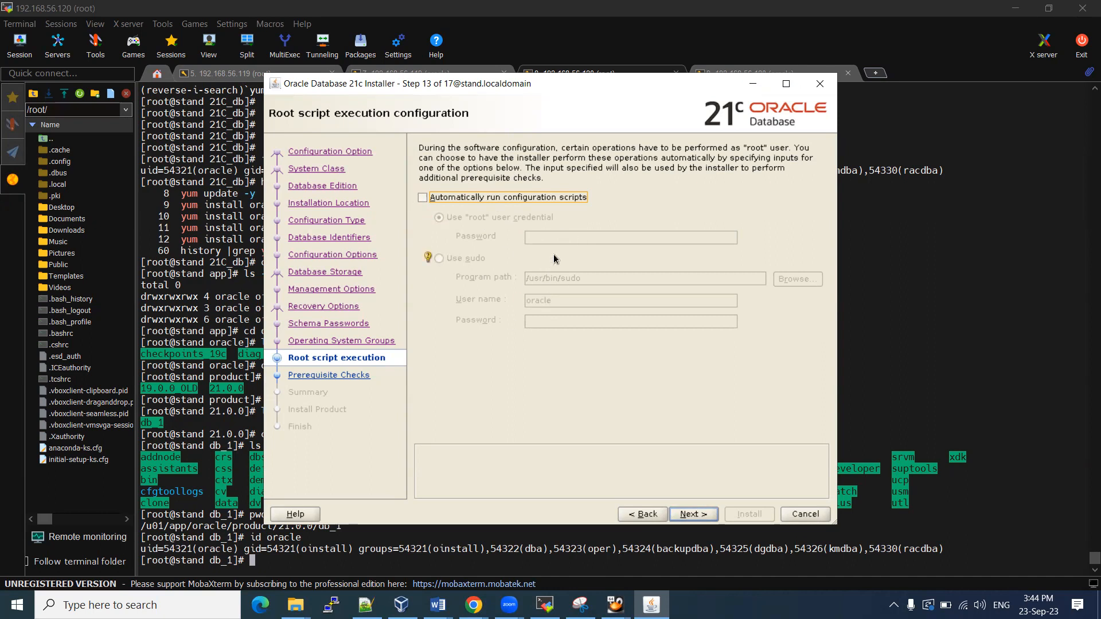
{"action": "mouse_move", "coordinate": [555, 232]}
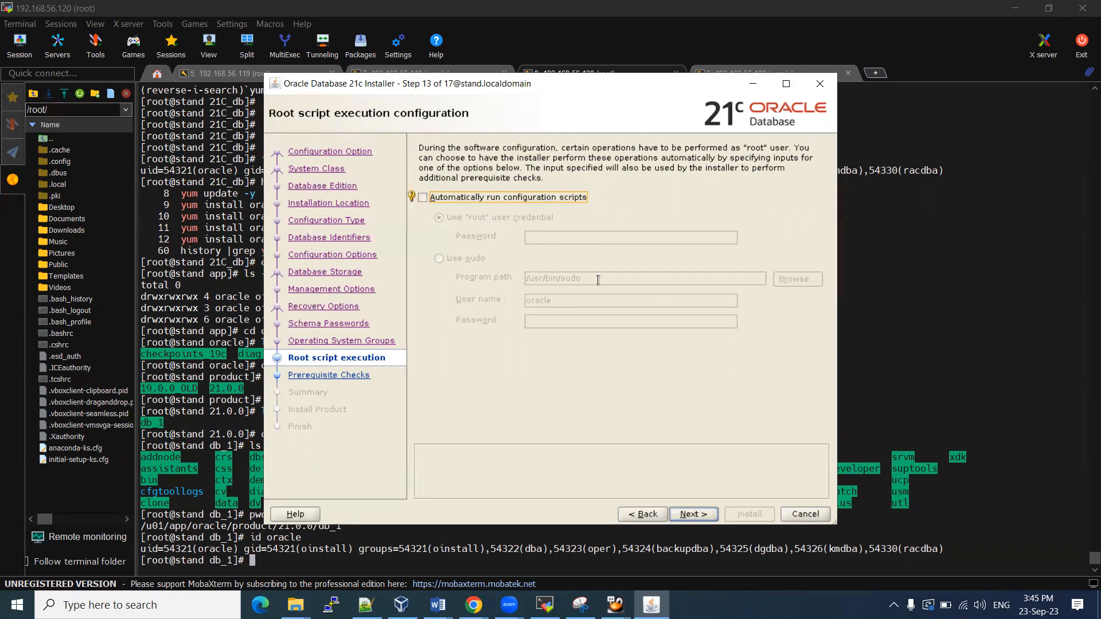
{"action": "left_click", "coordinate": [694, 514]}
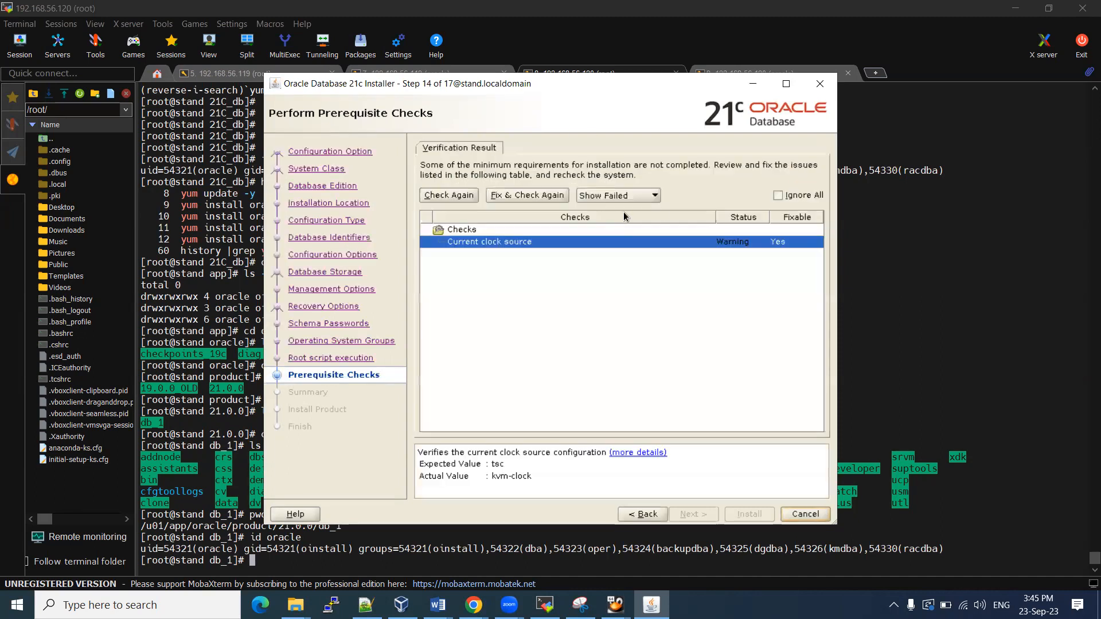
{"action": "mouse_move", "coordinate": [736, 251]}
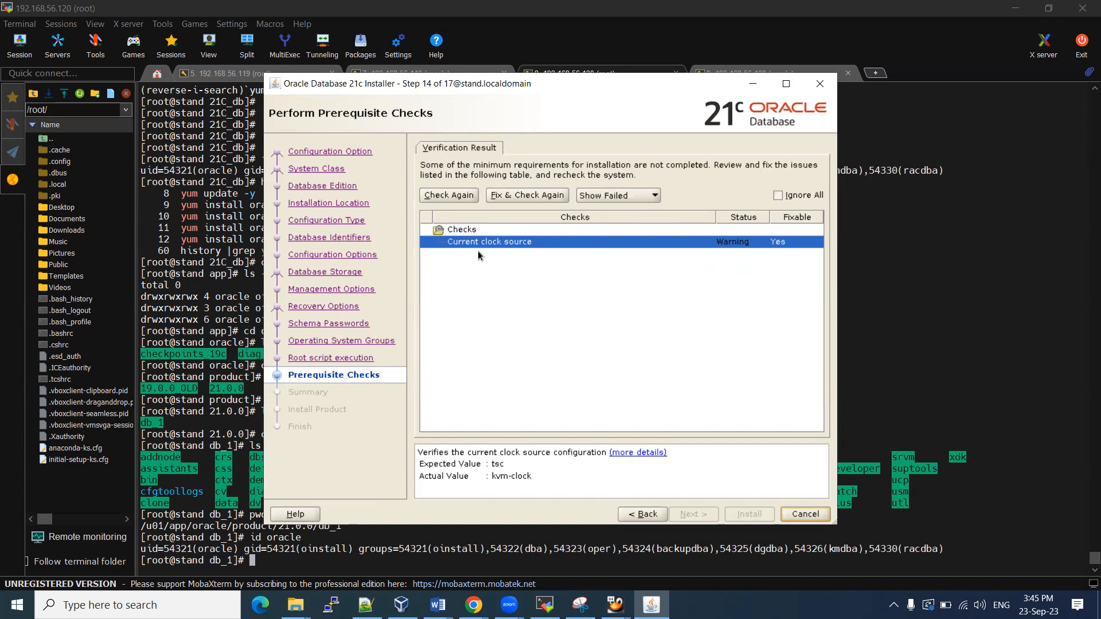
{"action": "mouse_move", "coordinate": [523, 245]}
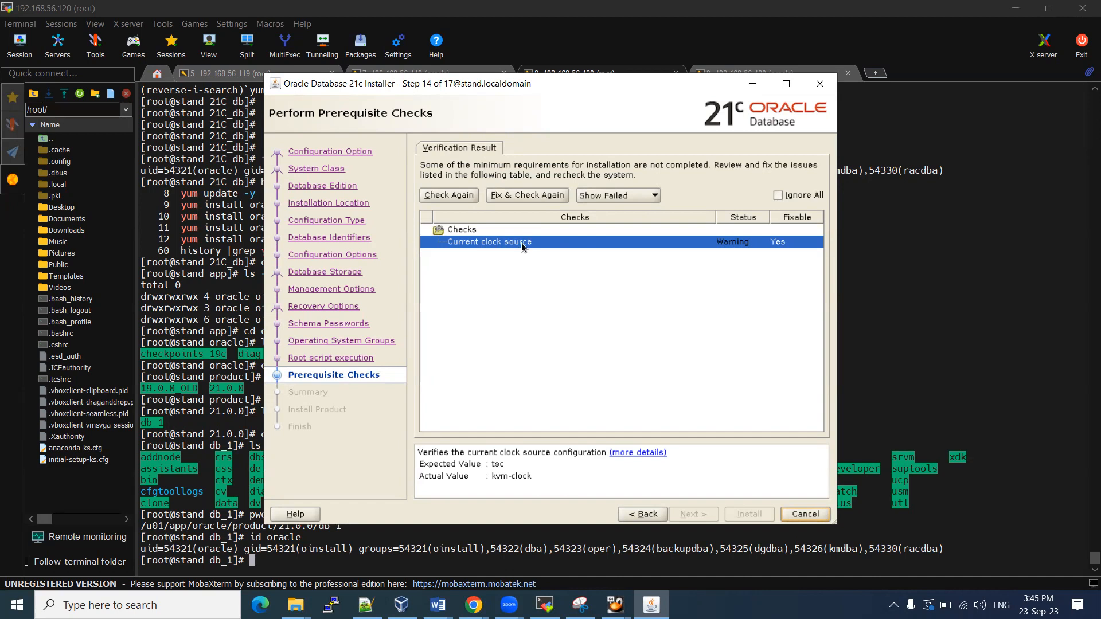
{"action": "mouse_move", "coordinate": [575, 208]}
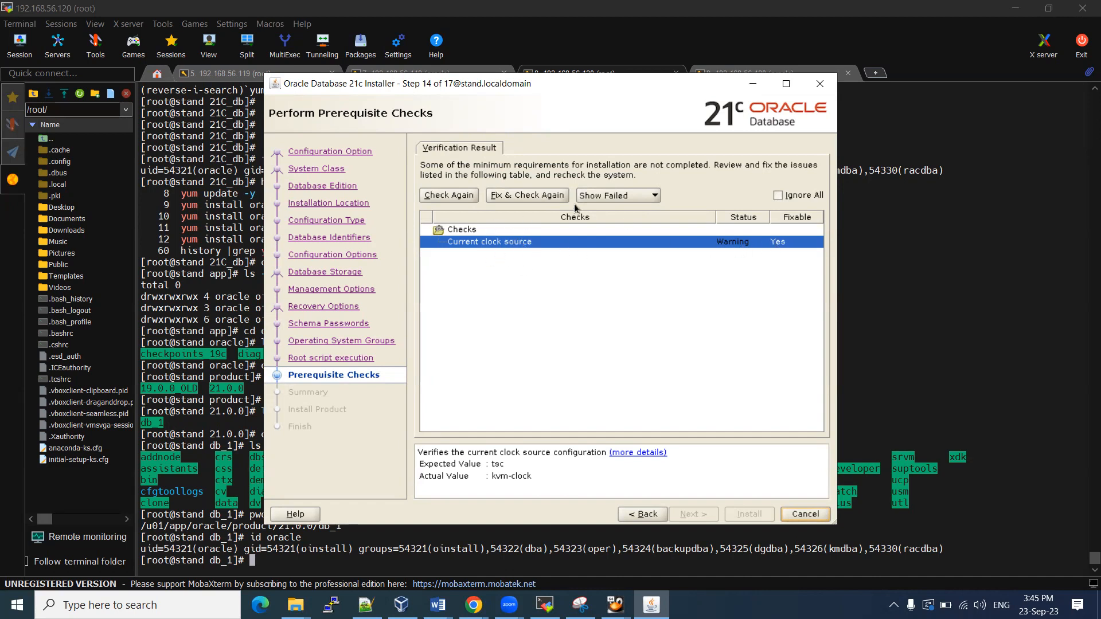
Use Fix & Check Again to generate runfixup.sh for the clock source warning on node stand
{"action": "left_click", "coordinate": [526, 195]}
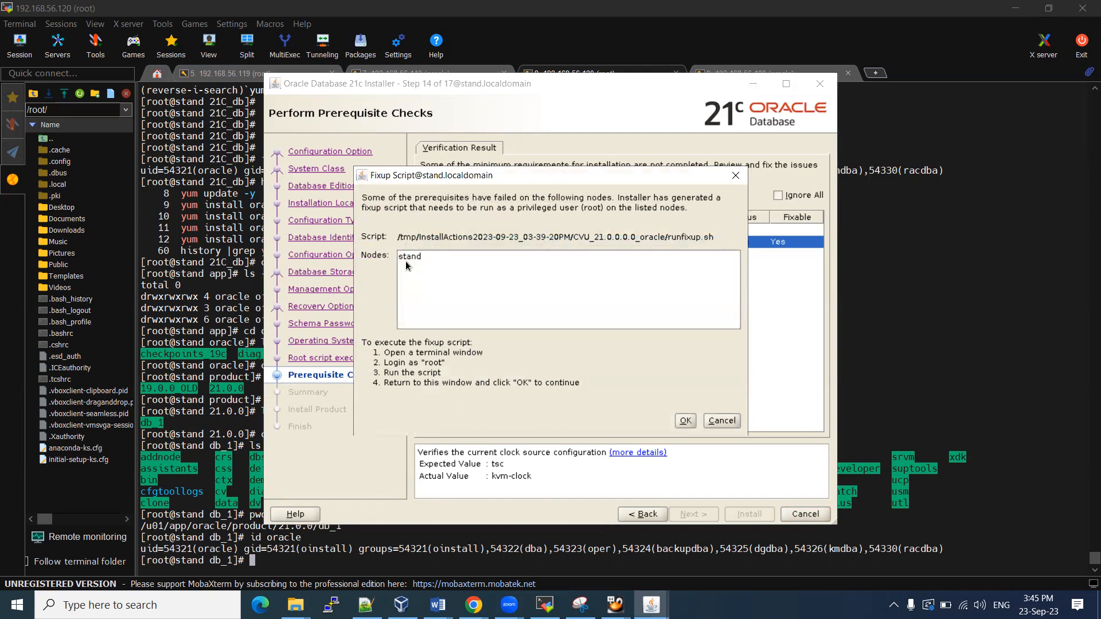
{"action": "mouse_move", "coordinate": [438, 258]}
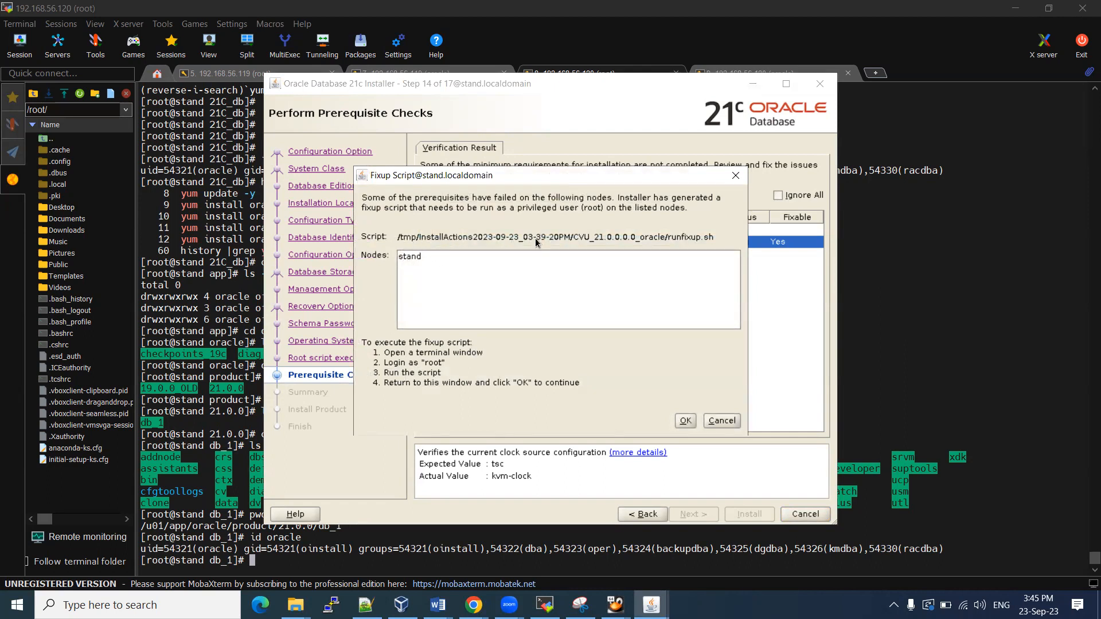
Run /tmp/InstallActions.../runfixup.sh as root in the terminal and confirm all fix-ups succeeded
{"action": "triple_click", "coordinate": [537, 236]}
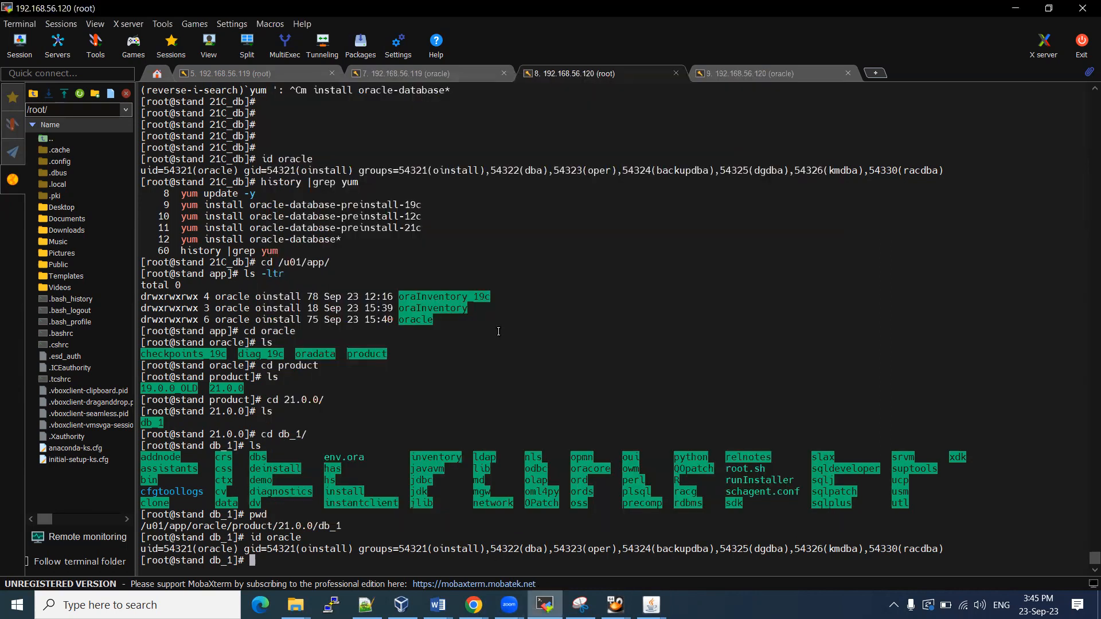
{"action": "type", "text": "/tmp/InstallActions2023-09-23_03-39-20PM/CVU_21.0.0.0_oracle/runfixup.sh"}
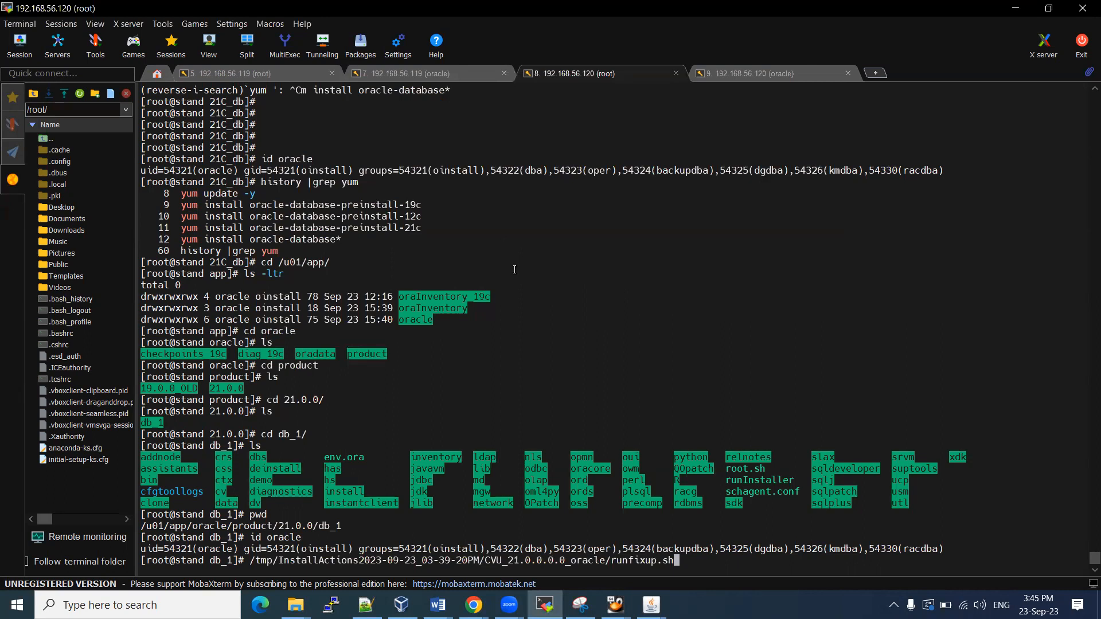
{"action": "key", "text": "Return"}
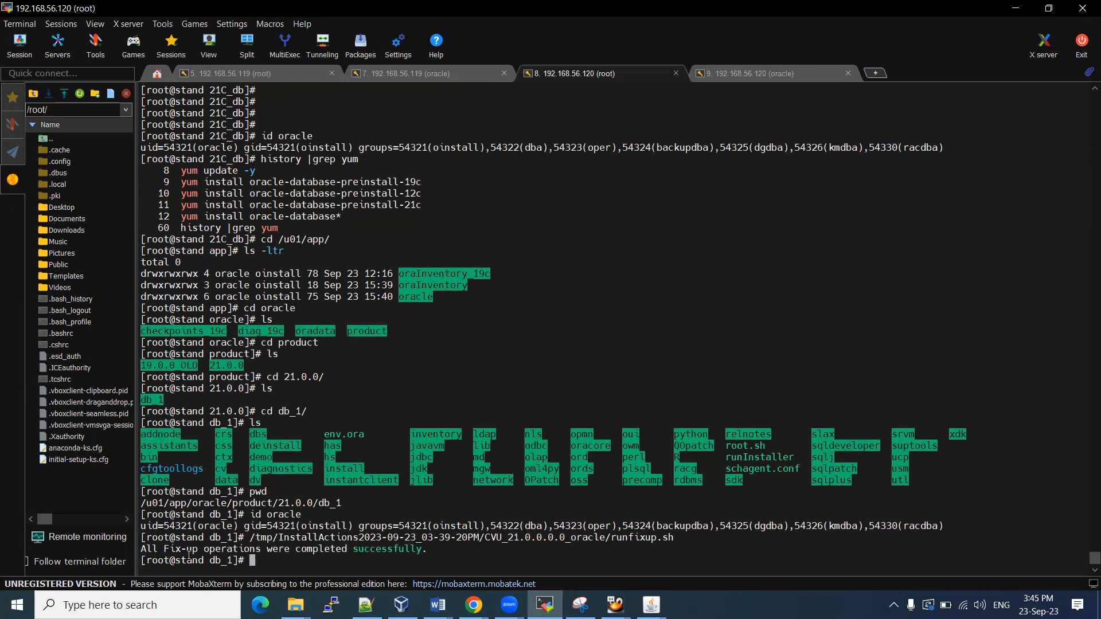
{"action": "left_click_drag", "start_coordinate": [189, 548], "coordinate": [397, 548]}
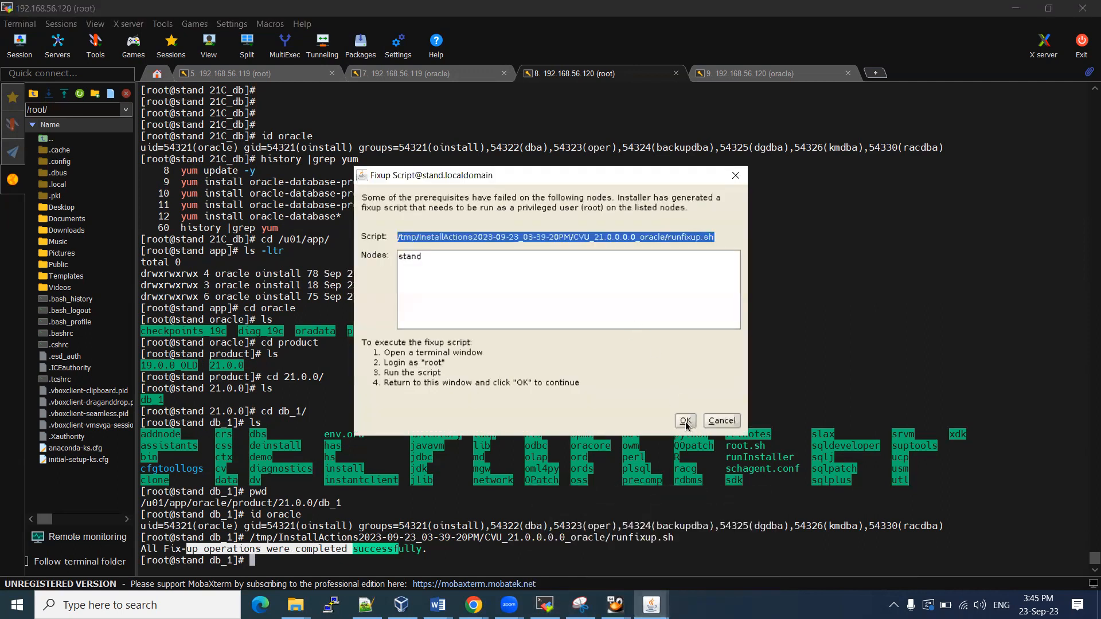
Confirm the fixup script ran, review the succeeded checks, and return to the Summary page
{"action": "left_click", "coordinate": [684, 420]}
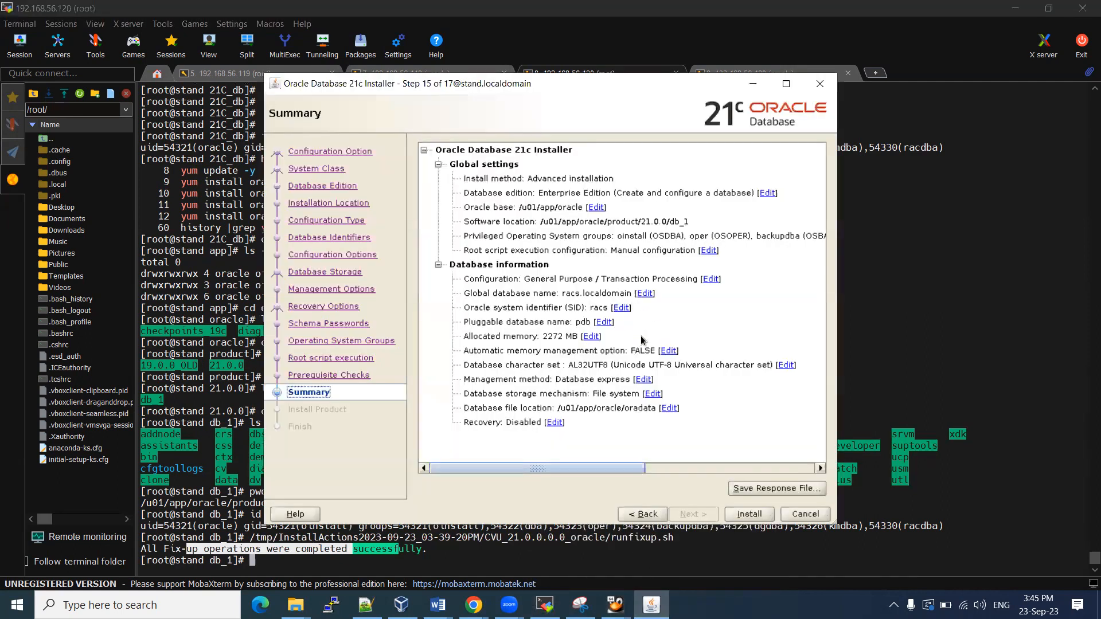
{"action": "mouse_move", "coordinate": [588, 314]}
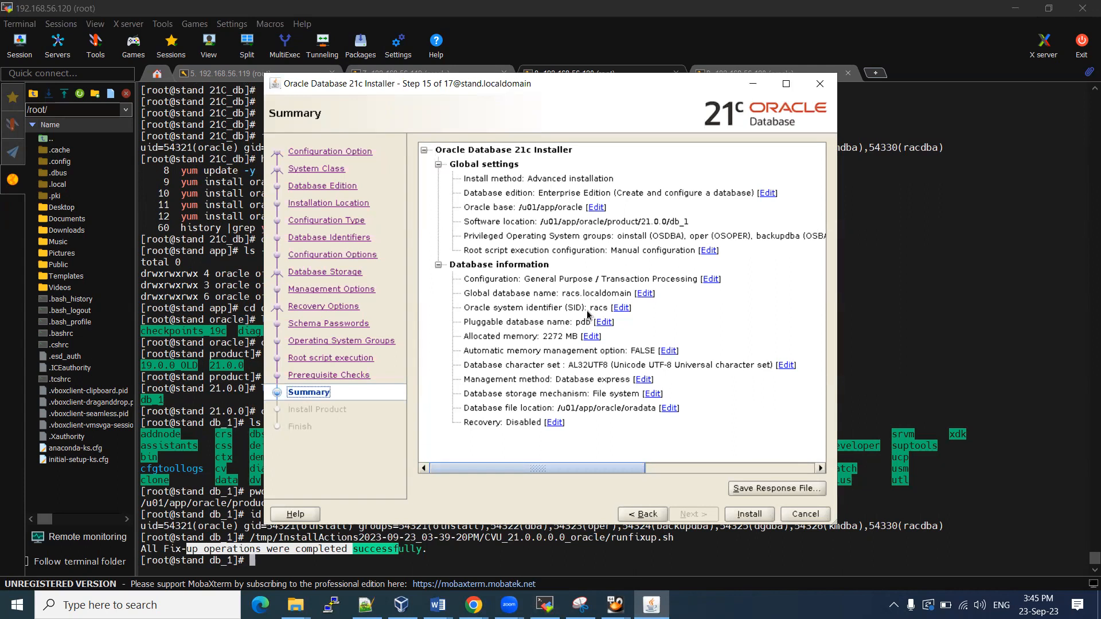
{"action": "left_click", "coordinate": [642, 514]}
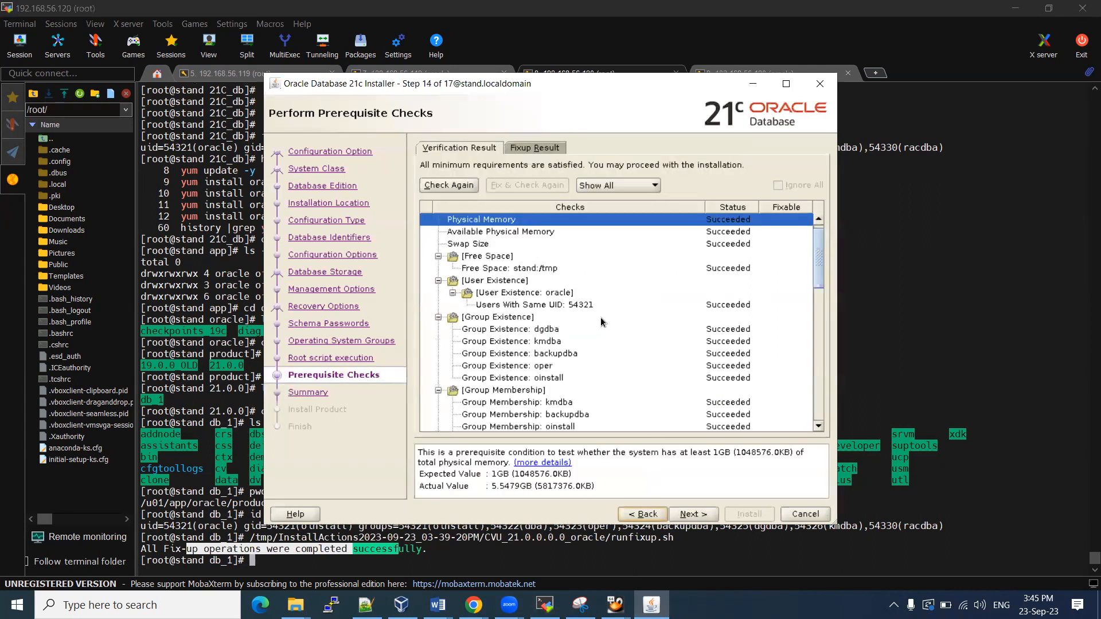
{"action": "mouse_move", "coordinate": [478, 208]}
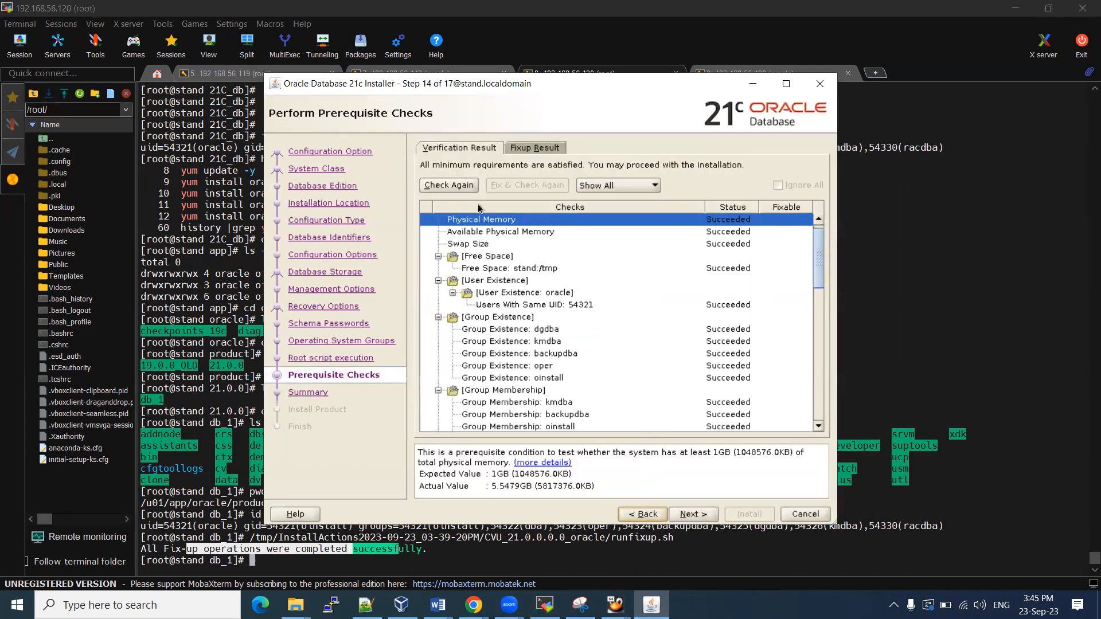
{"action": "left_click", "coordinate": [694, 514]}
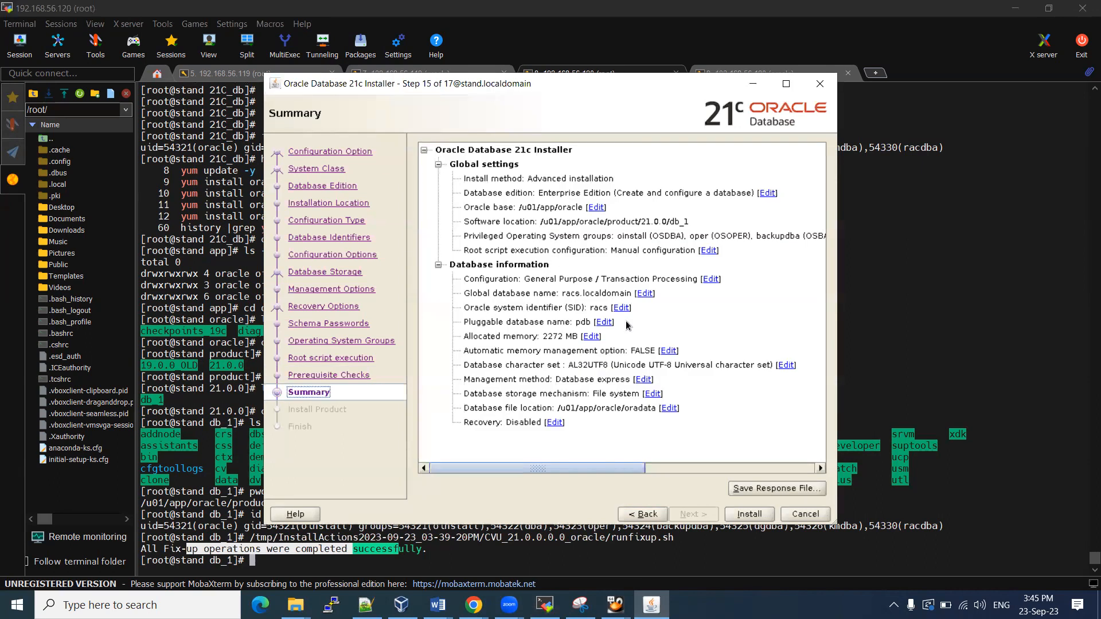
{"action": "mouse_move", "coordinate": [574, 283]}
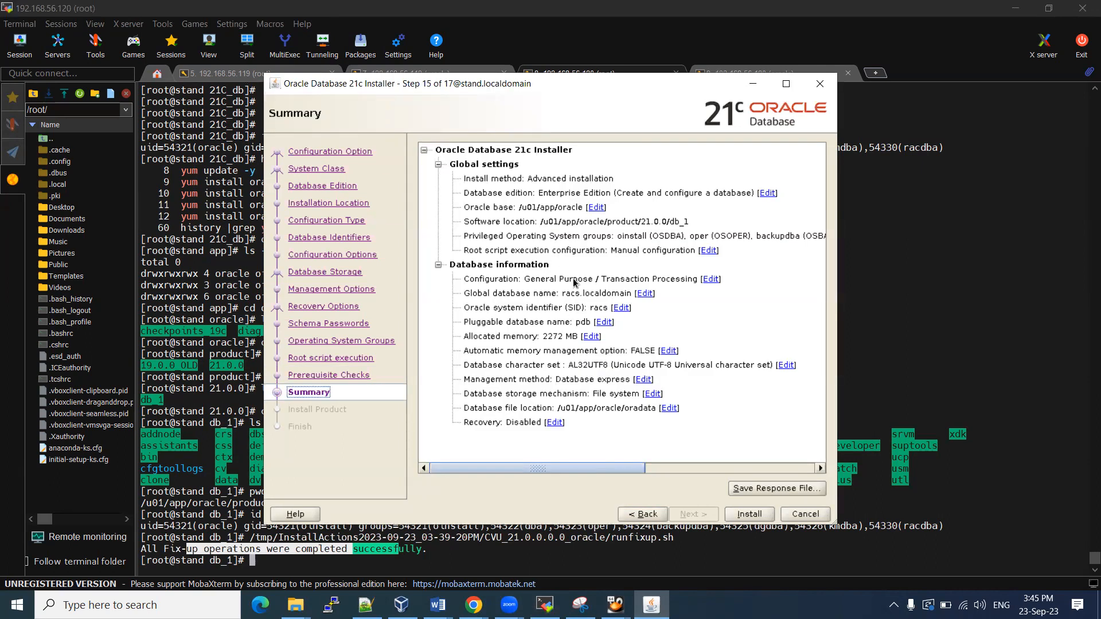
{"action": "mouse_move", "coordinate": [766, 493]}
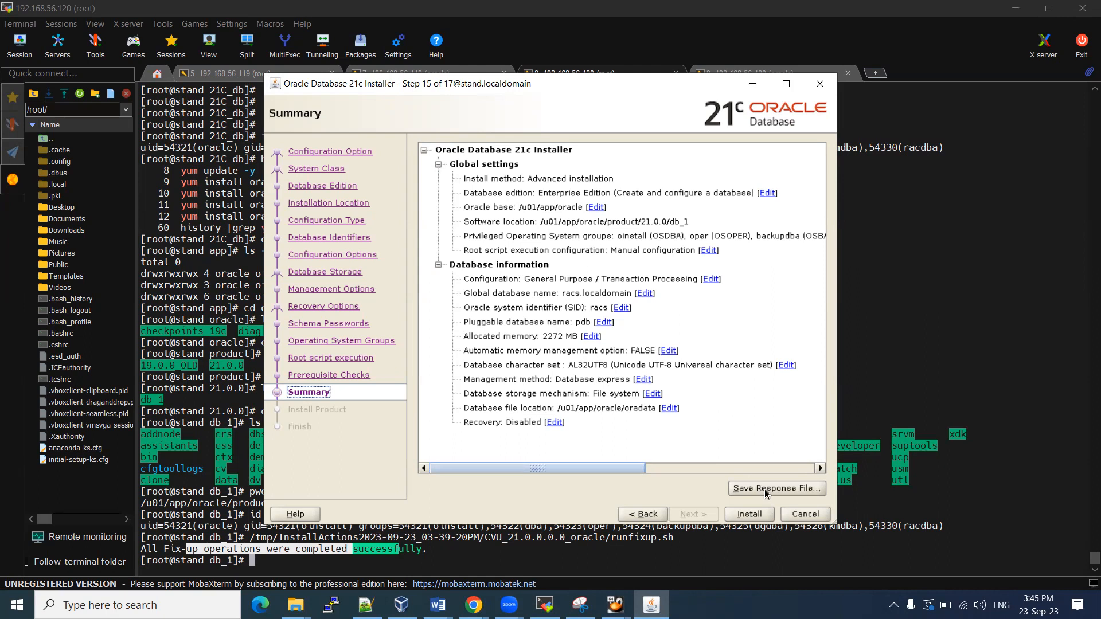
{"action": "mouse_move", "coordinate": [758, 491]}
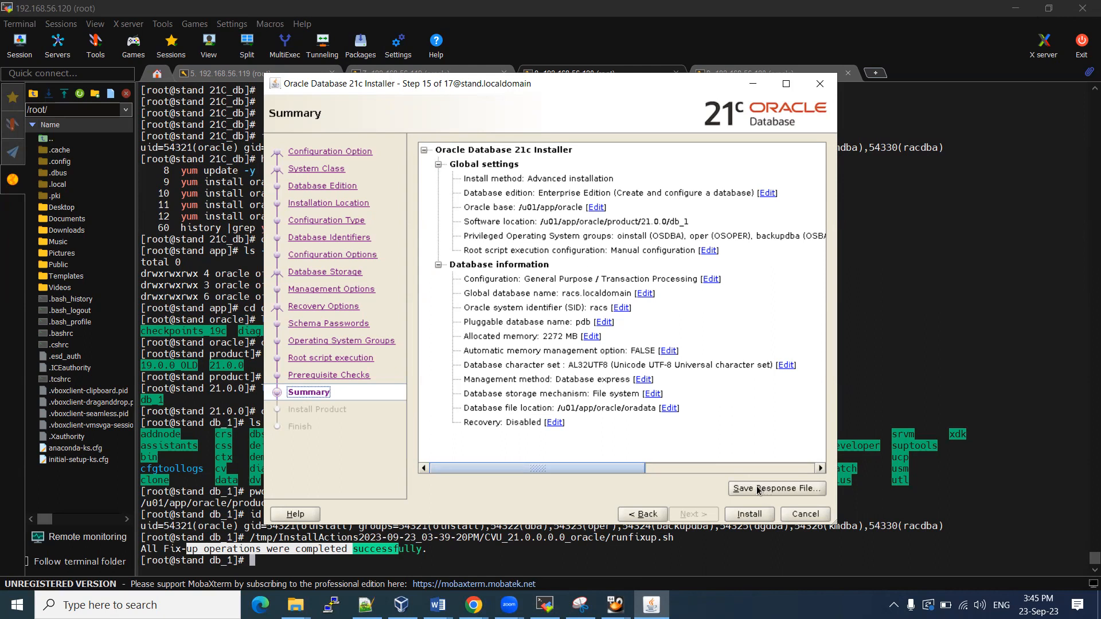
{"action": "mouse_move", "coordinate": [844, 240]}
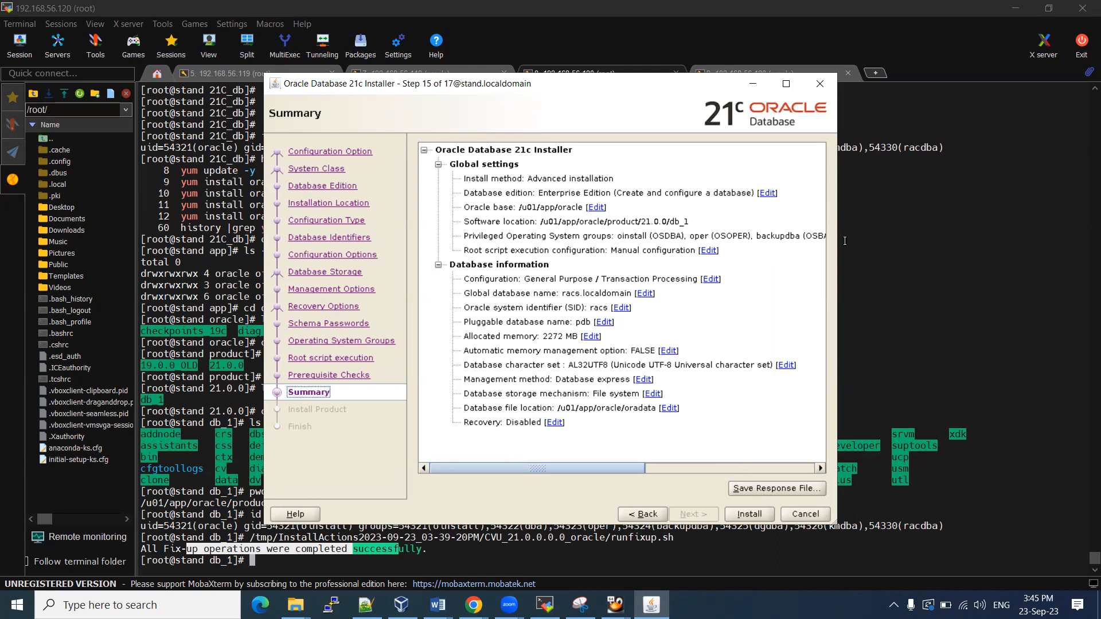
{"action": "mouse_move", "coordinate": [665, 267]}
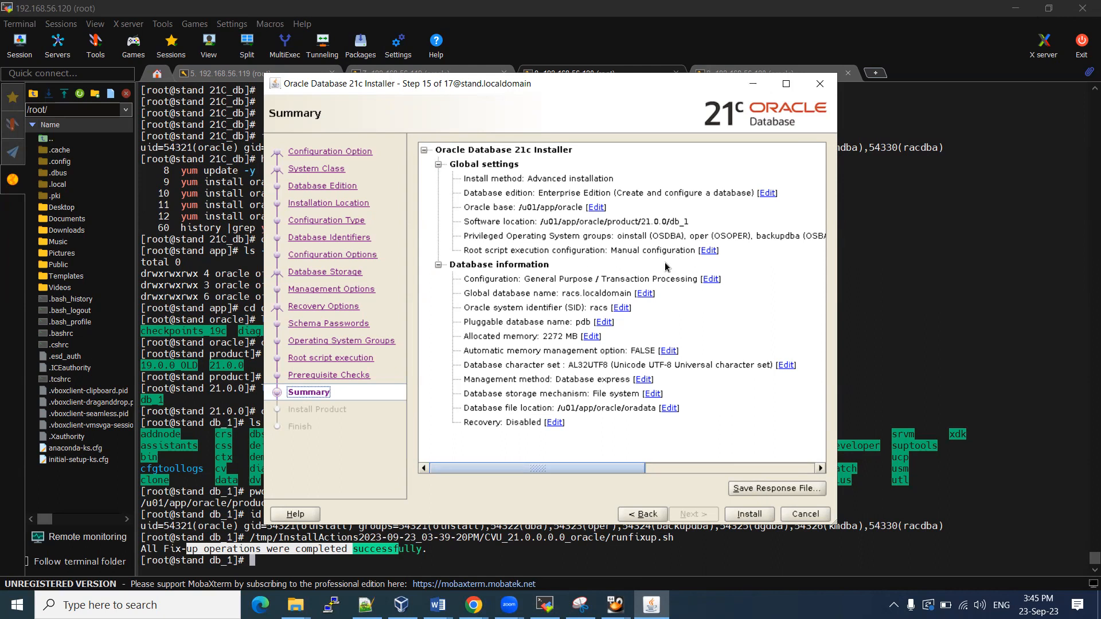
{"action": "mouse_move", "coordinate": [790, 356]}
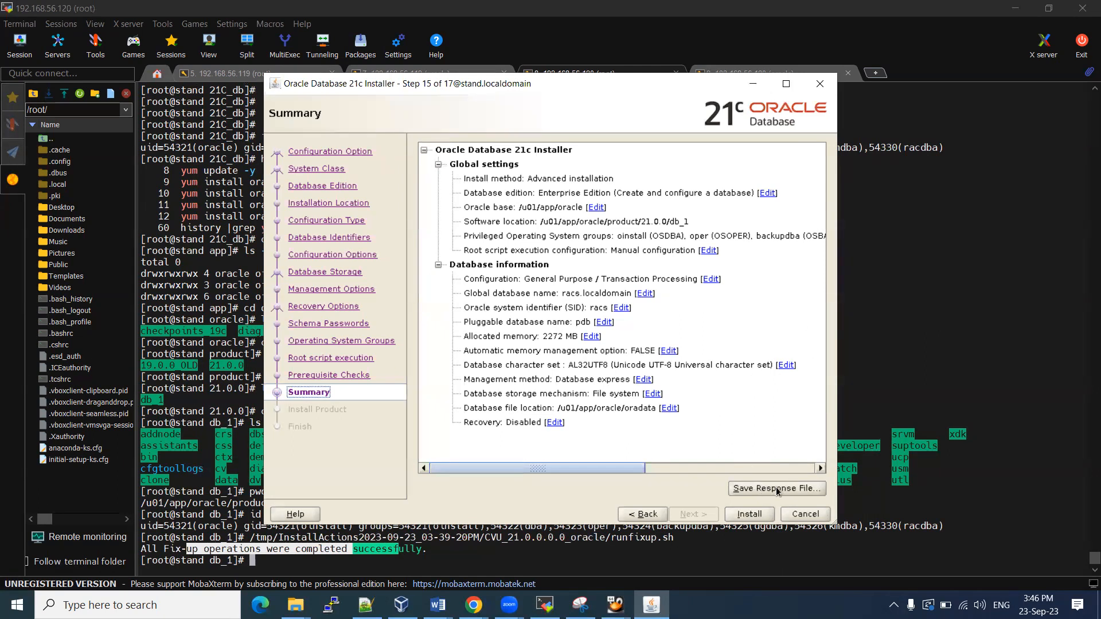
{"action": "mouse_move", "coordinate": [663, 167]}
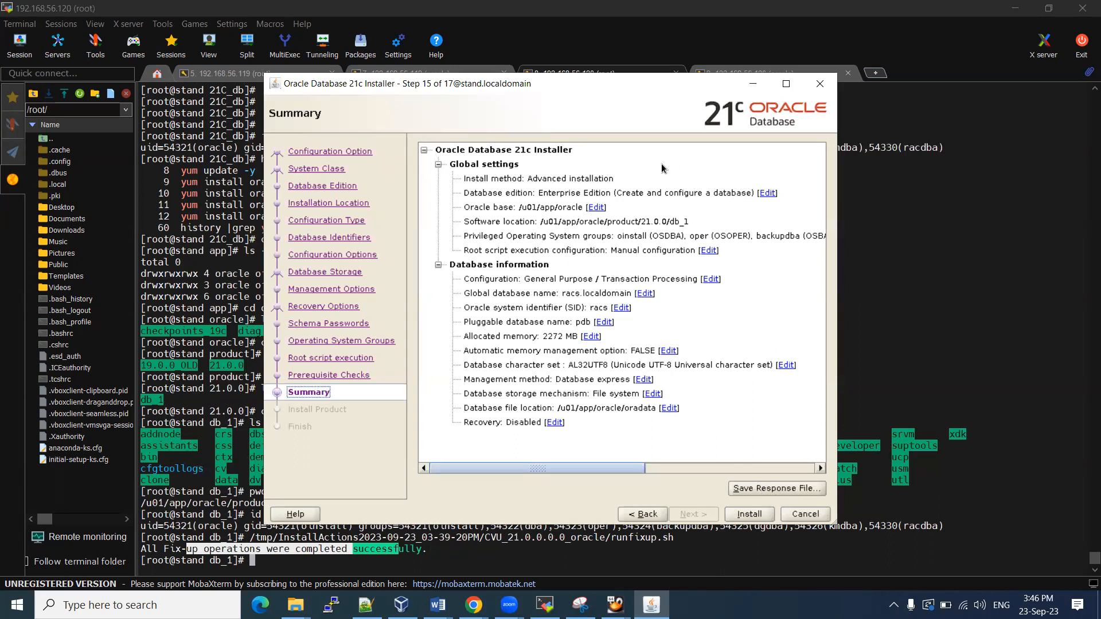
{"action": "mouse_move", "coordinate": [578, 439]}
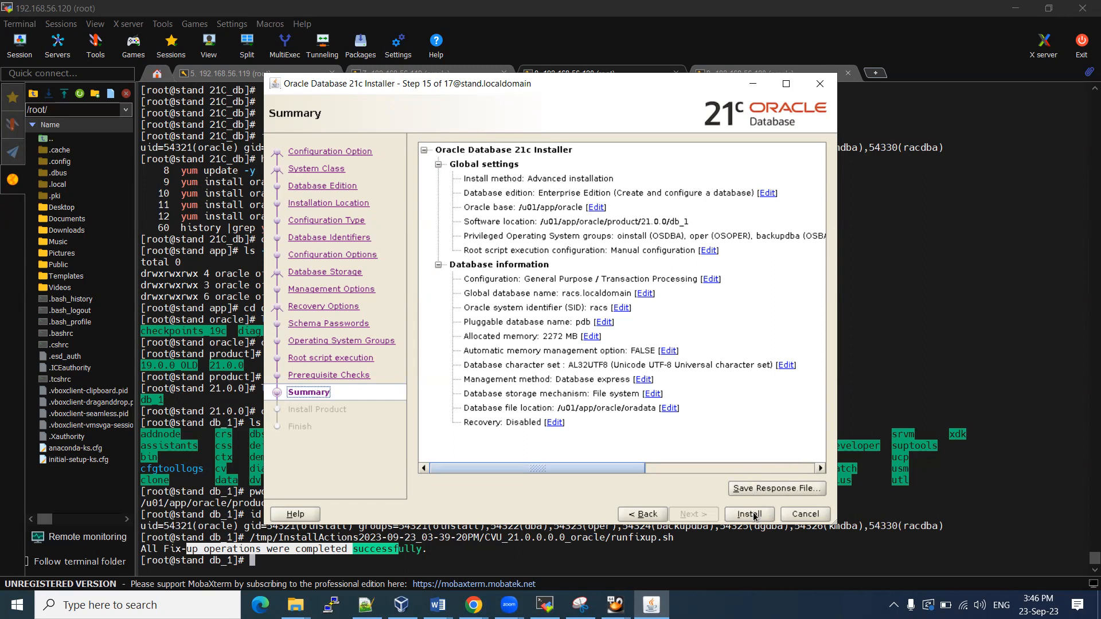
{"action": "left_click", "coordinate": [749, 514]}
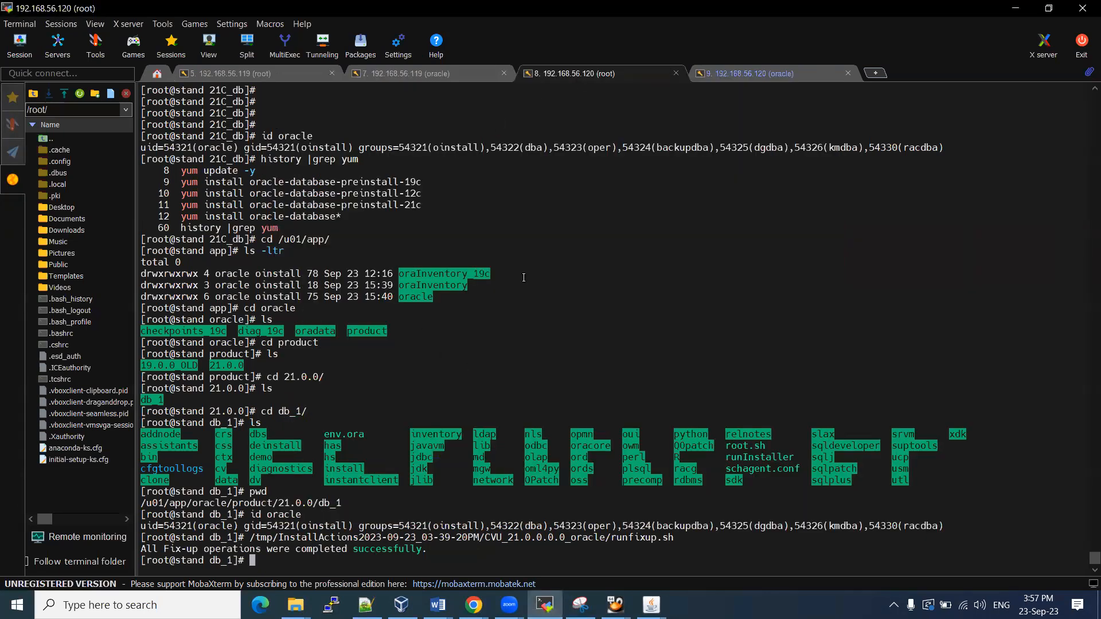
Run /u01/app/oracle/product/21.0.0/db_1/root.sh with the default bin directory, answering y to both overwrite prompts
{"action": "type", "text": "/u01/app/oracle/product/21.0.0/db_1/root.sh"}
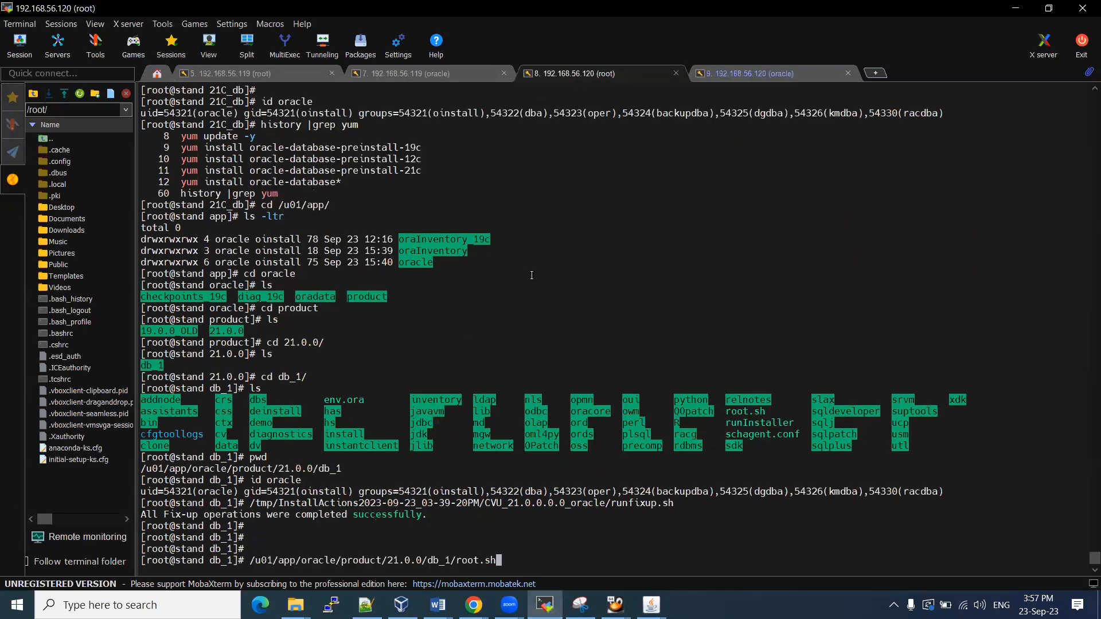
{"action": "key", "text": "Return"}
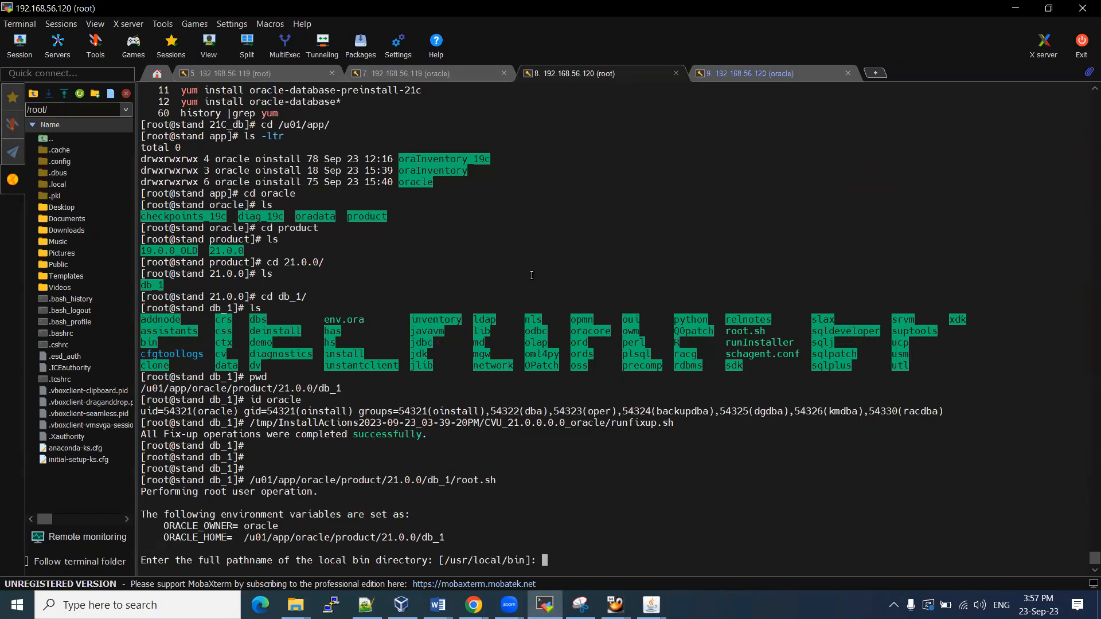
{"action": "key", "text": "Return"}
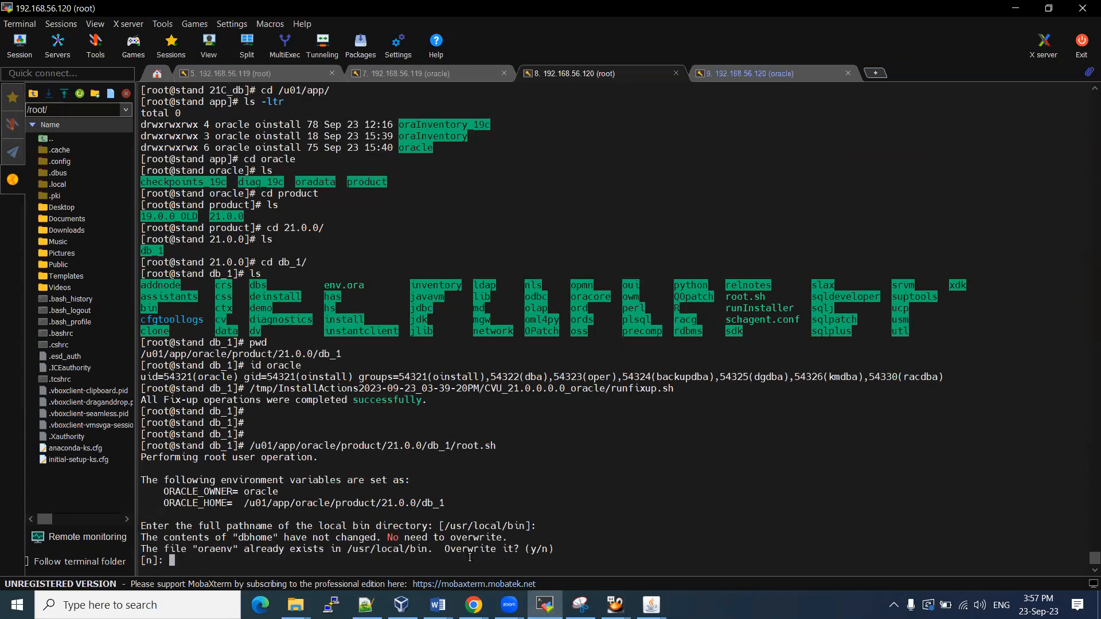
{"action": "type", "text": "y"}
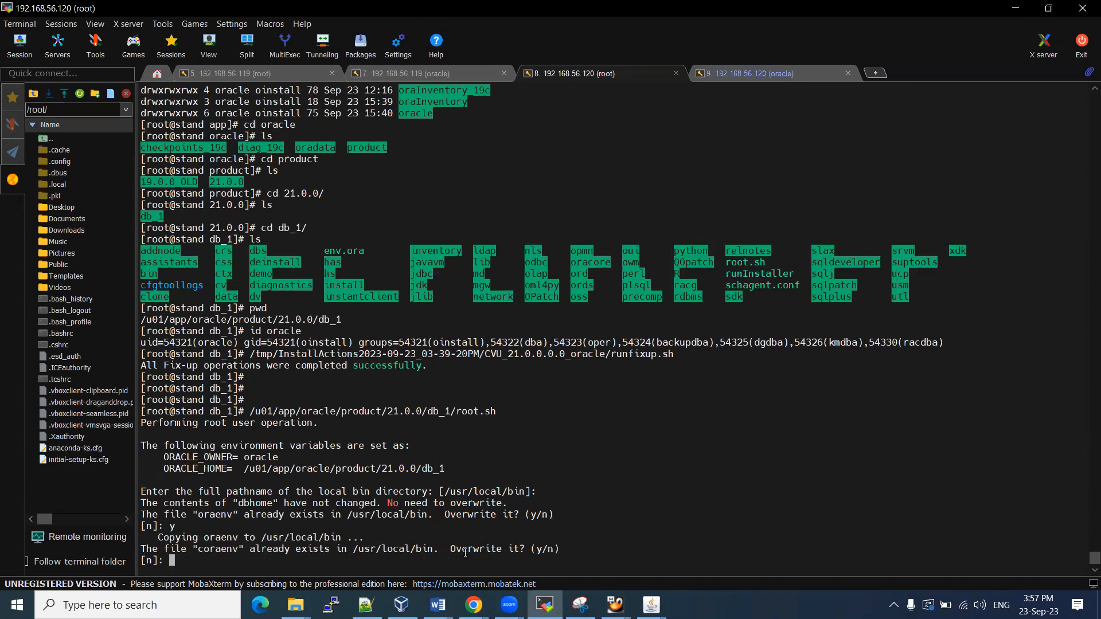
{"action": "type", "text": "y"}
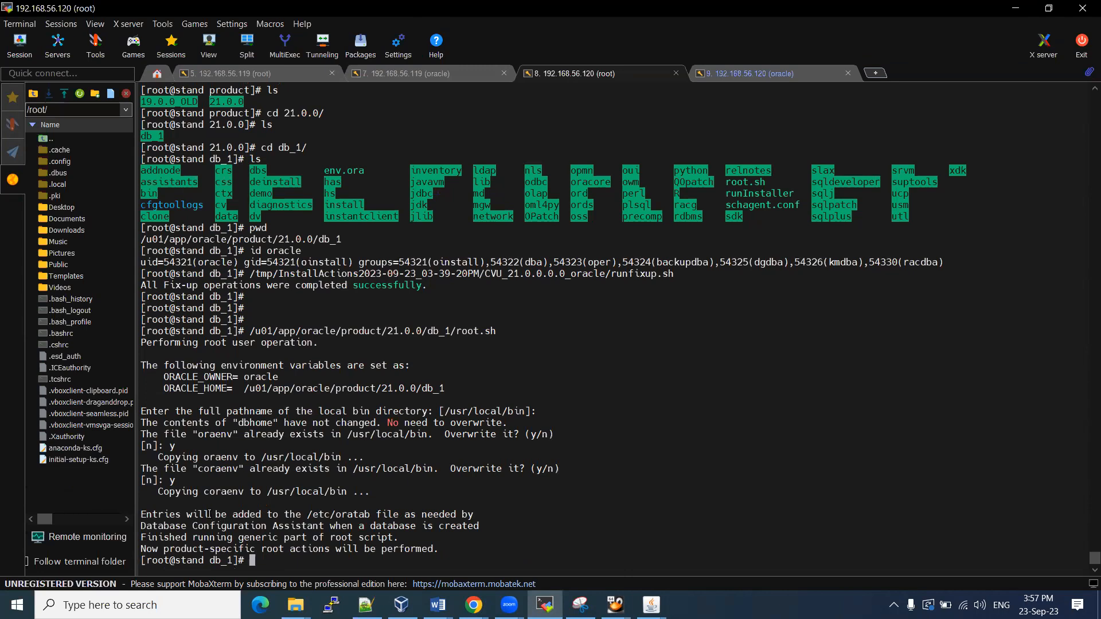
{"action": "left_click_drag", "start_coordinate": [212, 514], "coordinate": [469, 513]}
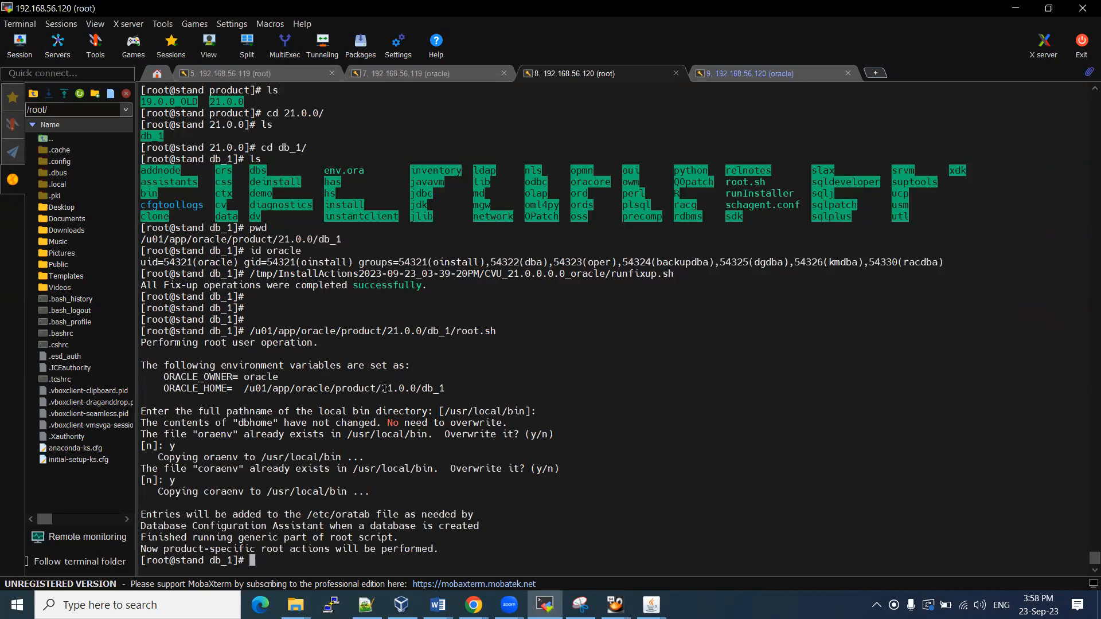
{"action": "double_click", "coordinate": [392, 387]}
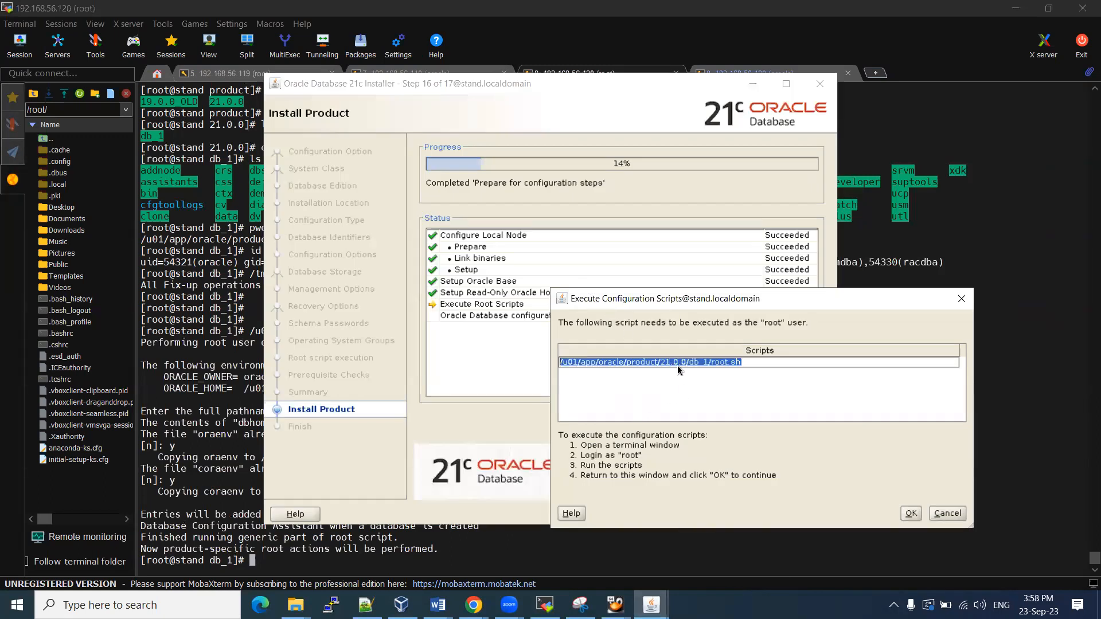
Confirm the root scripts ran and watch the detailed progress log through Net and Database configuration
{"action": "left_click", "coordinate": [911, 512]}
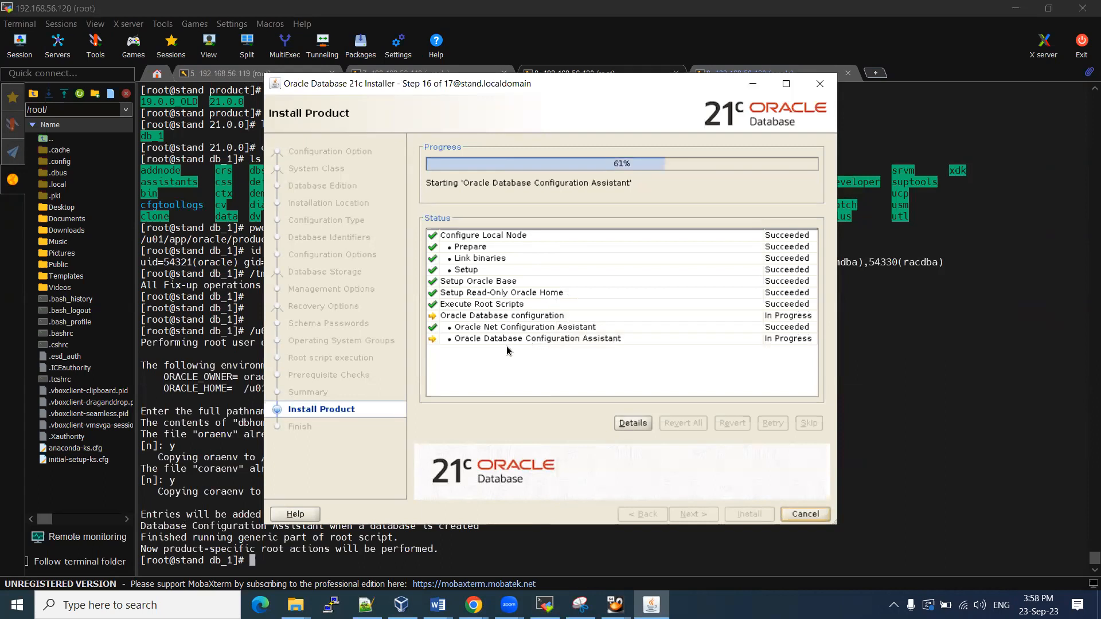
{"action": "left_click", "coordinate": [633, 423]}
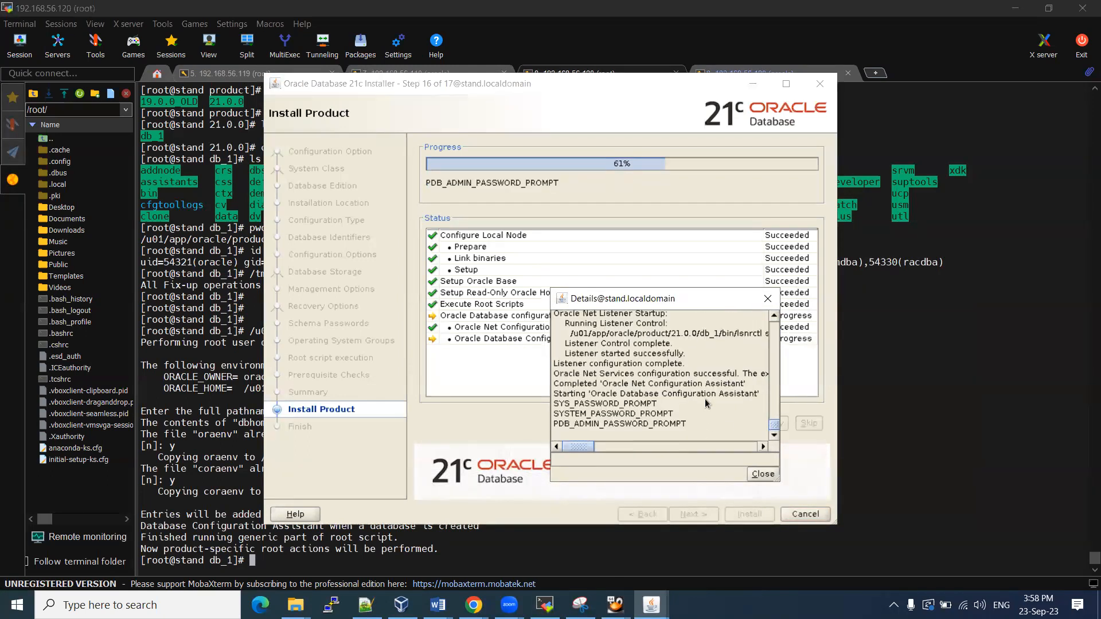
{"action": "mouse_move", "coordinate": [603, 409]}
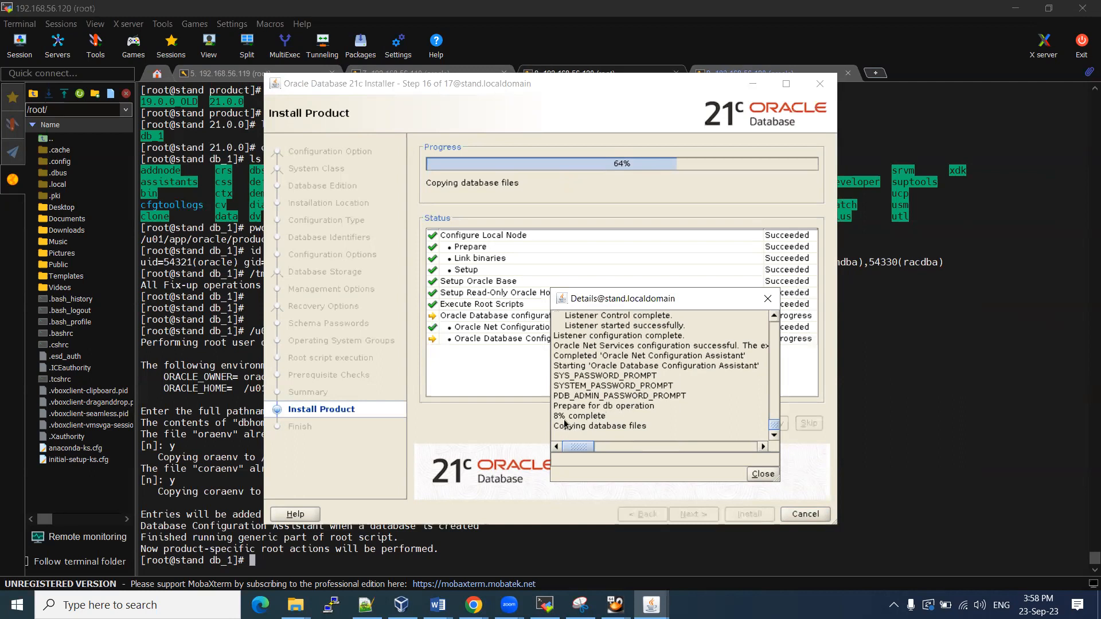
{"action": "mouse_move", "coordinate": [588, 424]}
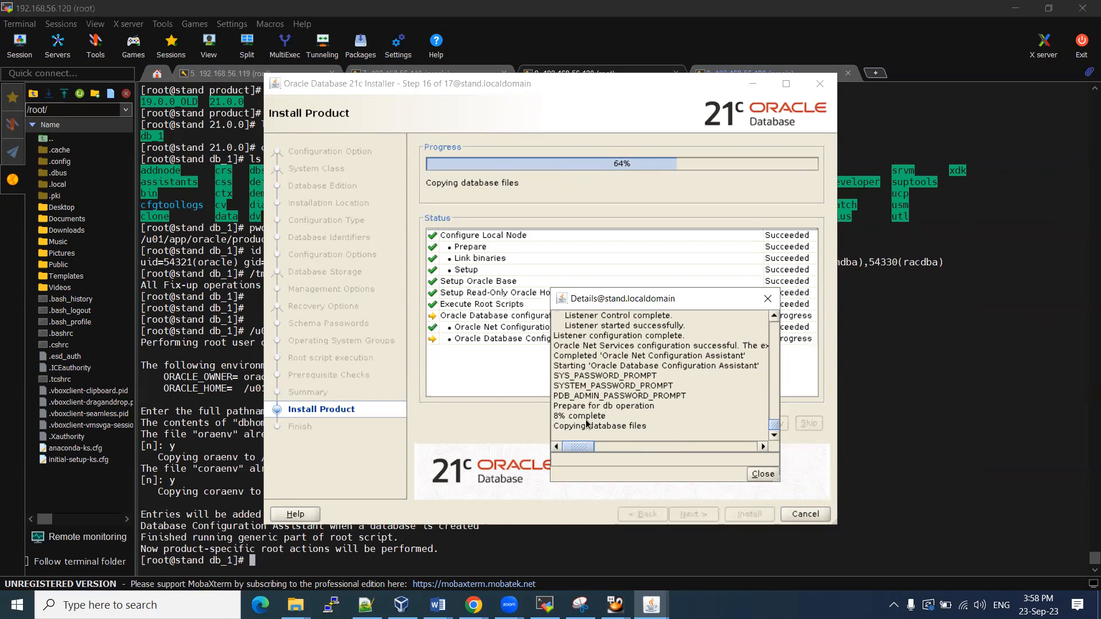
{"action": "mouse_move", "coordinate": [539, 406]}
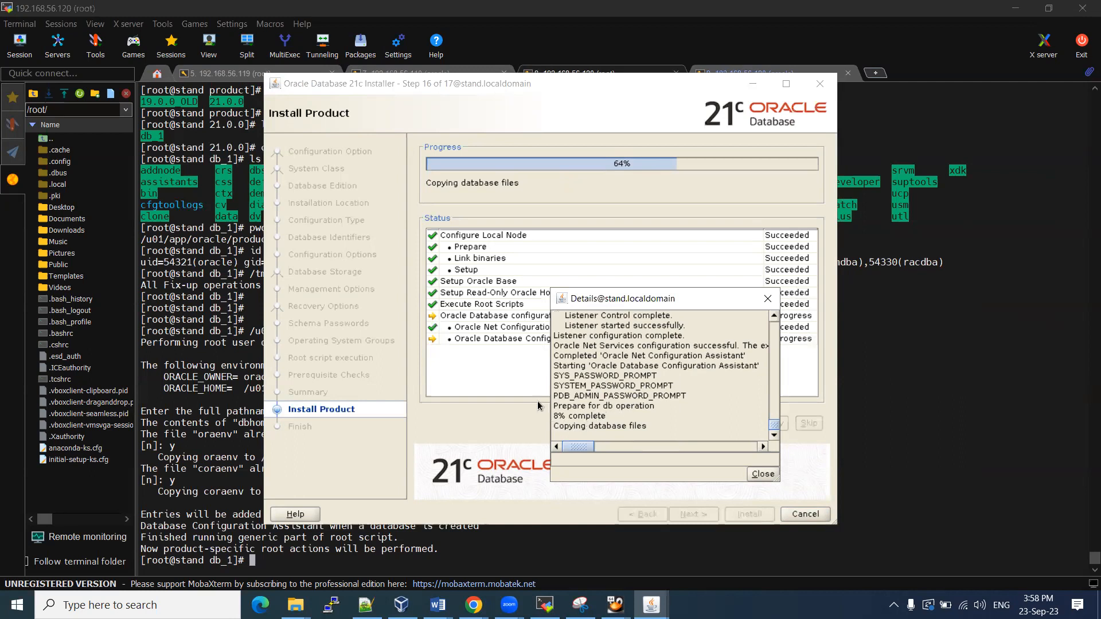
{"action": "mouse_move", "coordinate": [637, 363]}
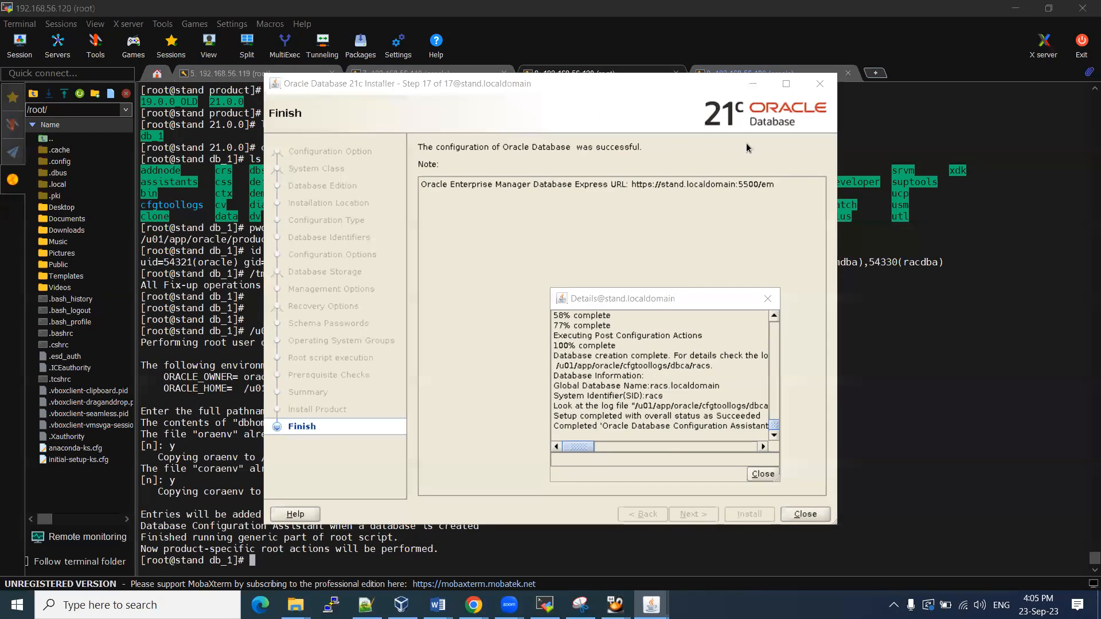
{"action": "mouse_move", "coordinate": [558, 158]}
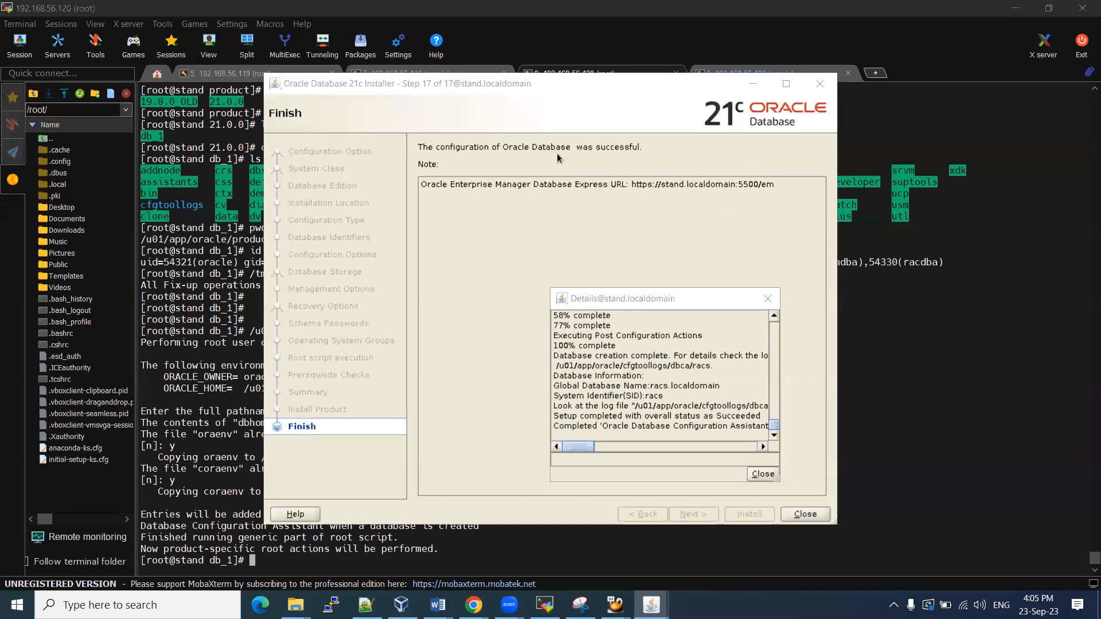
{"action": "mouse_move", "coordinate": [486, 202]}
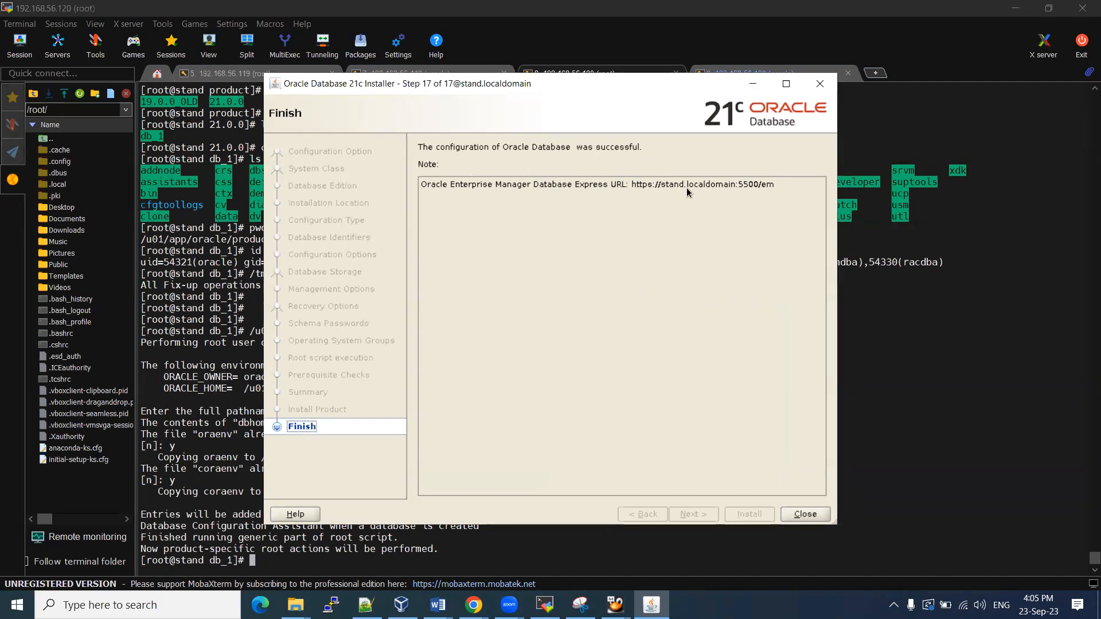
{"action": "mouse_move", "coordinate": [700, 205]}
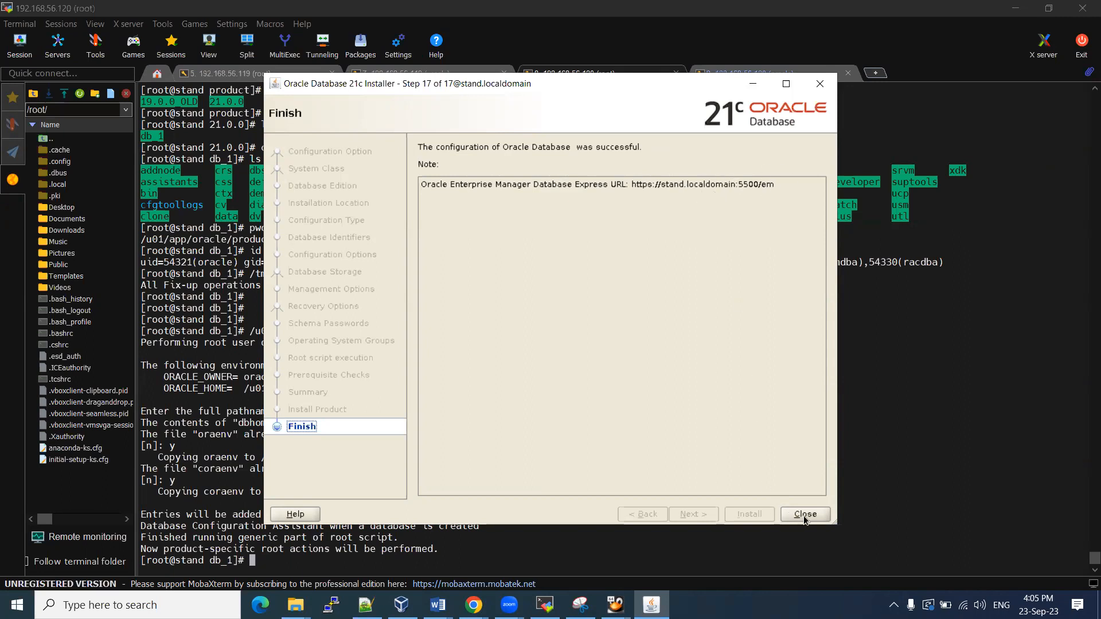
Close the finished installer, returning to the oracle terminal with the install log location
{"action": "left_click", "coordinate": [805, 514]}
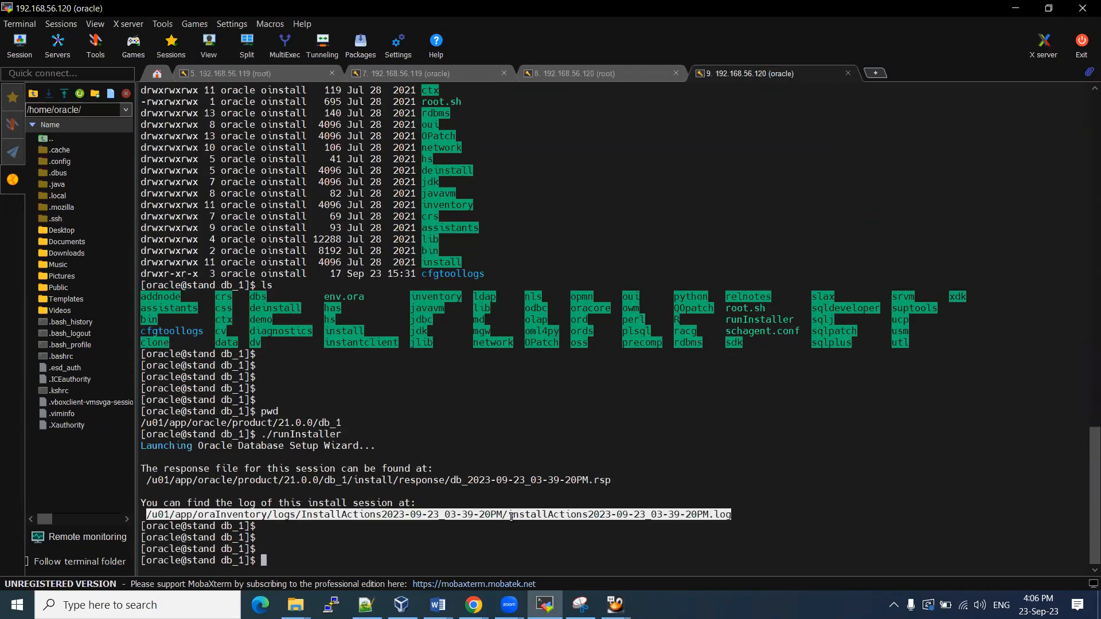
{"action": "mouse_move", "coordinate": [513, 428]}
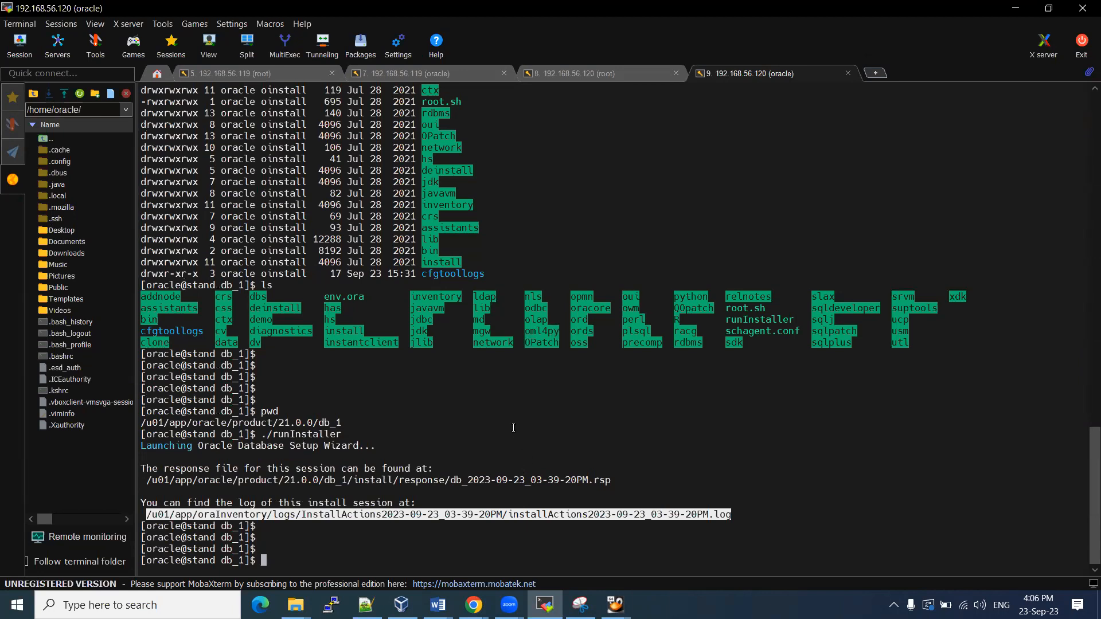
Connect with sqlplus / as sysdba and run show pdbs to list PDB open read write
{"action": "type", "text": "ps-"}
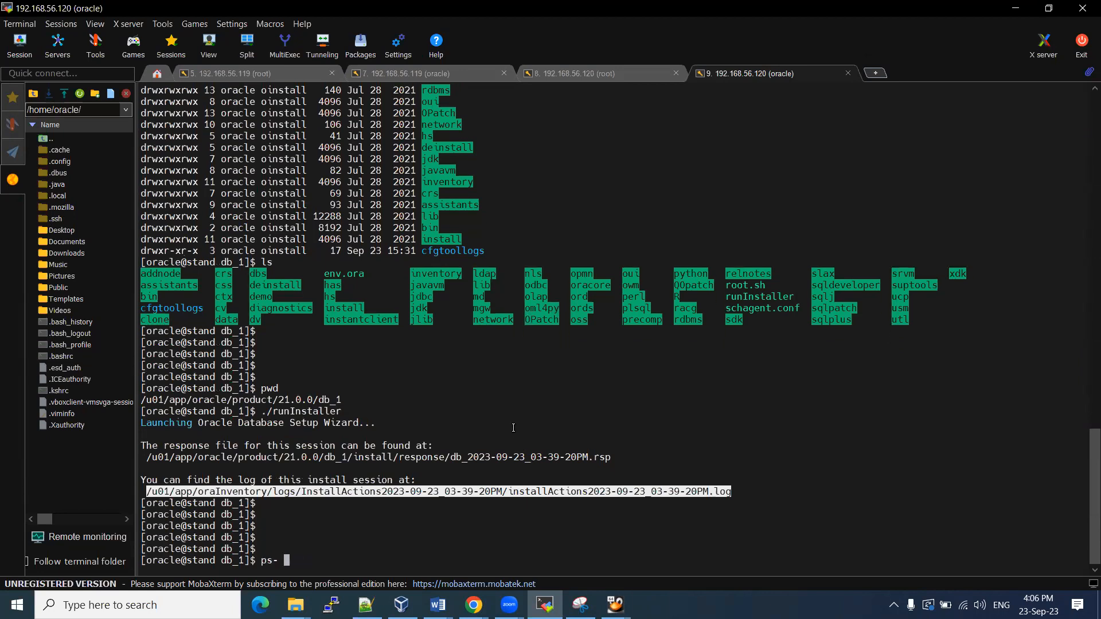
{"action": "type", "text": "sqlplus / as sysdba"}
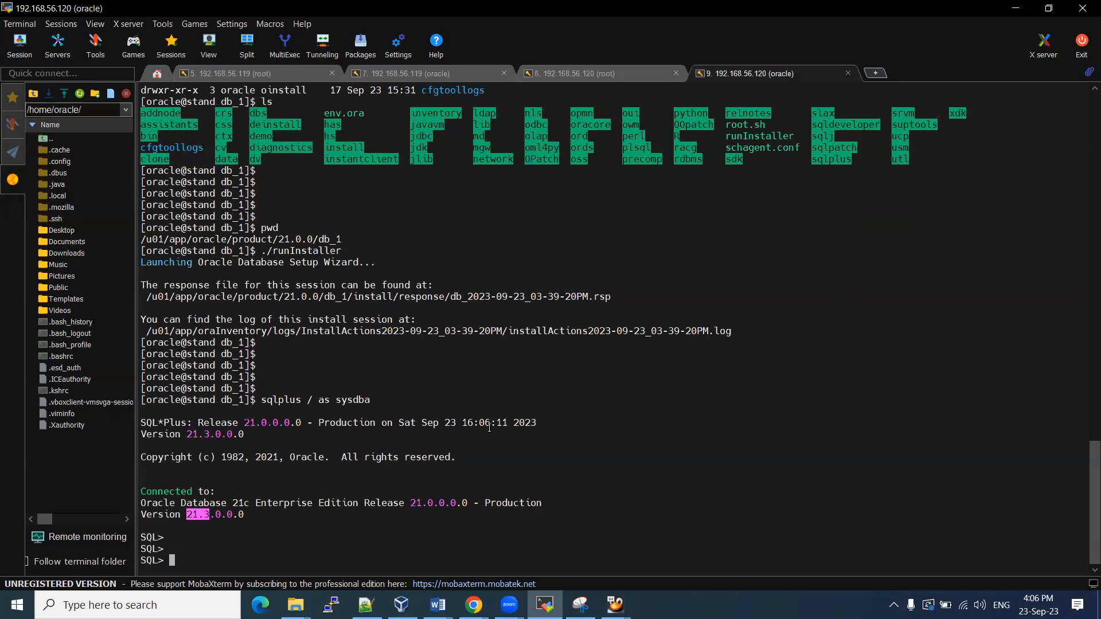
{"action": "type", "text": "show pdbs"}
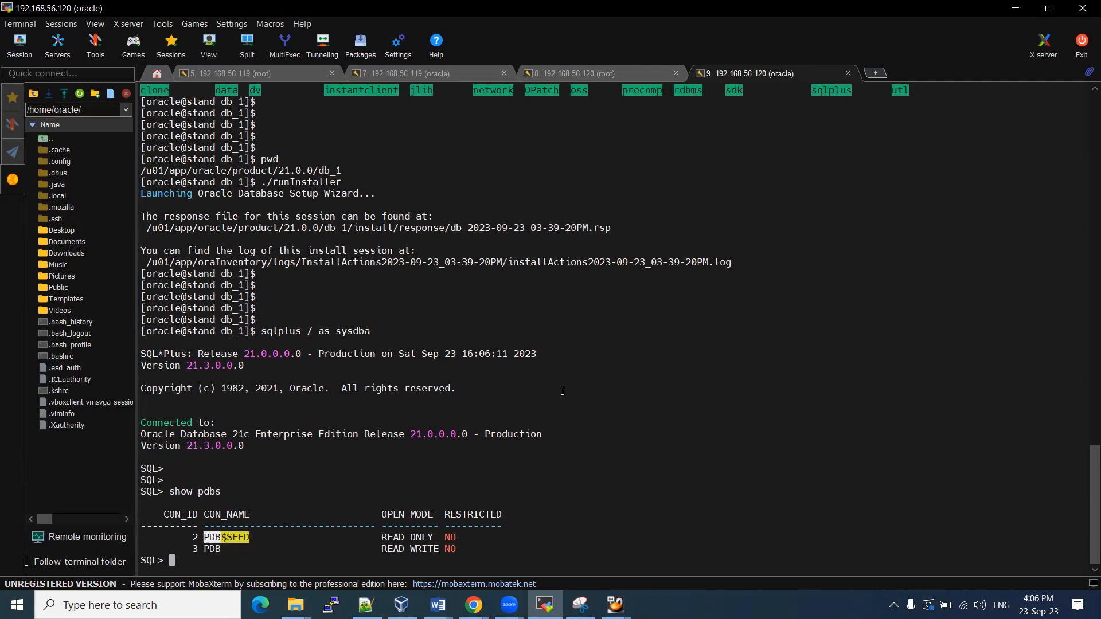
Enter the query select name, open_mode from v$database;
{"action": "type", "text": "select name"}
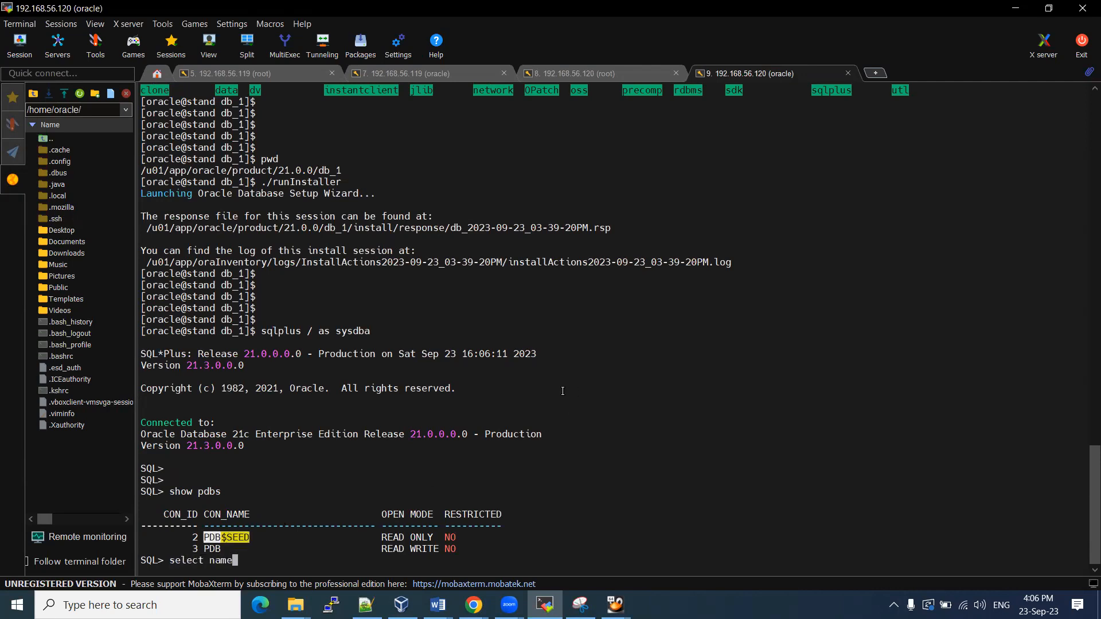
{"action": "type", "text": ",opn"}
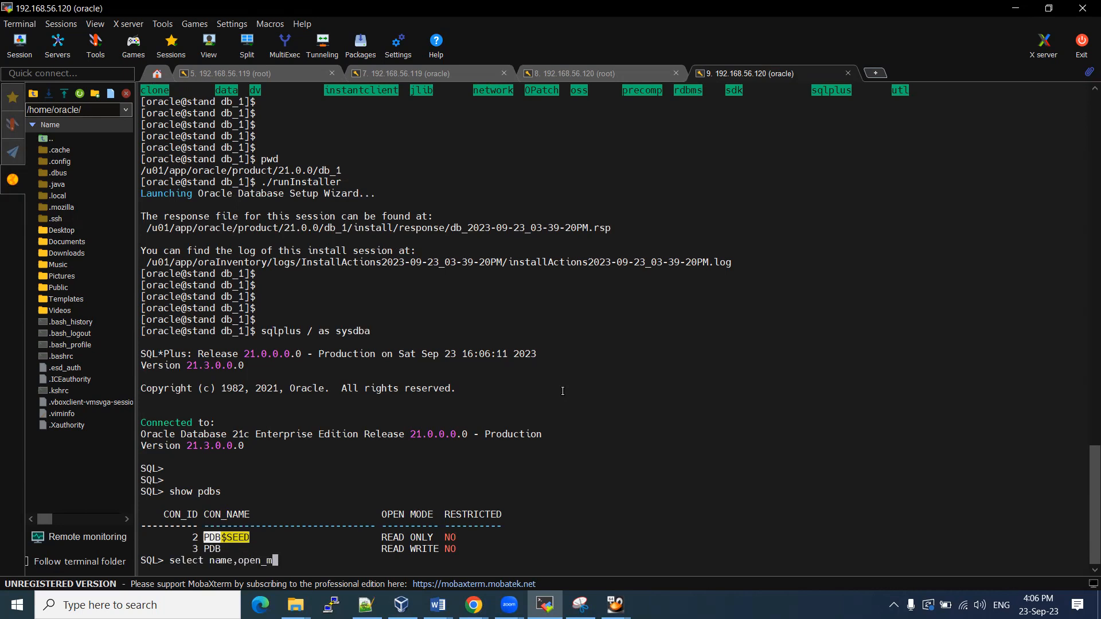
{"action": "type", "text": "ode from v$da"}
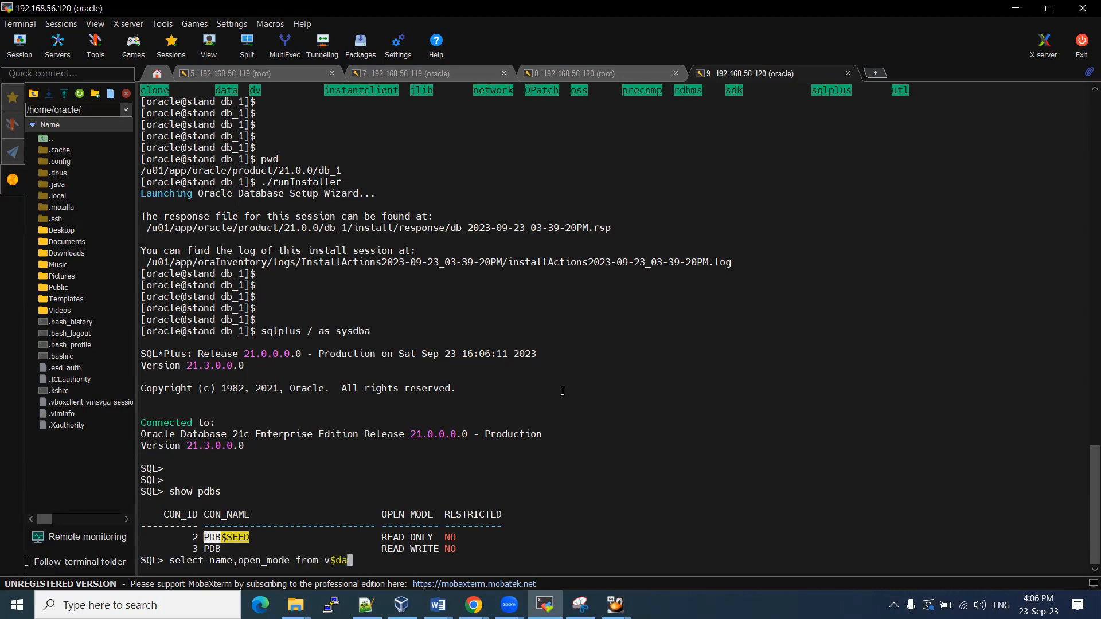
{"action": "type", "text": "tabase;"}
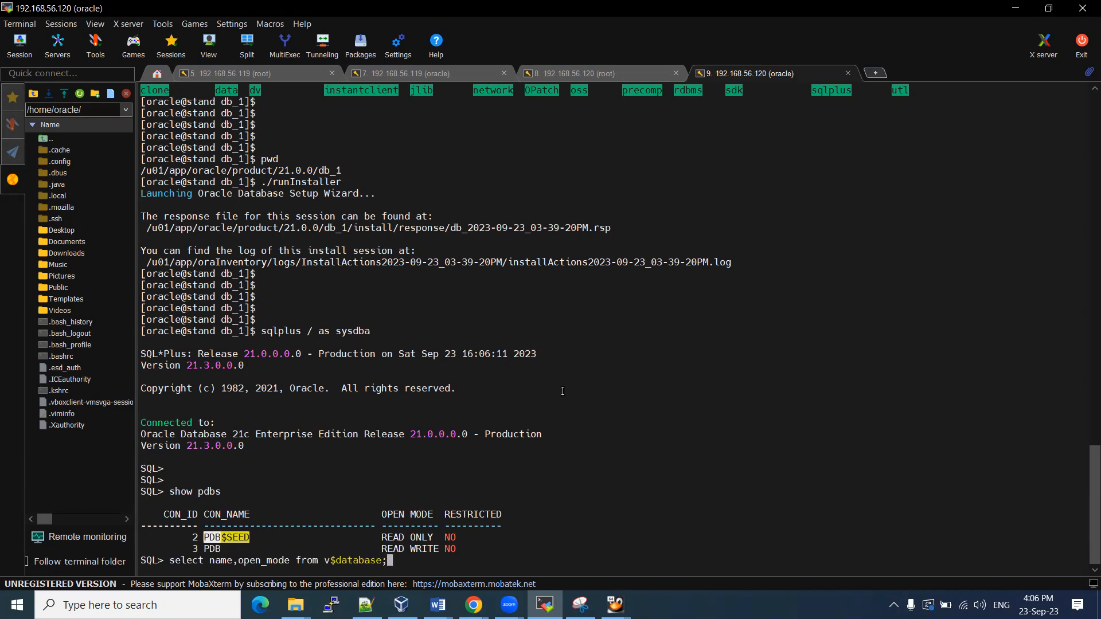